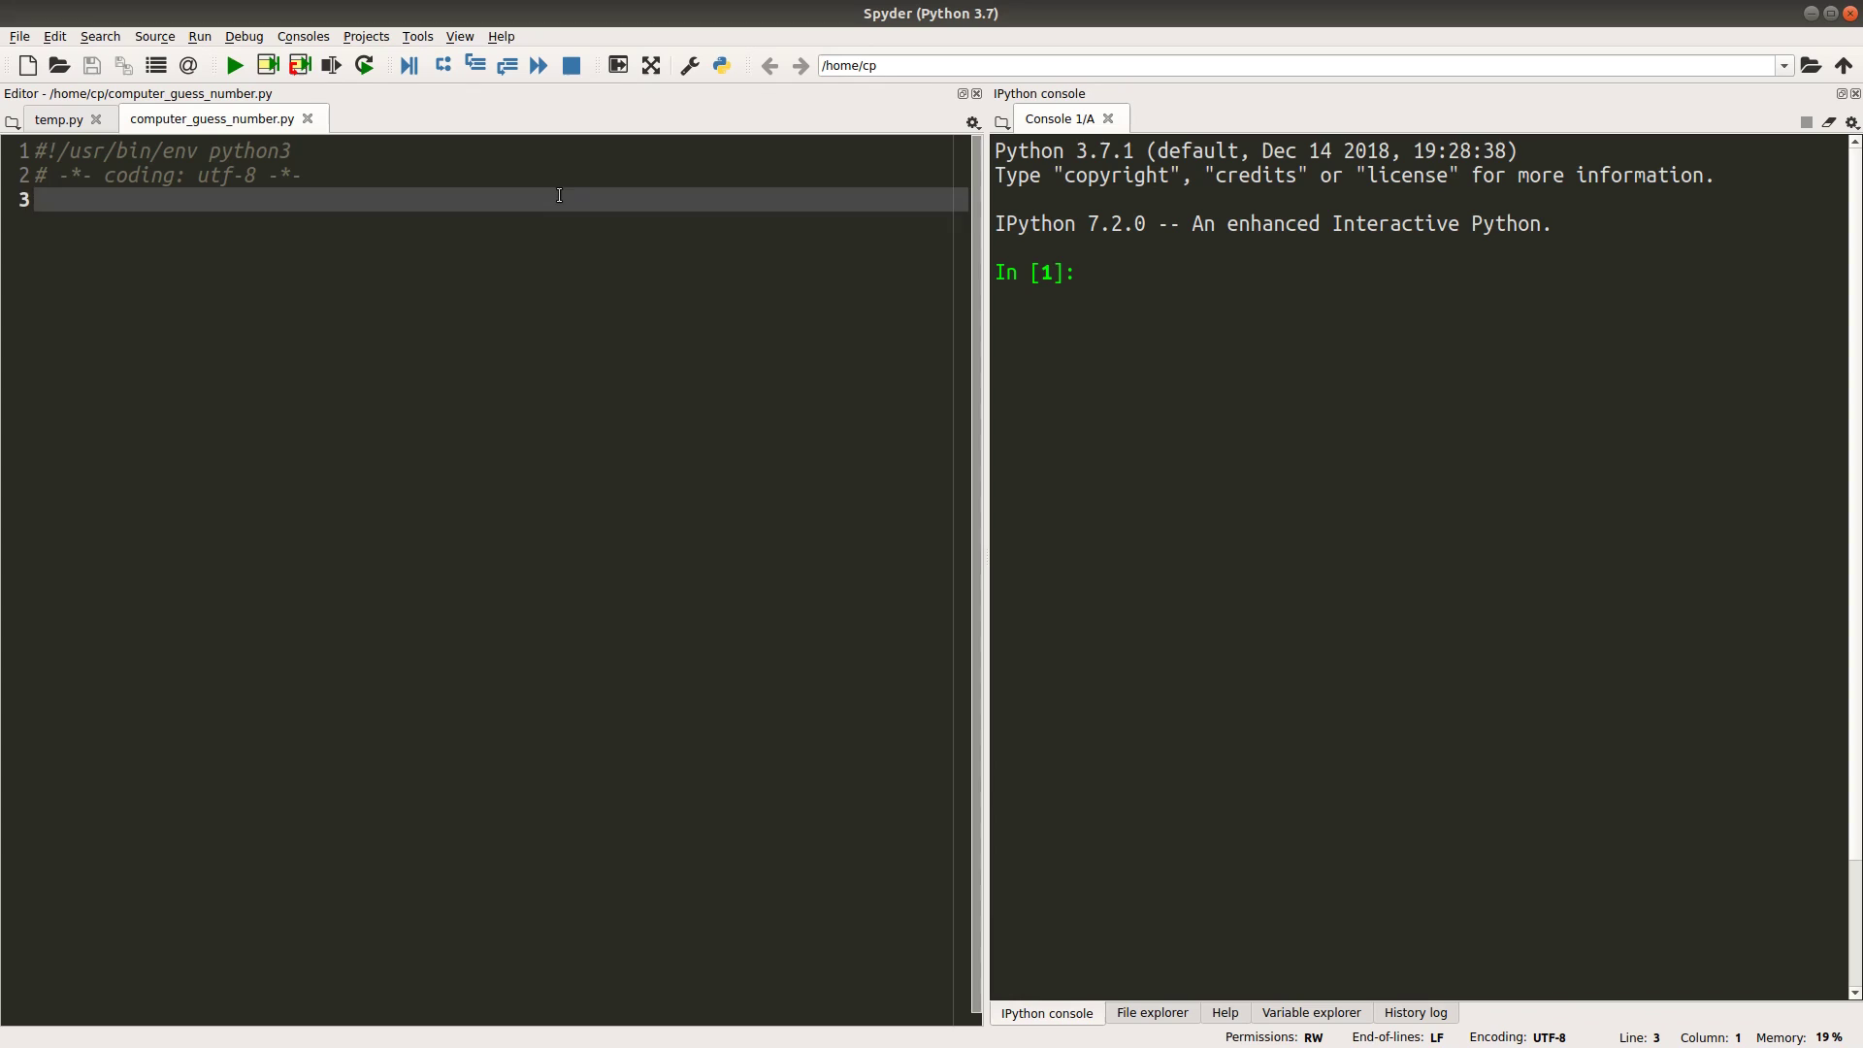
Add 'import random' and begin a play_game variable on a following line
{"action": "type", "text": "import random"}
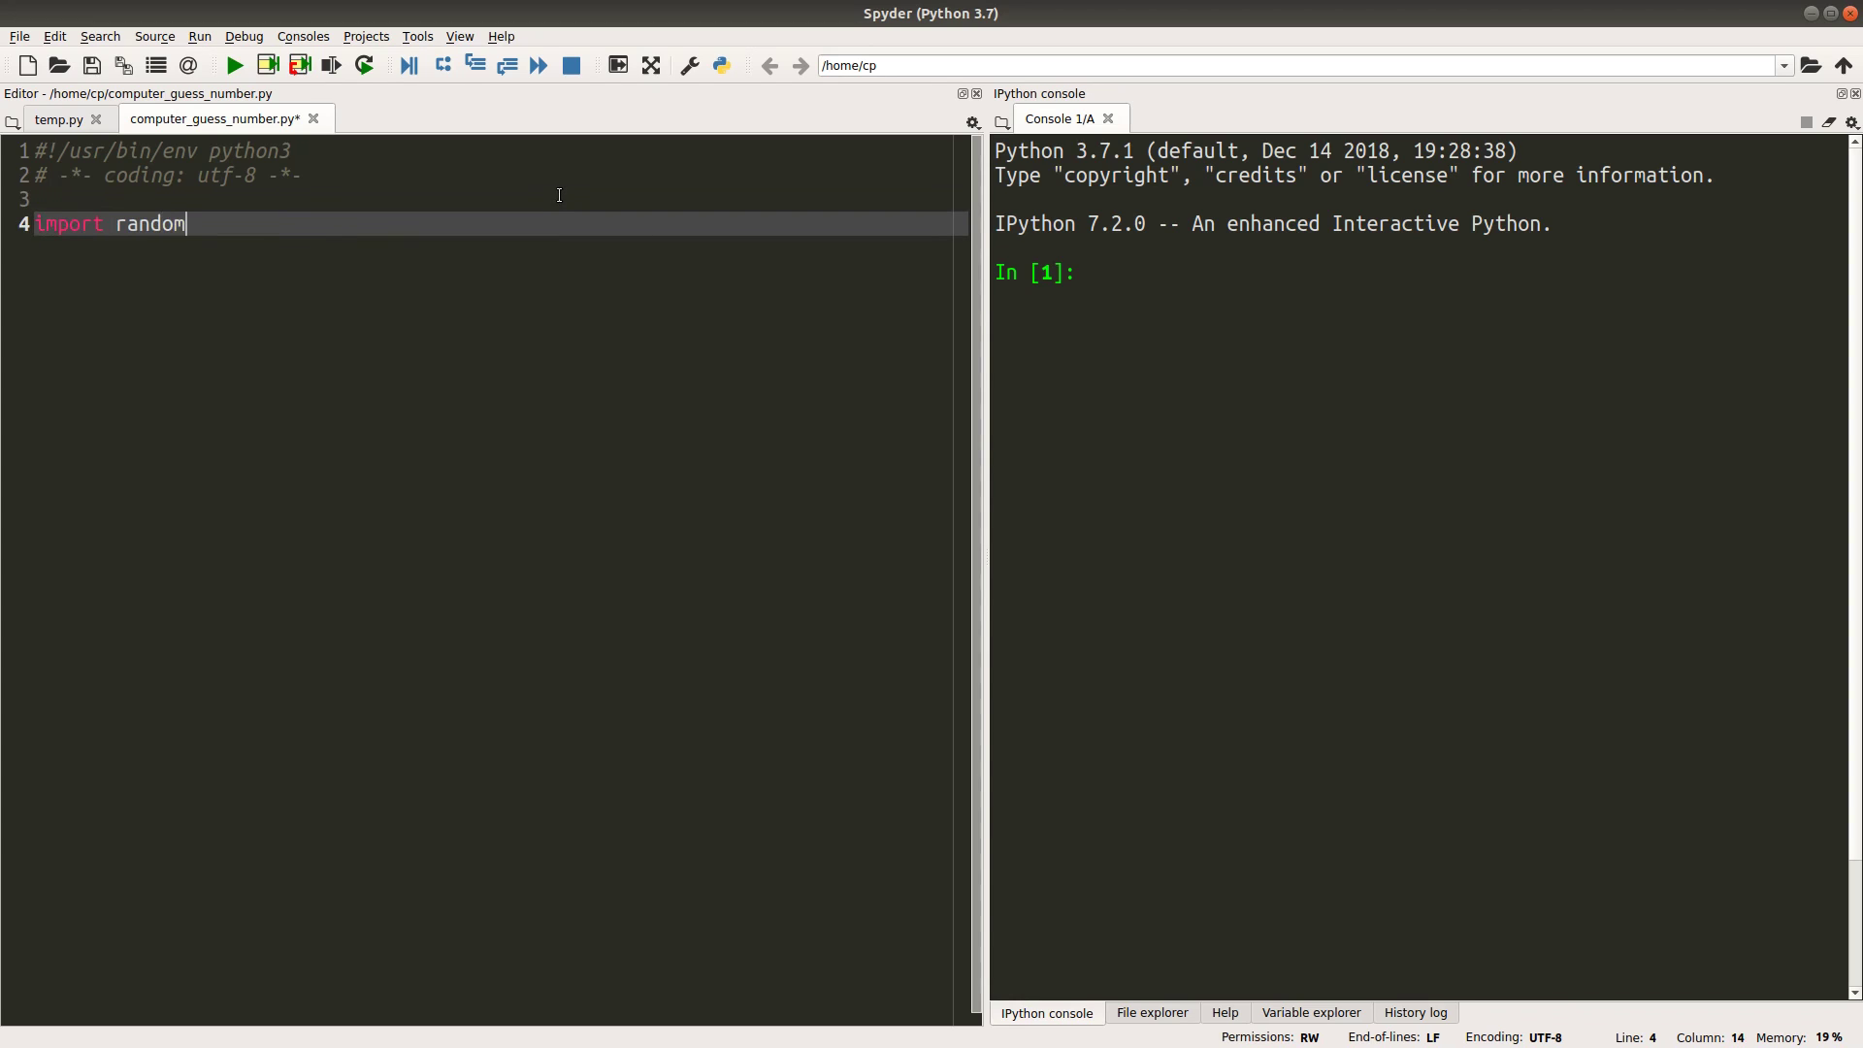
{"action": "key", "text": "enter"}
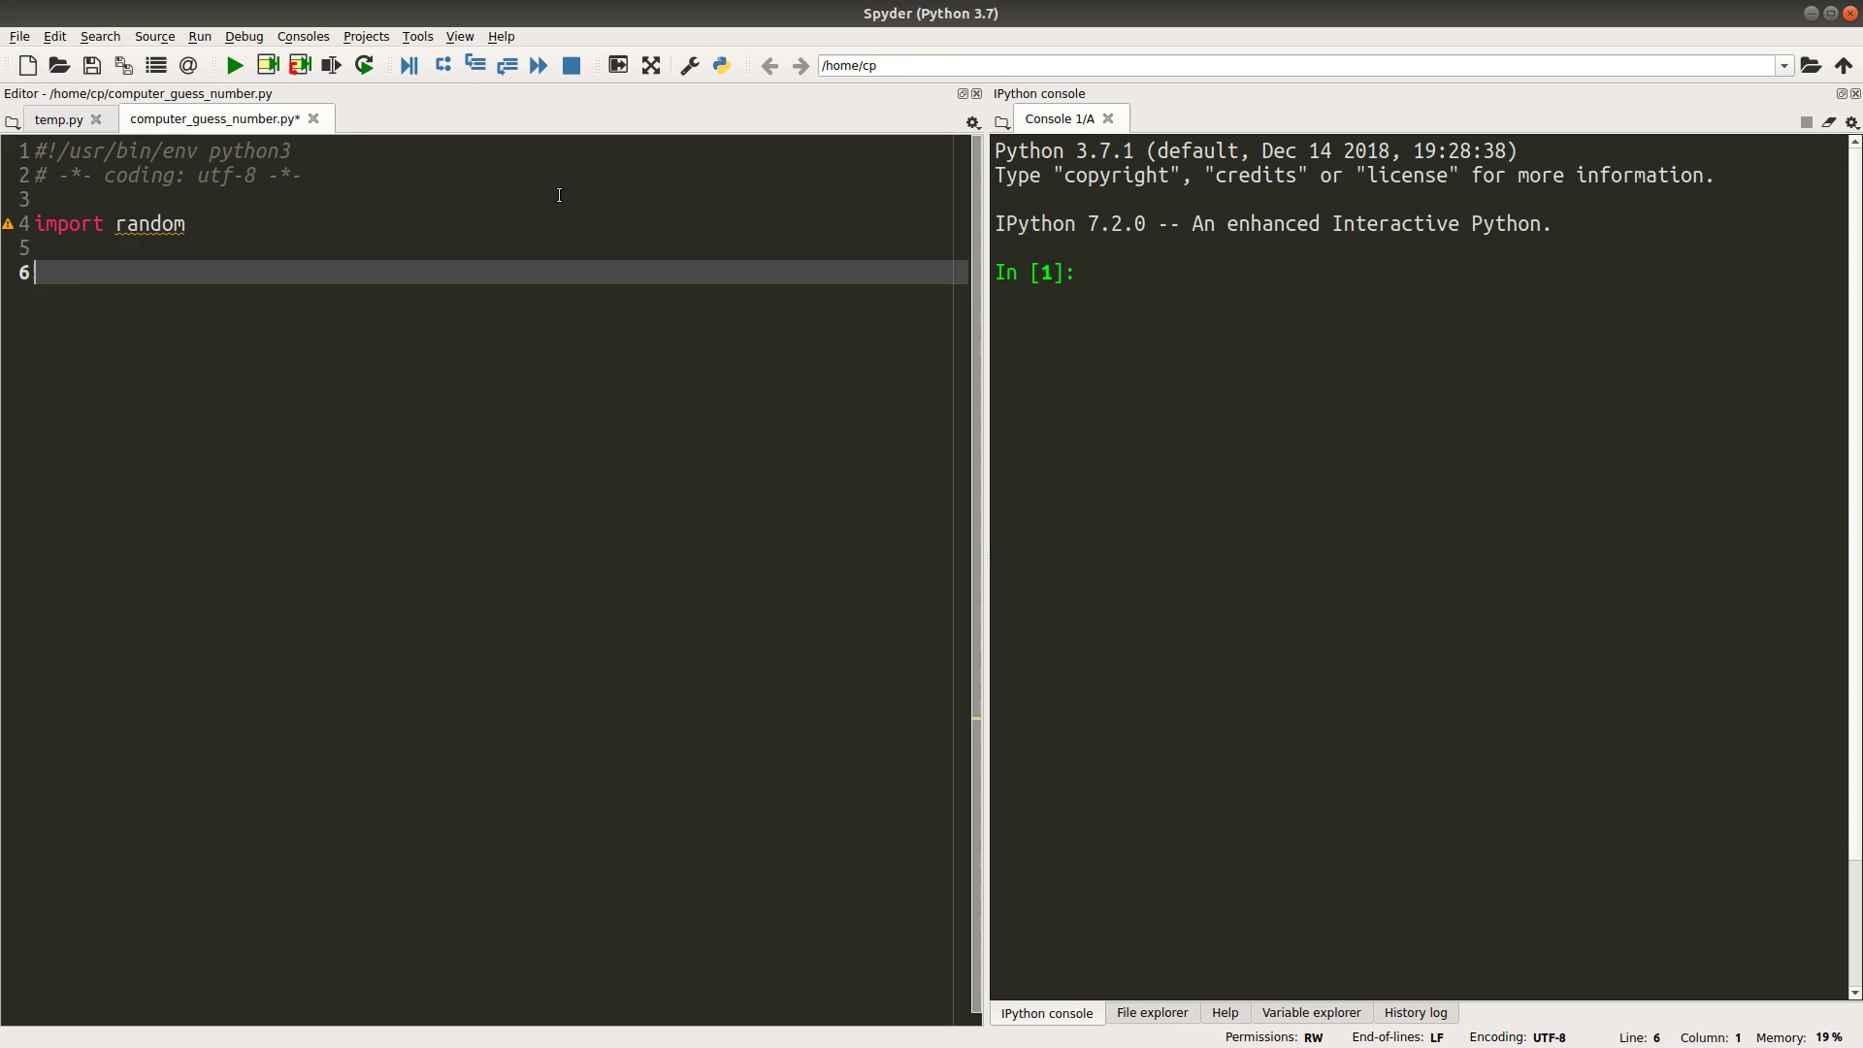
{"action": "type", "text": "plary"}
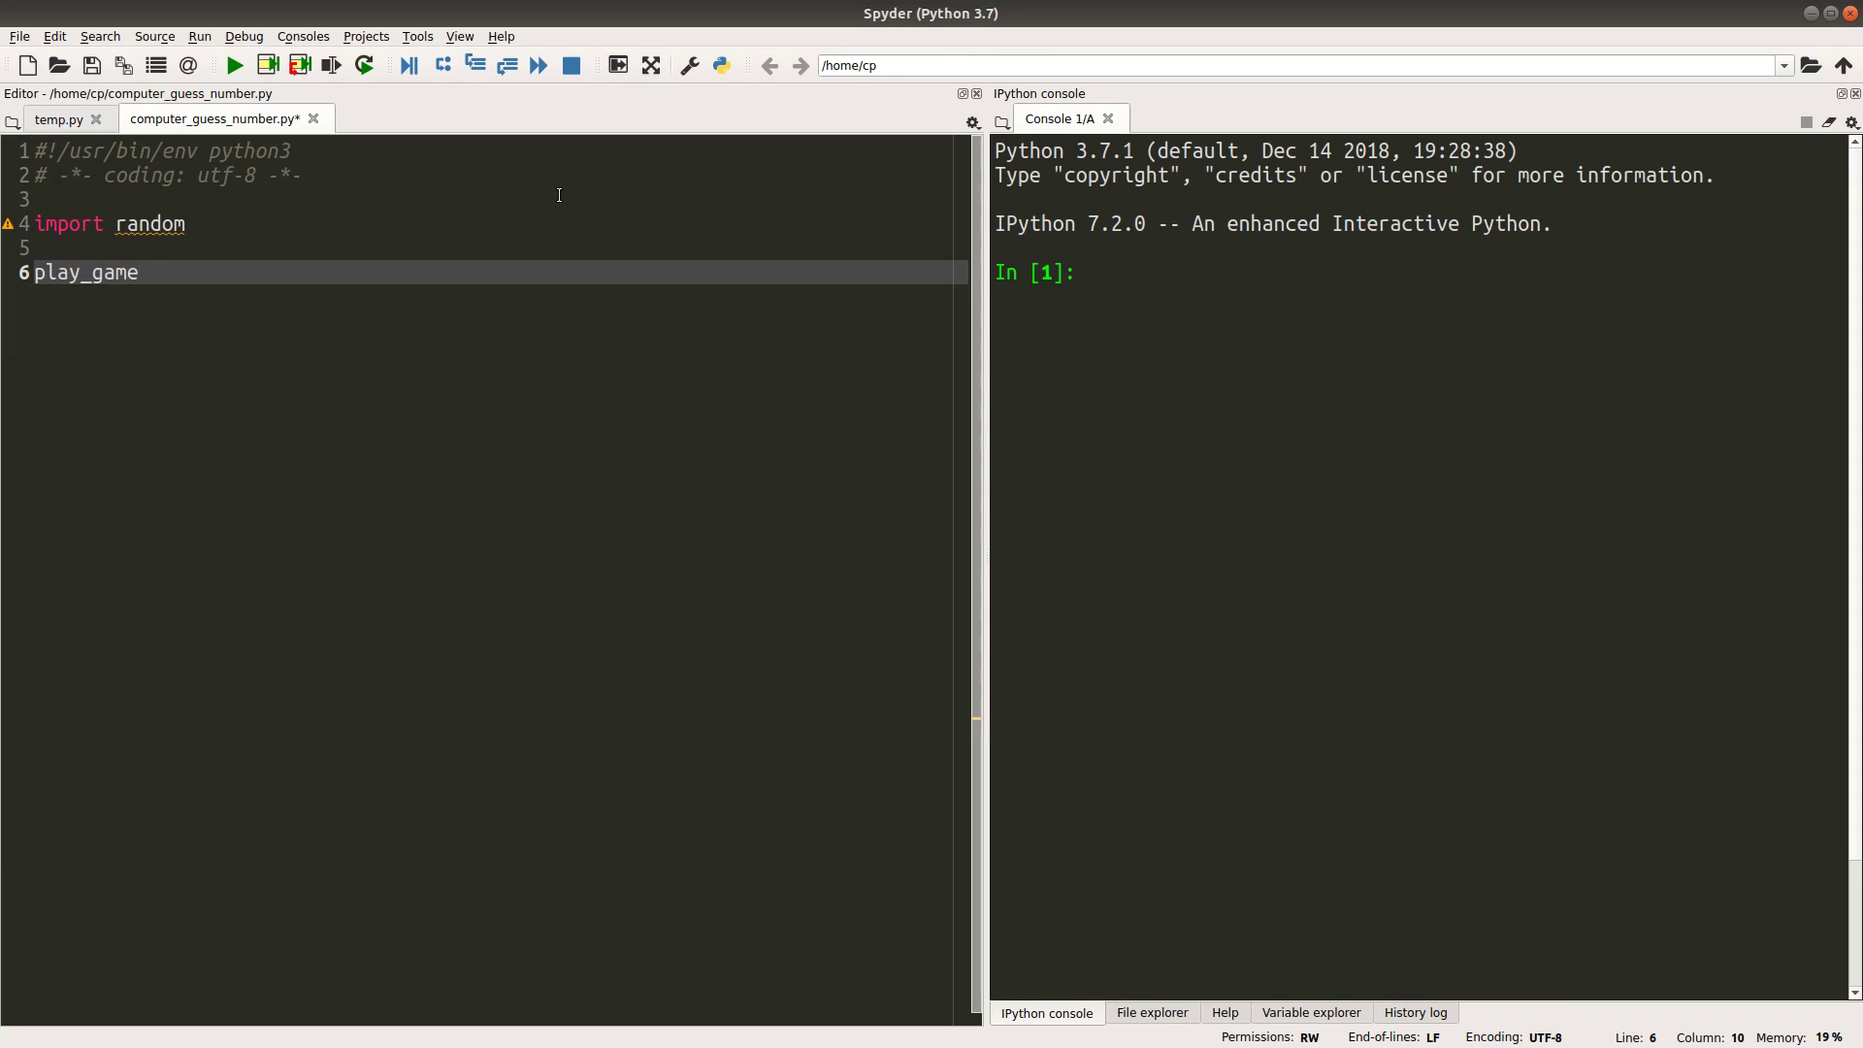
Assign play_game = 'y', start = 1, end = 100, direction = 'N', smallest = start, largest = end
{"action": "type", "text": "= 'y'"}
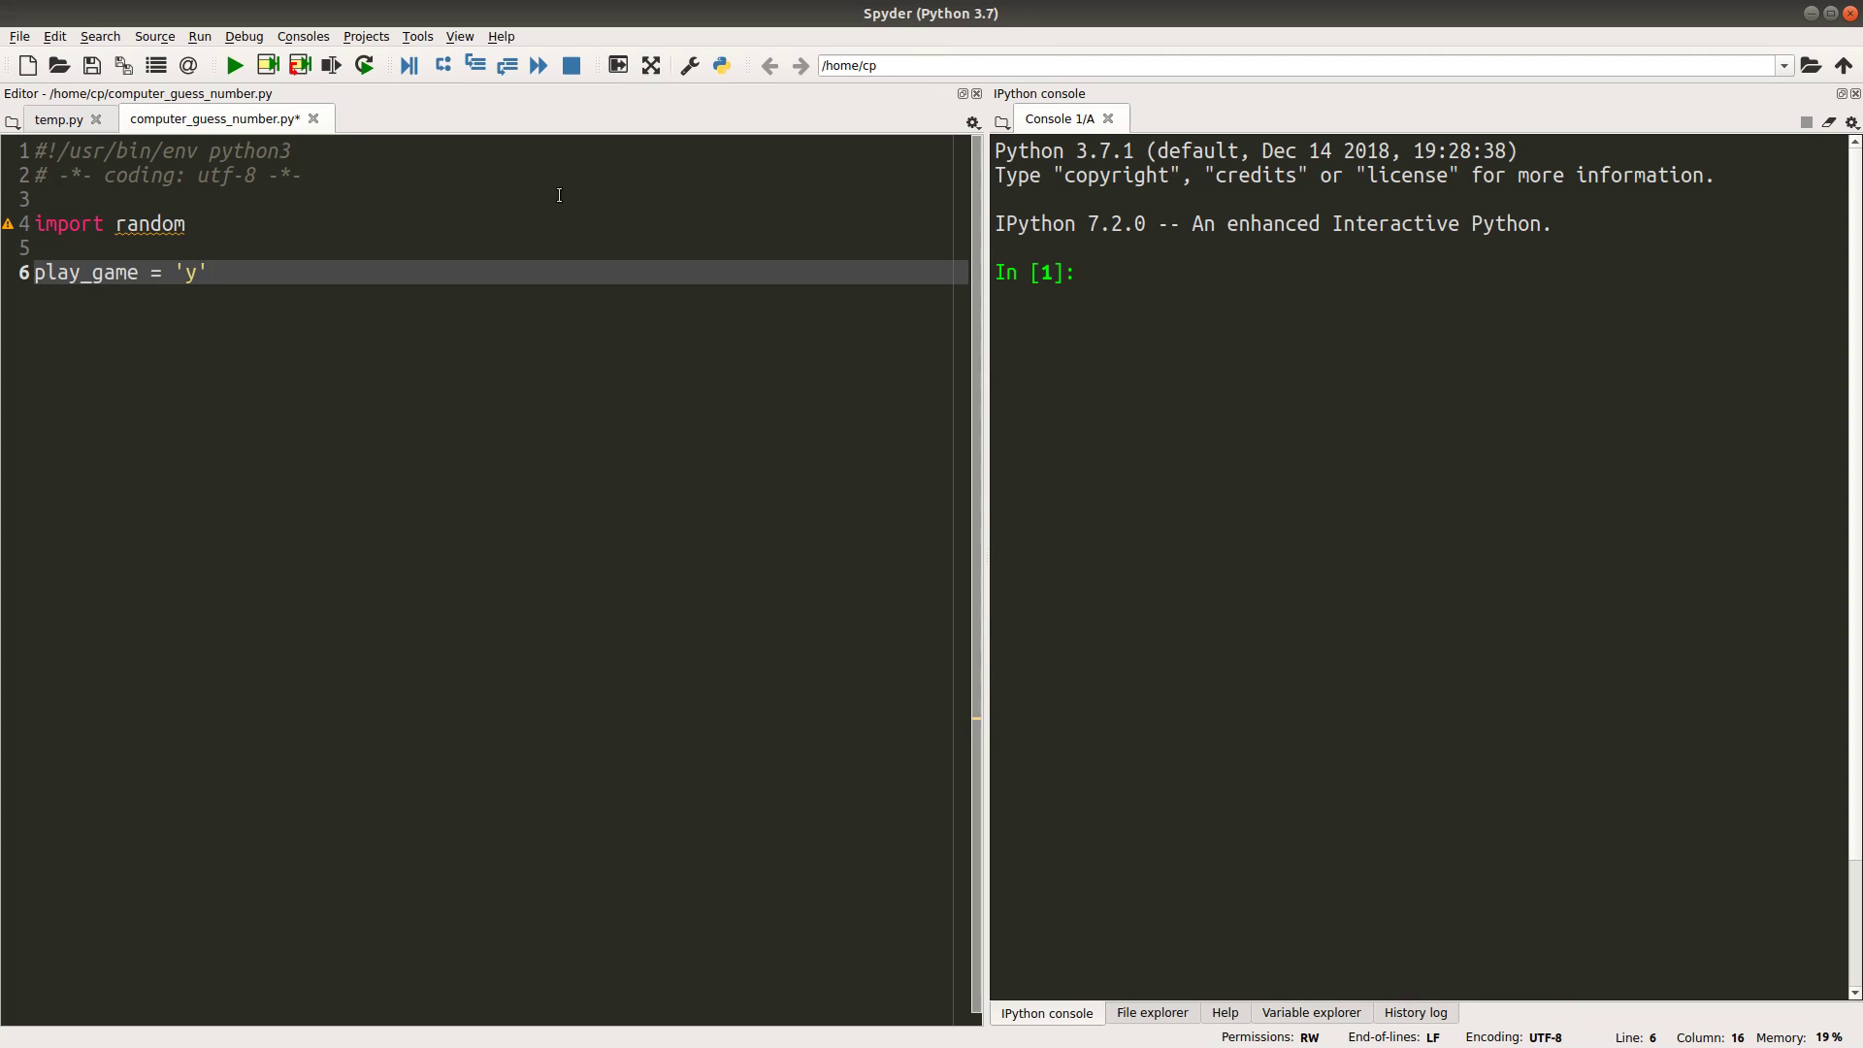
{"action": "type", "text": "start = 1"}
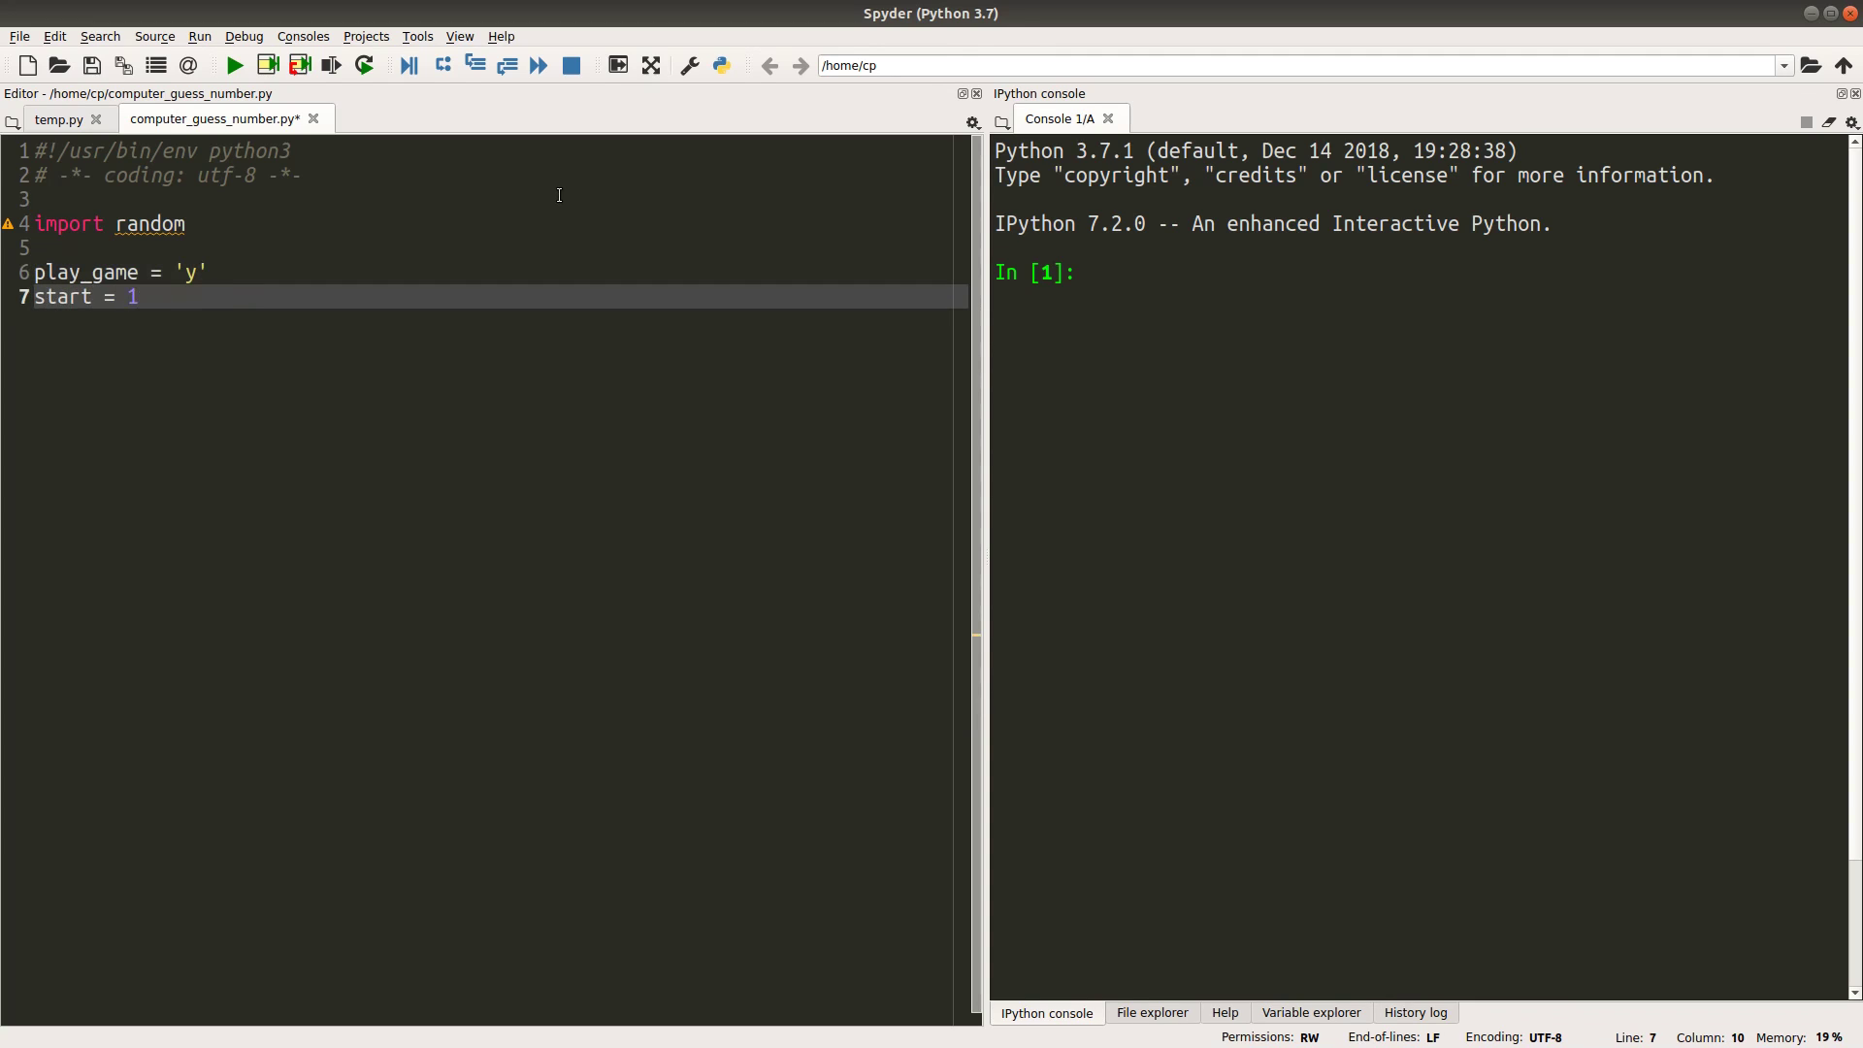
{"action": "type", "text": "end ="}
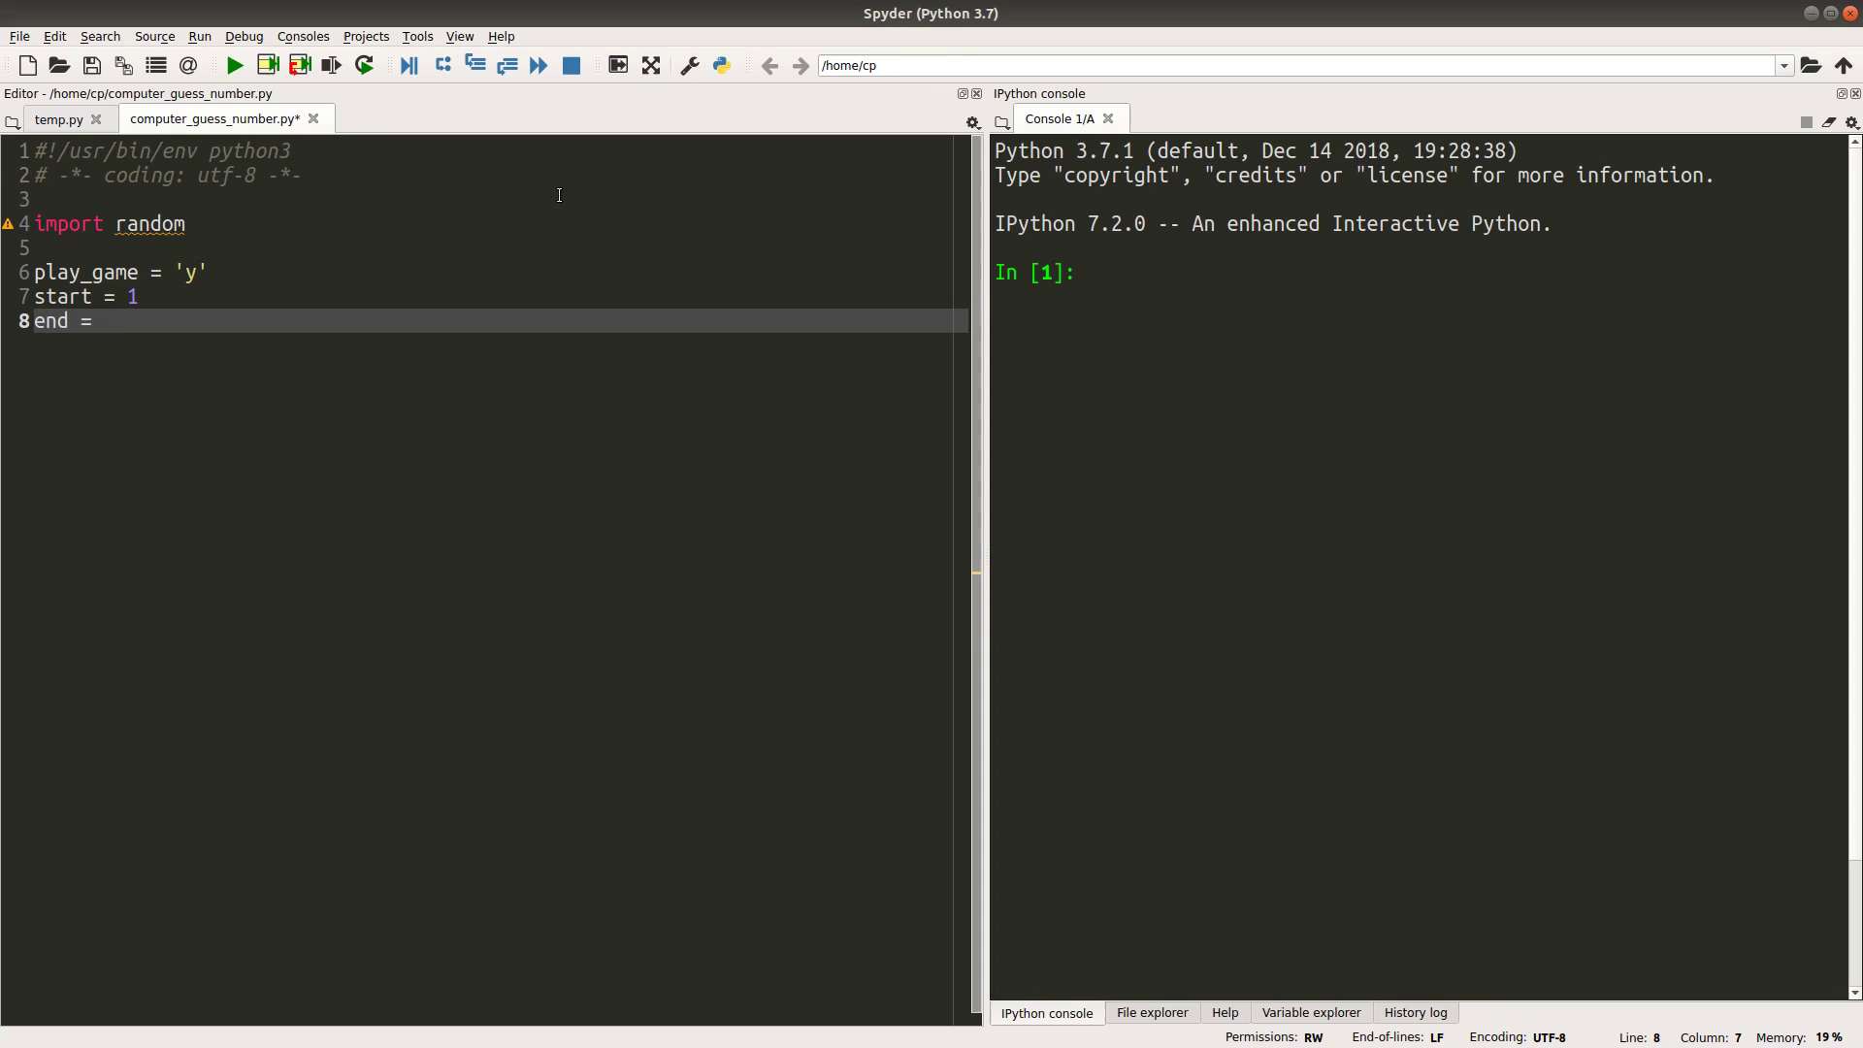
{"action": "type", "text": "100"}
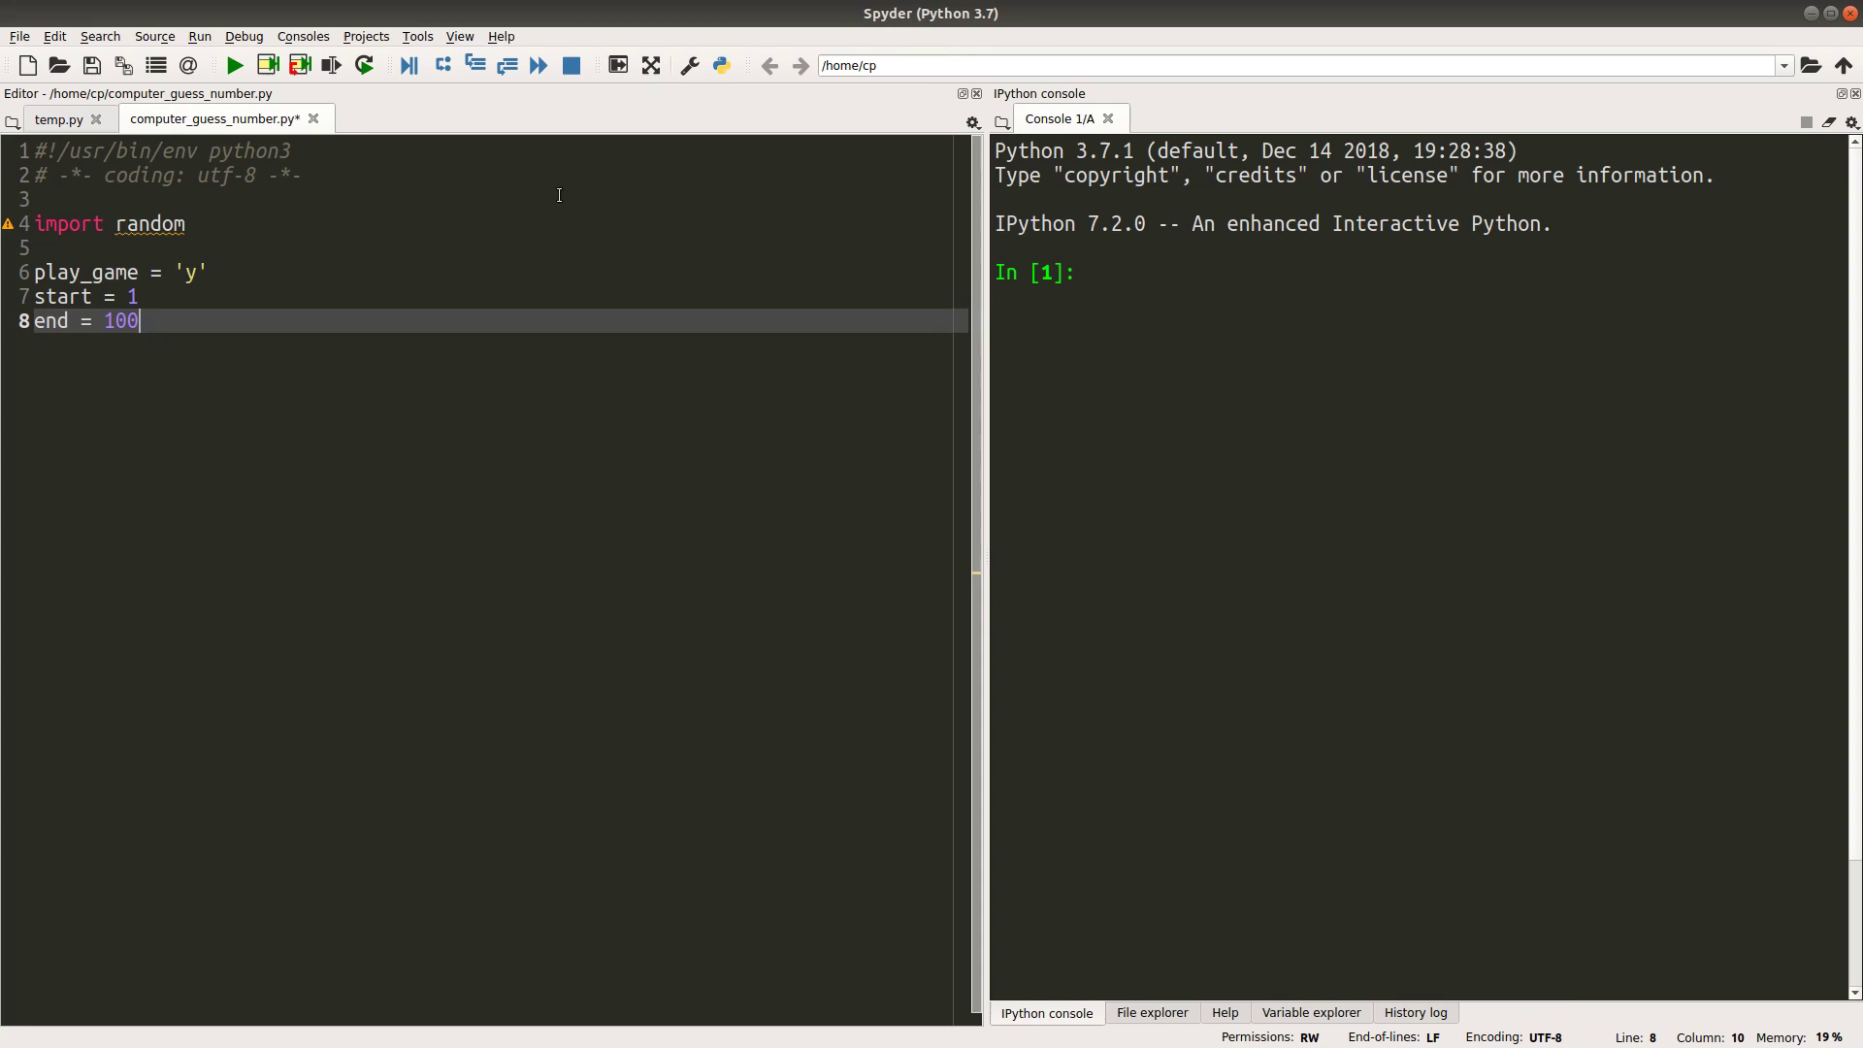
{"action": "type", "text": "direction"}
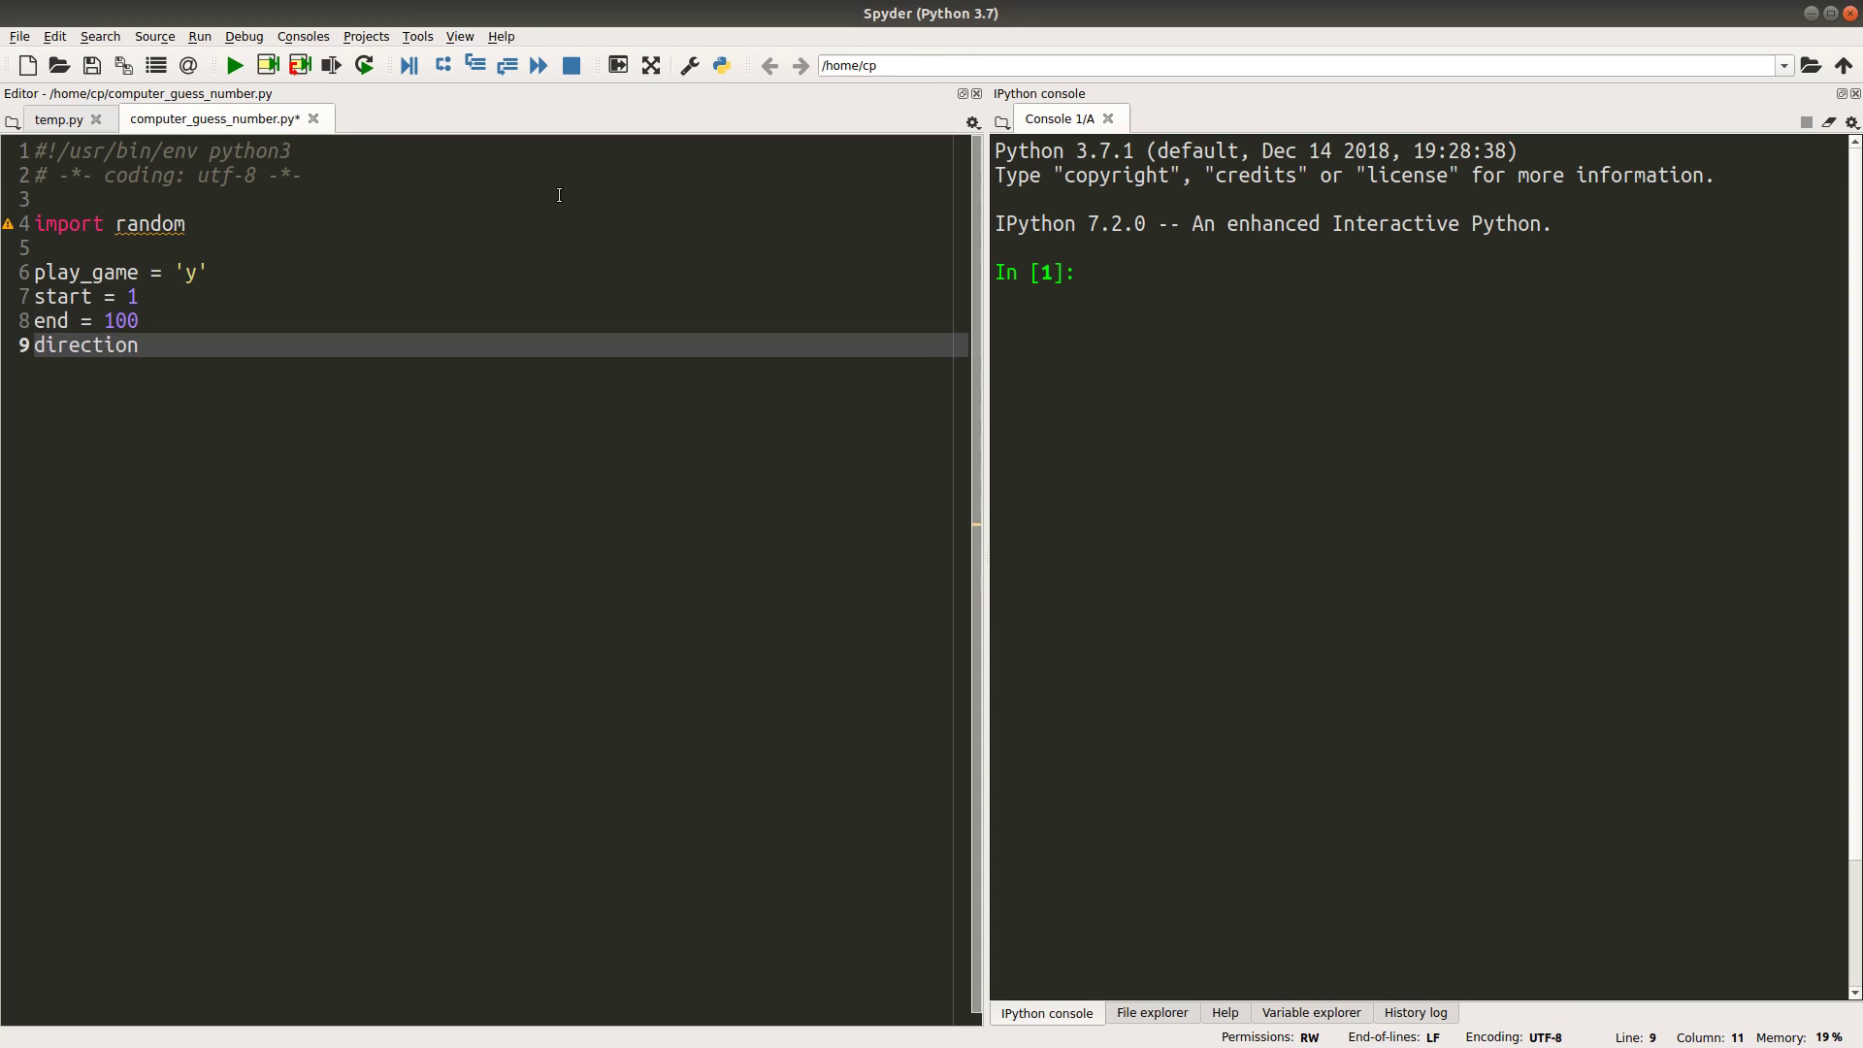
{"action": "type", "text": "= 'N'"}
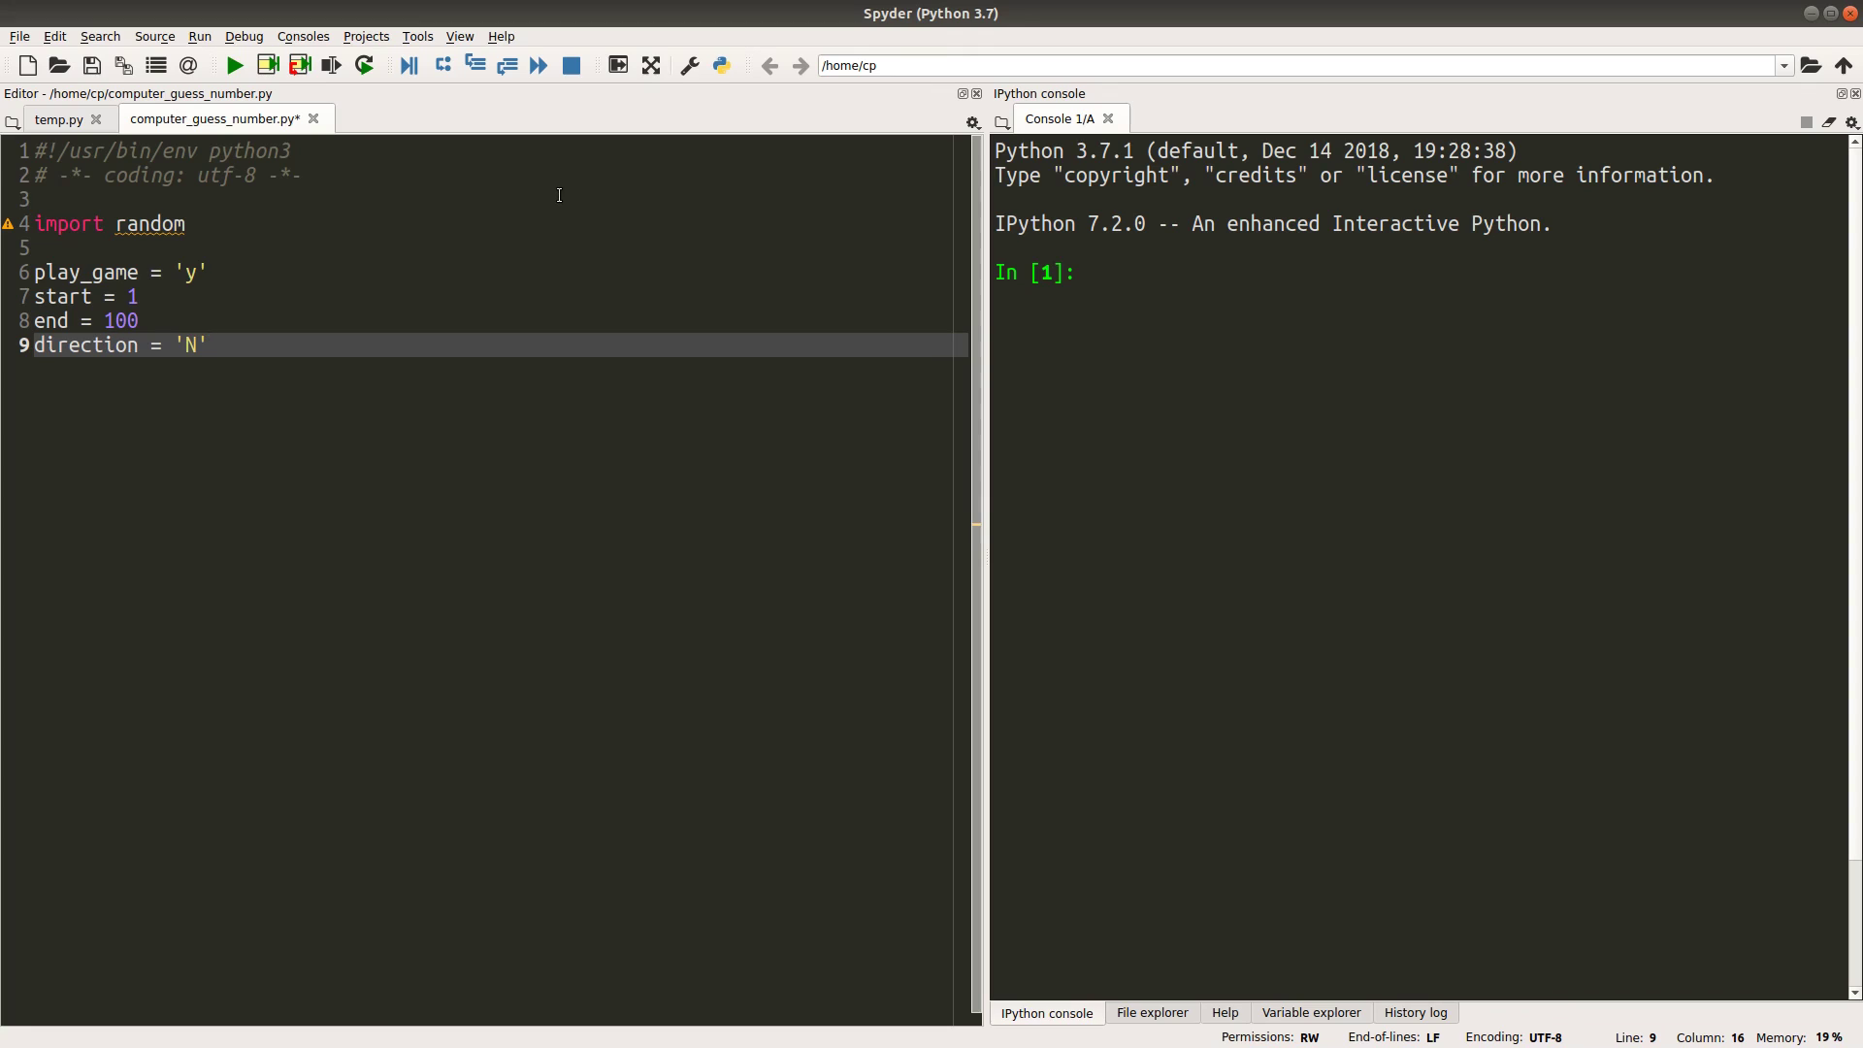
{"action": "type", "text": "s"}
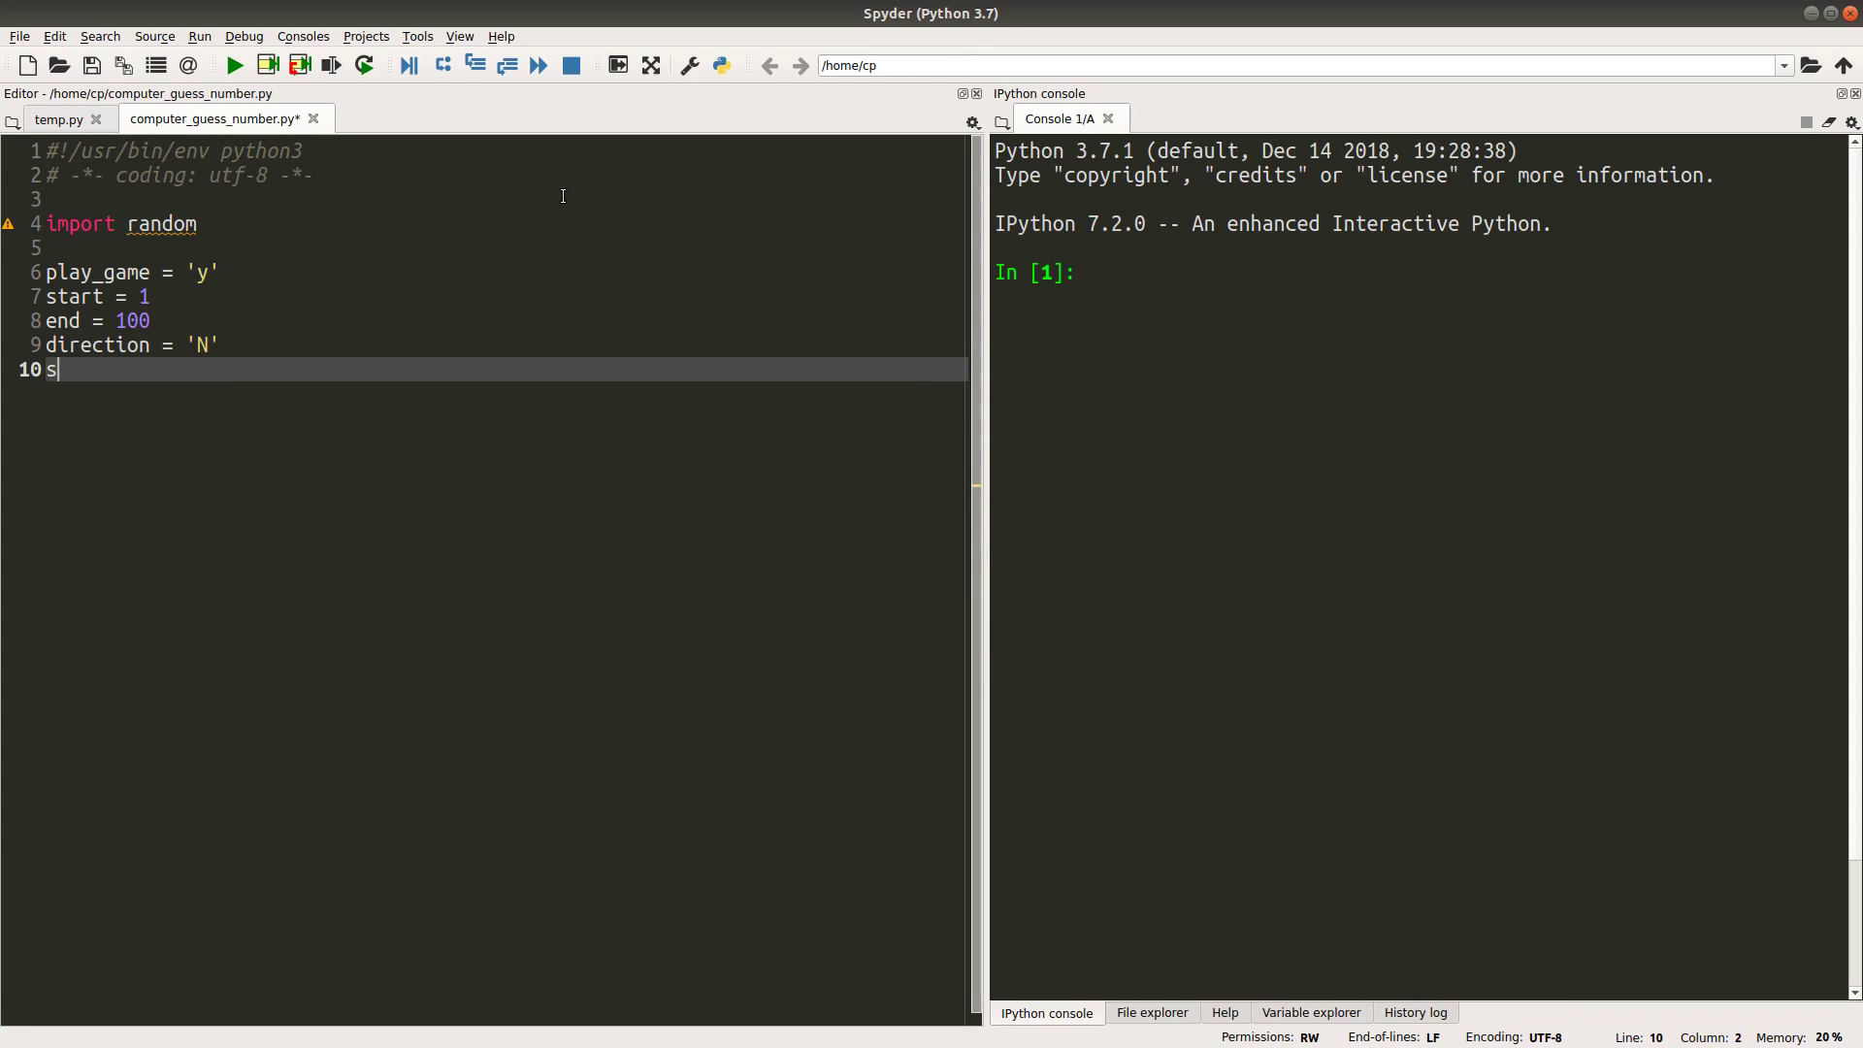
{"action": "type", "text": "mallest = start"}
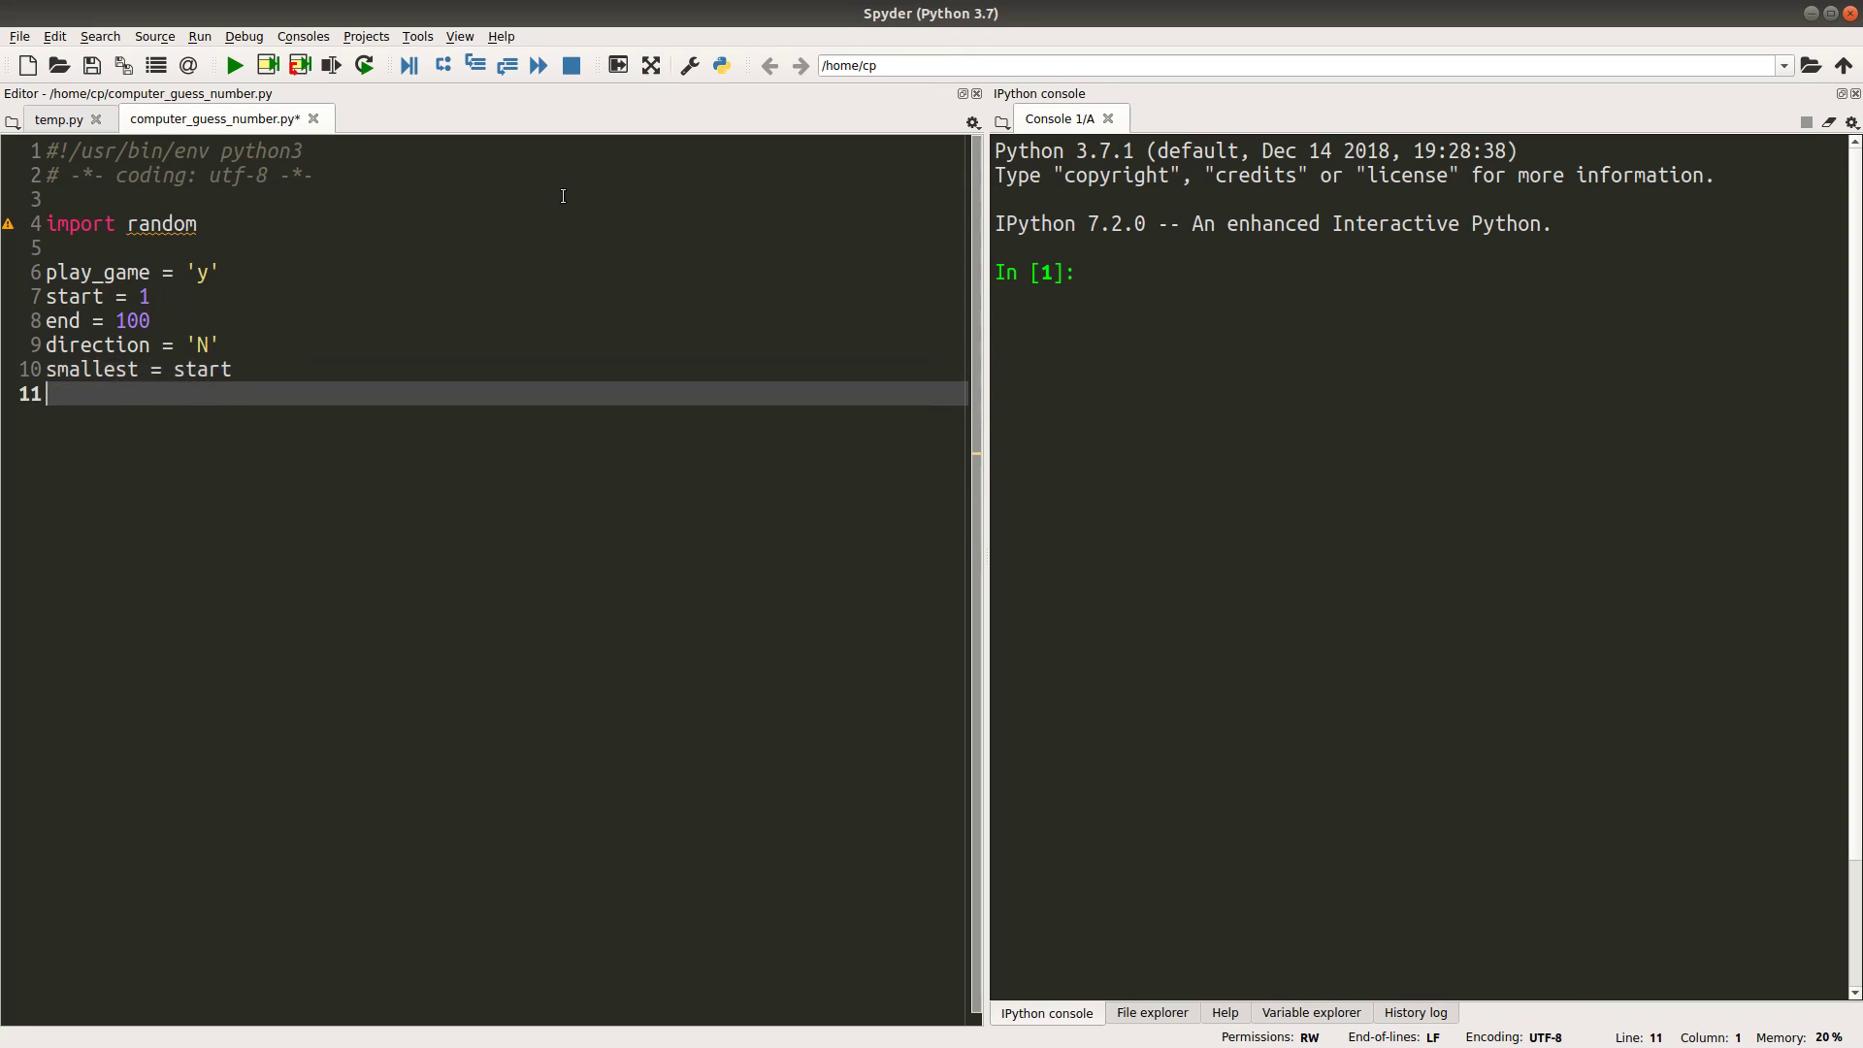
{"action": "type", "text": "largest = end"}
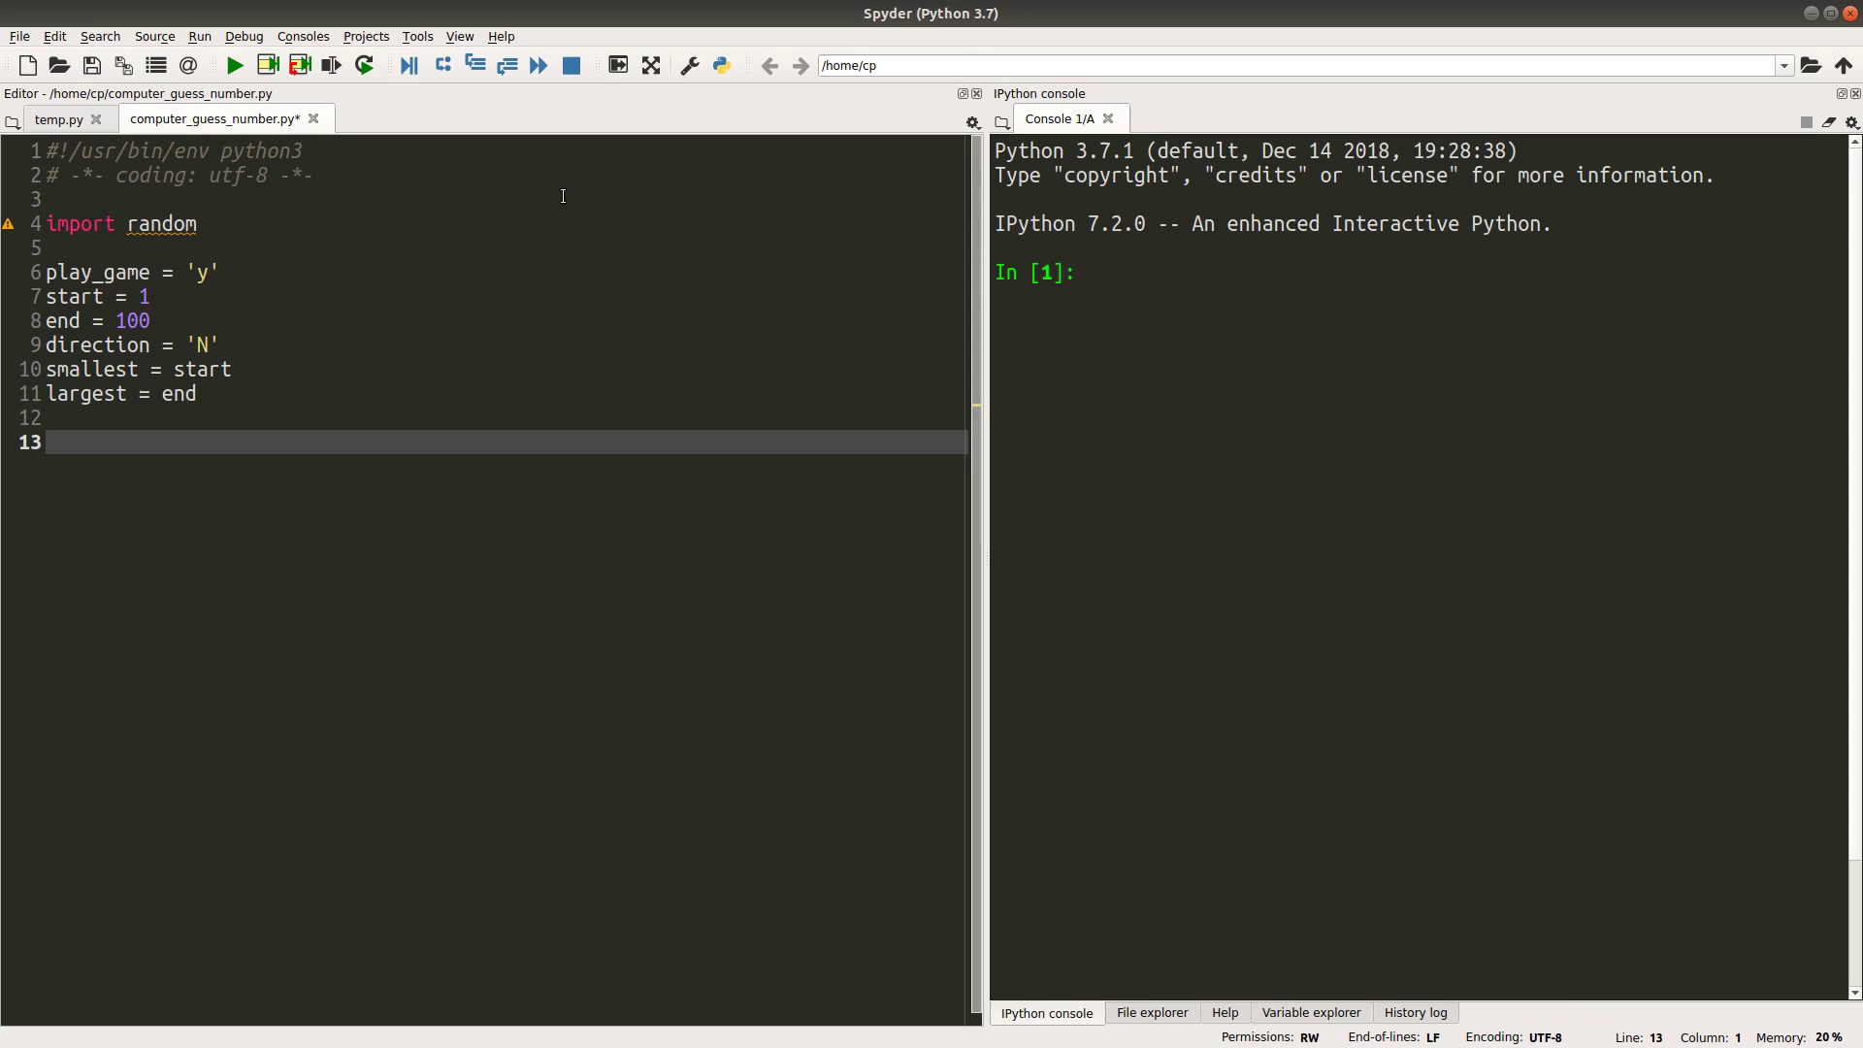
Start a while play_game == 'y' loop that resets smallest = start and largest = end
{"action": "type", "text": "whi"}
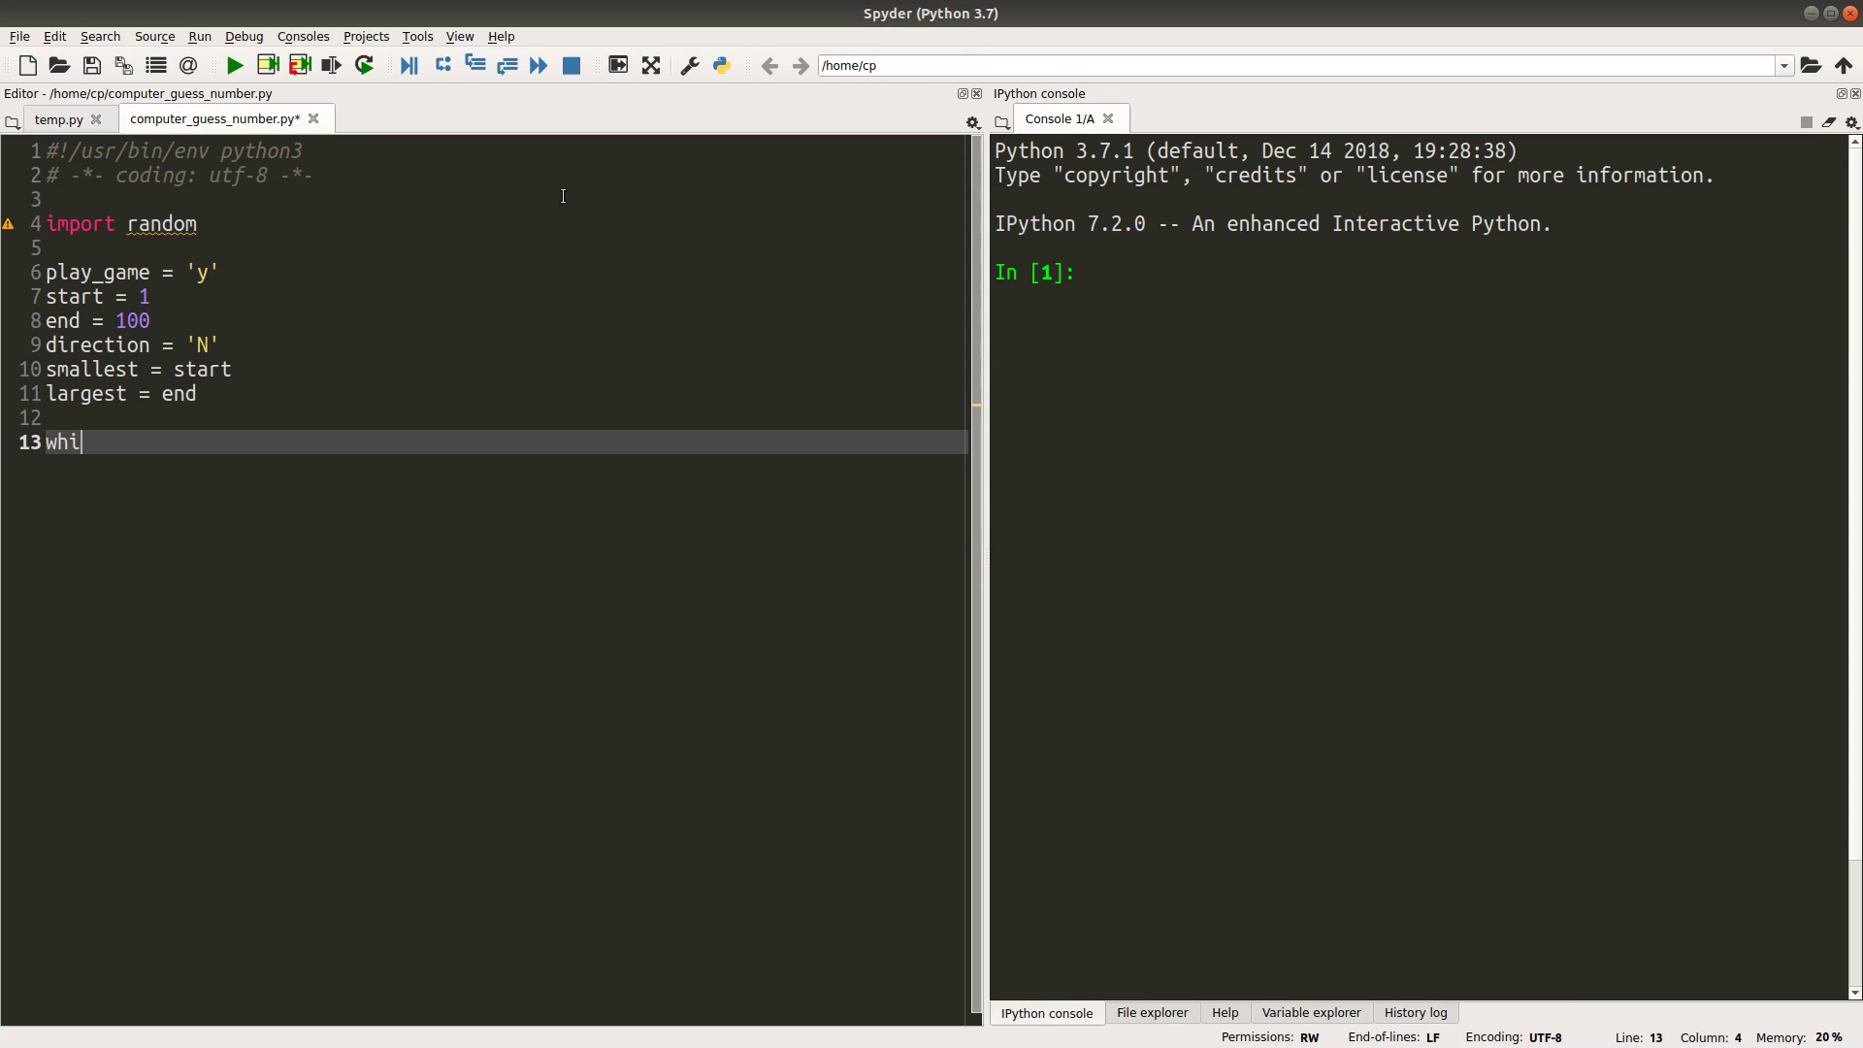
{"action": "type", "text": "le pl"}
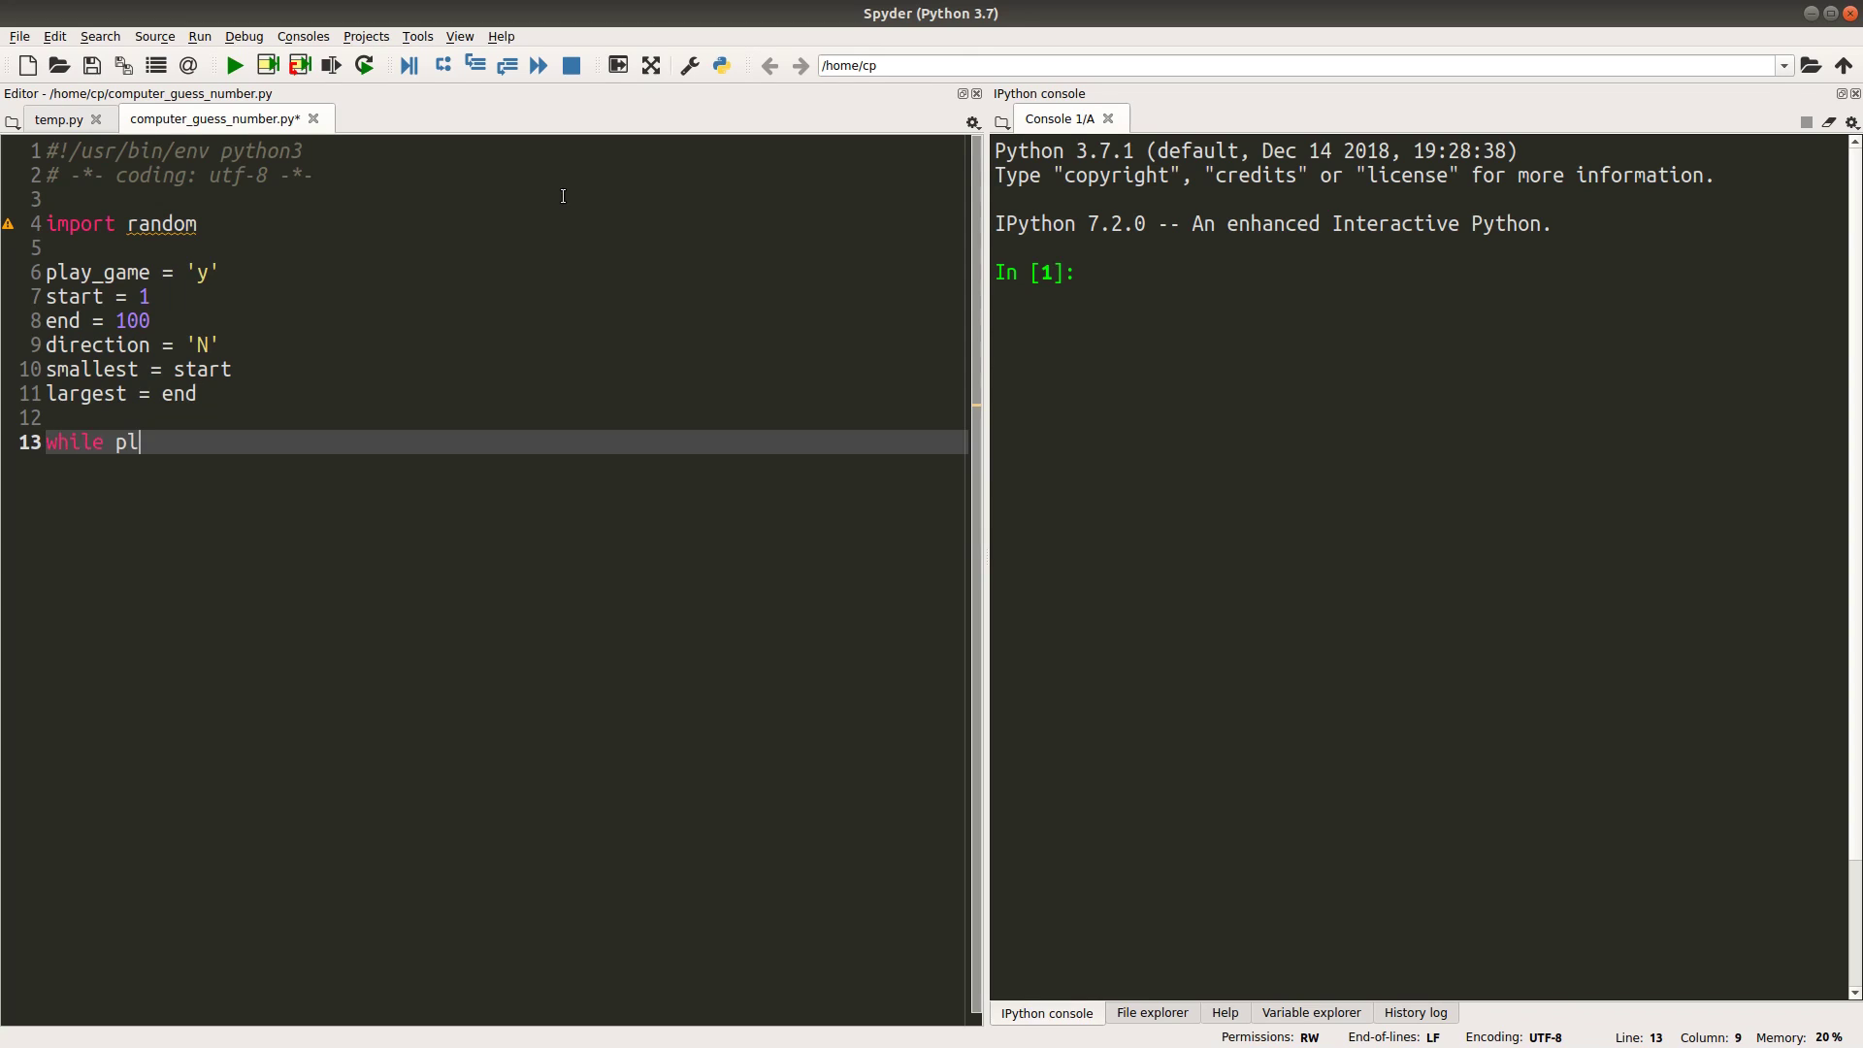
{"action": "type", "text": "ay_game == 'y':"}
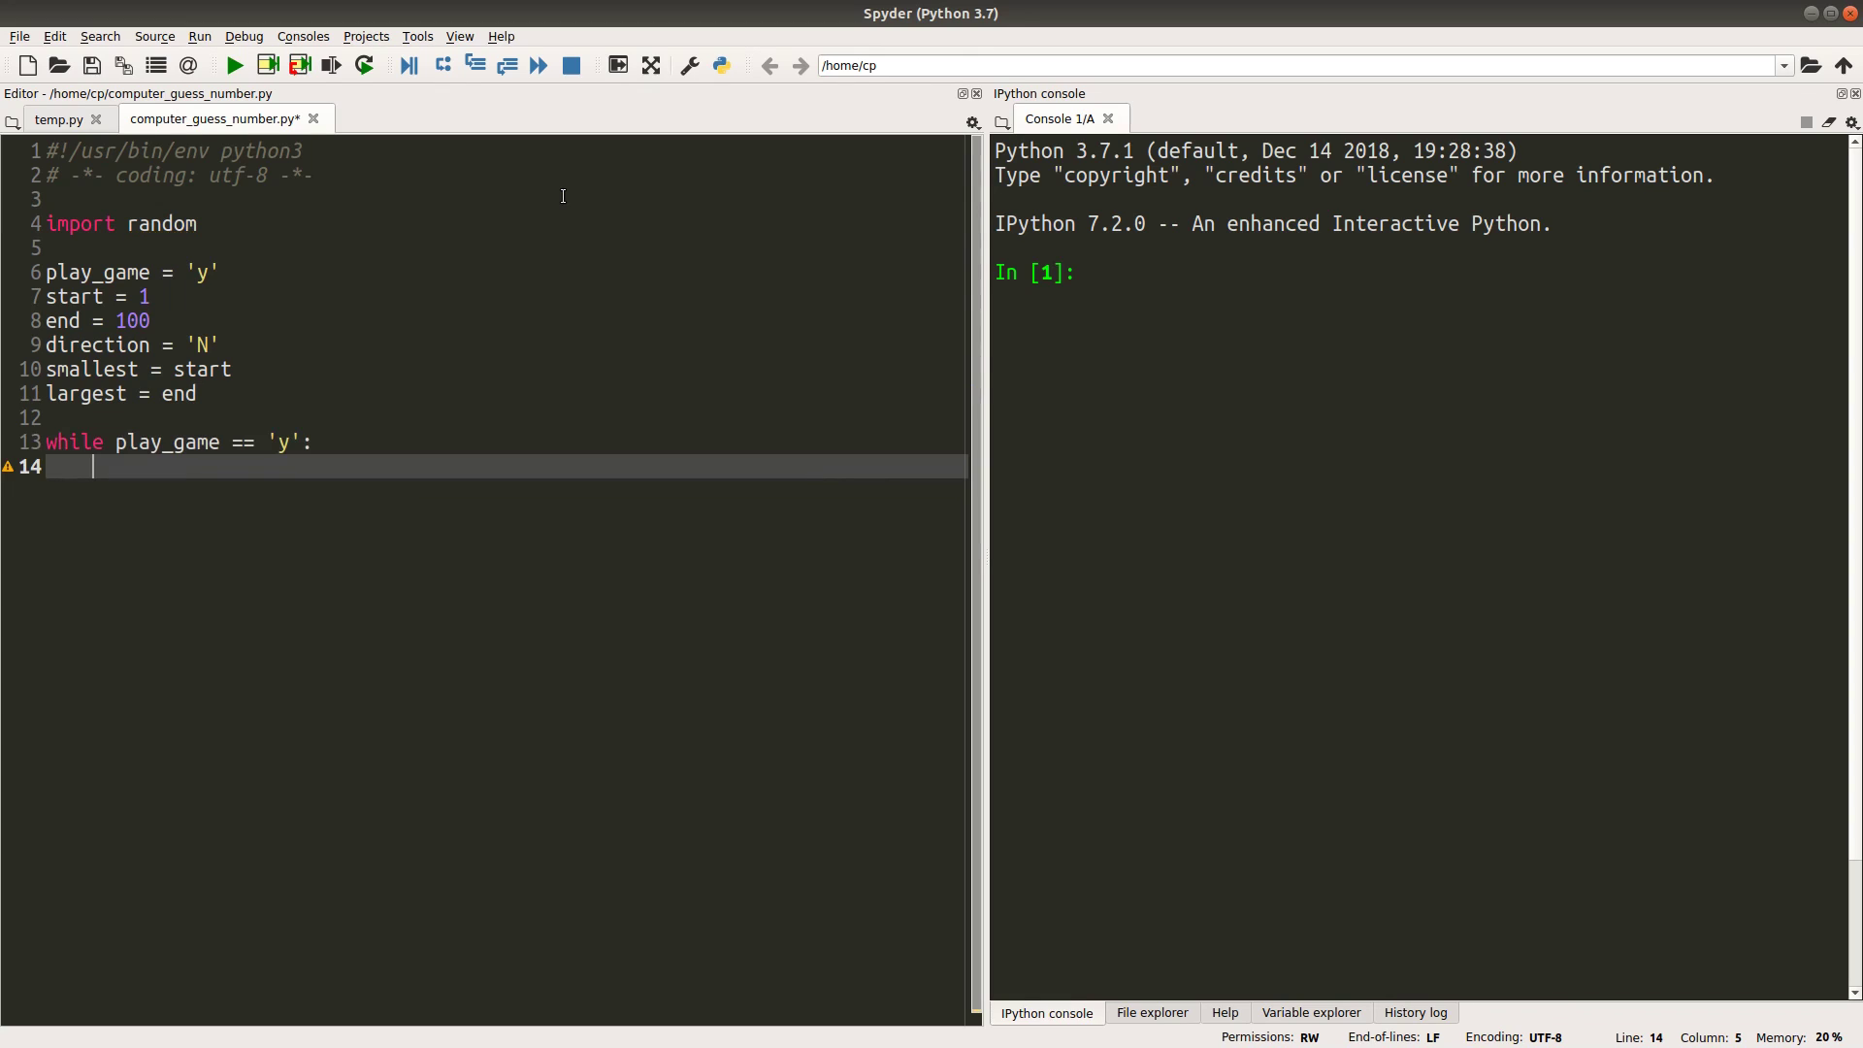
{"action": "type", "text": "smallest = start"}
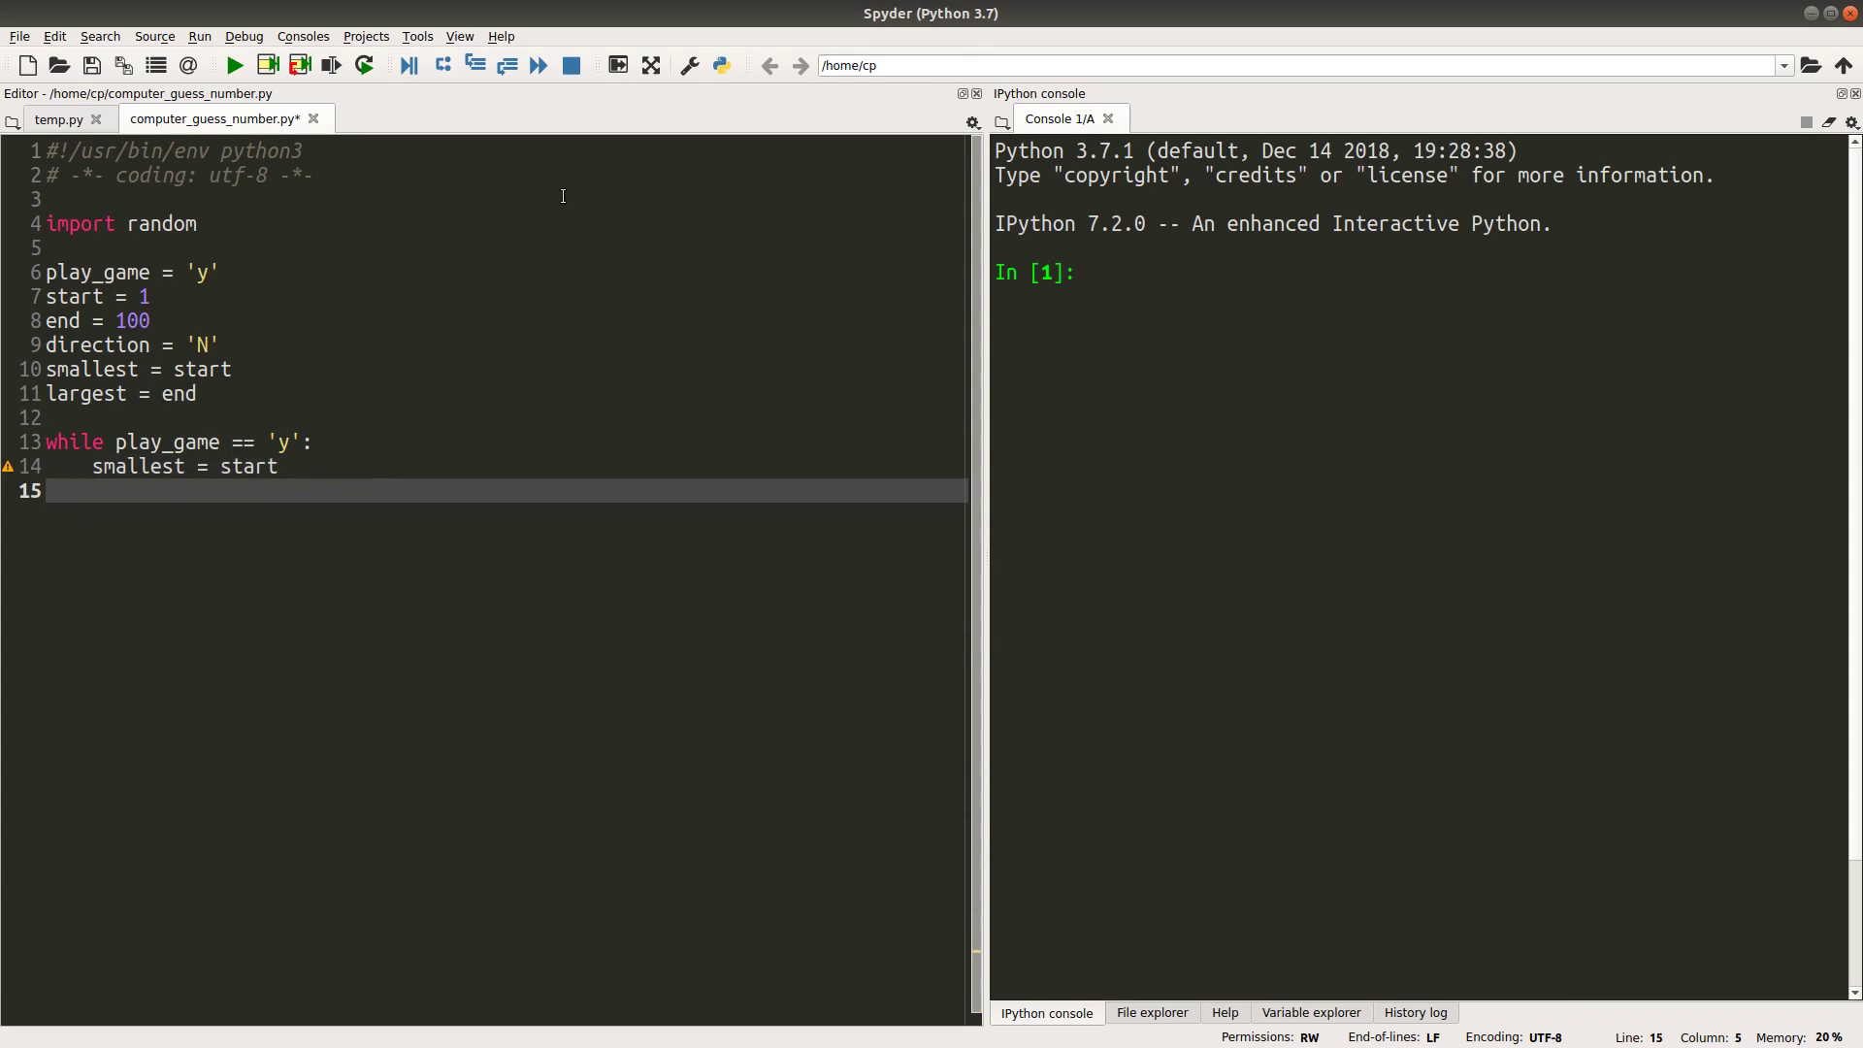
{"action": "type", "text": "largest = end"}
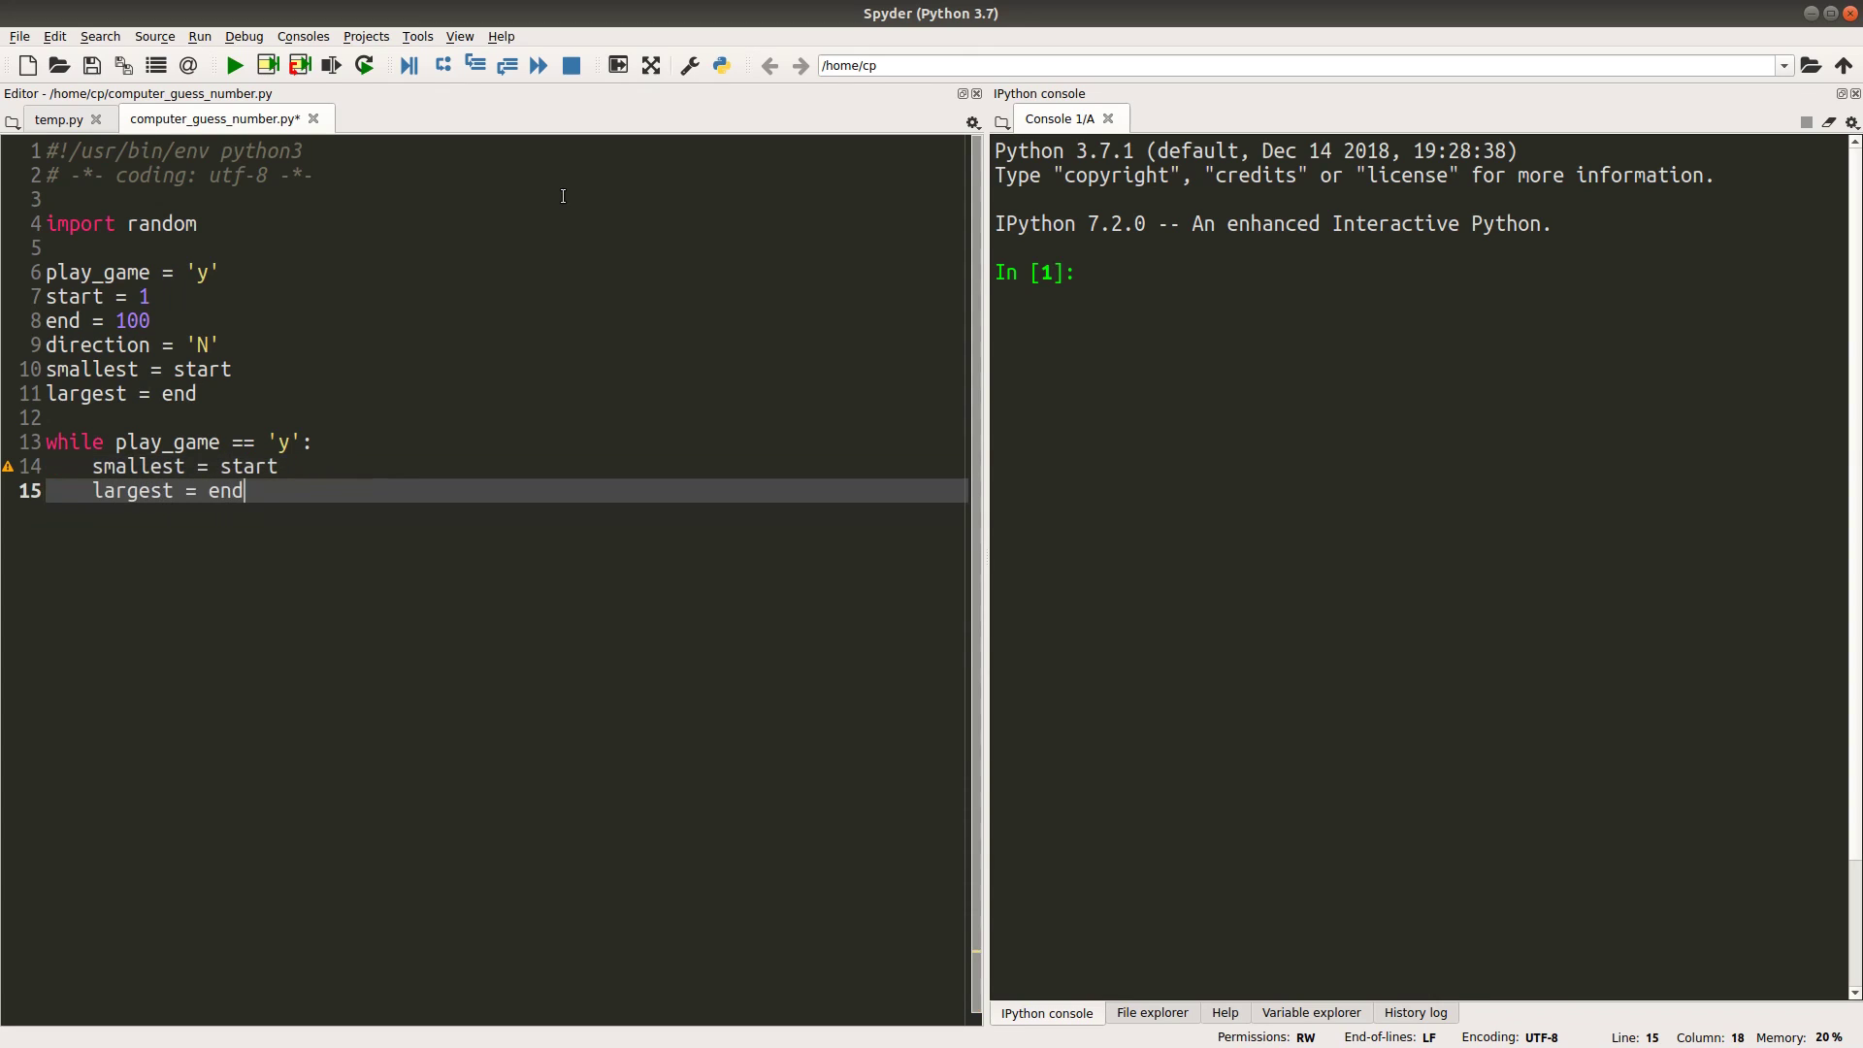
Print 'Guess a number between 1 and 100: ' inside the loop
{"action": "type", "text": "rint('"}
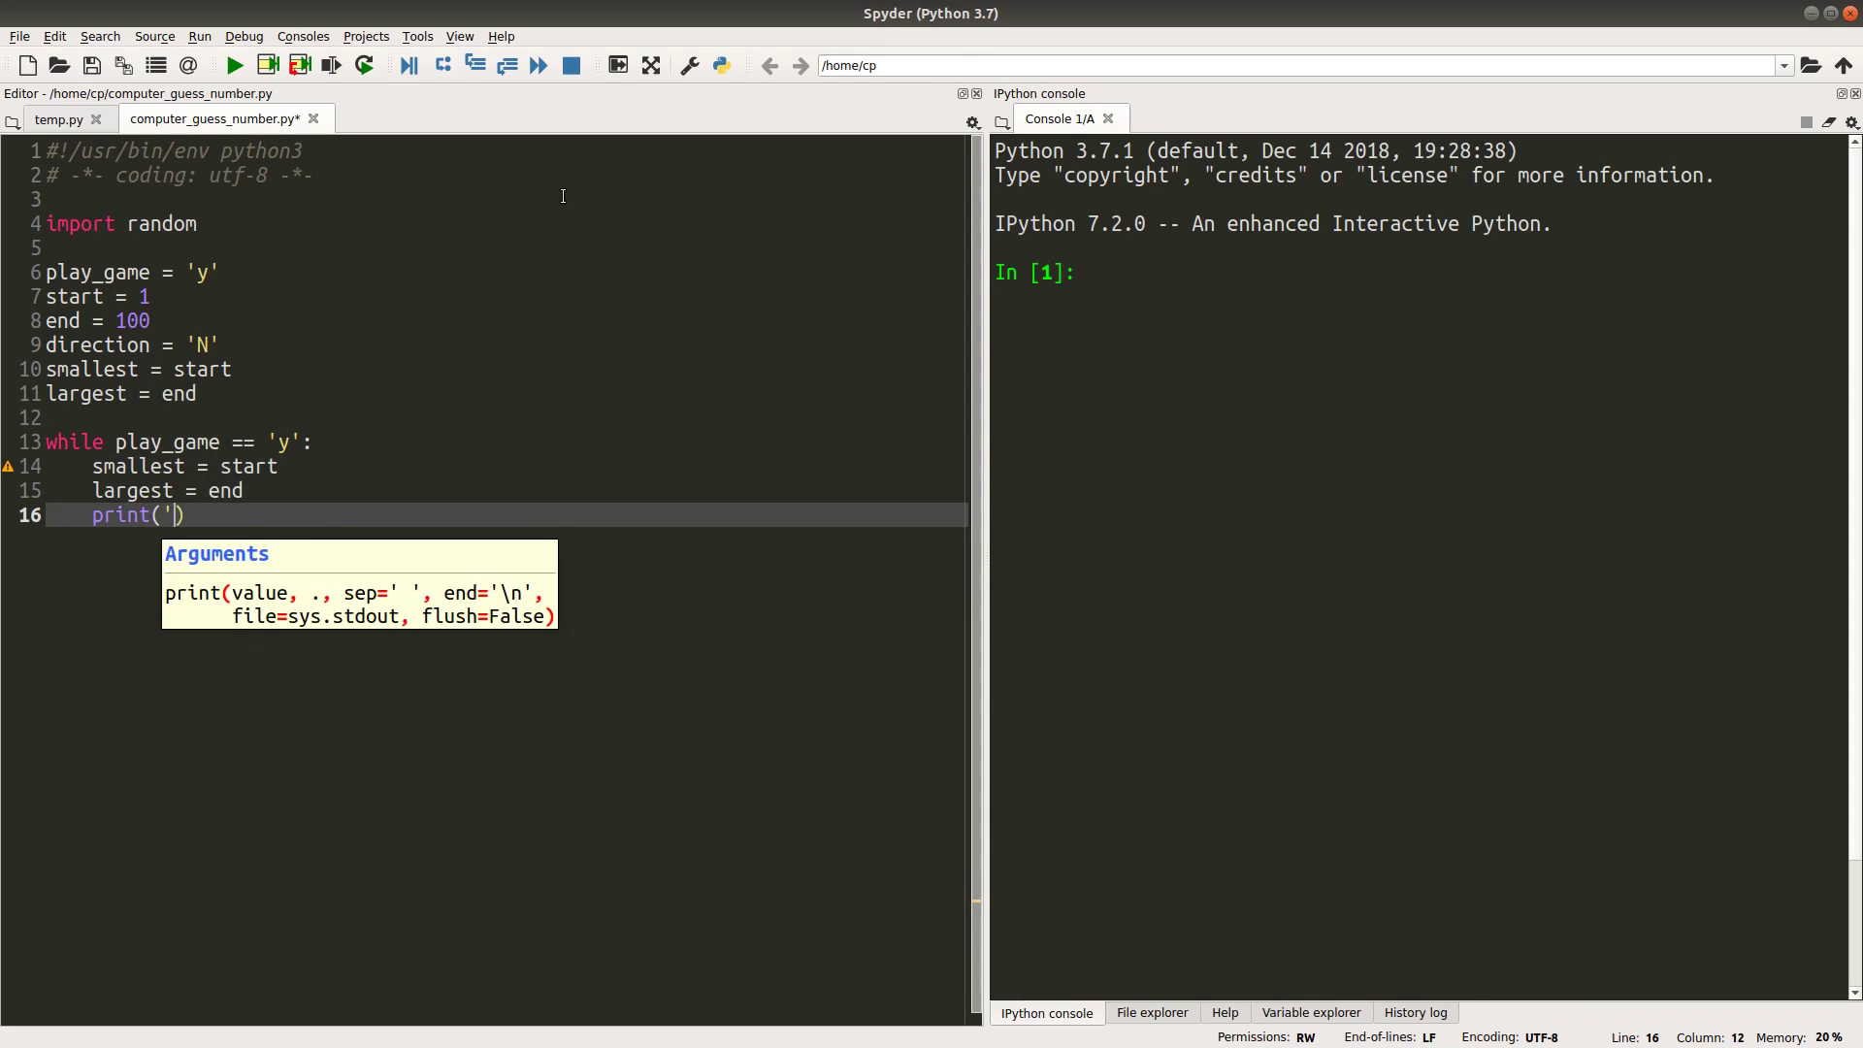
{"action": "type", "text": "Guess a n"}
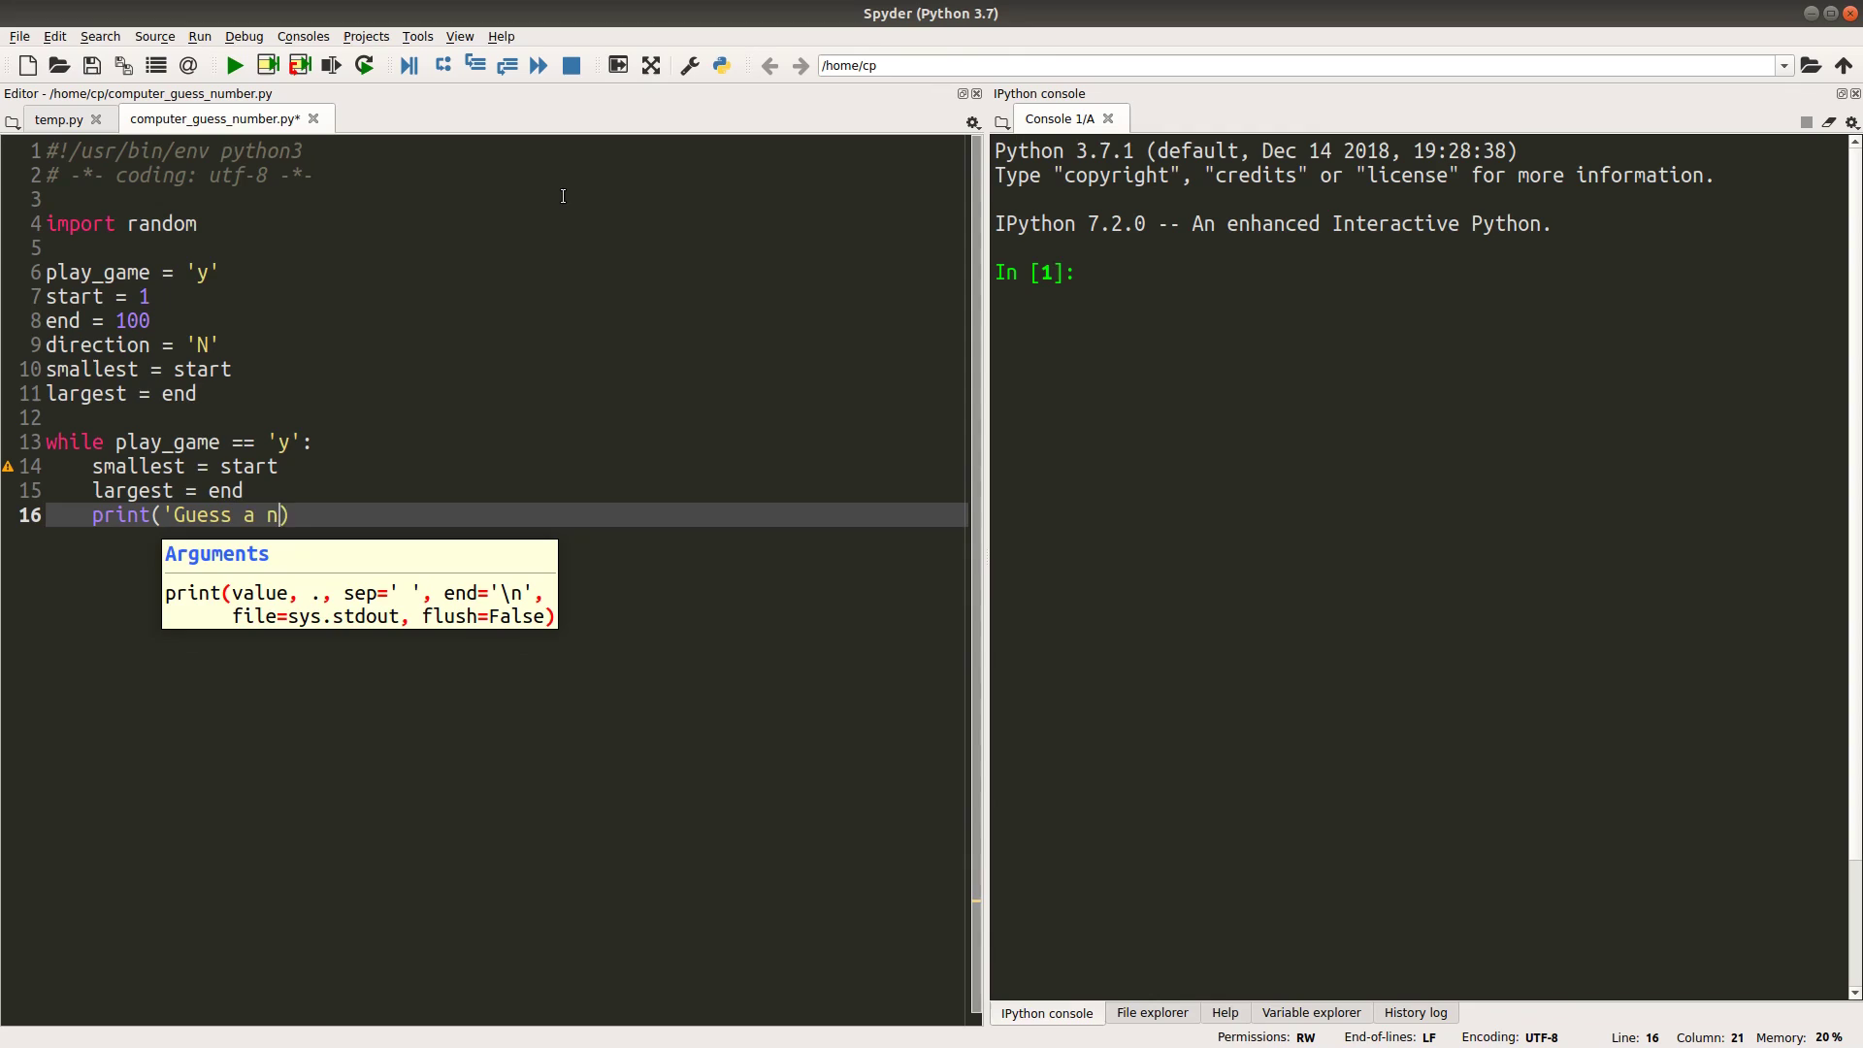
{"action": "type", "text": "umber"}
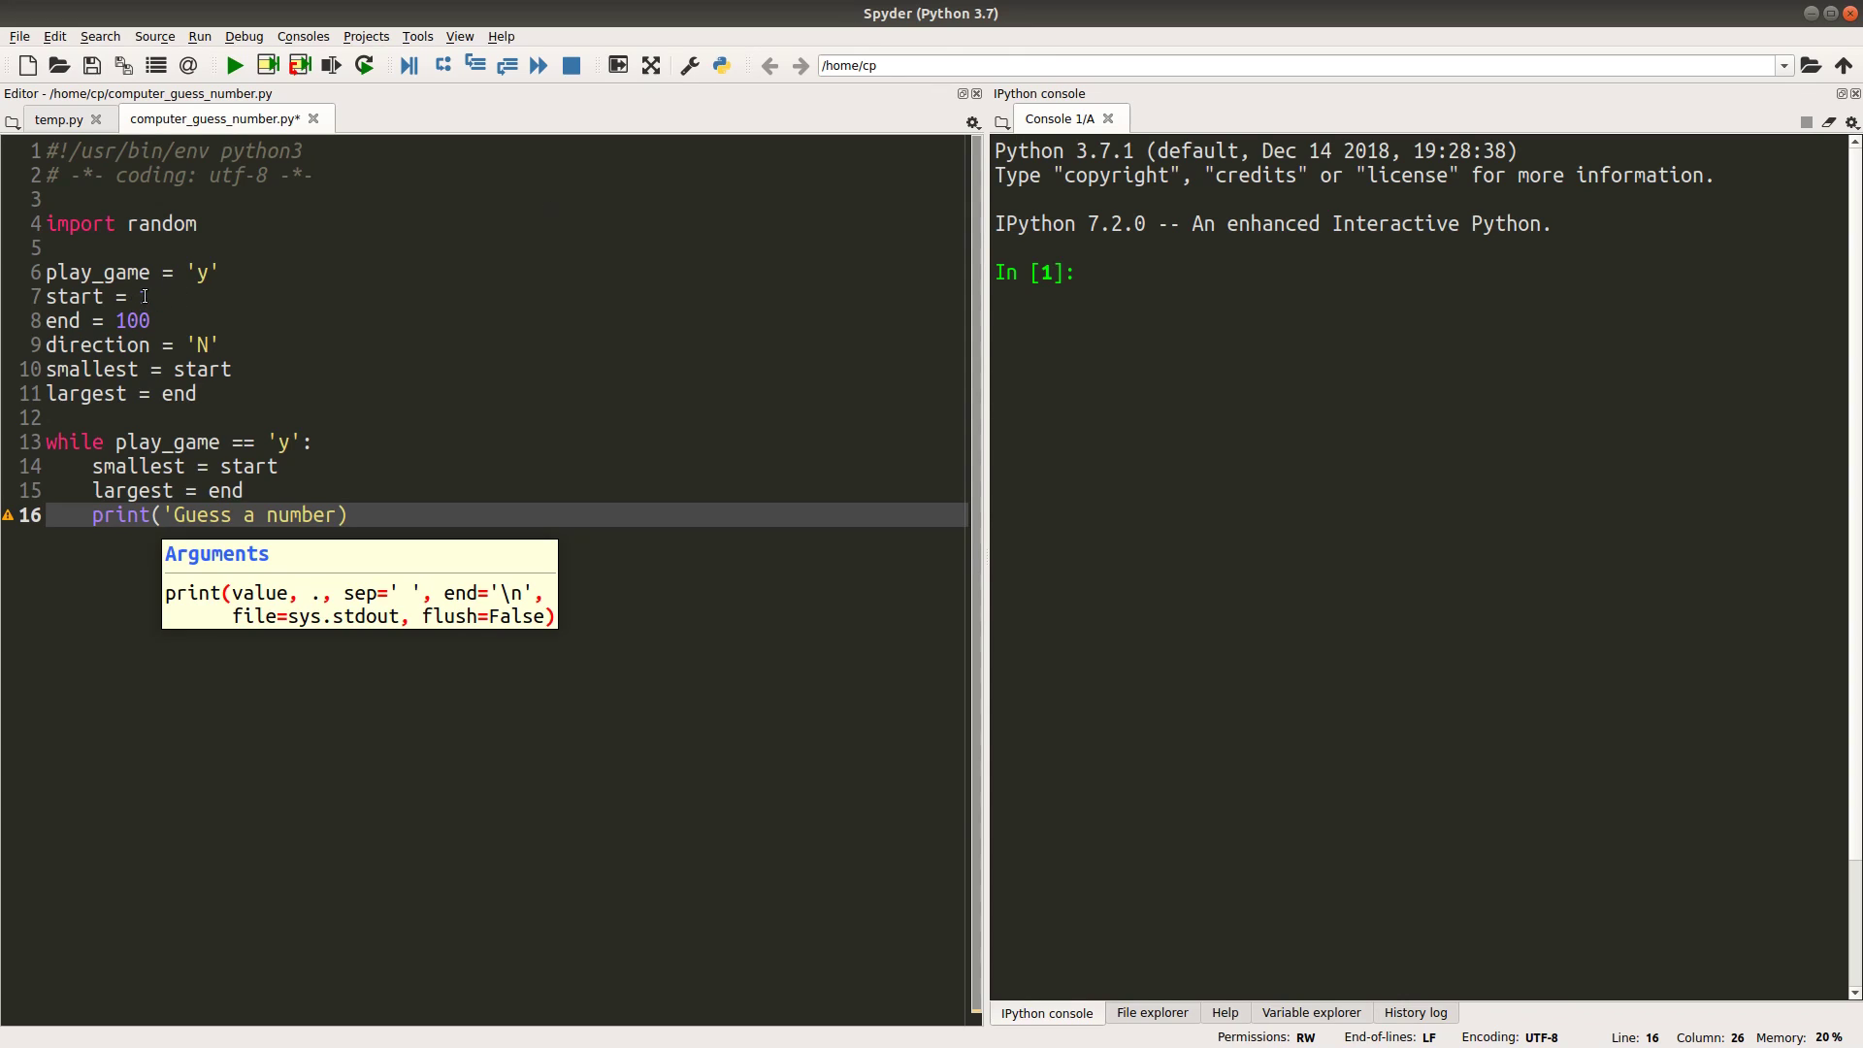
{"action": "type", "text": "1"}
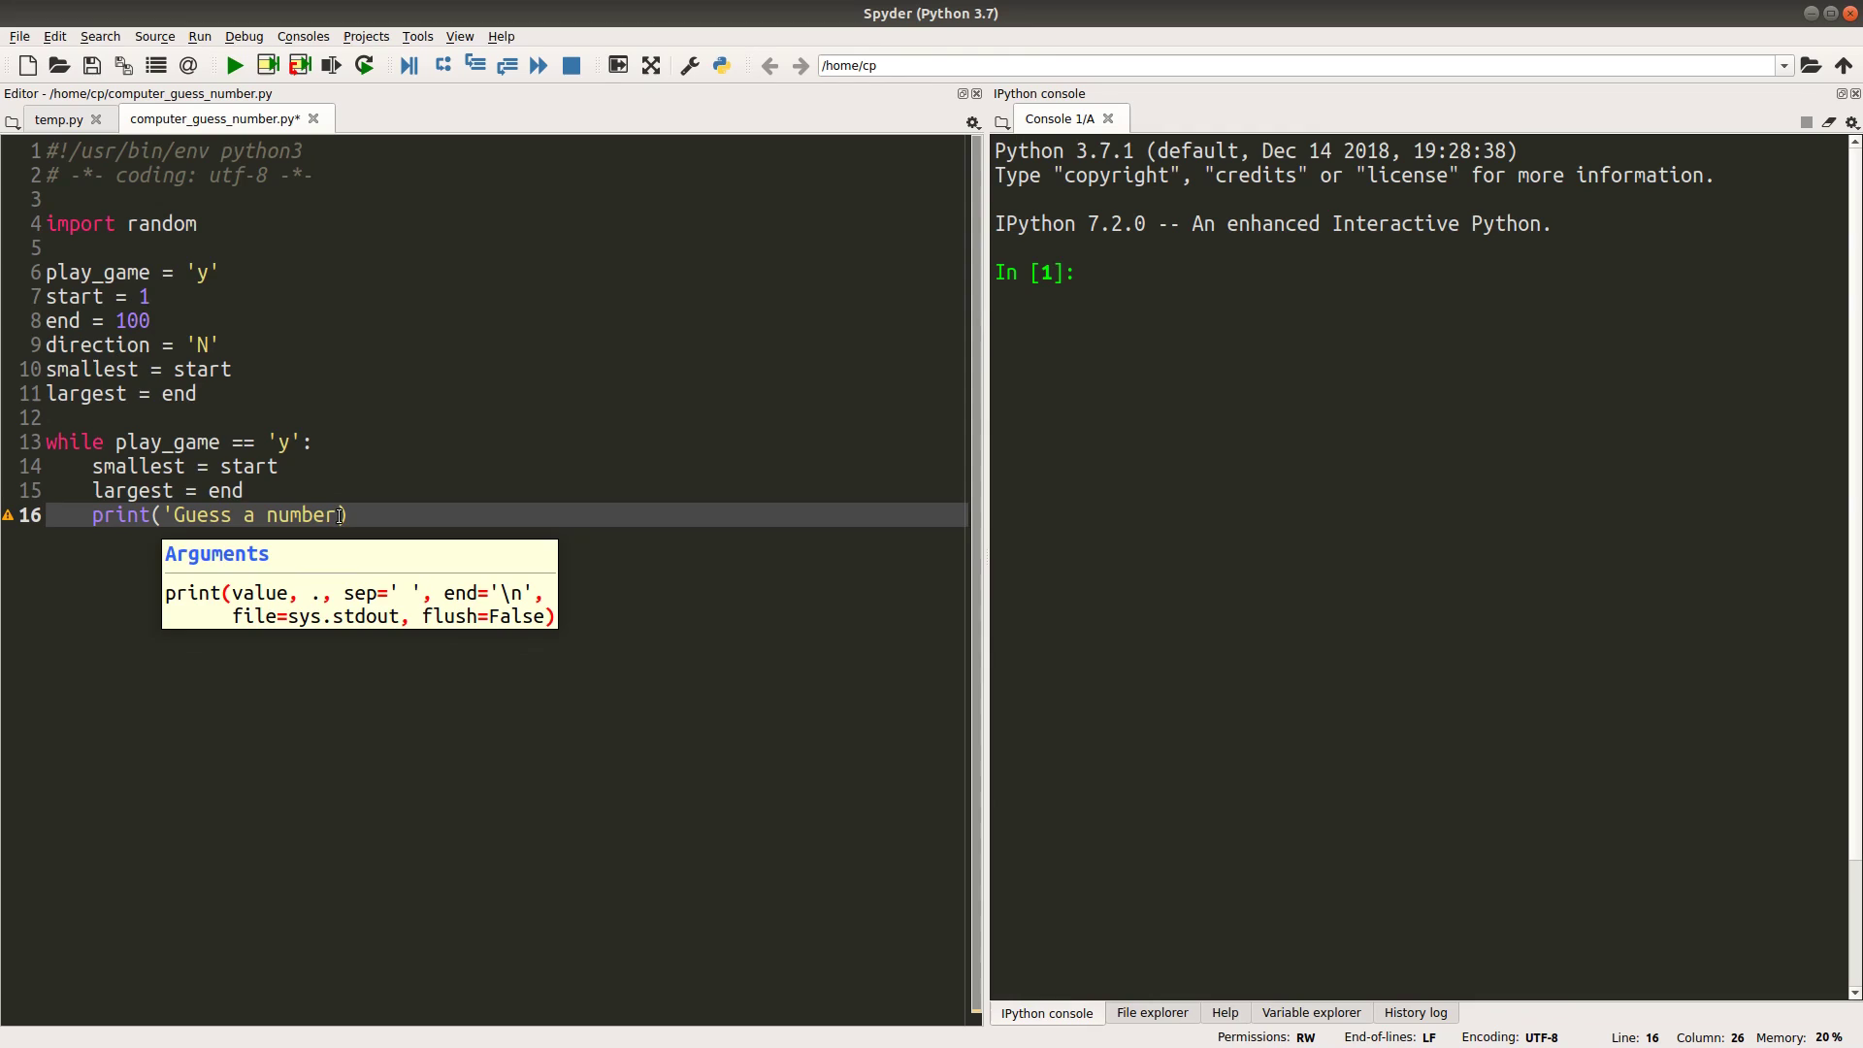
{"action": "type", "text": "between 1 and 100:"}
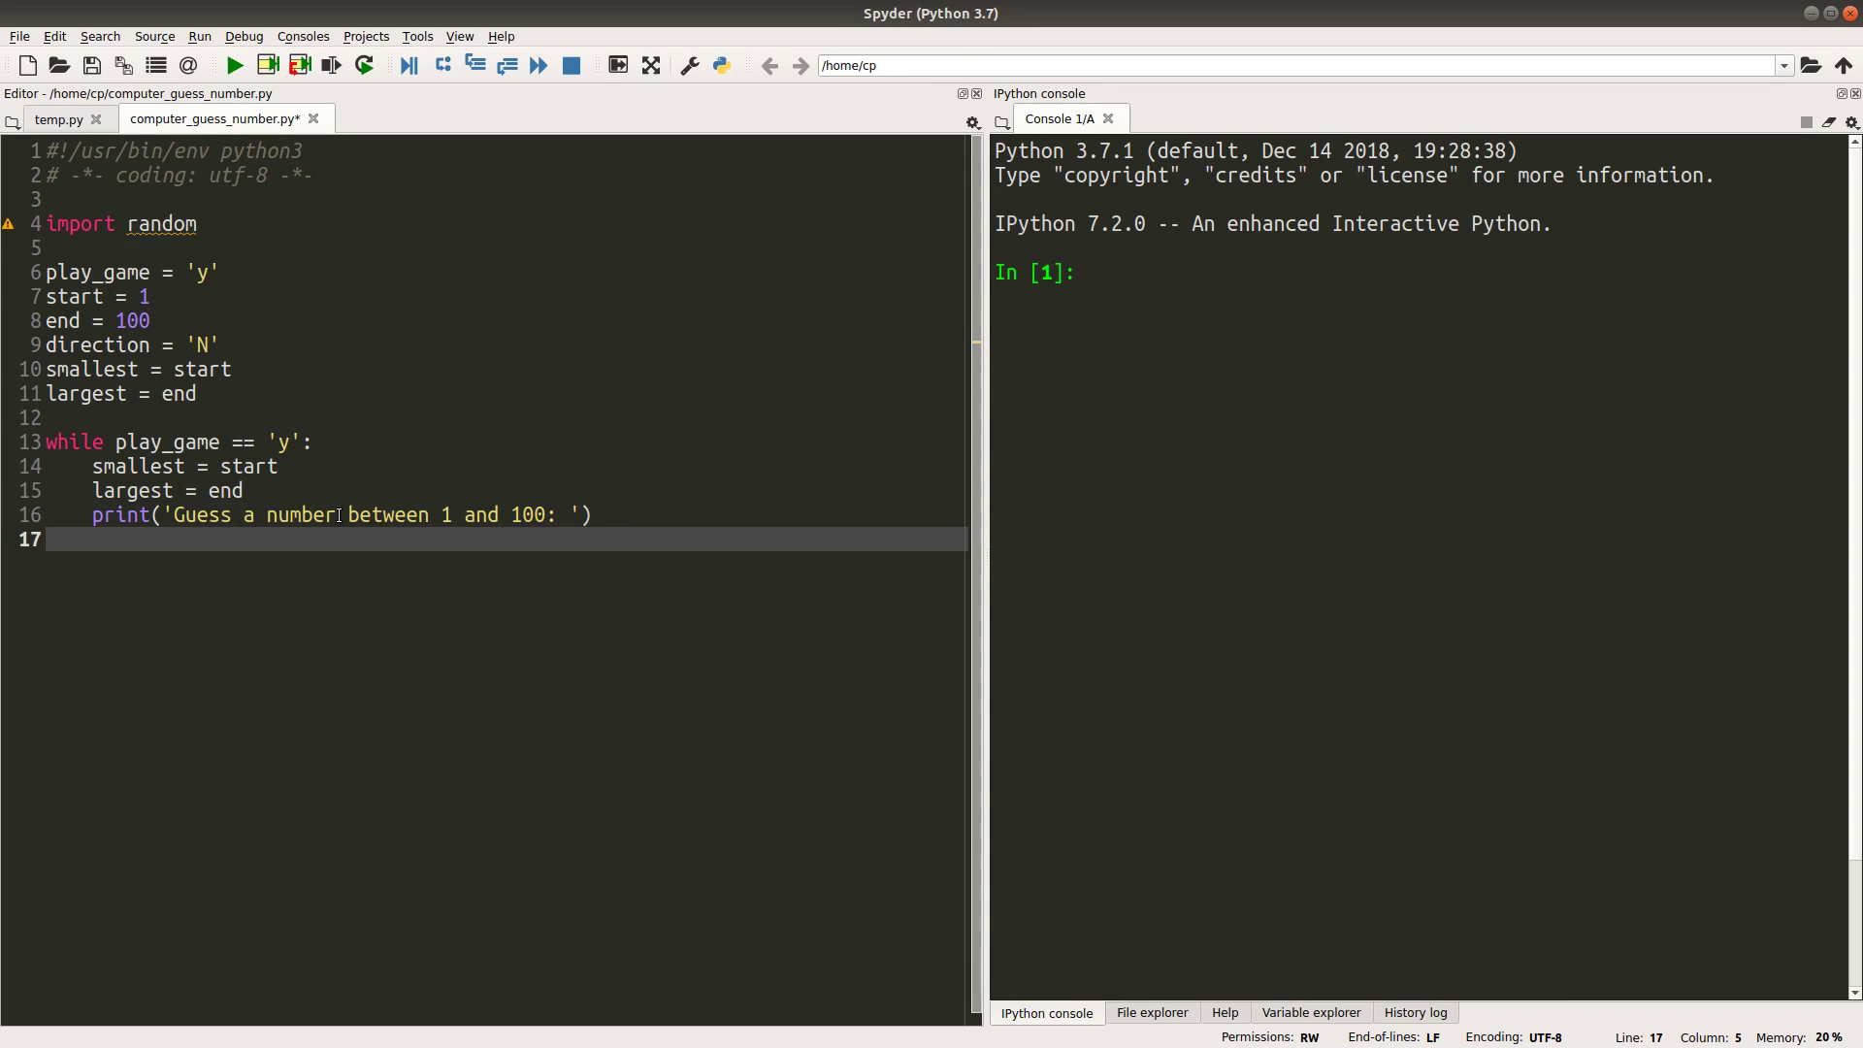
Set try_number = random.randint(start, end) and print it
{"action": "type", "text": "try_number"}
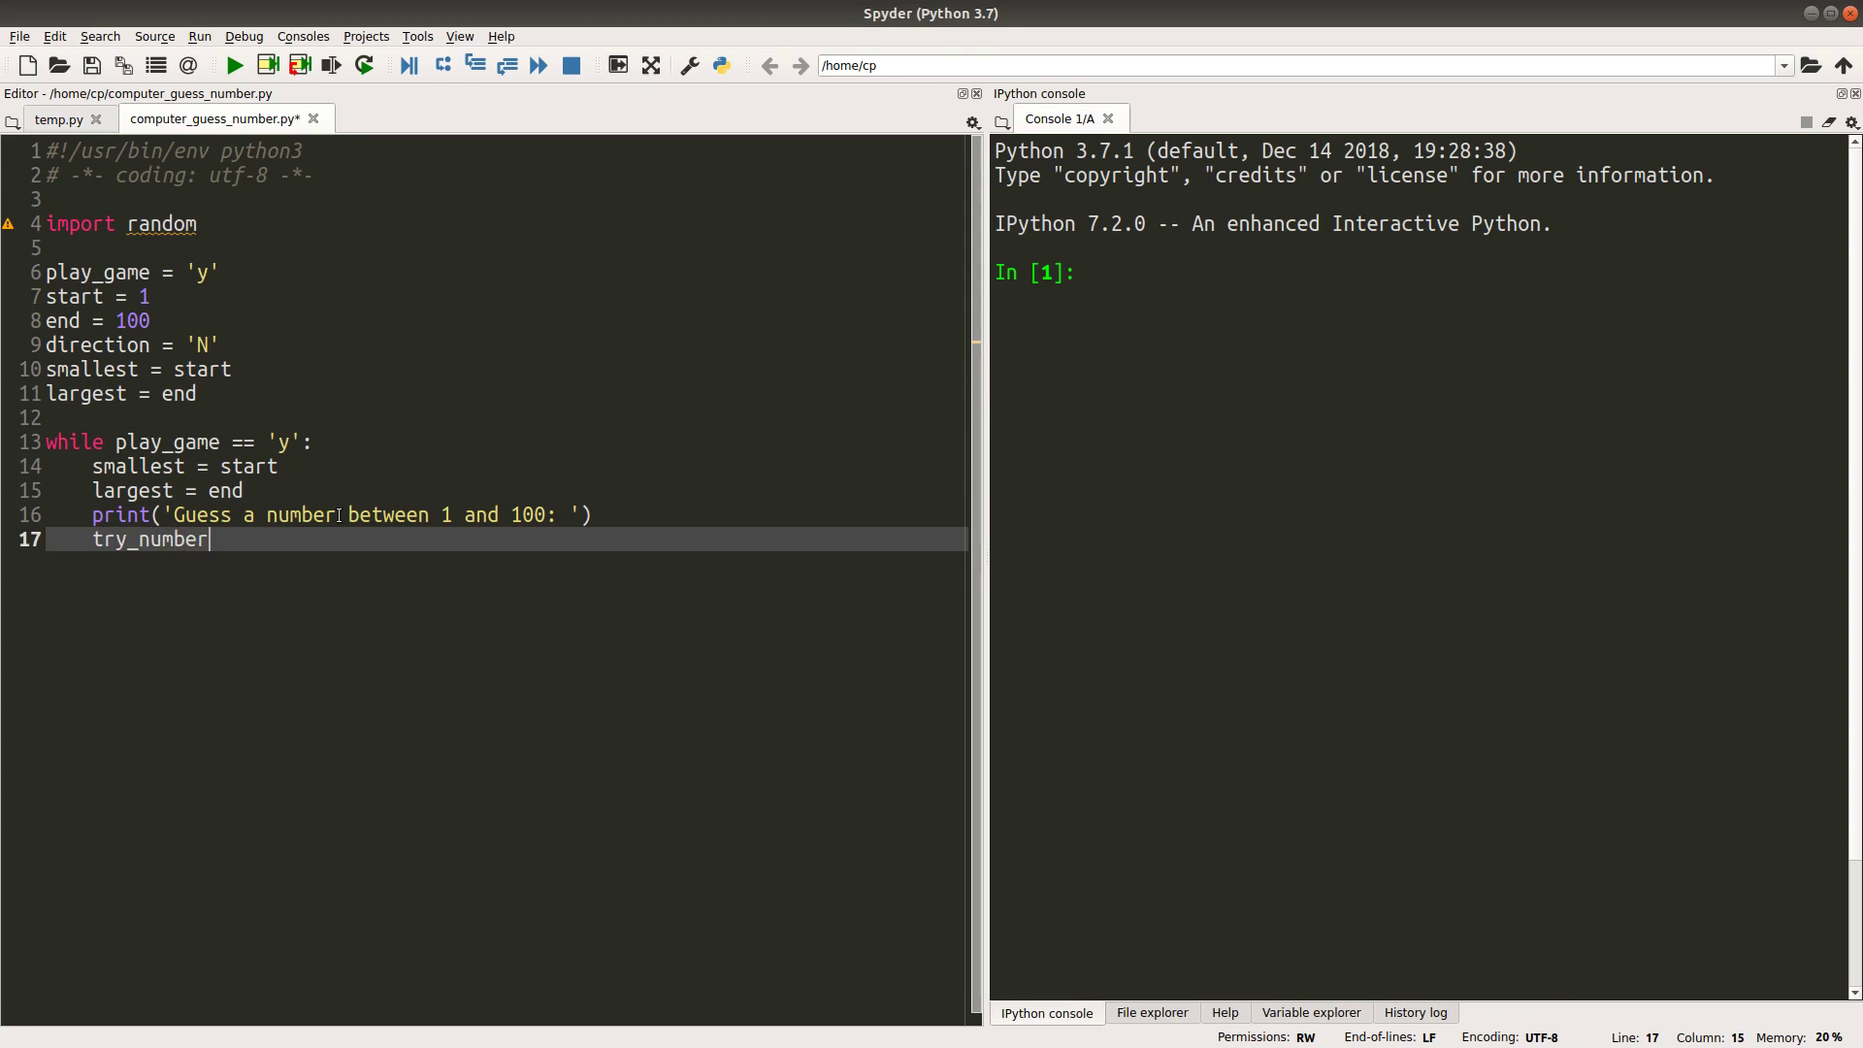
{"action": "type", "text": "= random.ra"}
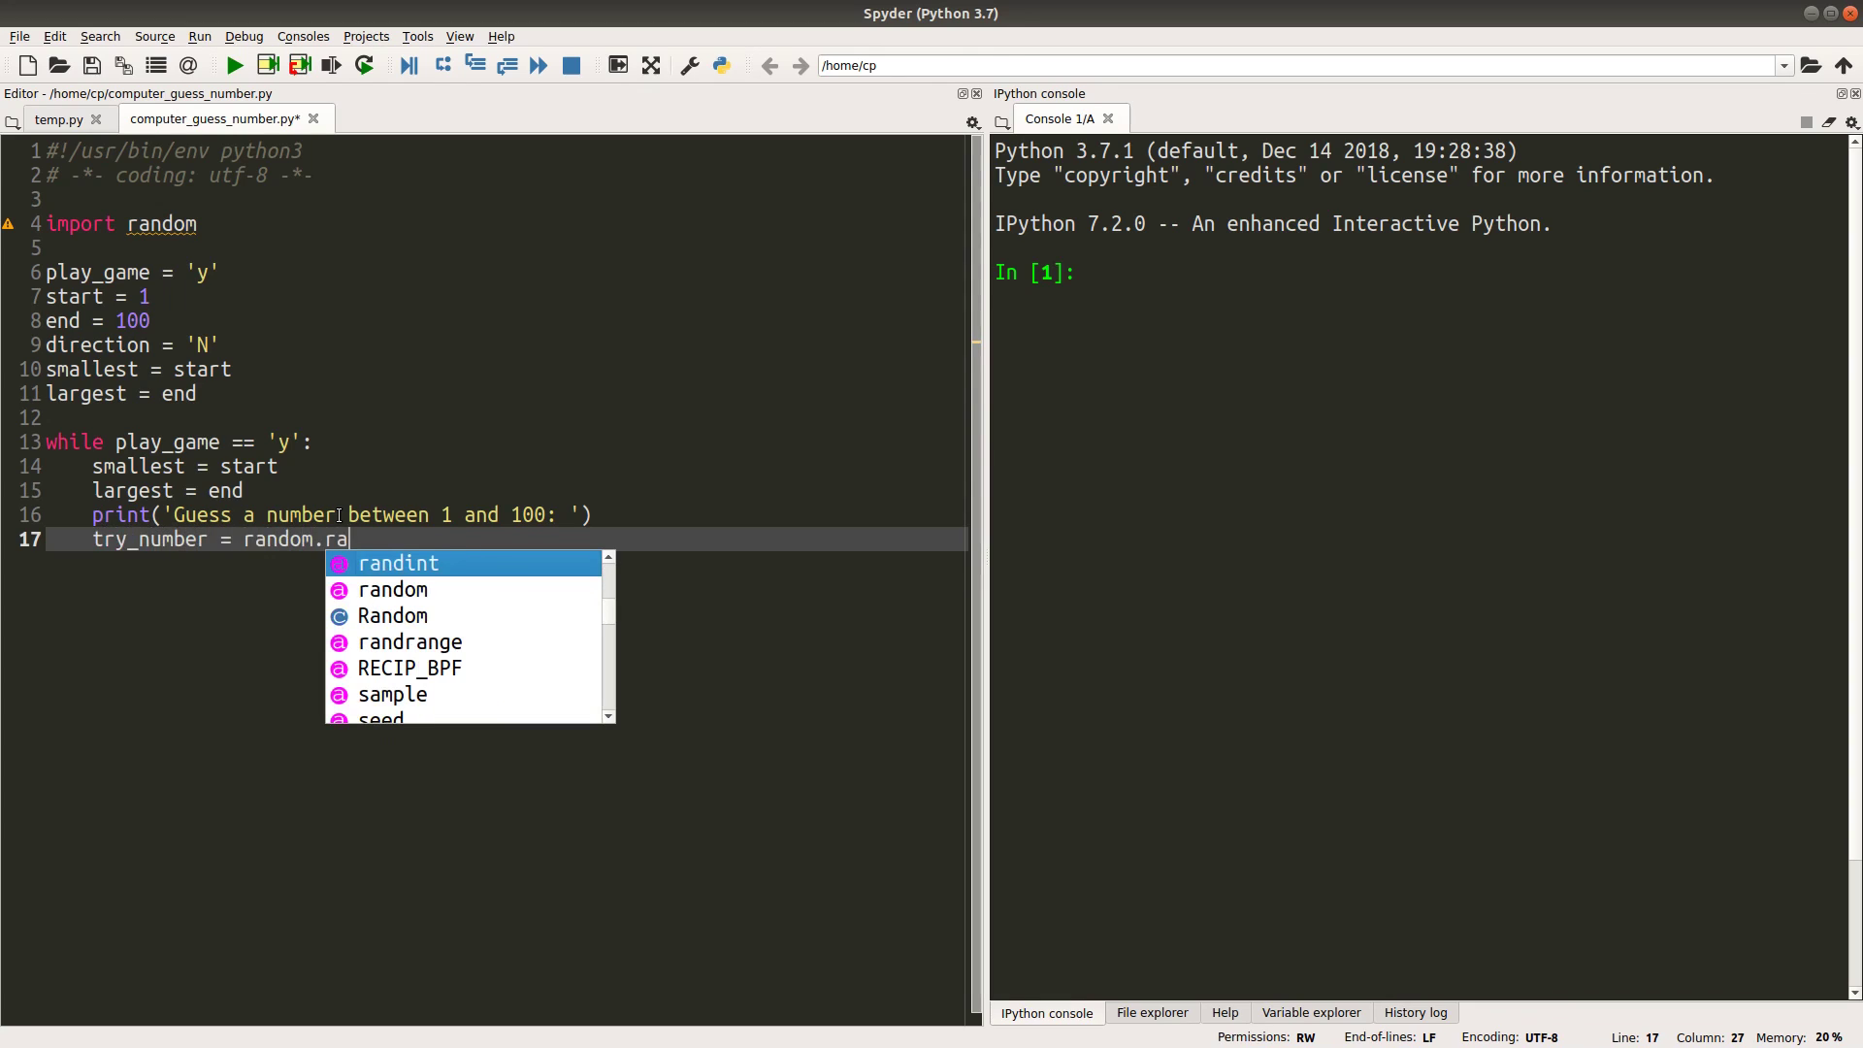
{"action": "key", "text": "Tab"}
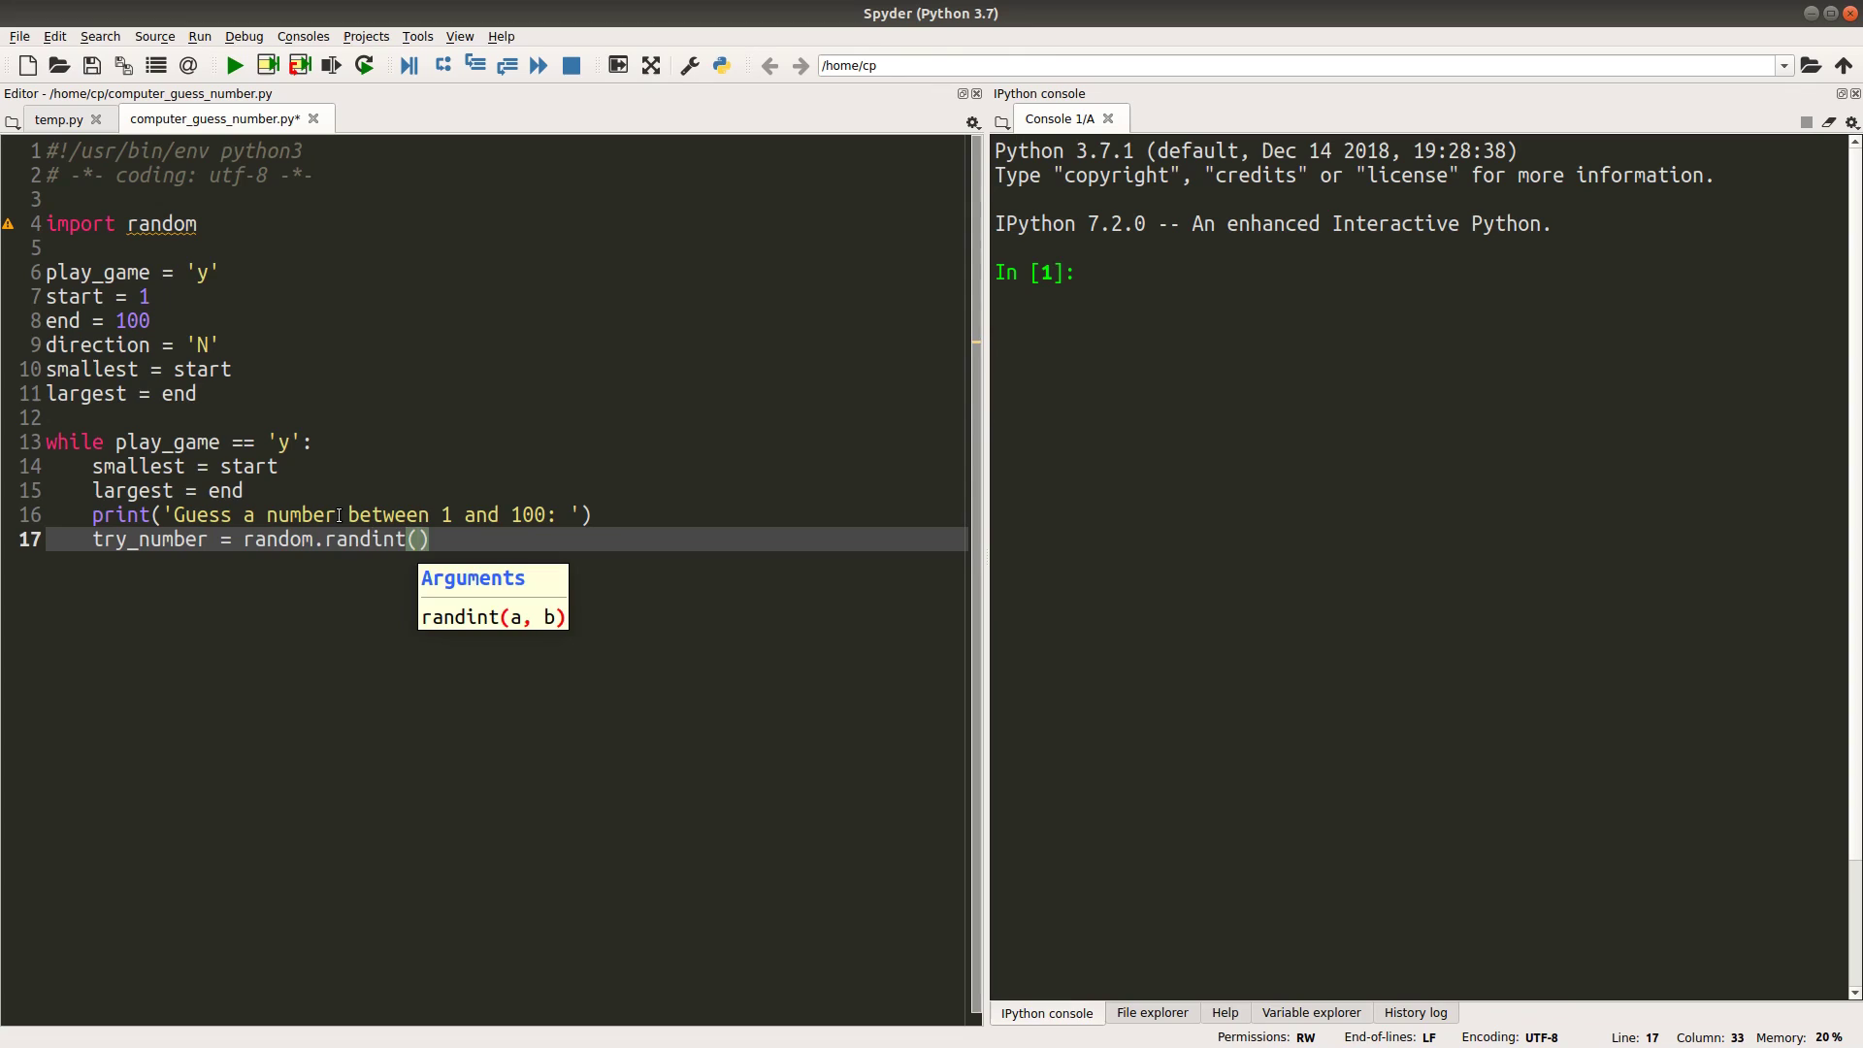
{"action": "type", "text": "start, end"}
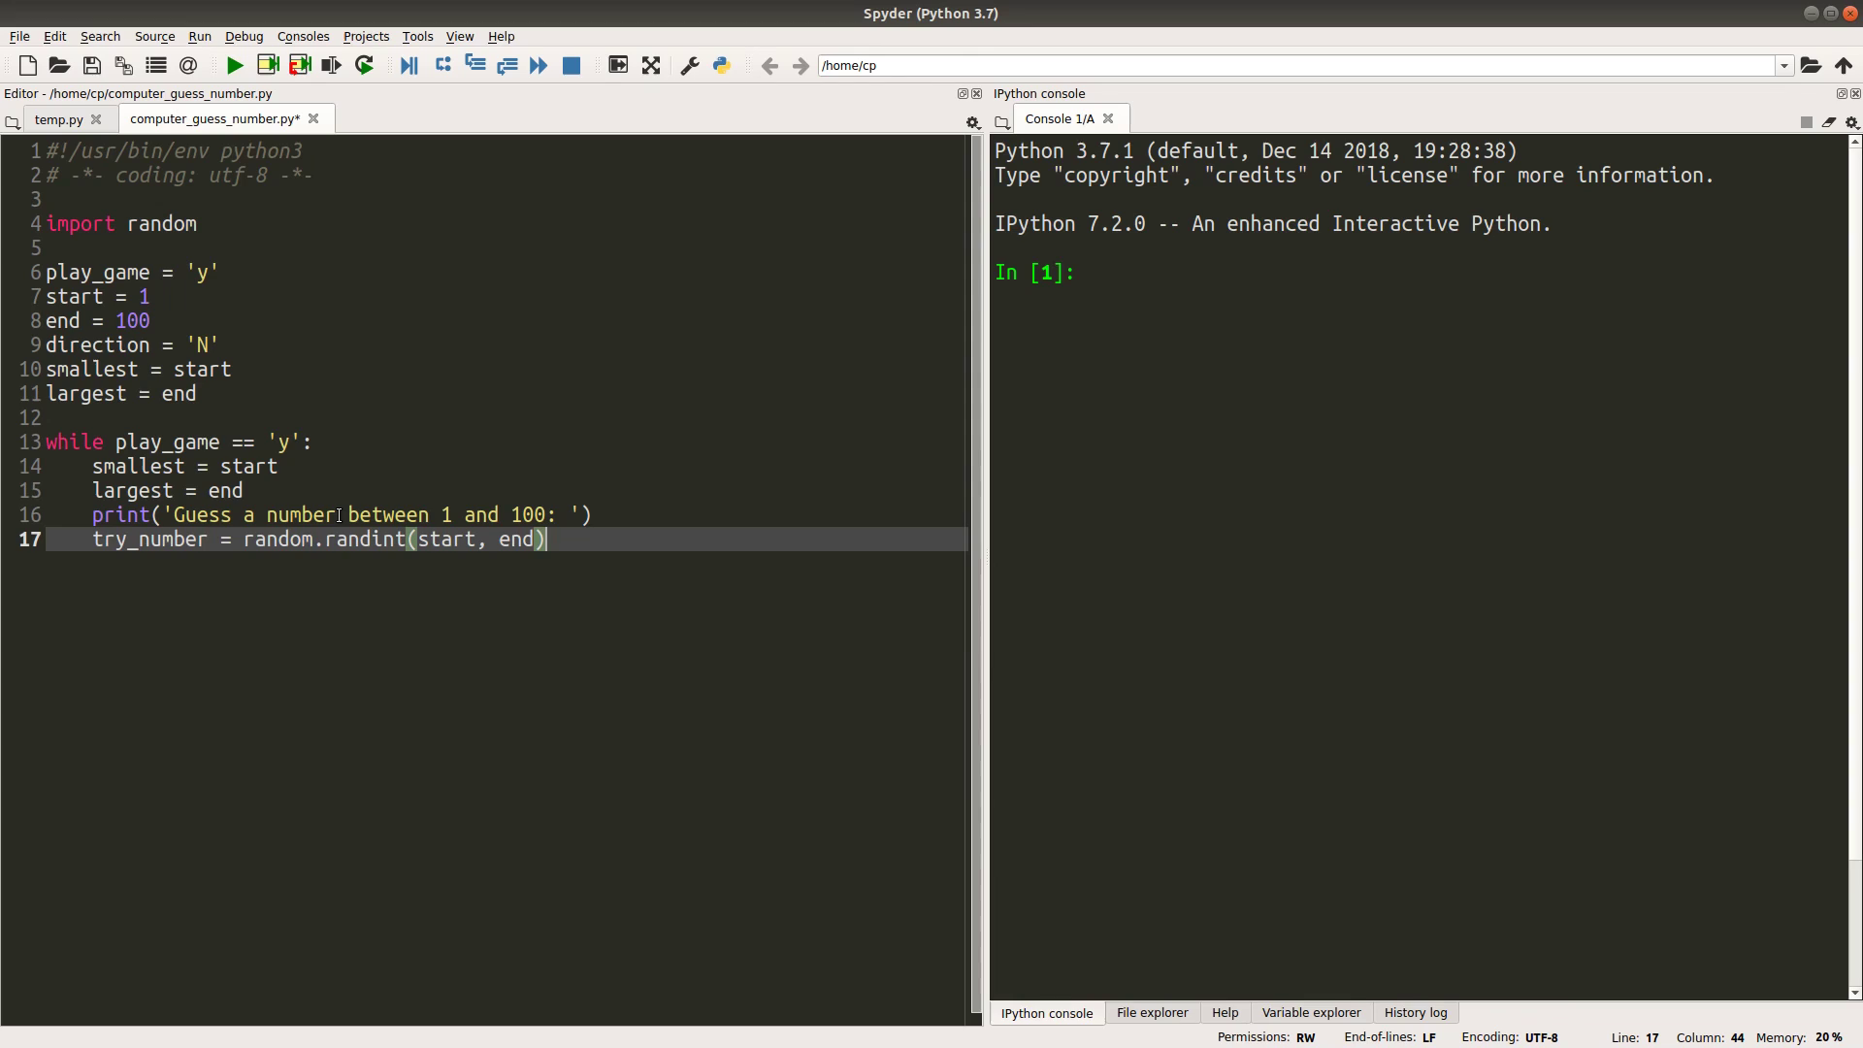
{"action": "type", "text": "print"}
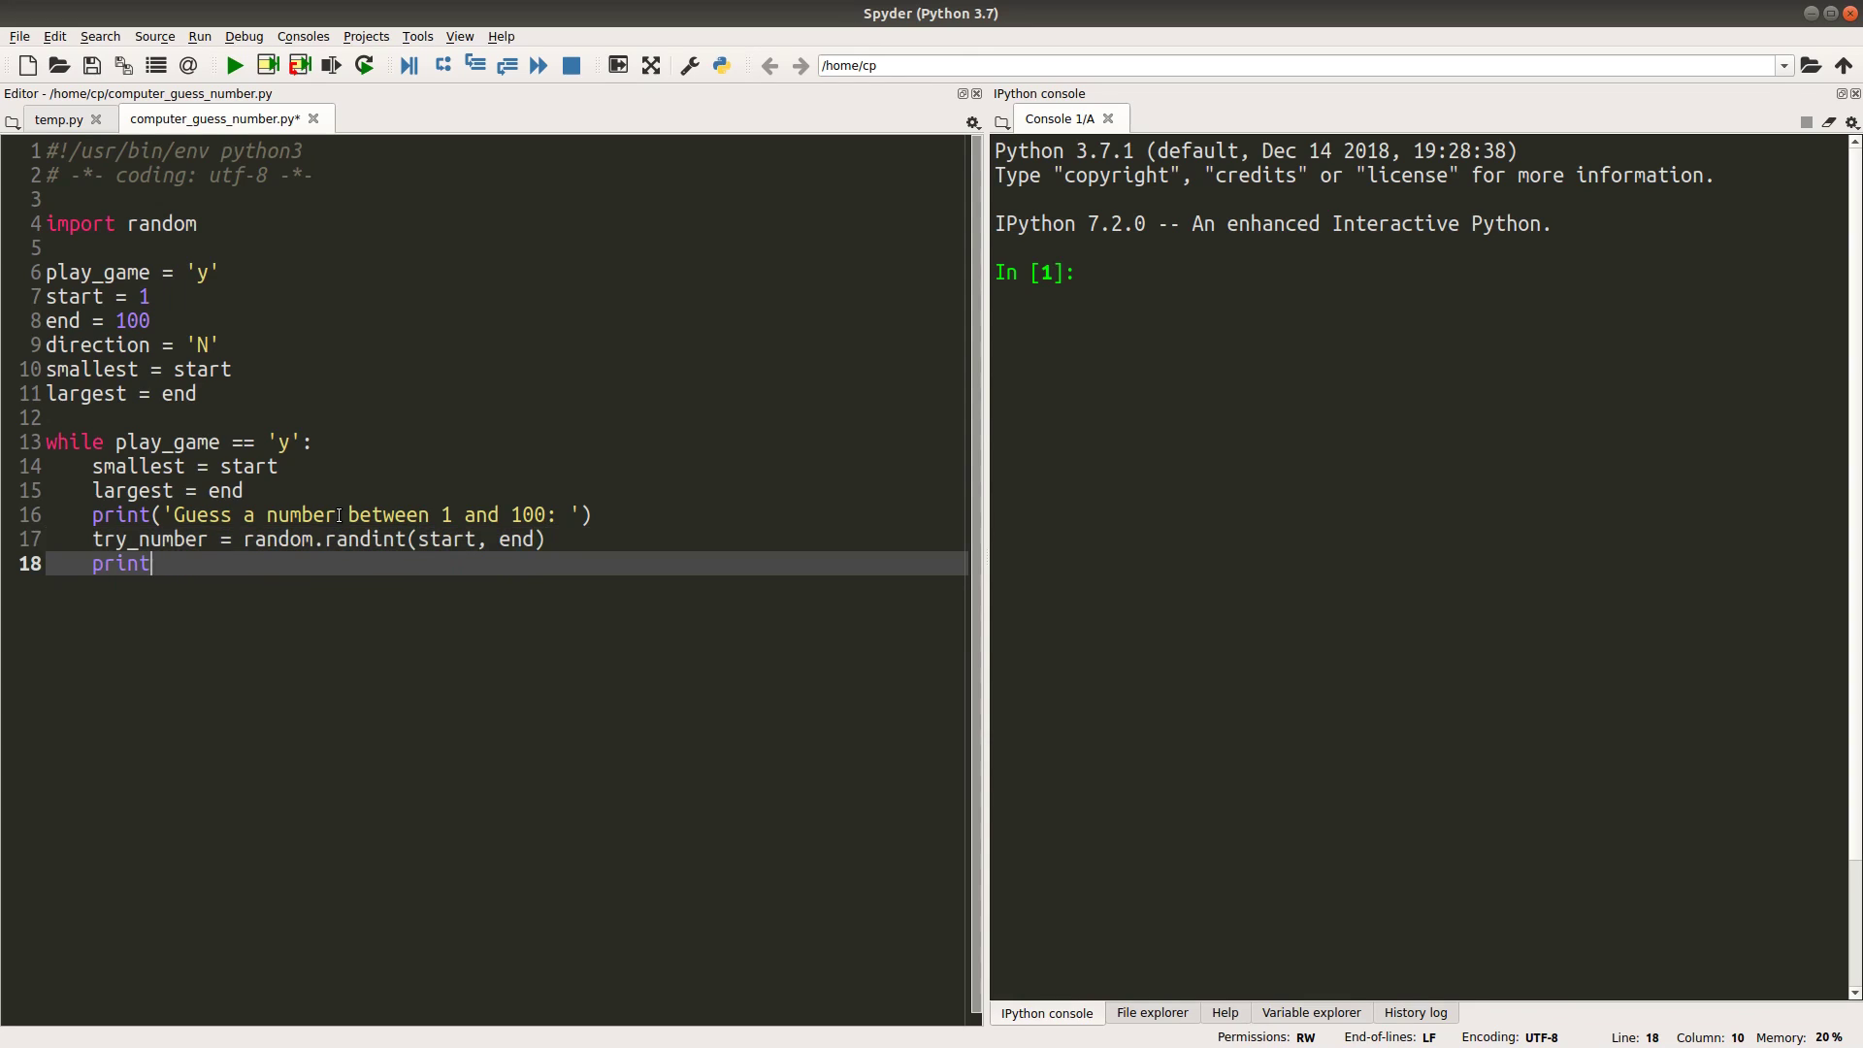
{"action": "type", "text": "(try_numb"}
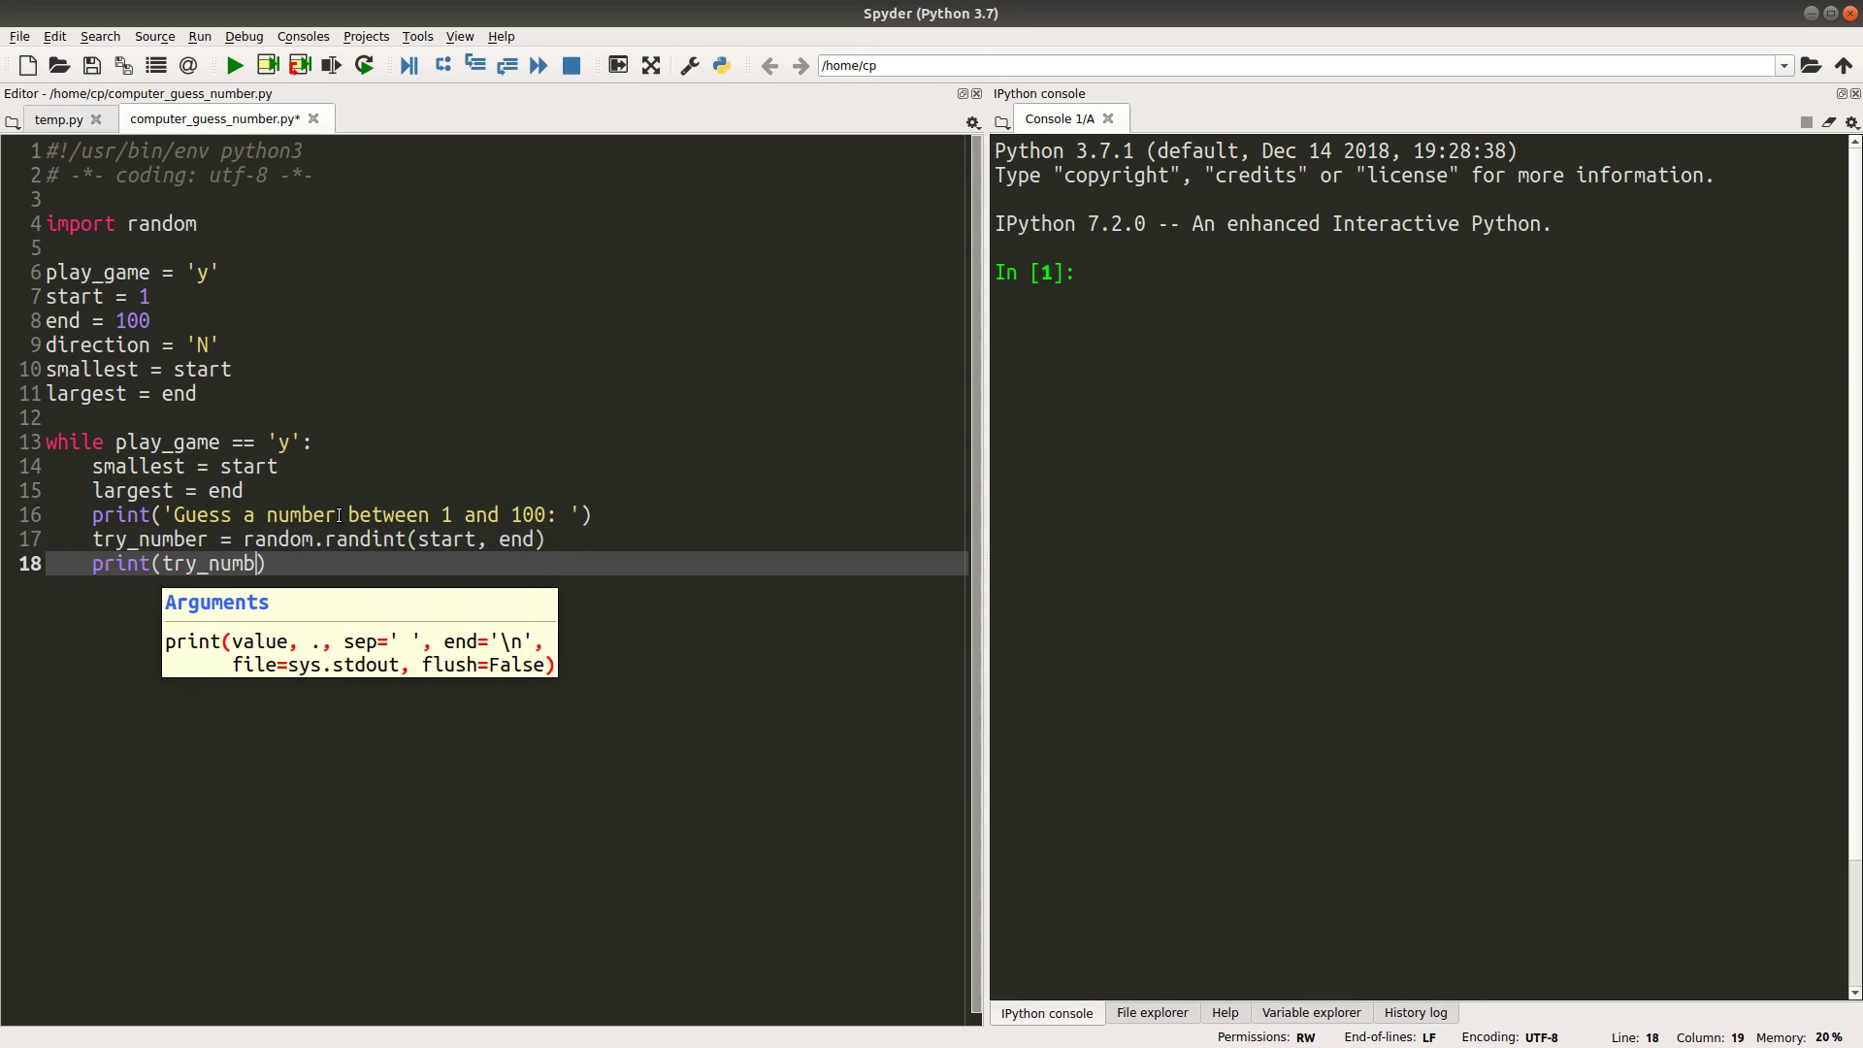
{"action": "type", "text": "er"}
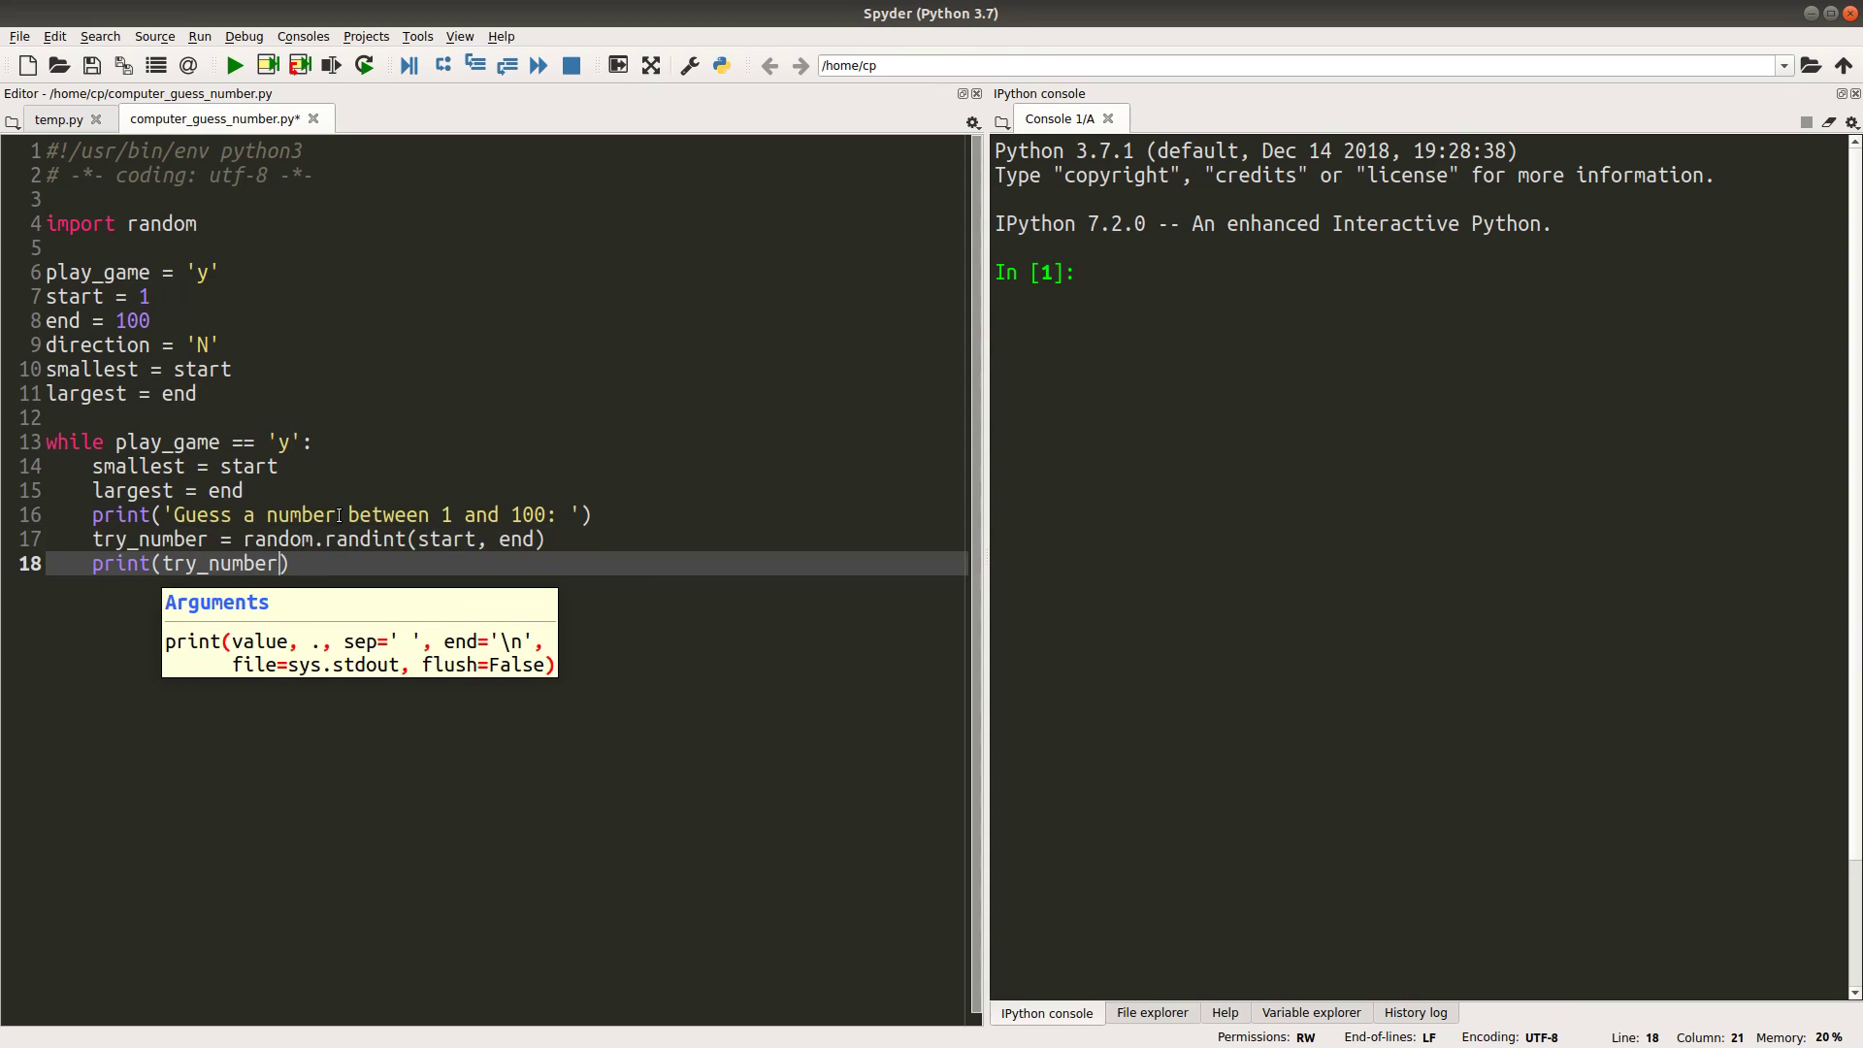
Reset counter = 0 and direction = 'N' for the round
{"action": "type", "text": "counter"}
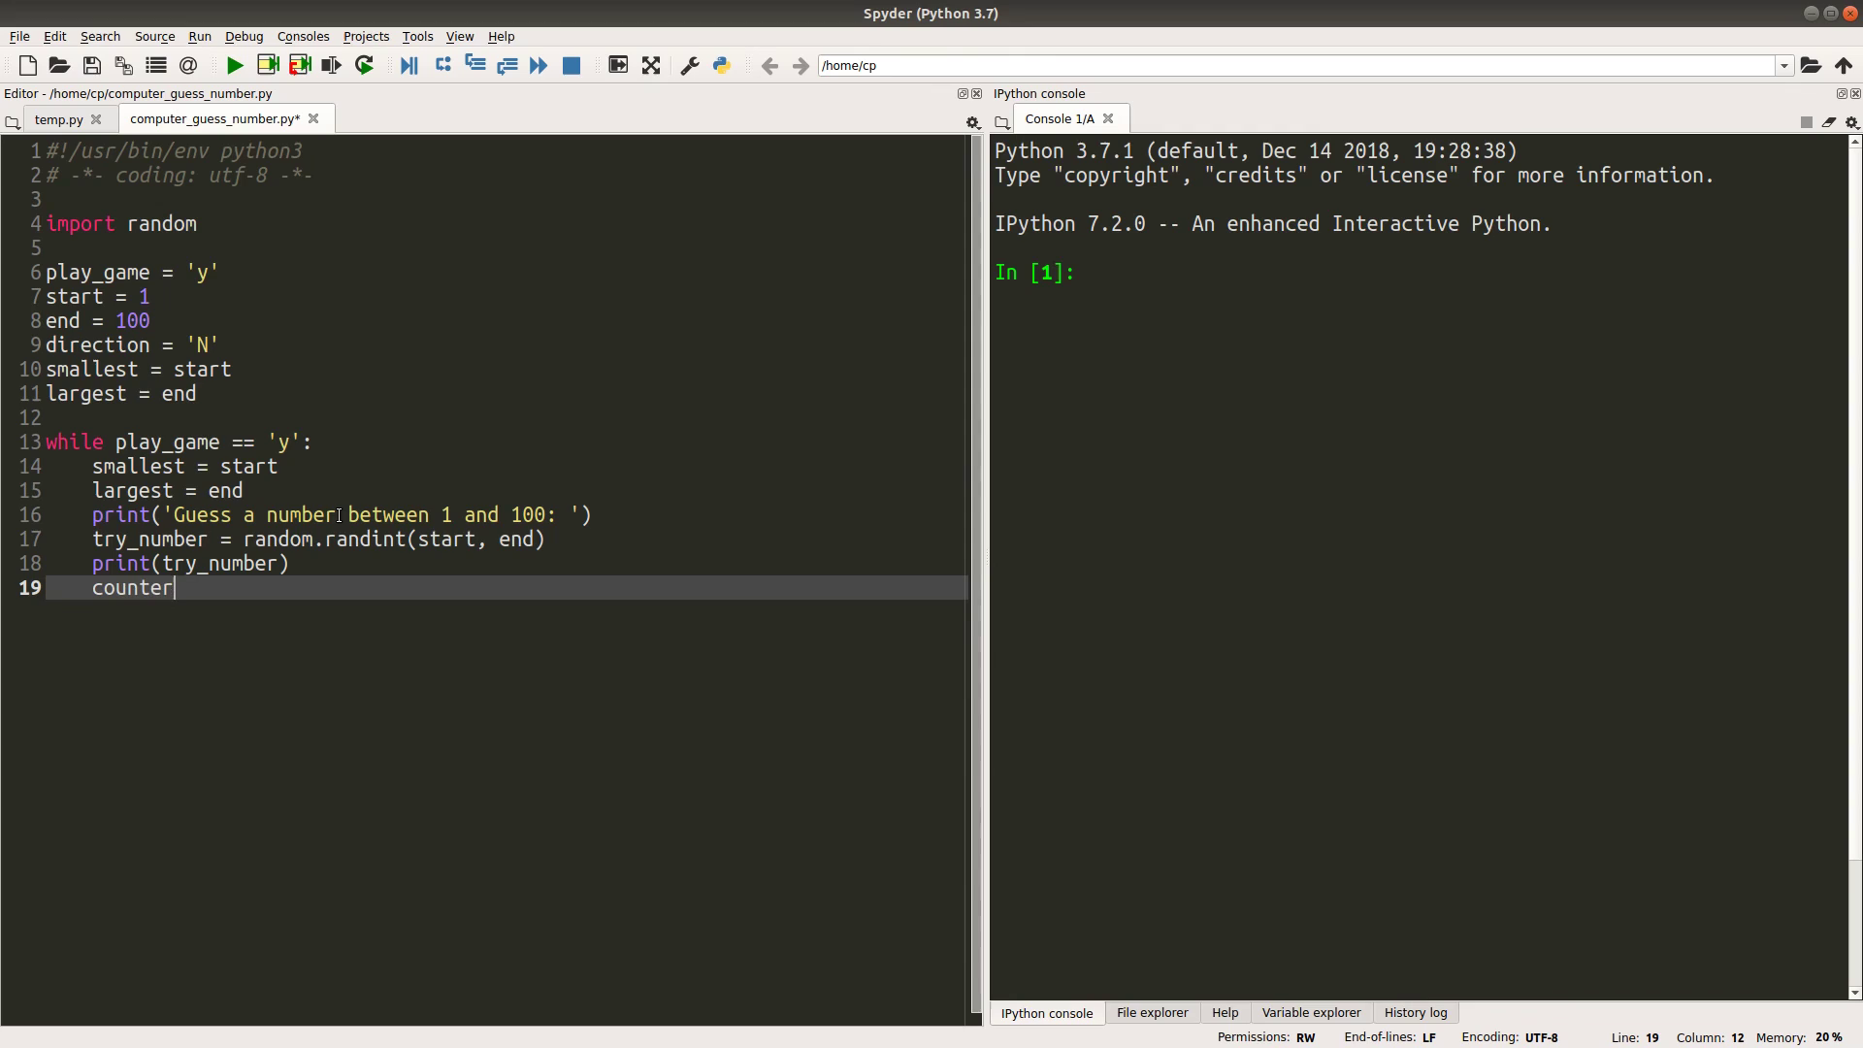
{"action": "type", "text": "= 0"}
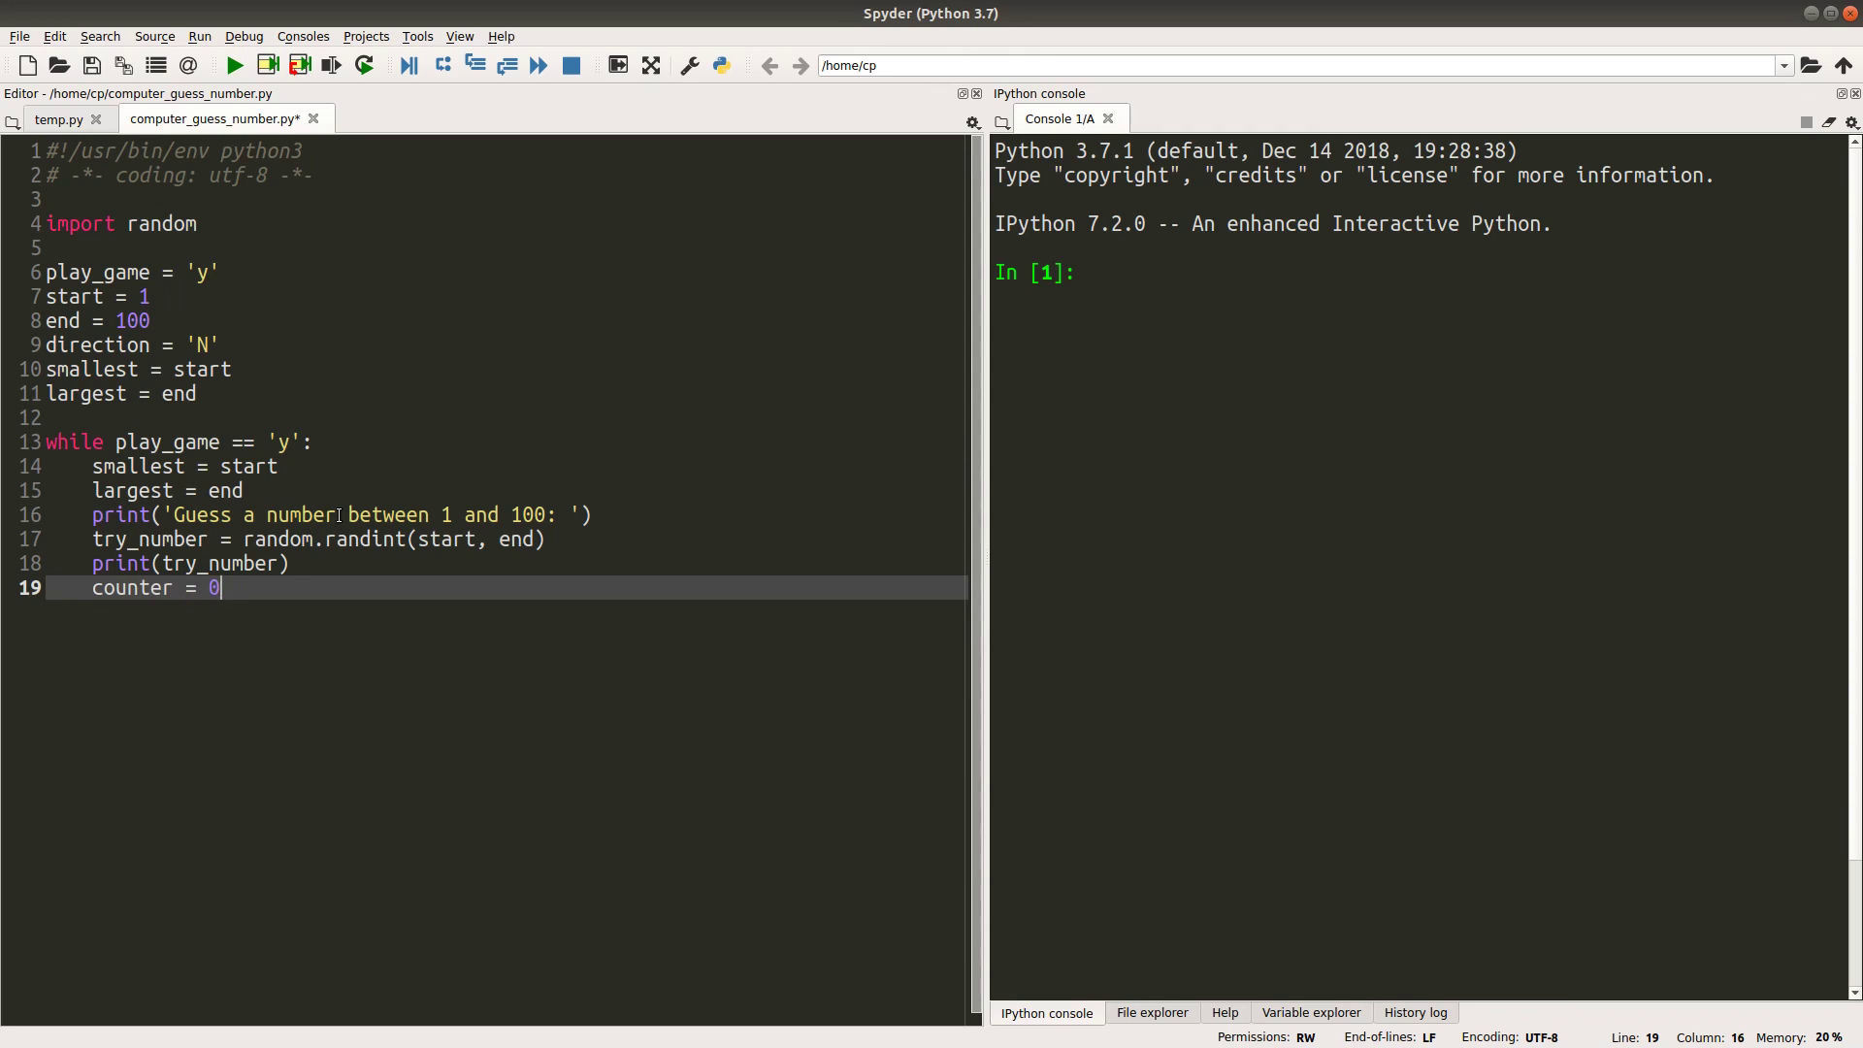
{"action": "type", "text": "direction"}
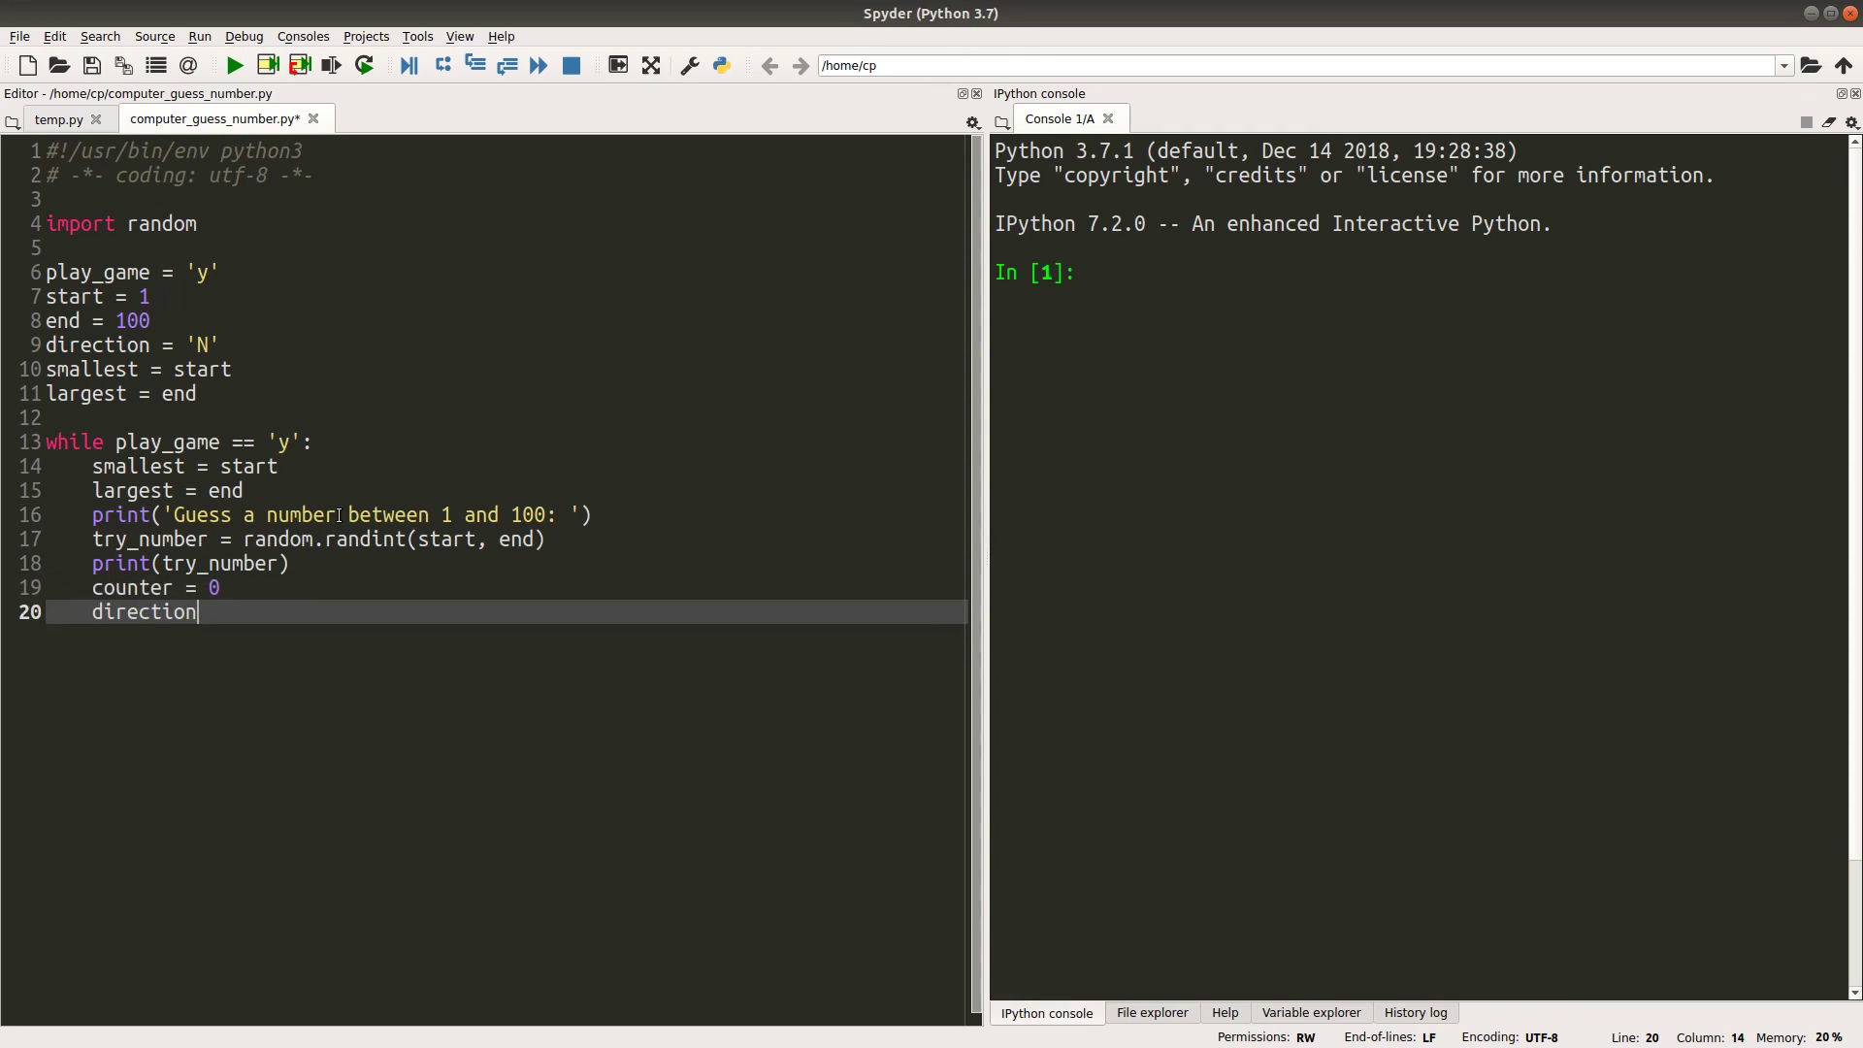
{"action": "type", "text": "= 'N"}
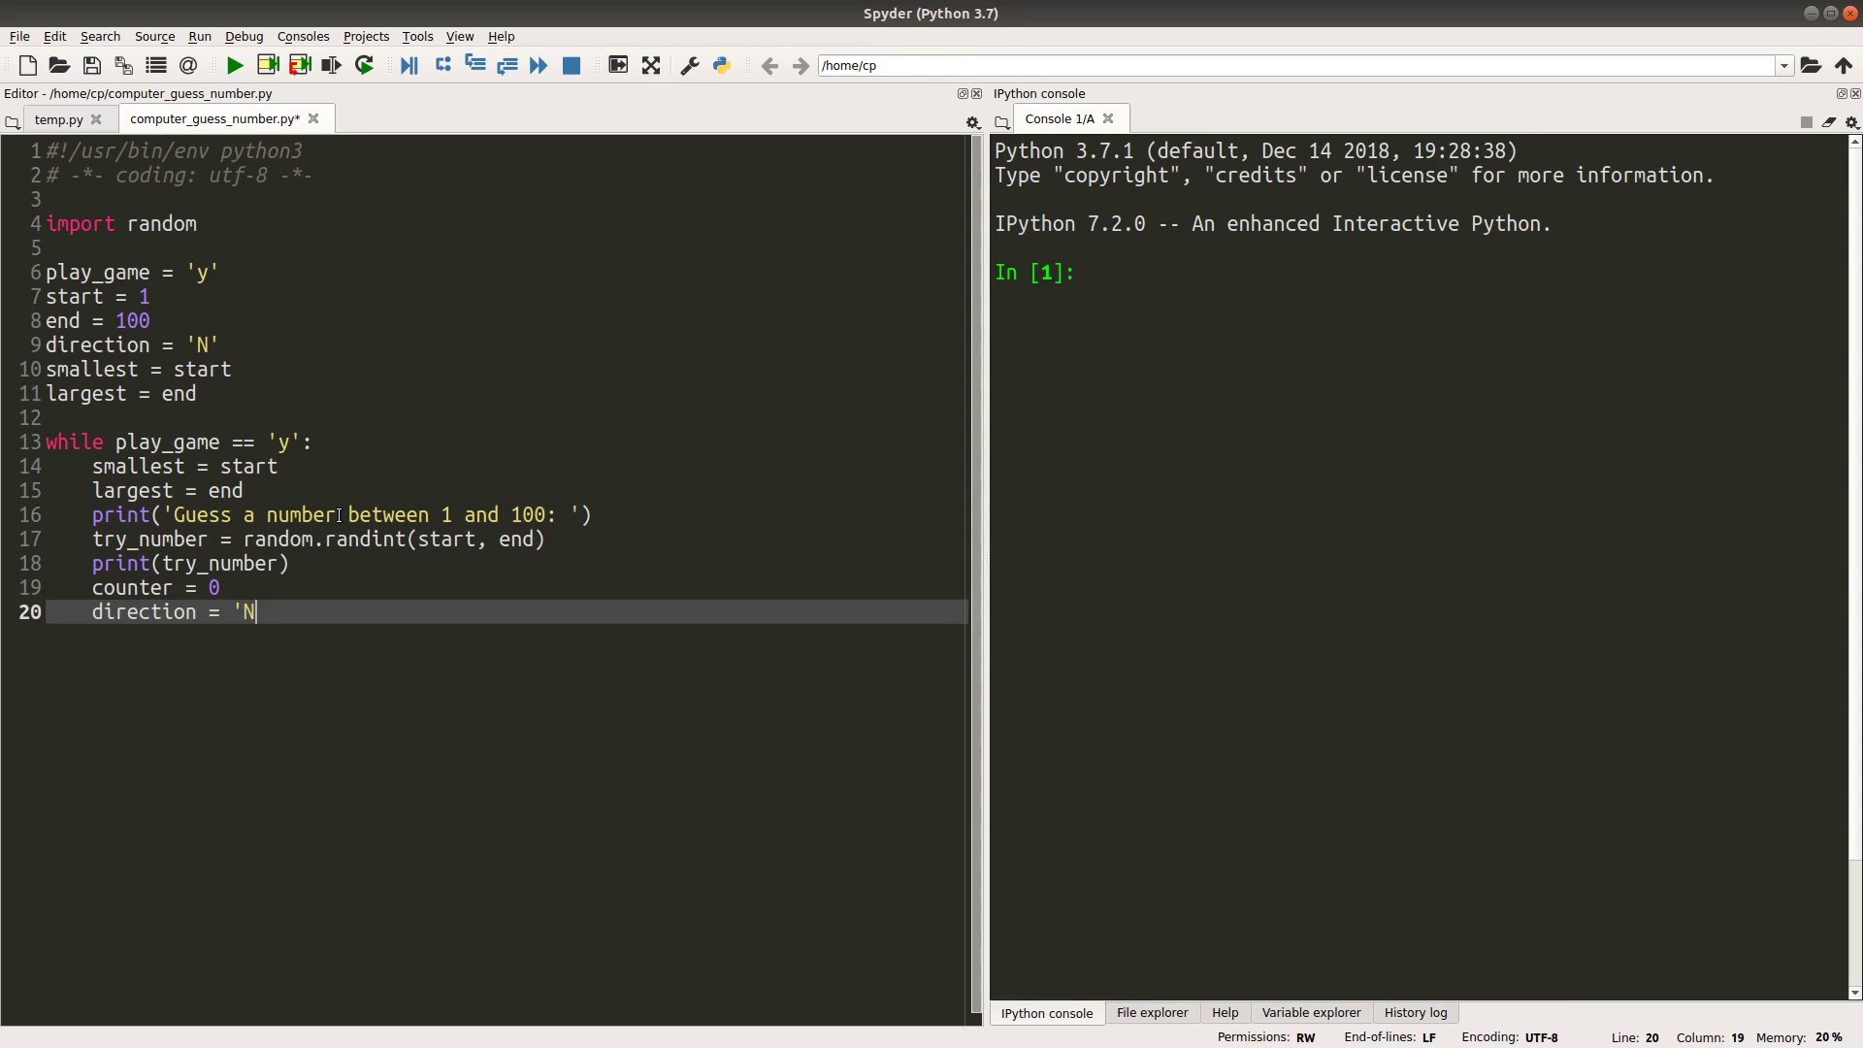
{"action": "type", "text": "'"}
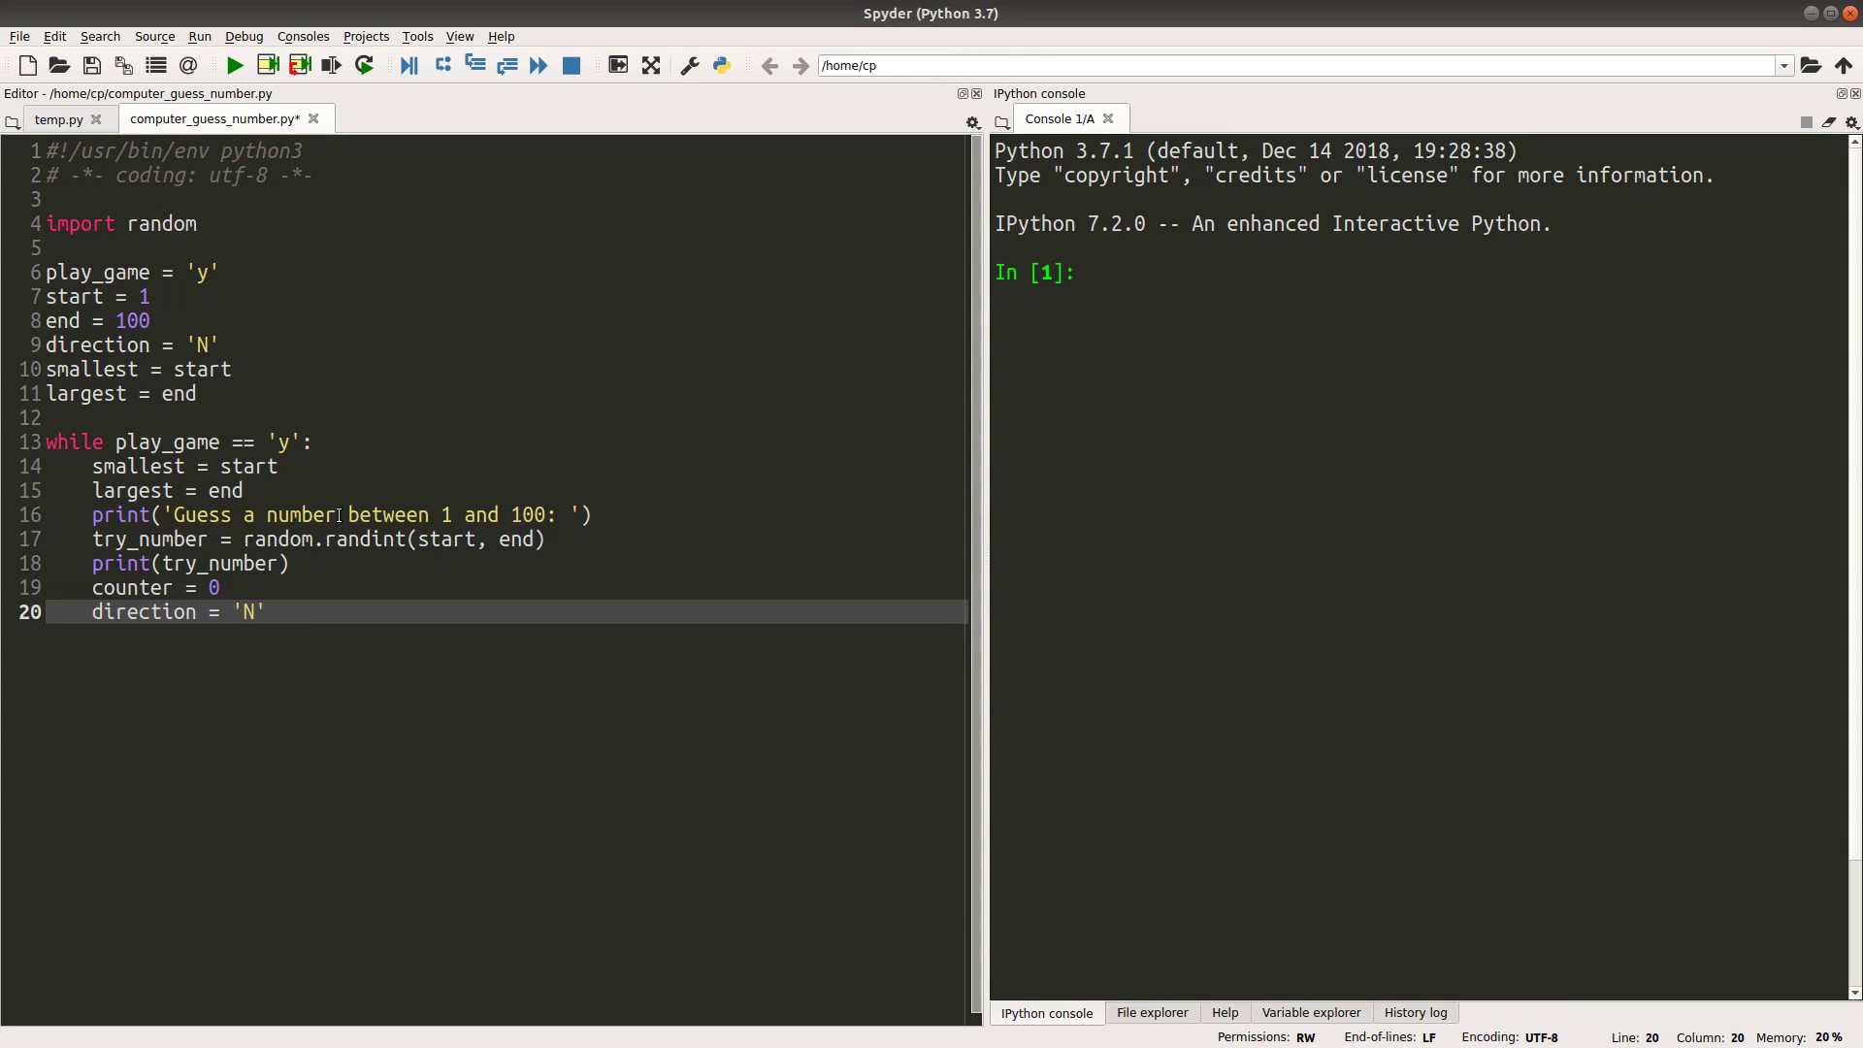
{"action": "key", "text": "enter"}
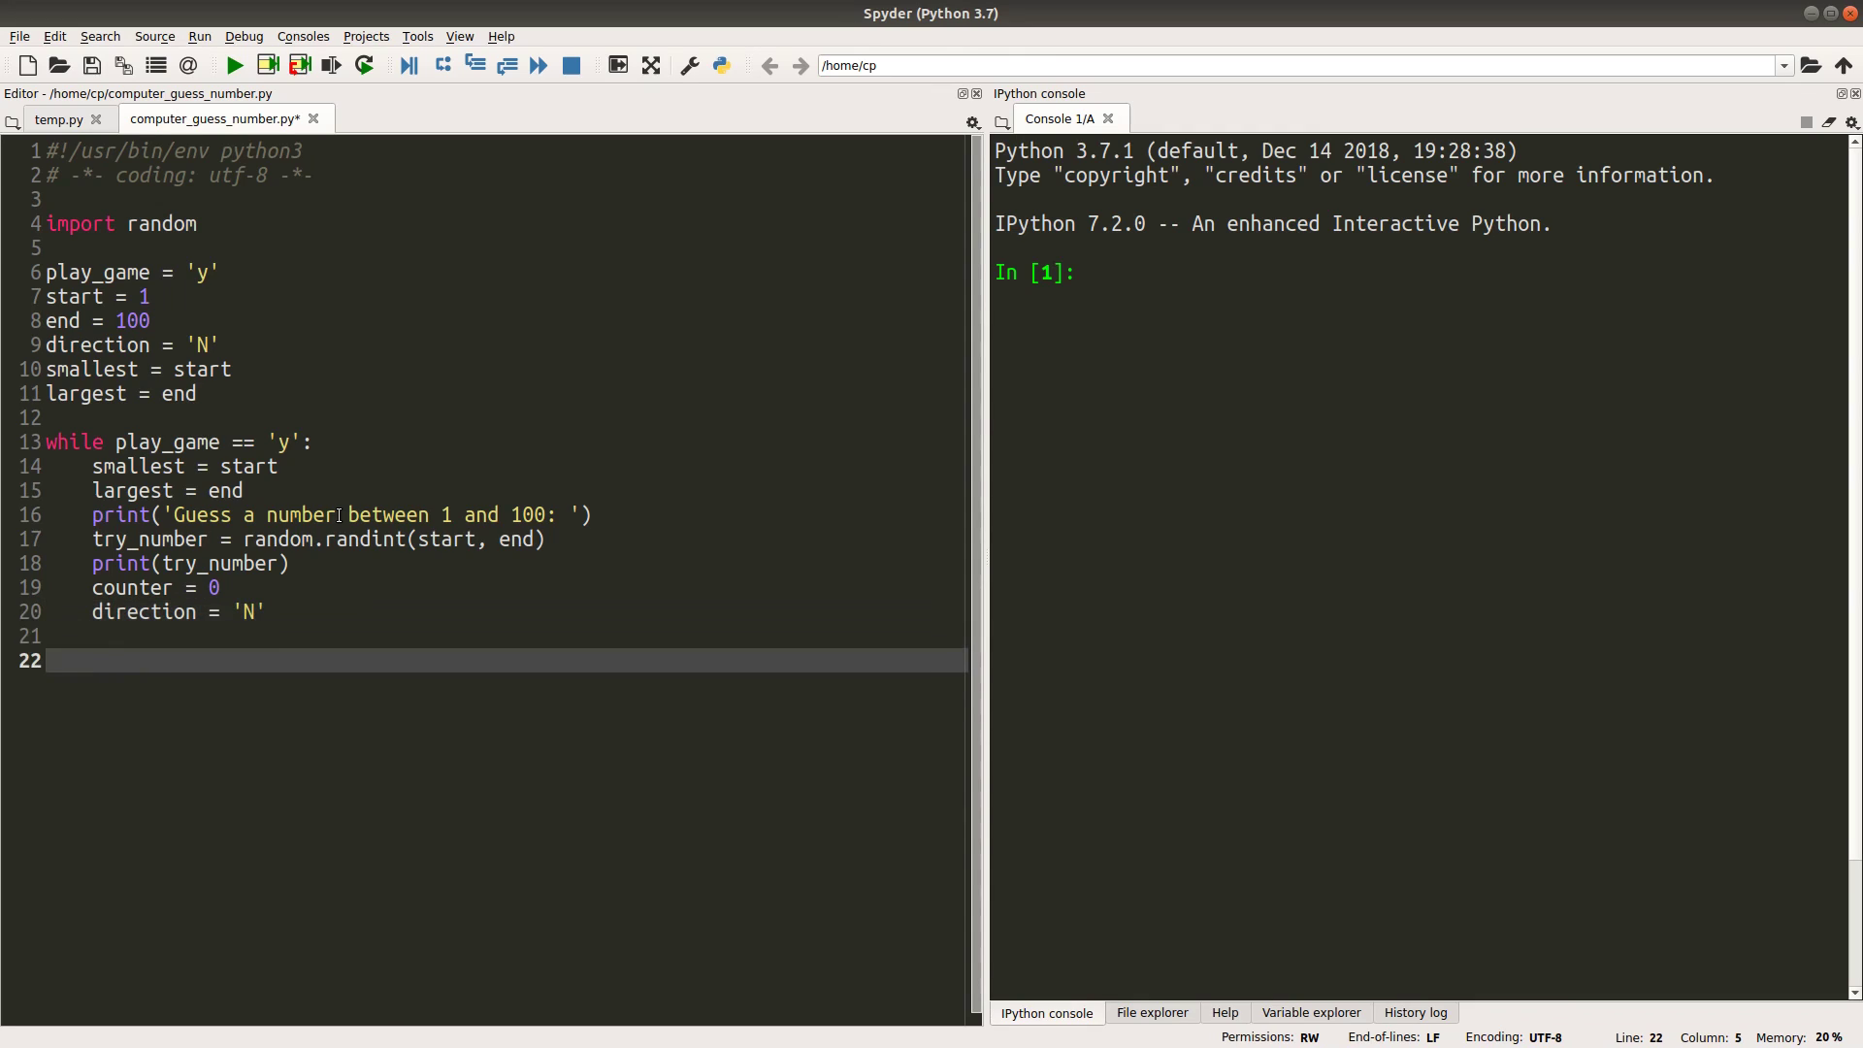
Add the inner loop header while direction != 'C':
{"action": "type", "text": "while dire"}
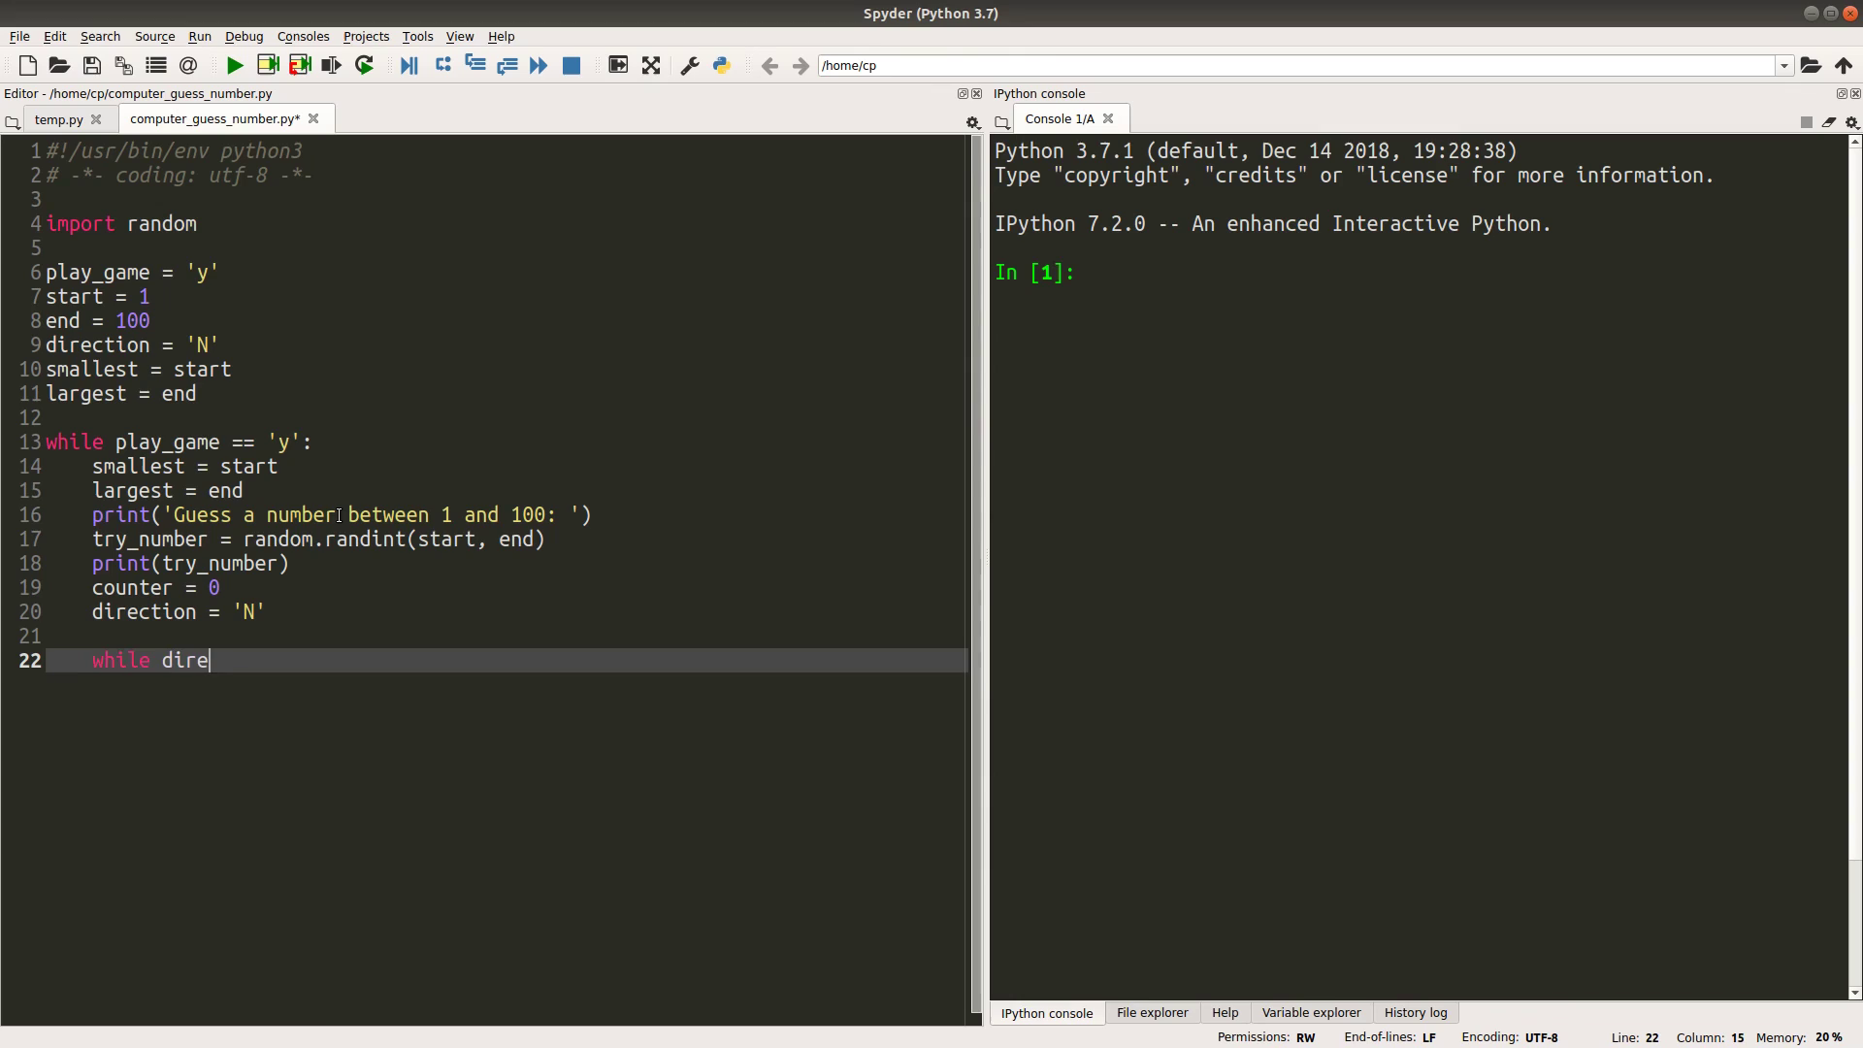
{"action": "type", "text": "ction != '"}
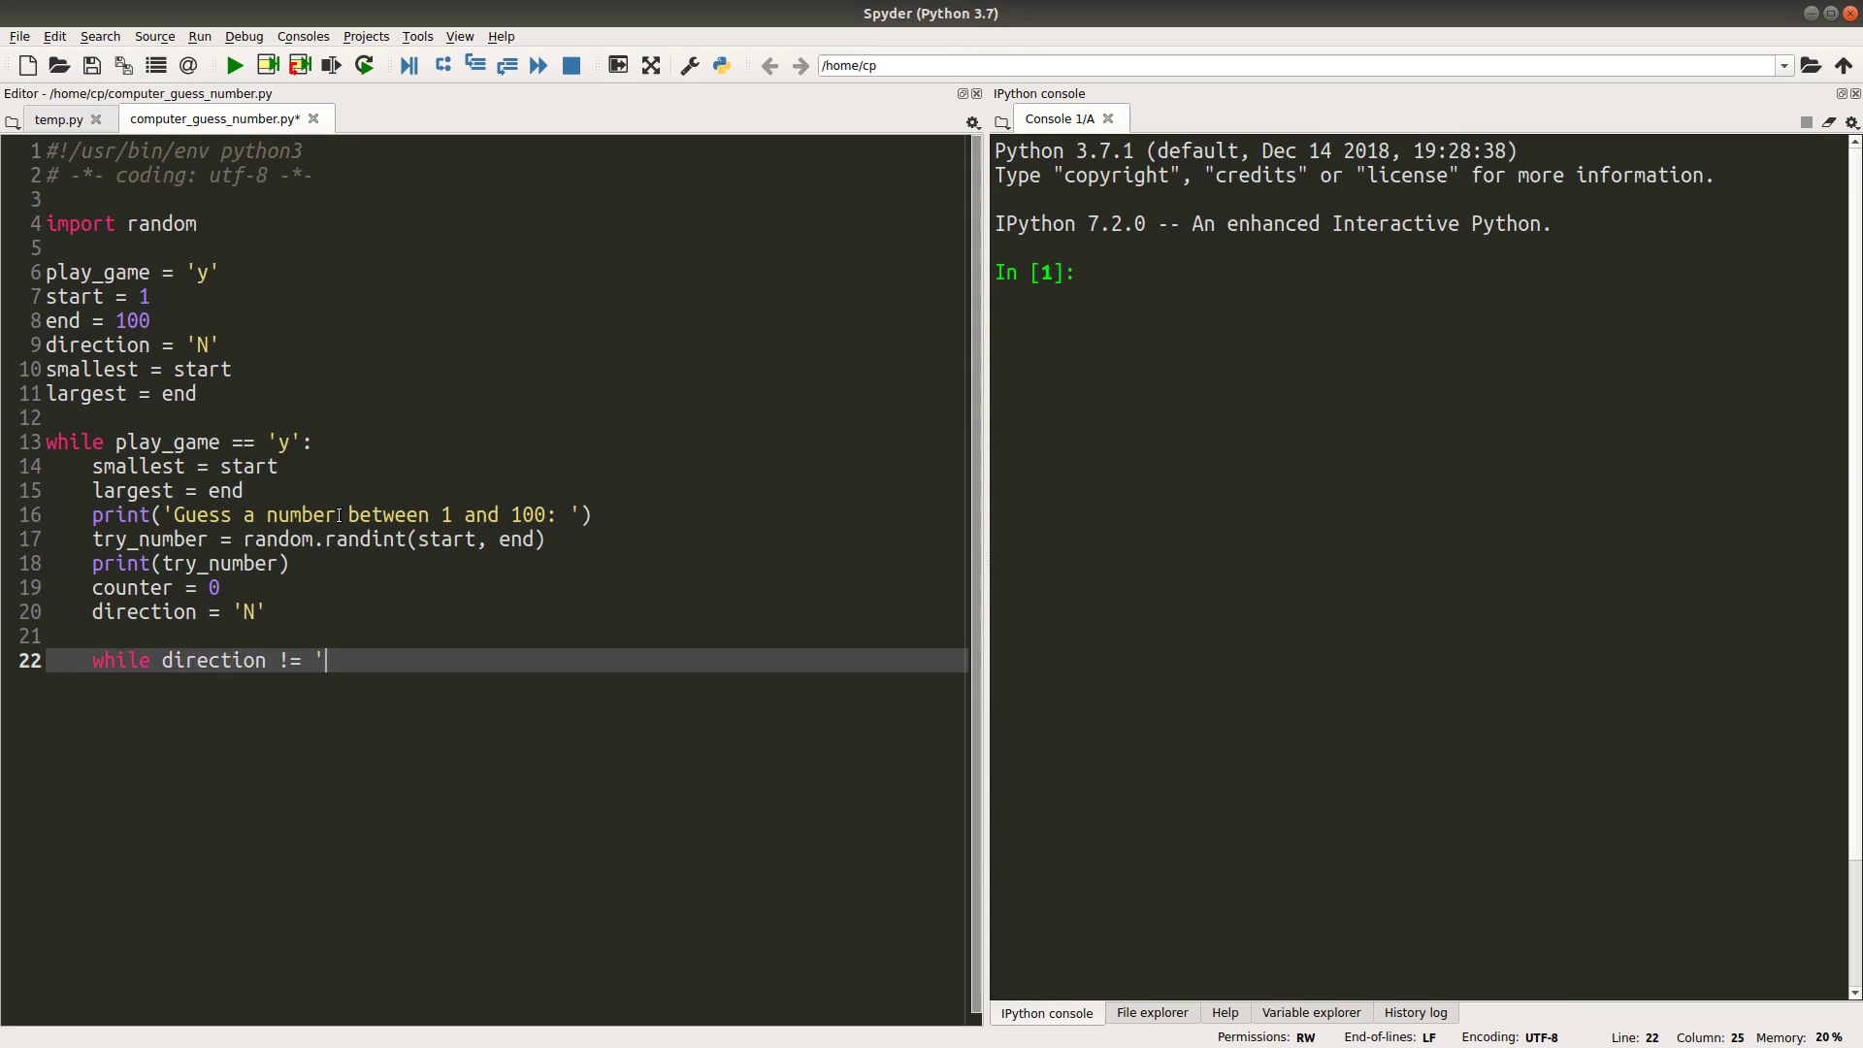
{"action": "type", "text": "C"}
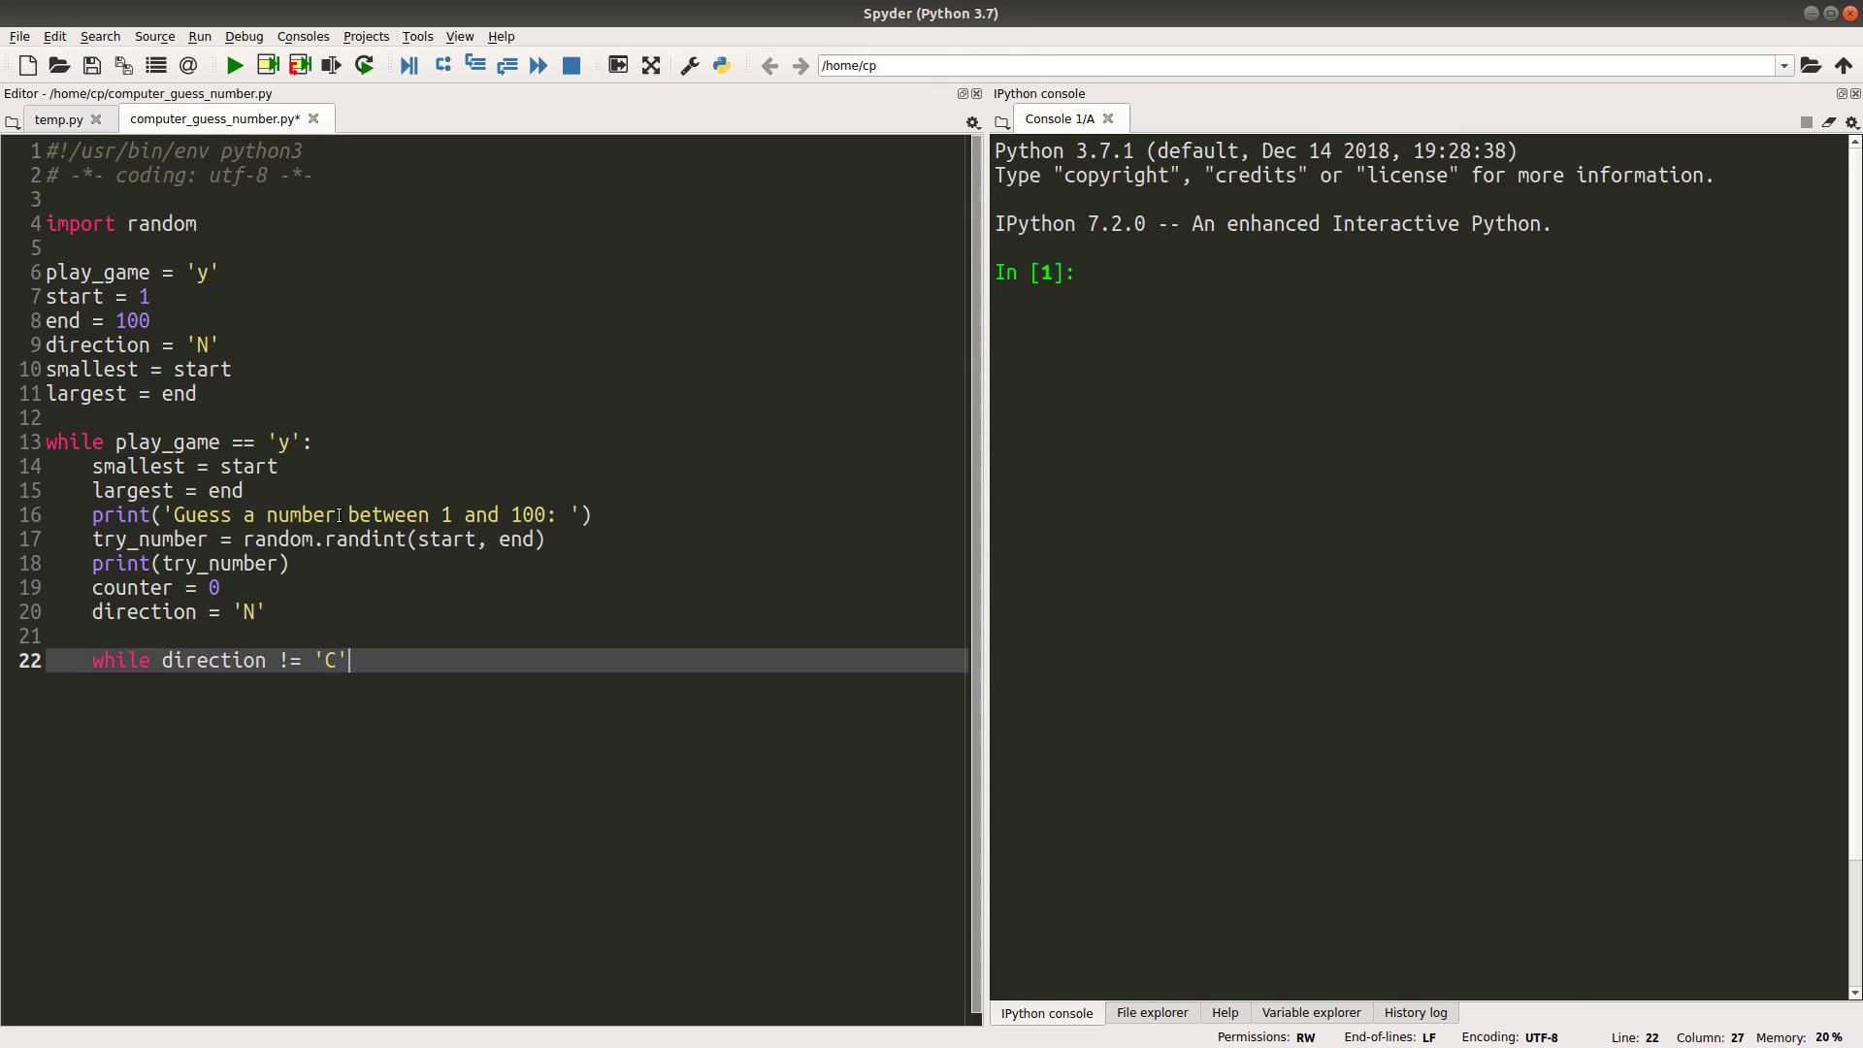
{"action": "type", "text": ":"}
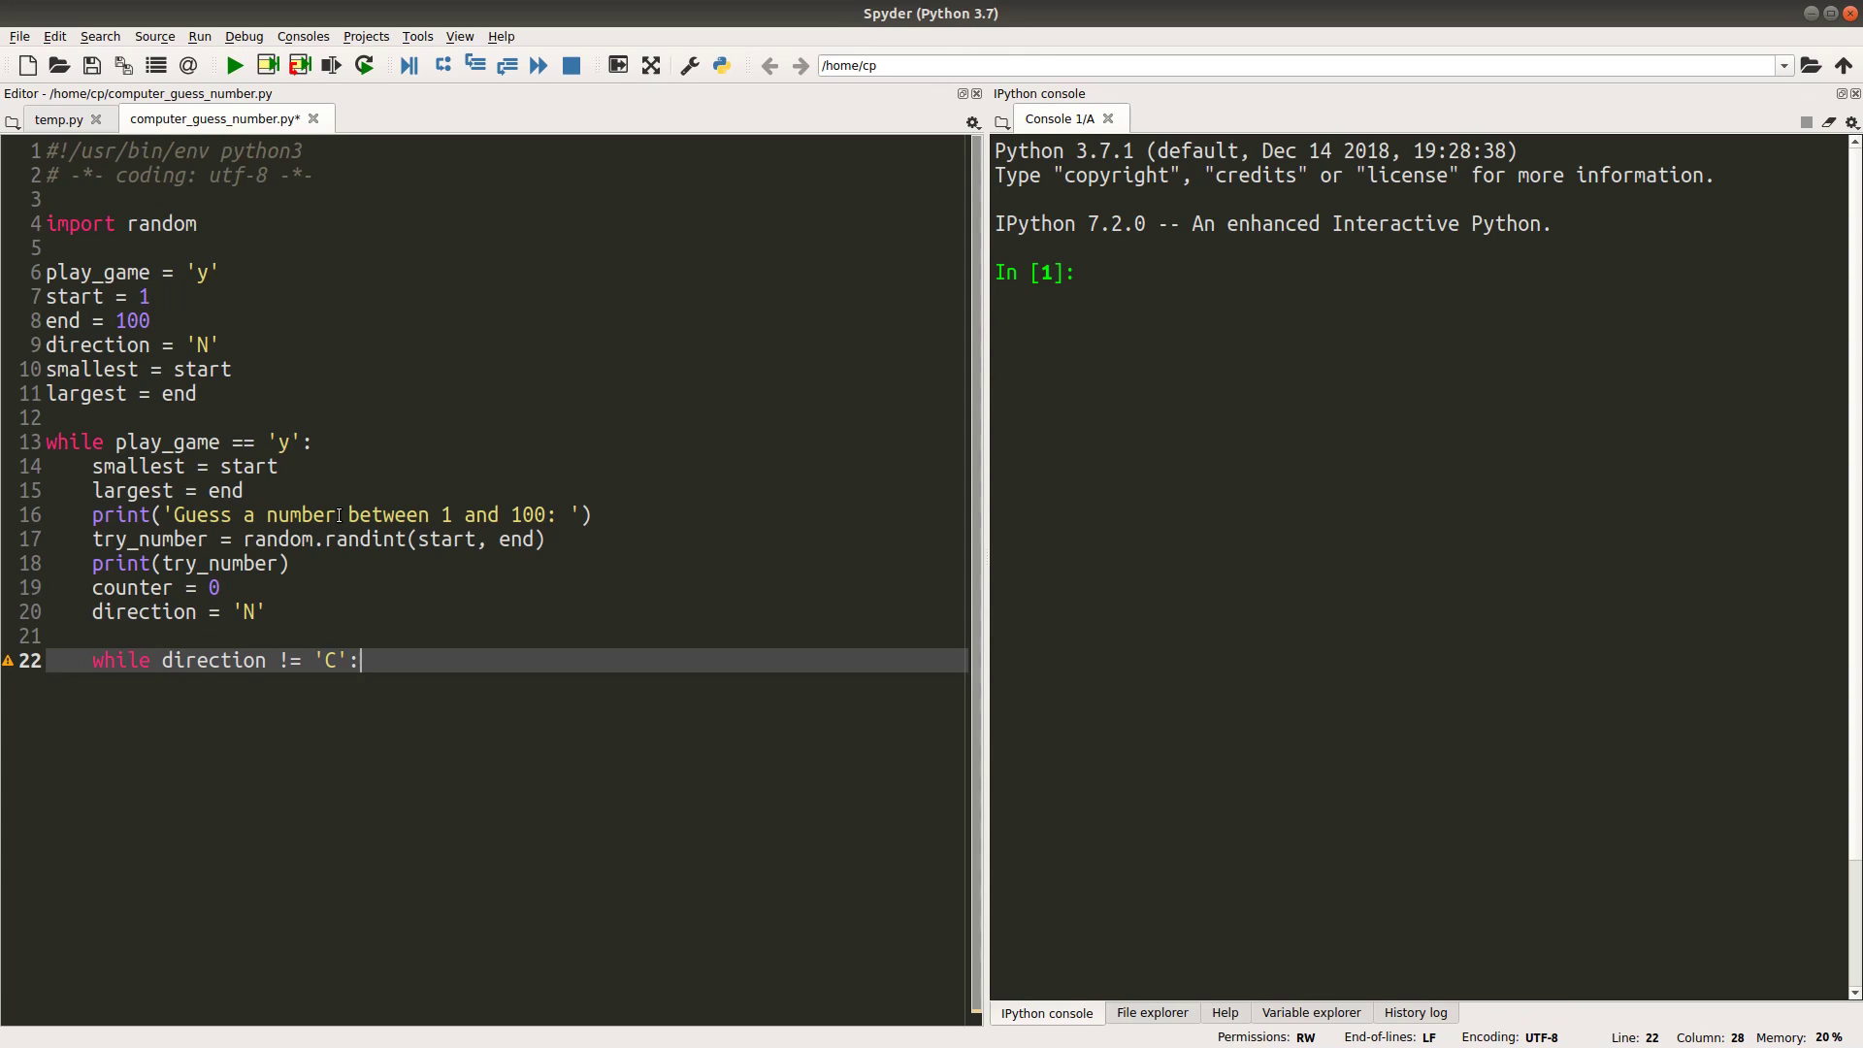
Read direction from input('Is it too large (L), too small(S), or correct(C)? ')
{"action": "type", "text": "dire"}
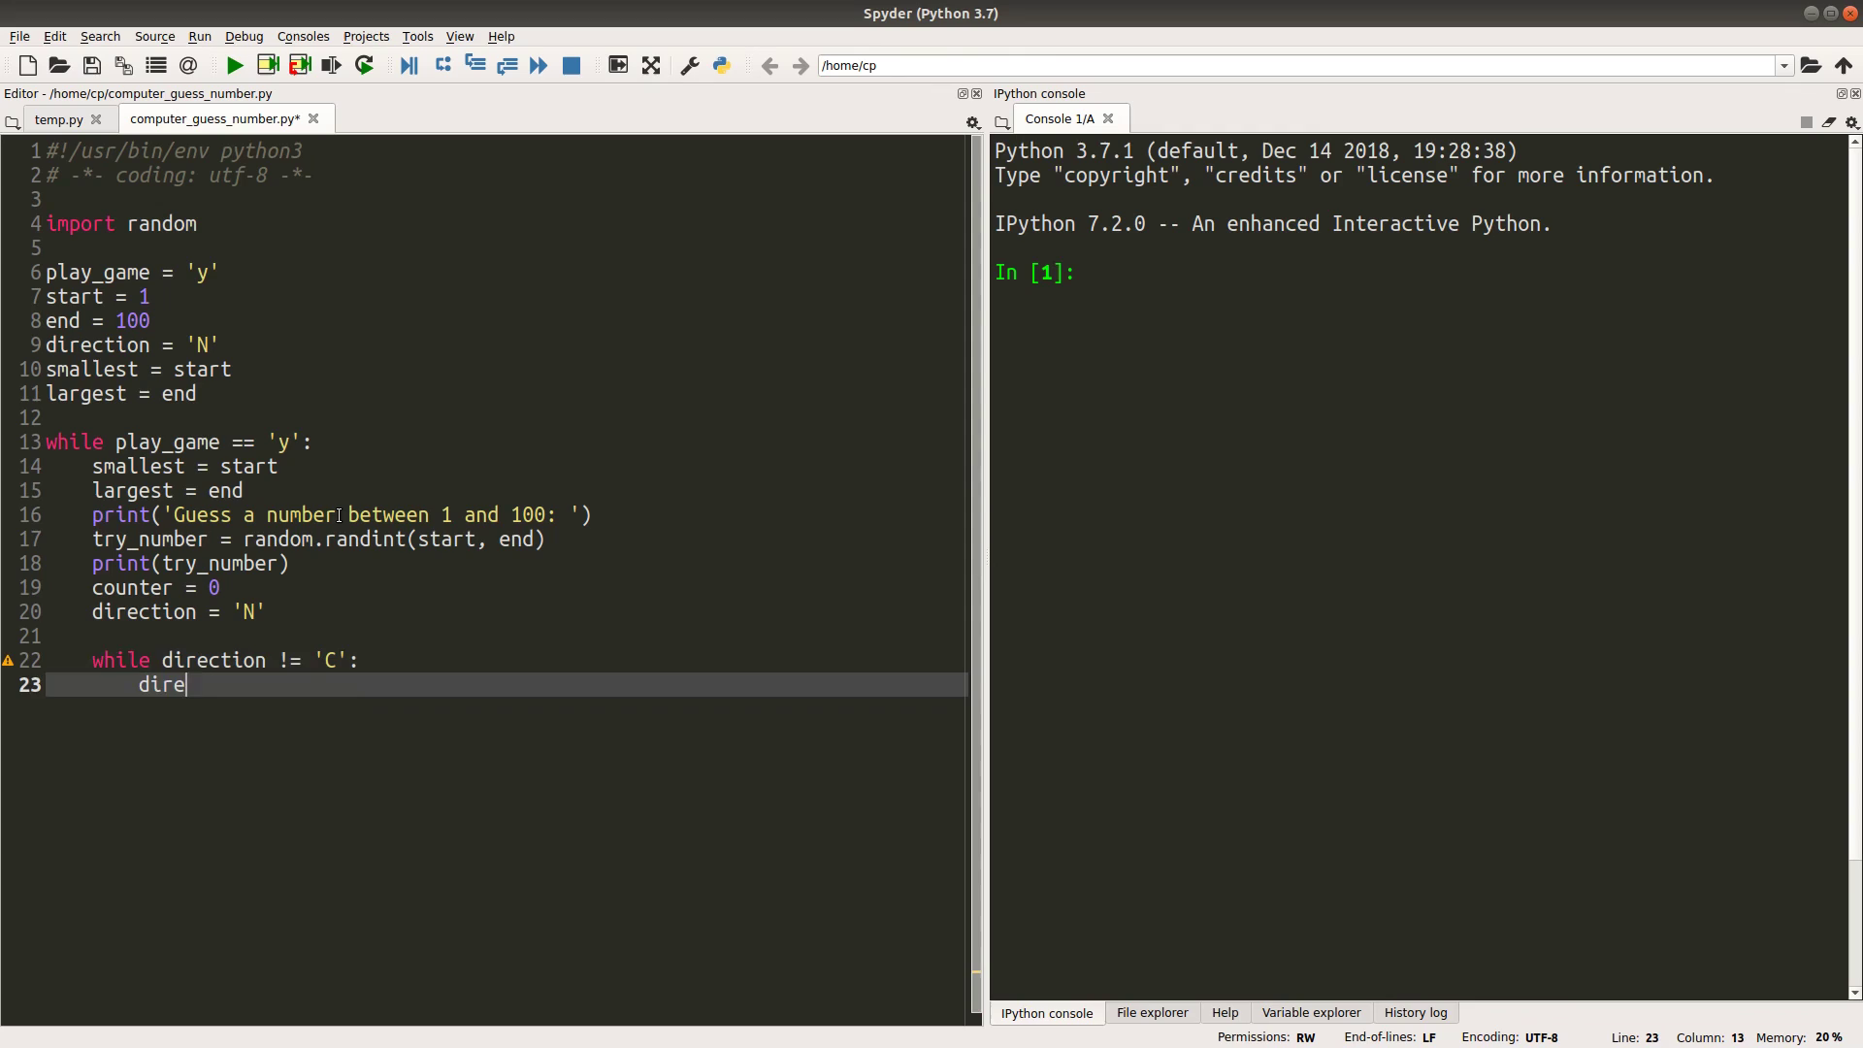
{"action": "type", "text": "ction = input"}
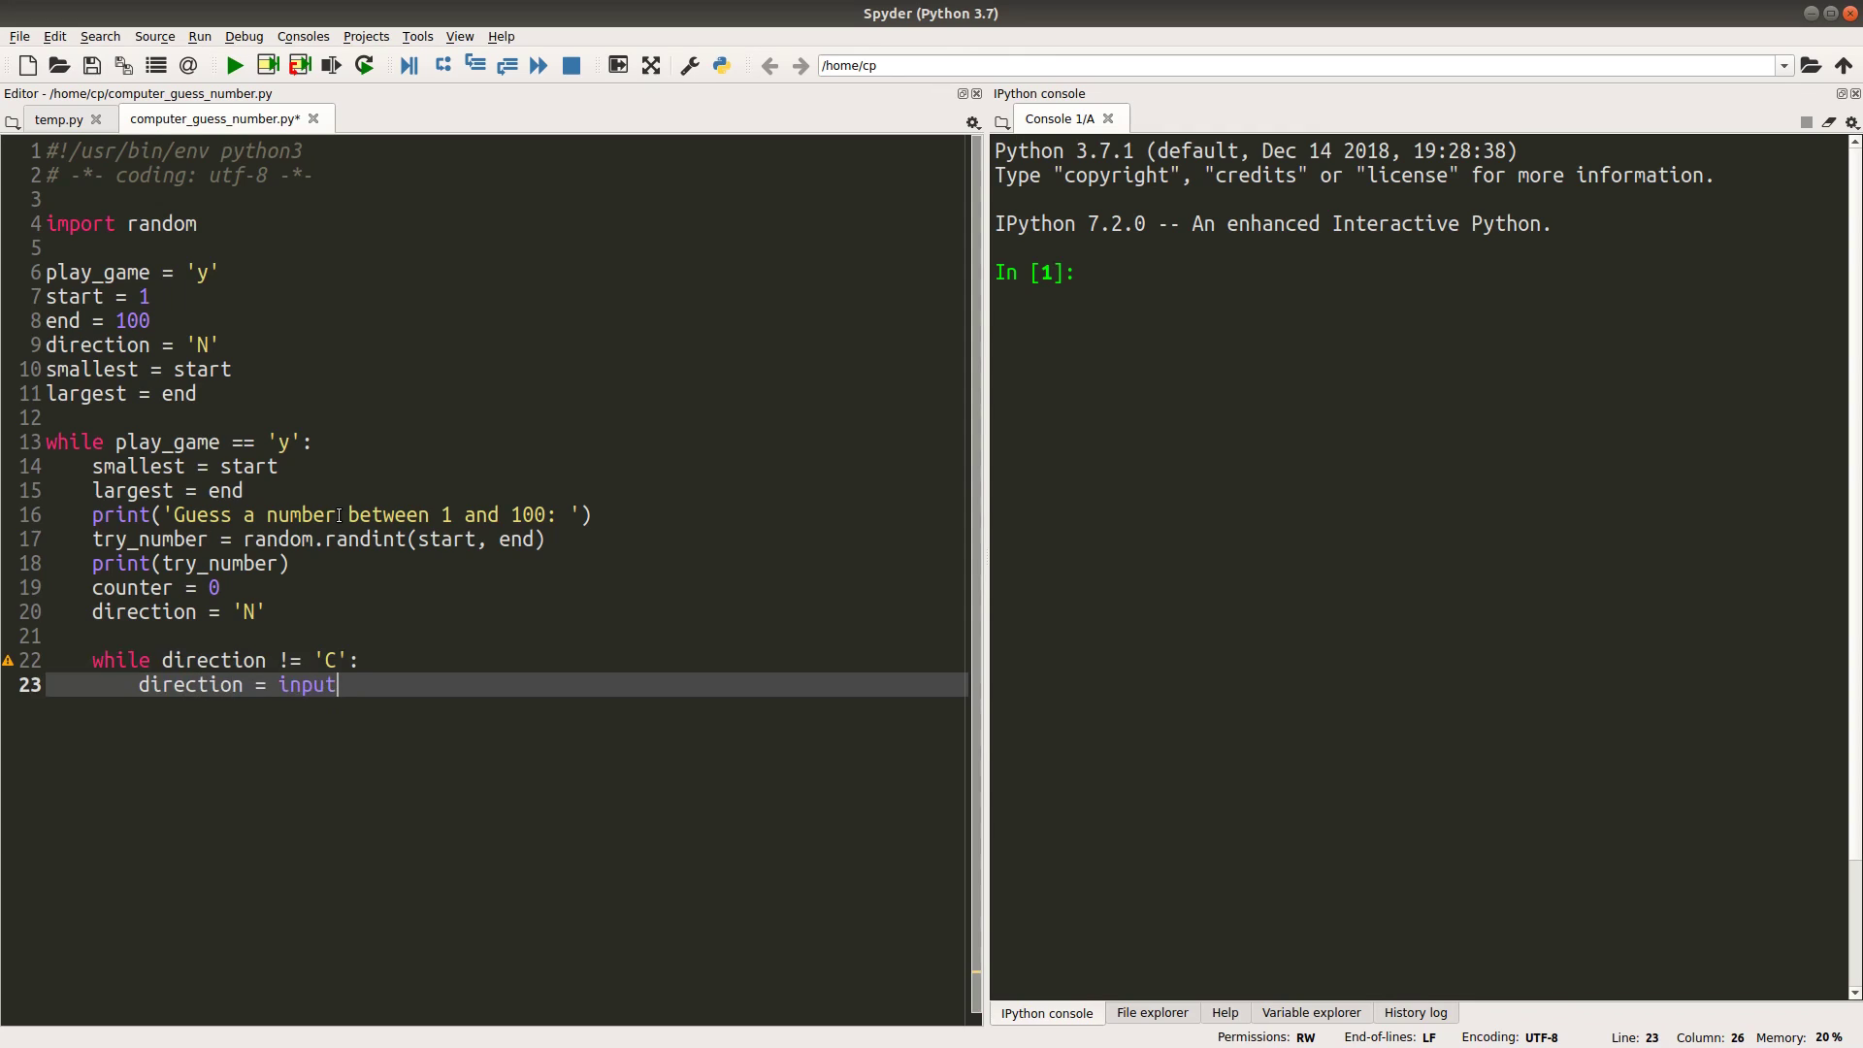
{"action": "type", "text": "('Is it too large"}
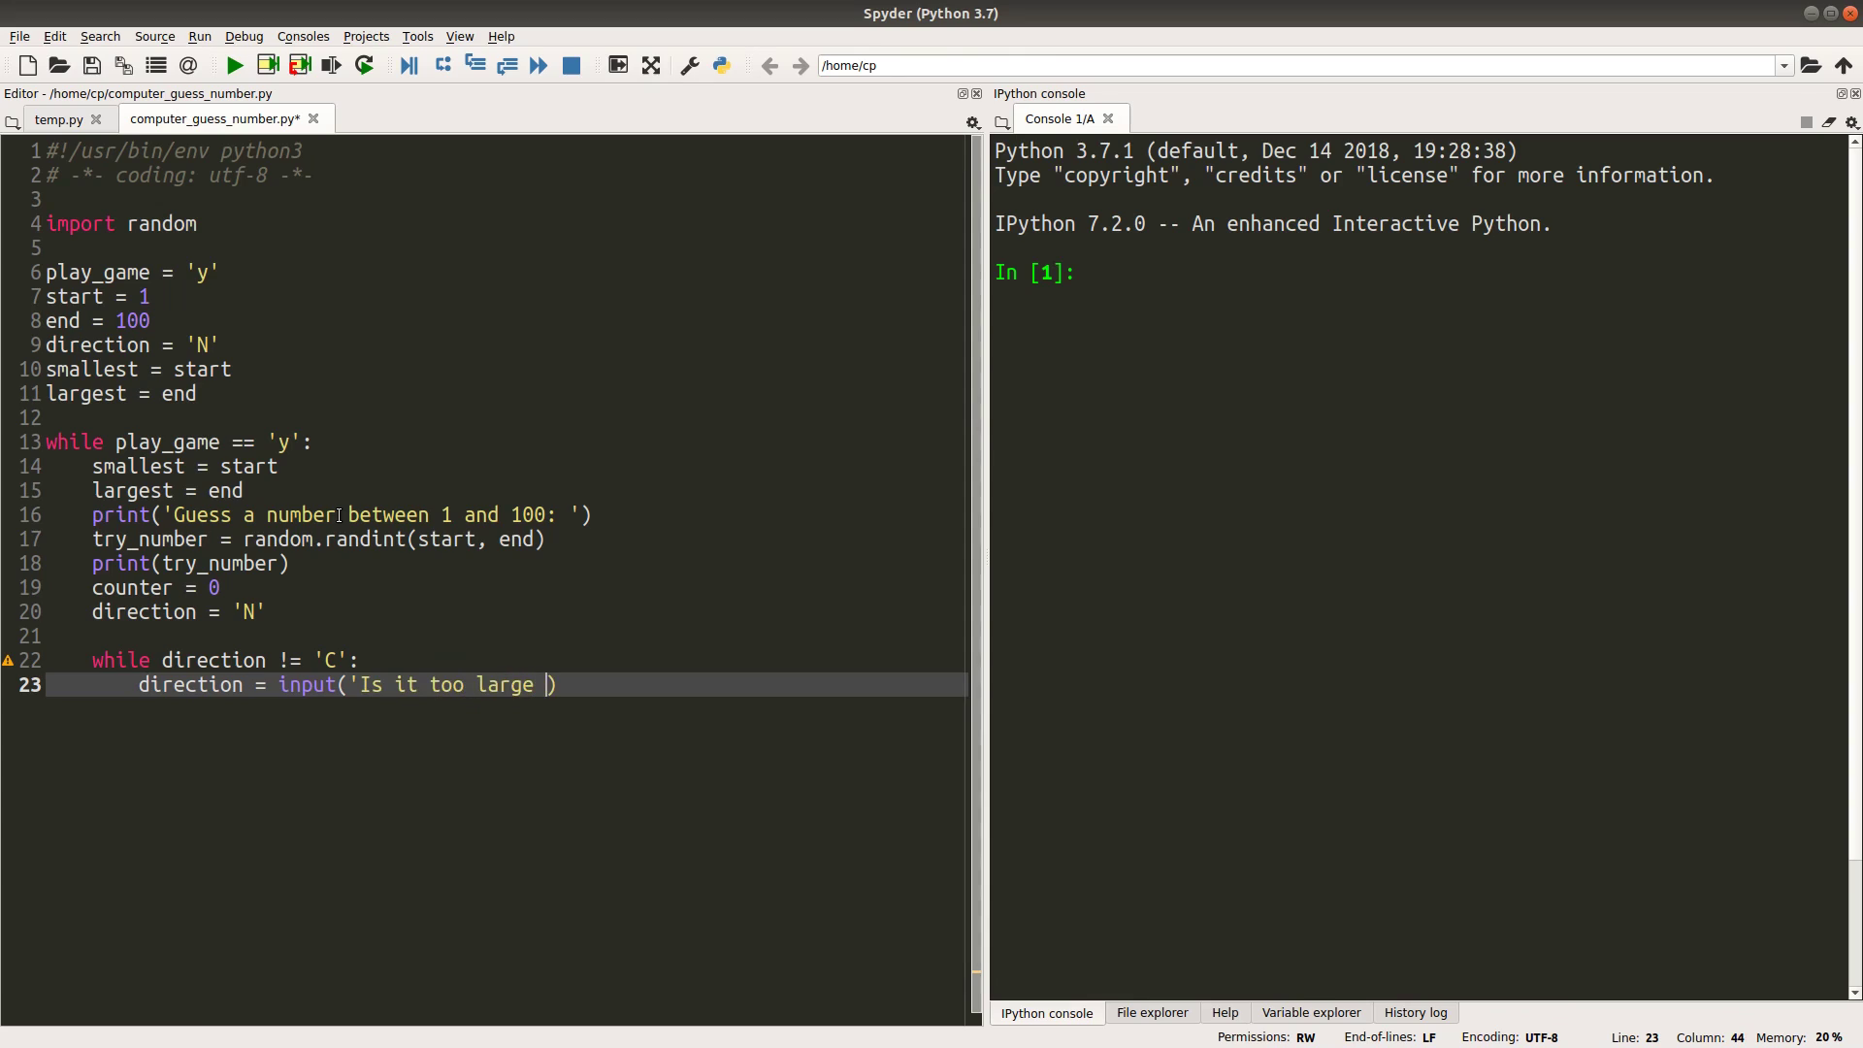
{"action": "type", "text": "(L)"}
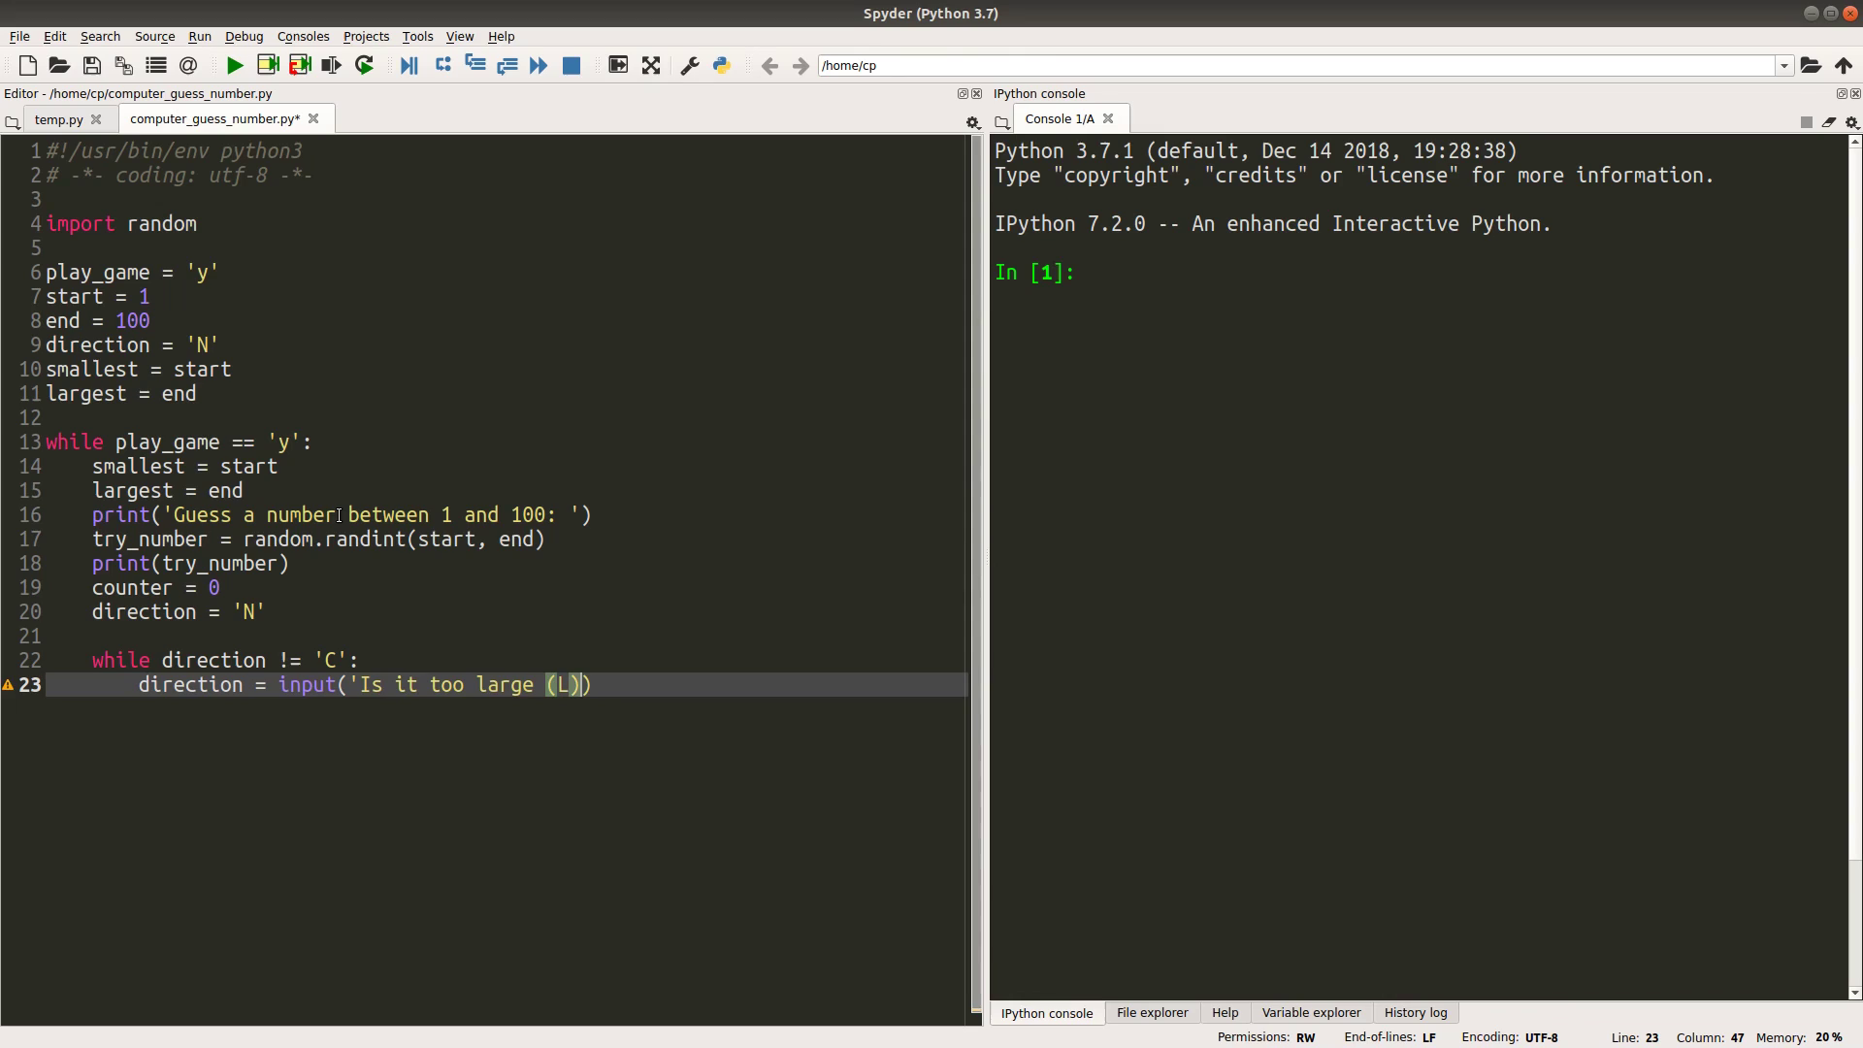
{"action": "type", "text": ", too"}
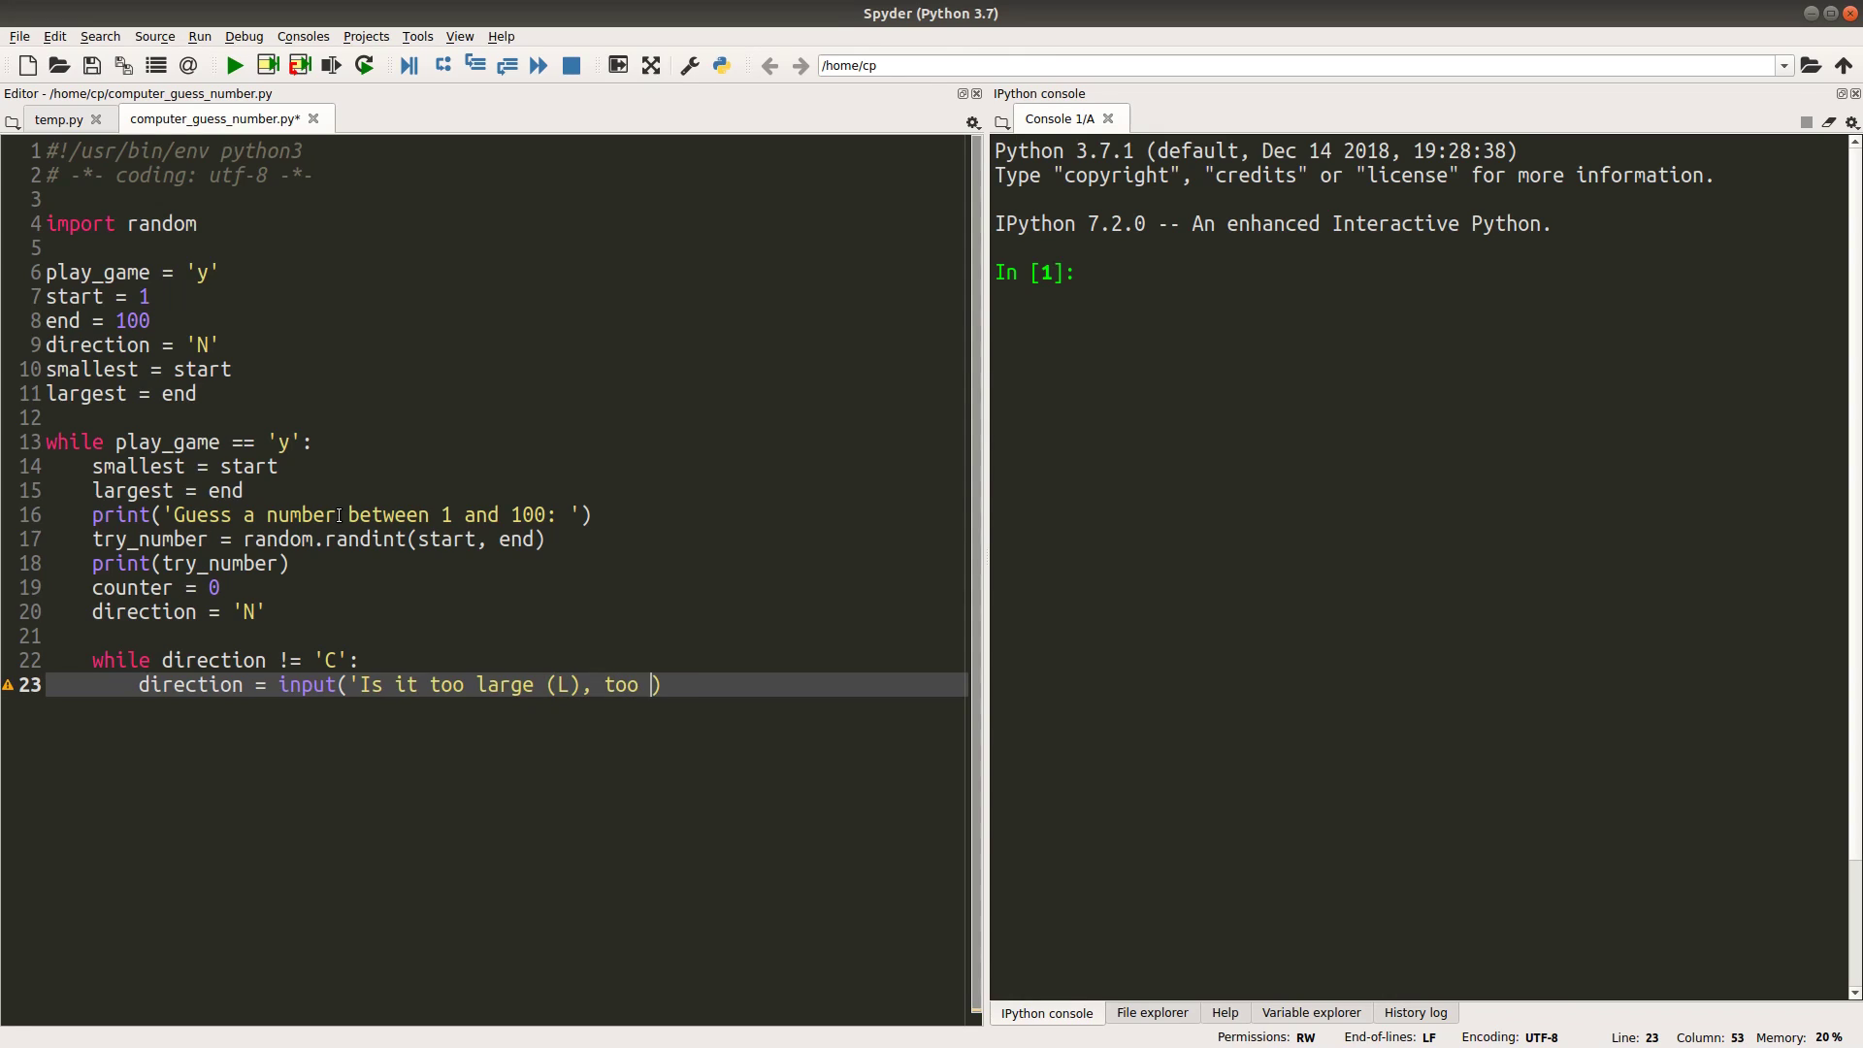
{"action": "type", "text": "small(S),"}
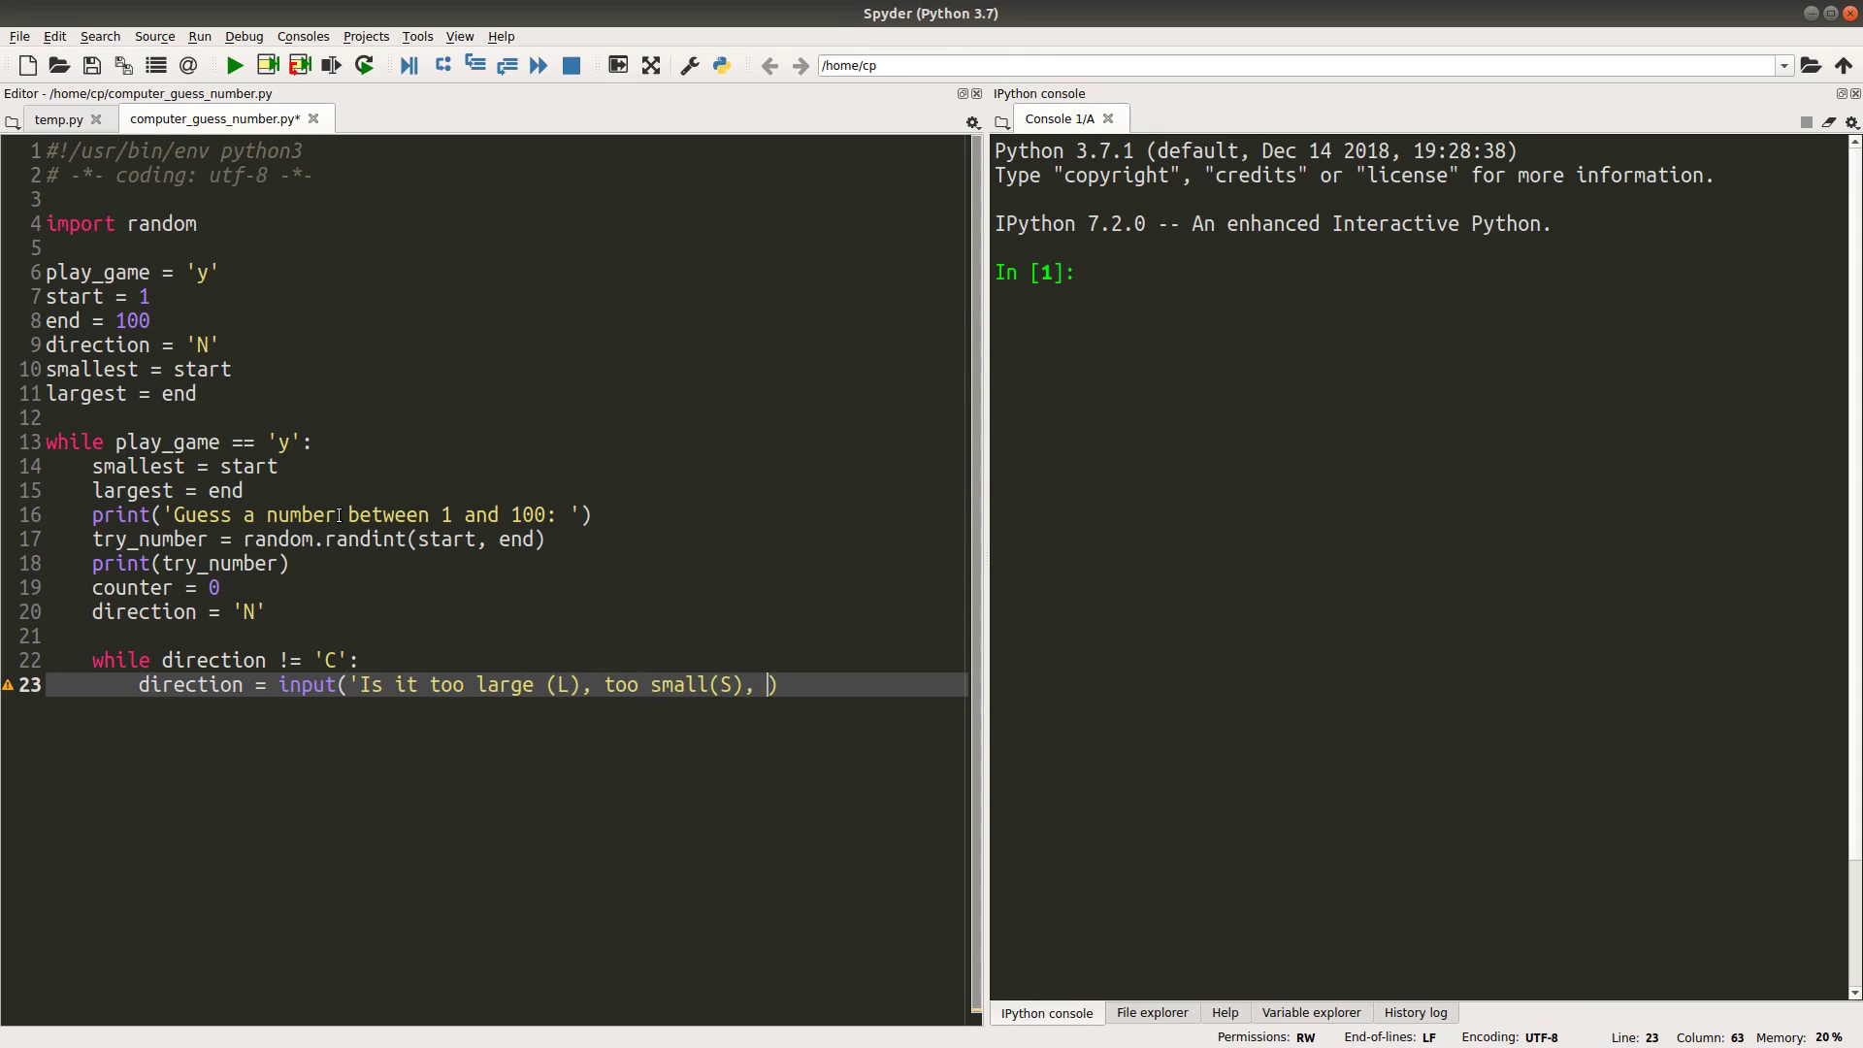
{"action": "type", "text": "or co"}
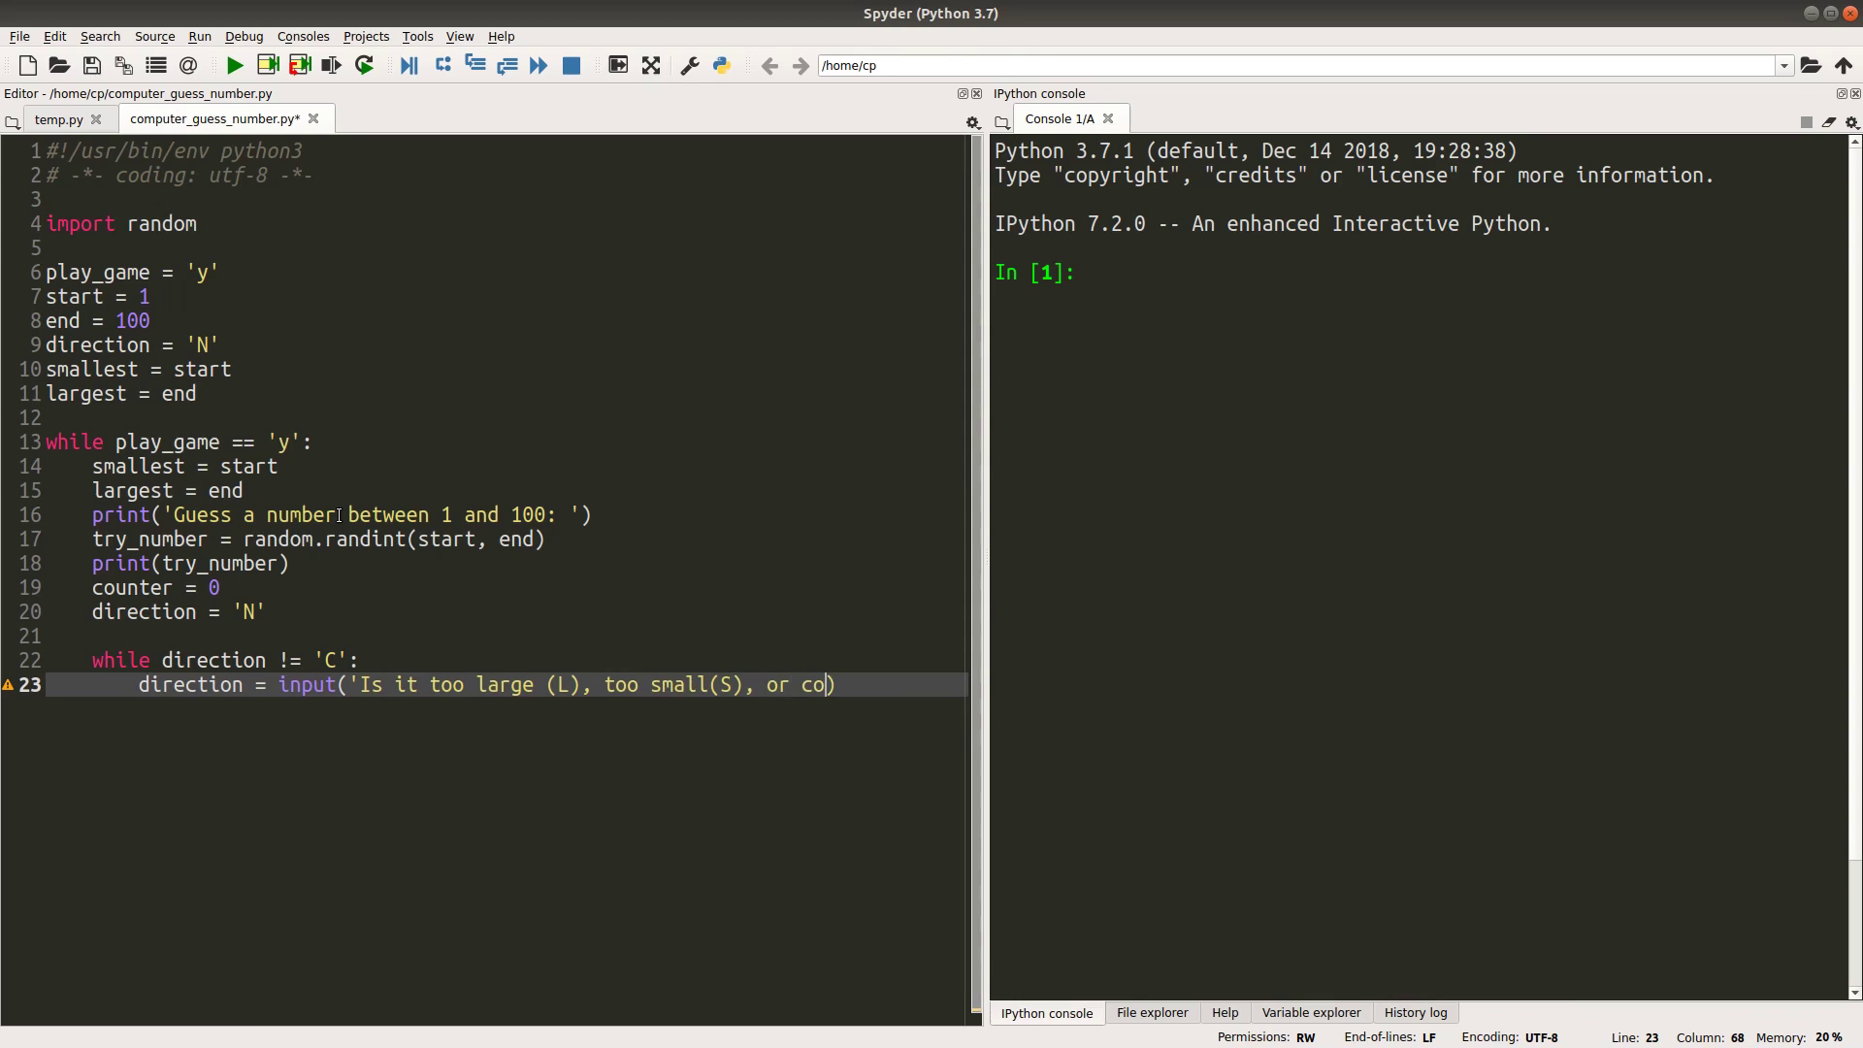
{"action": "type", "text": "rrect(C)"}
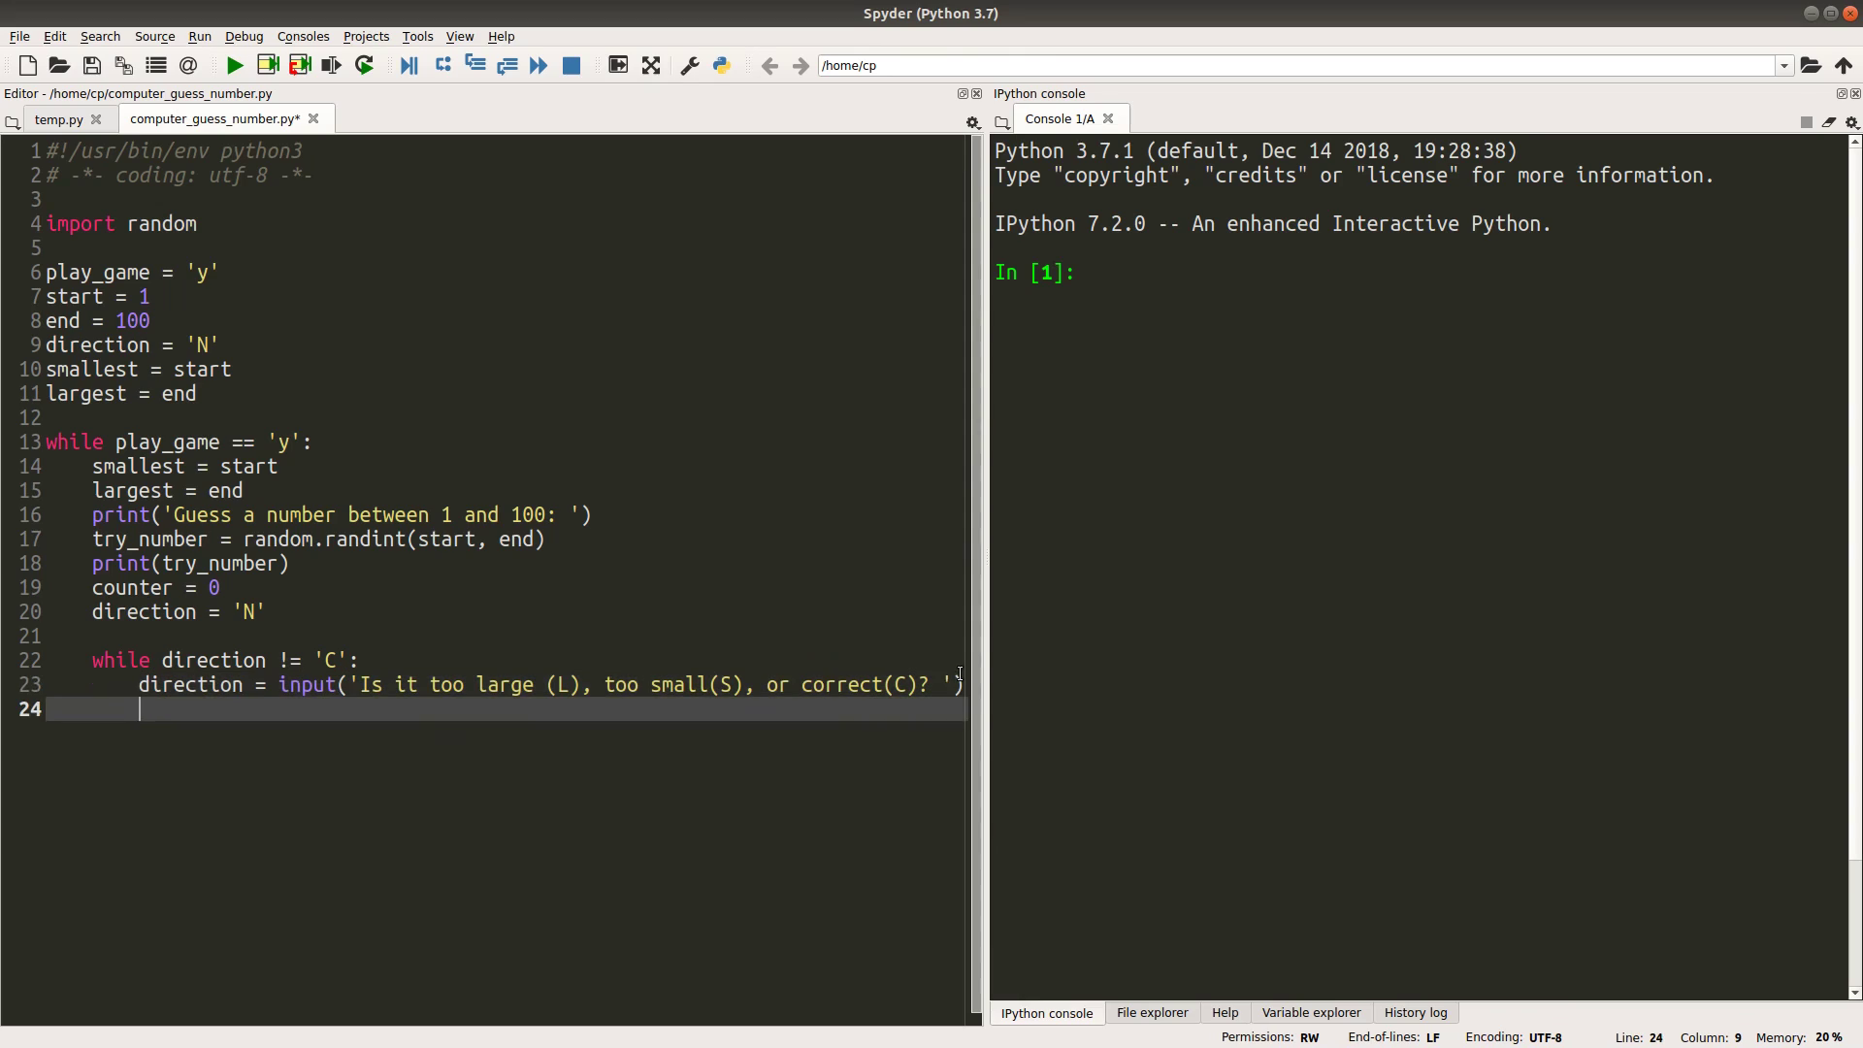
Under if direction == 'S', set smallest = try_number + 1 when try_number > smallest
{"action": "type", "text": "if direct"}
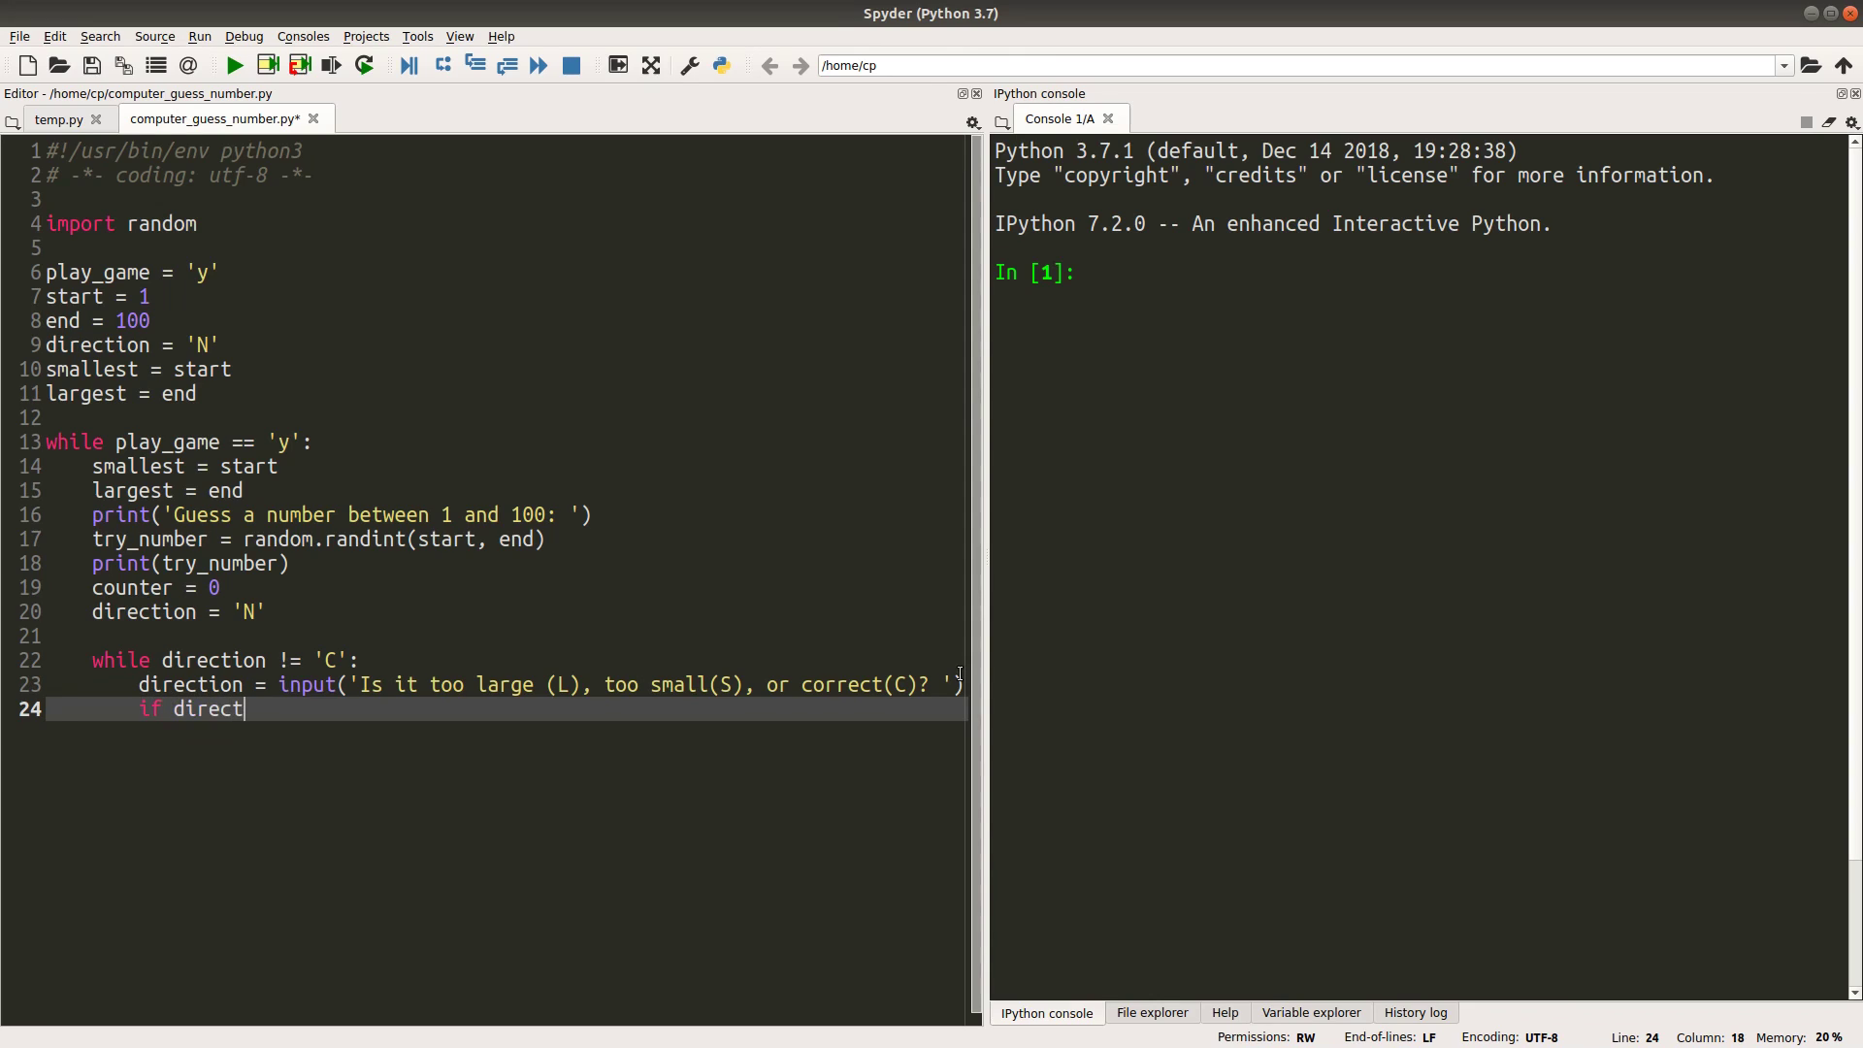
{"action": "type", "text": "ion == 'S':"}
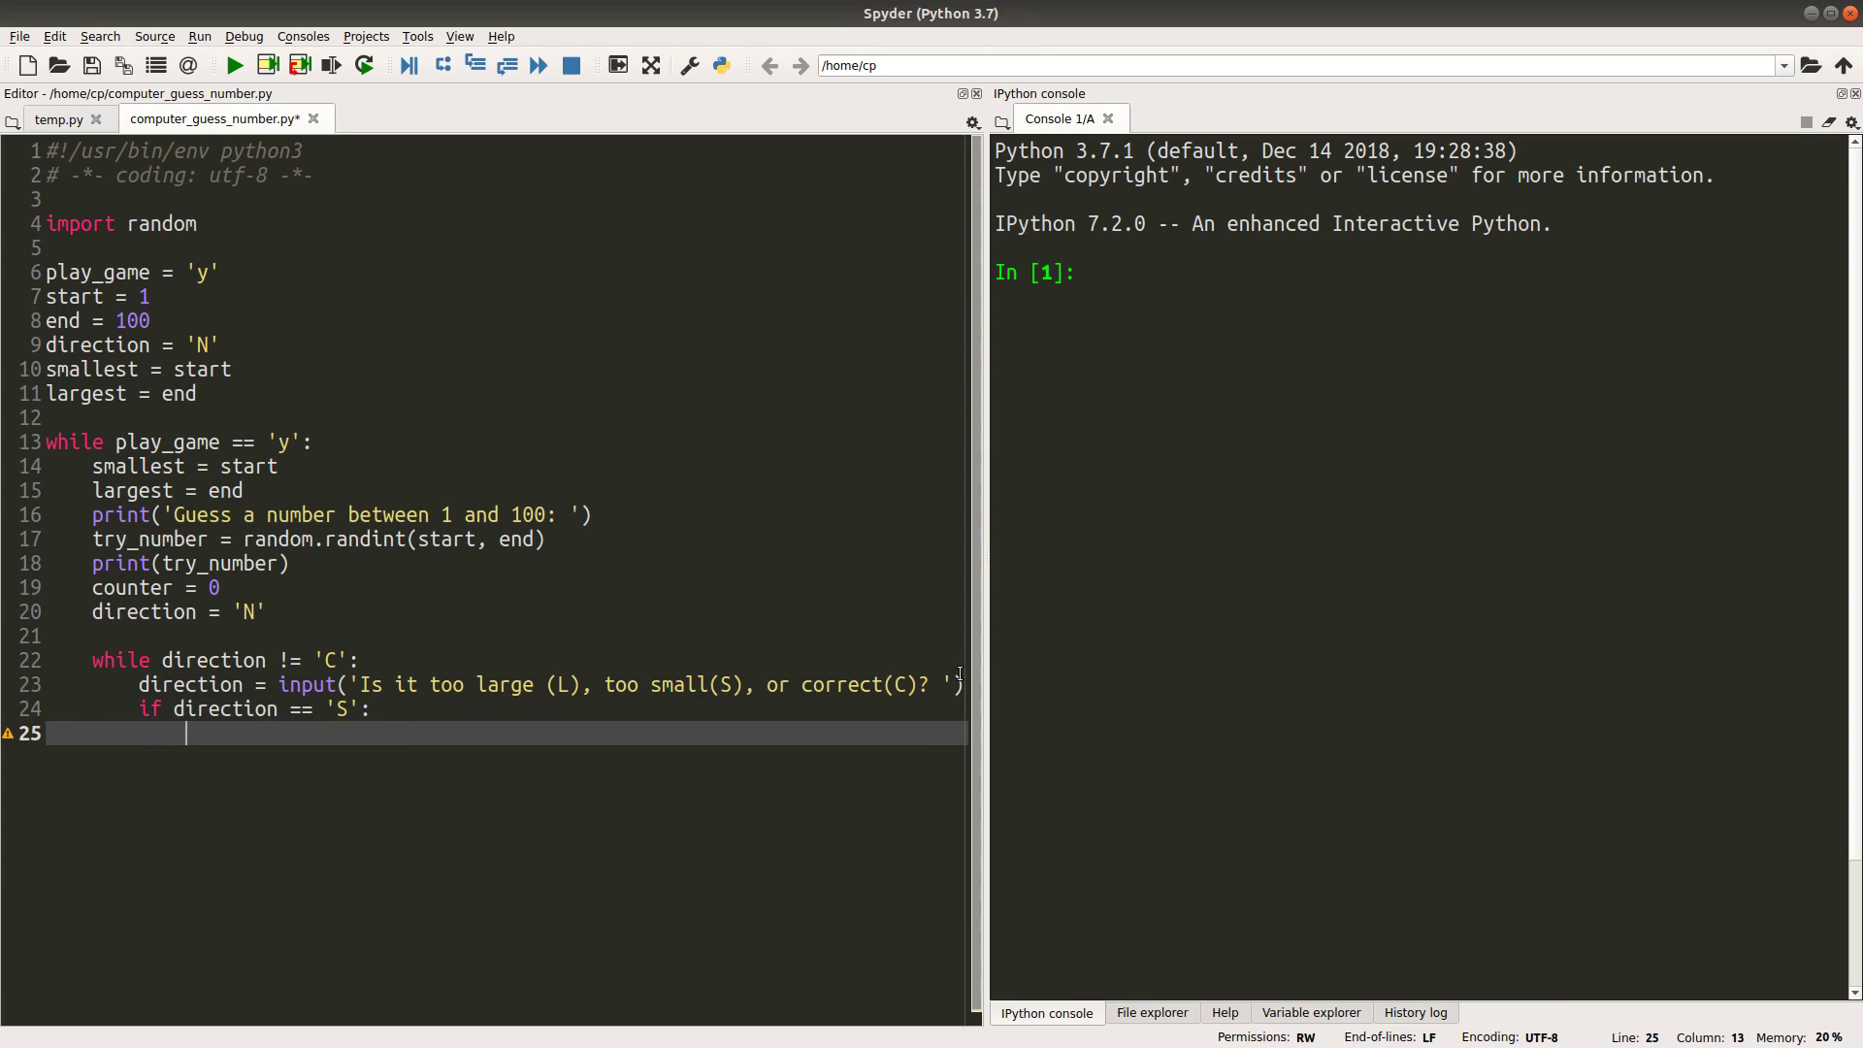
{"action": "type", "text": "if try_n"}
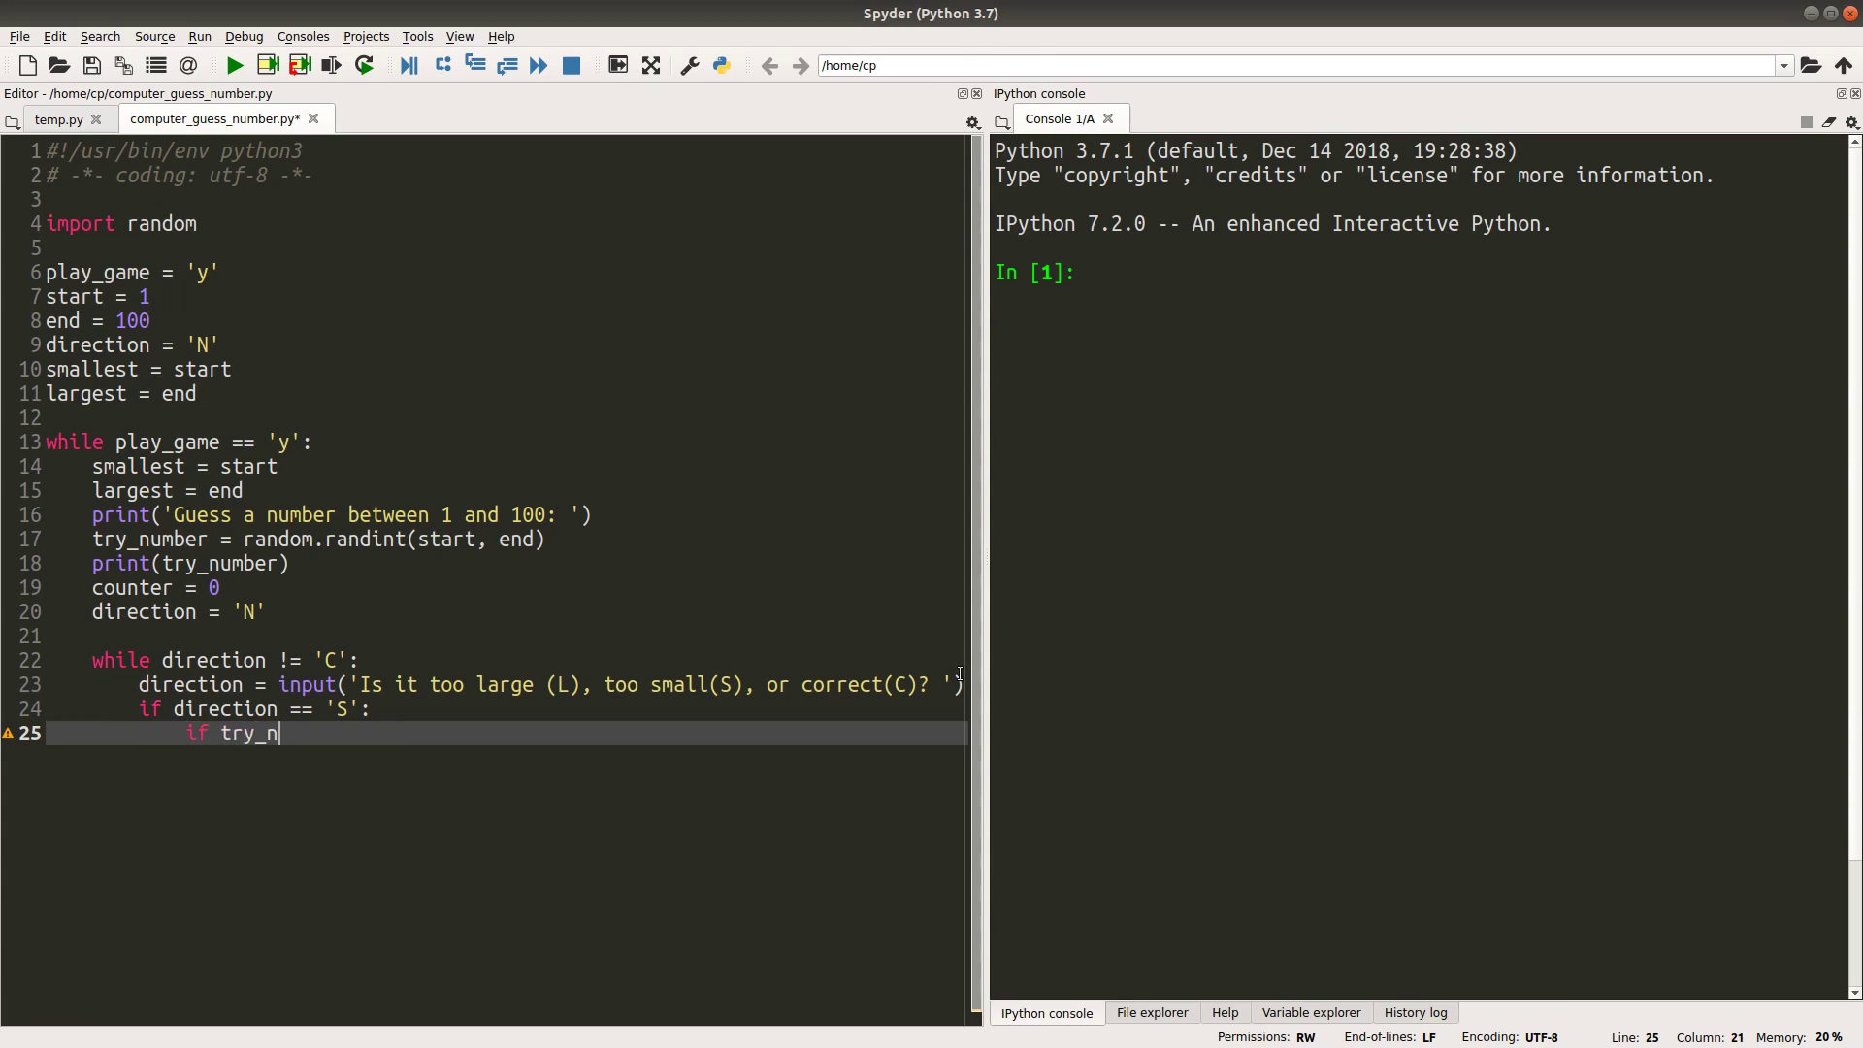
{"action": "type", "text": "umber >"}
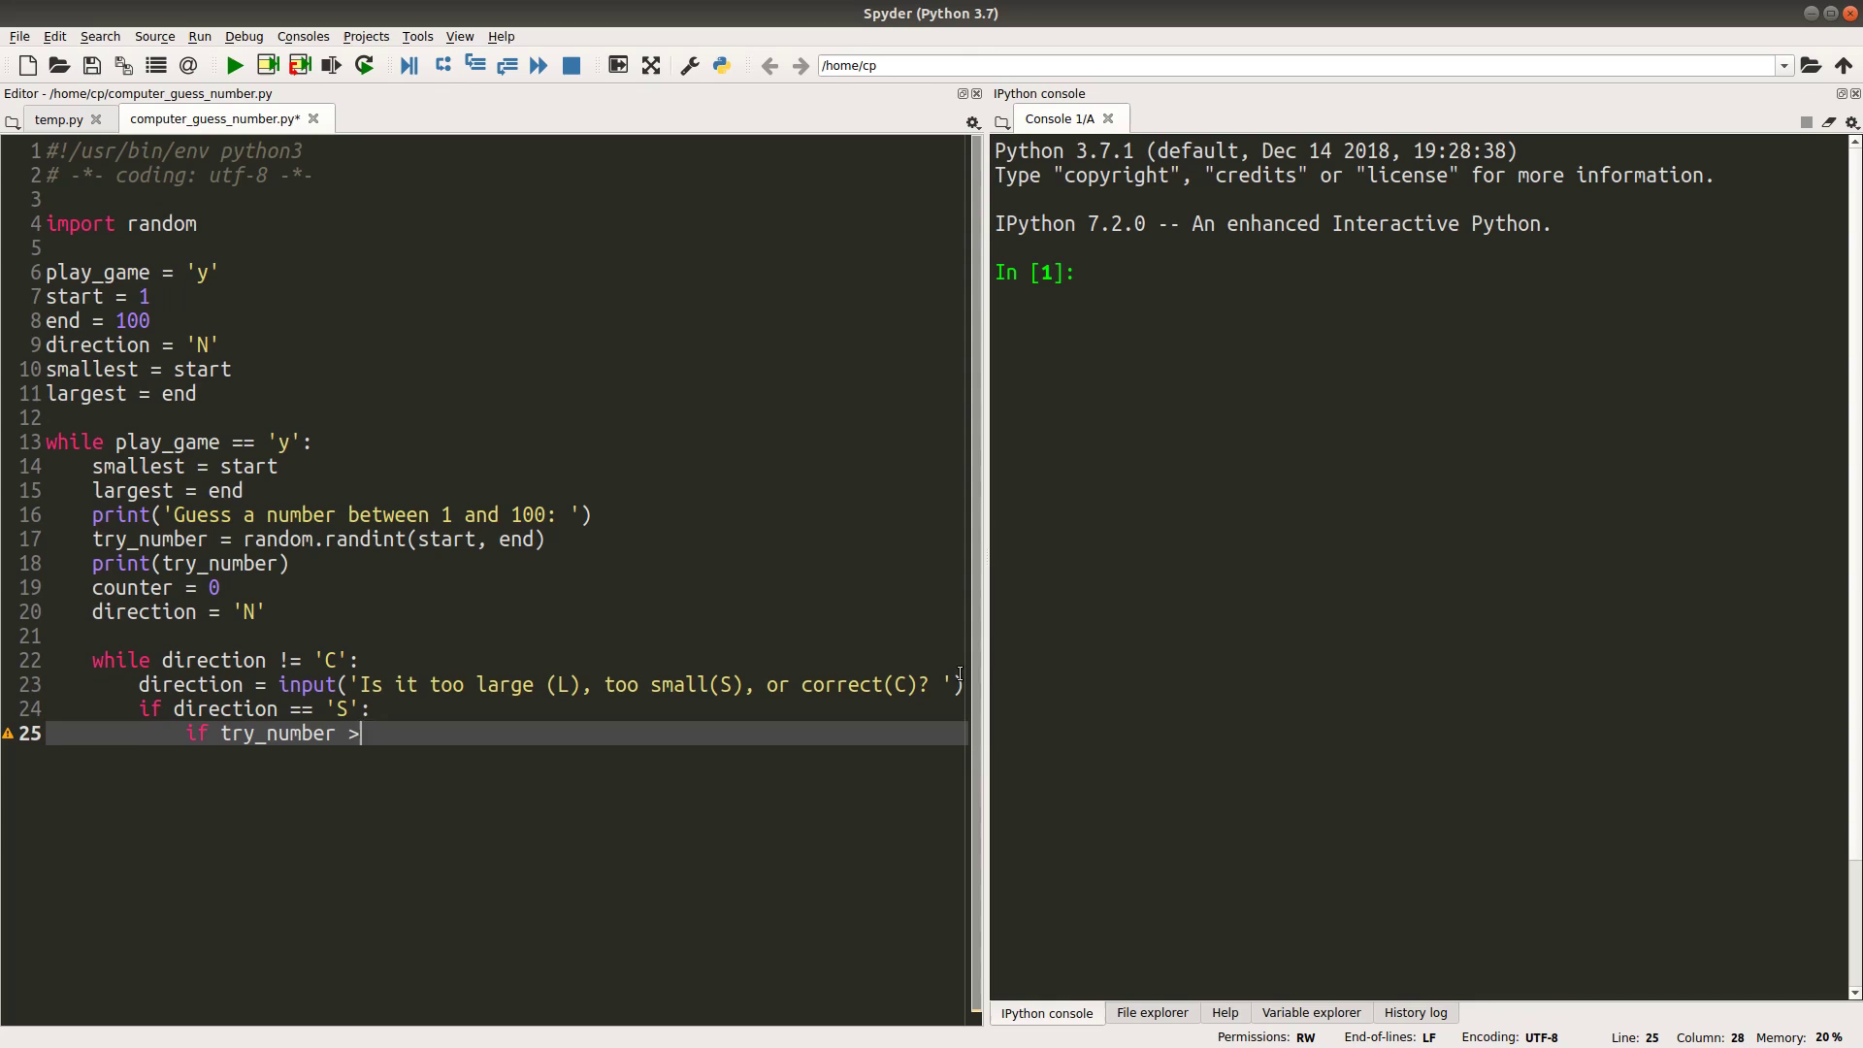
{"action": "type", "text": "smallest:"}
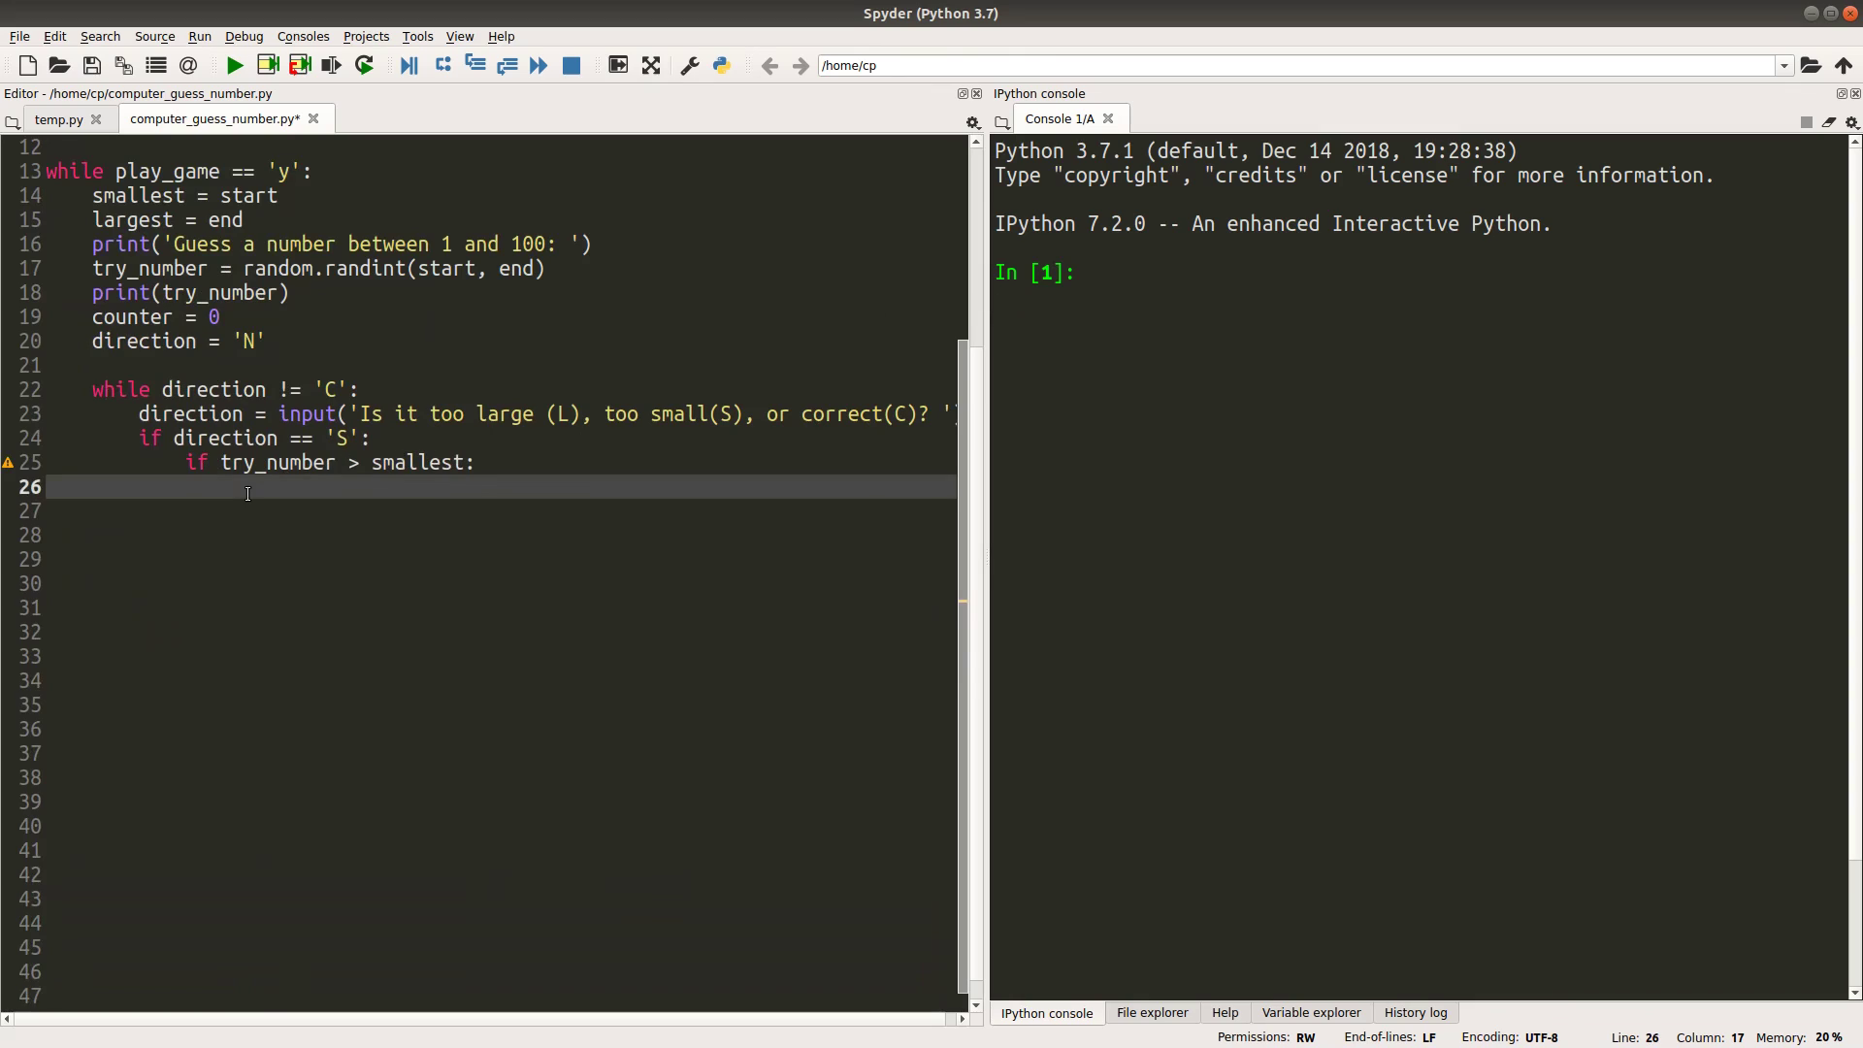
{"action": "type", "text": "sm"}
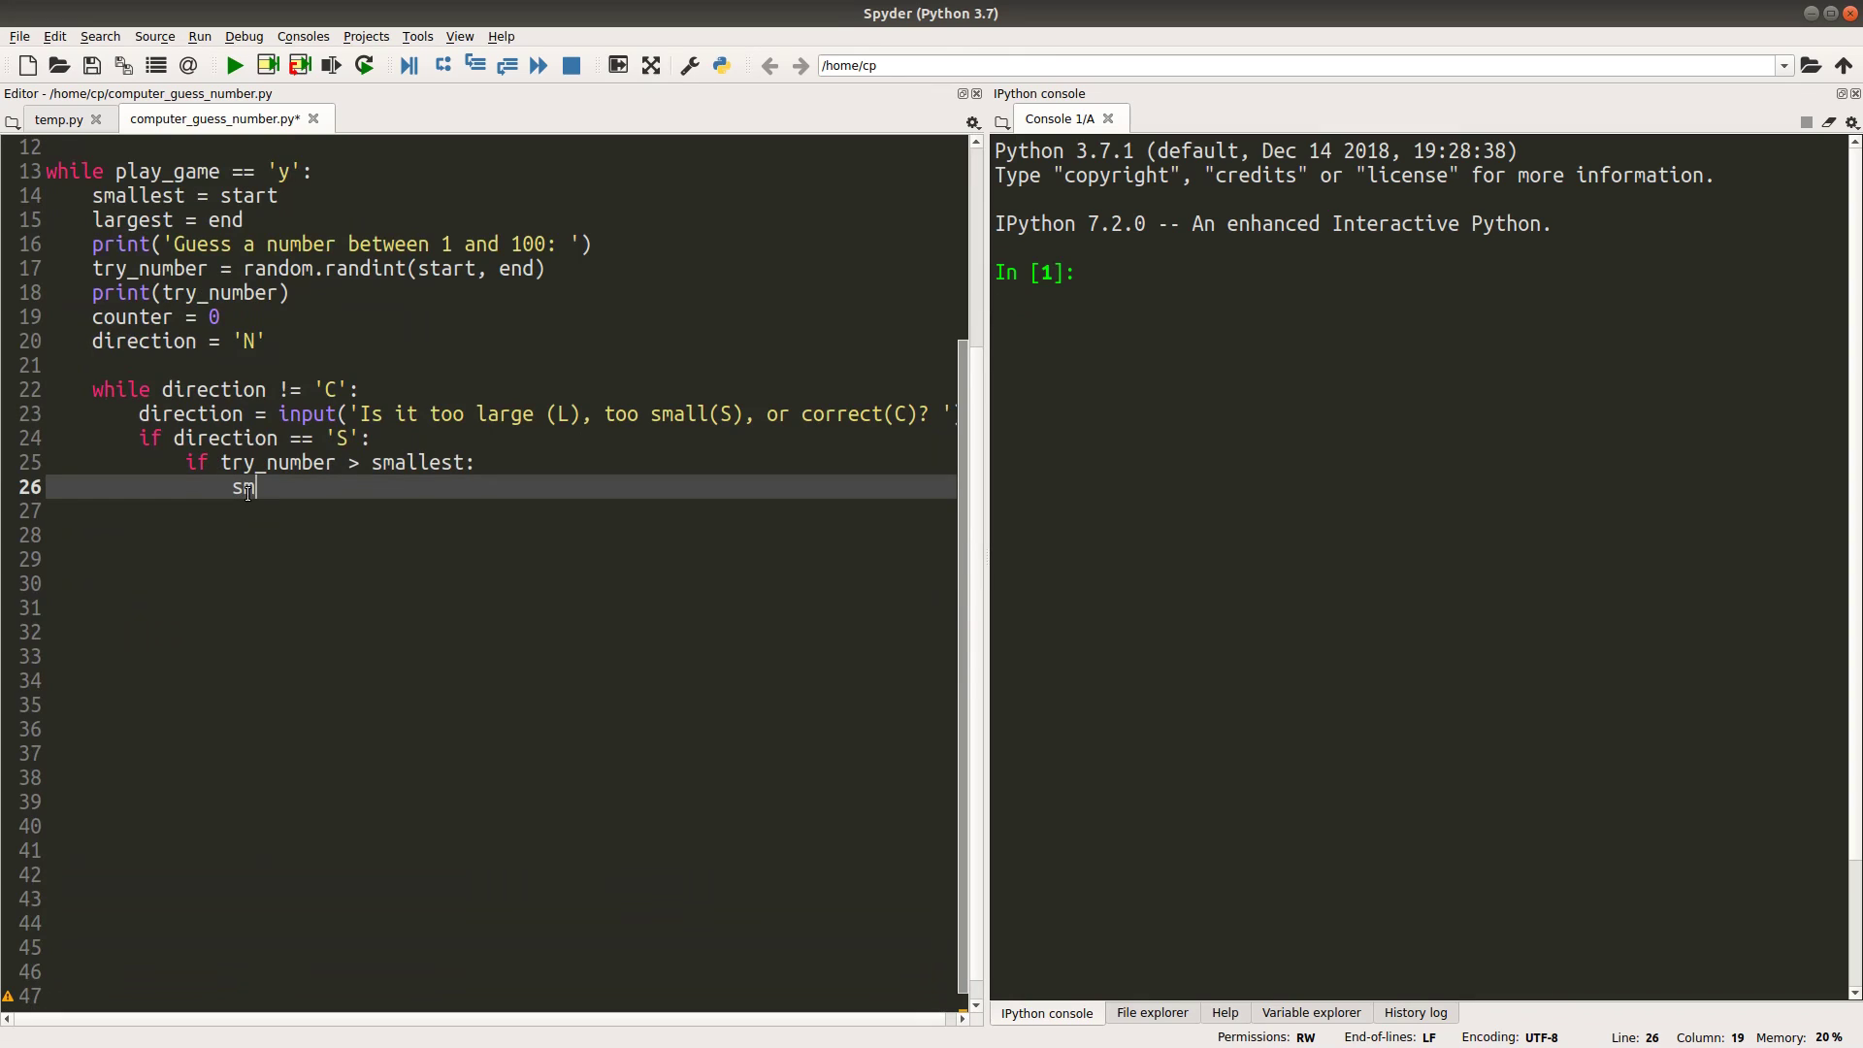
{"action": "type", "text": "allest ="}
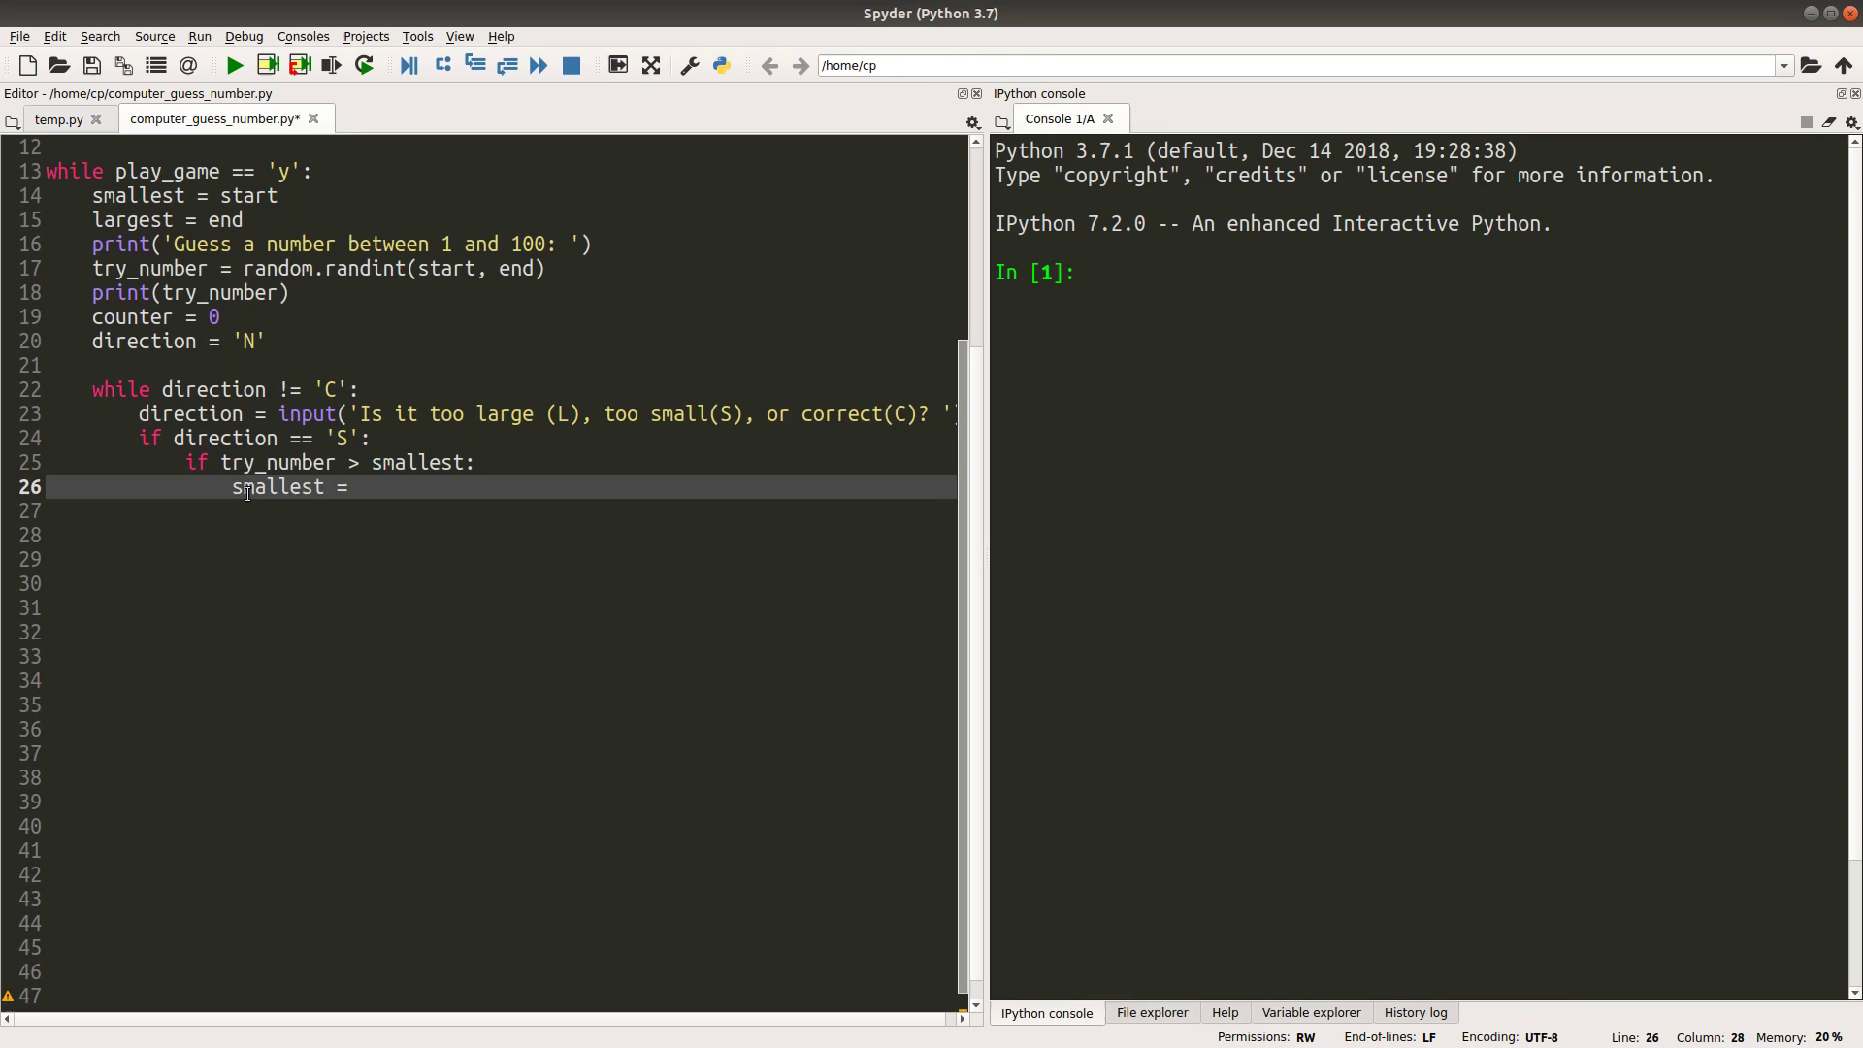
{"action": "type", "text": "try_numbe"}
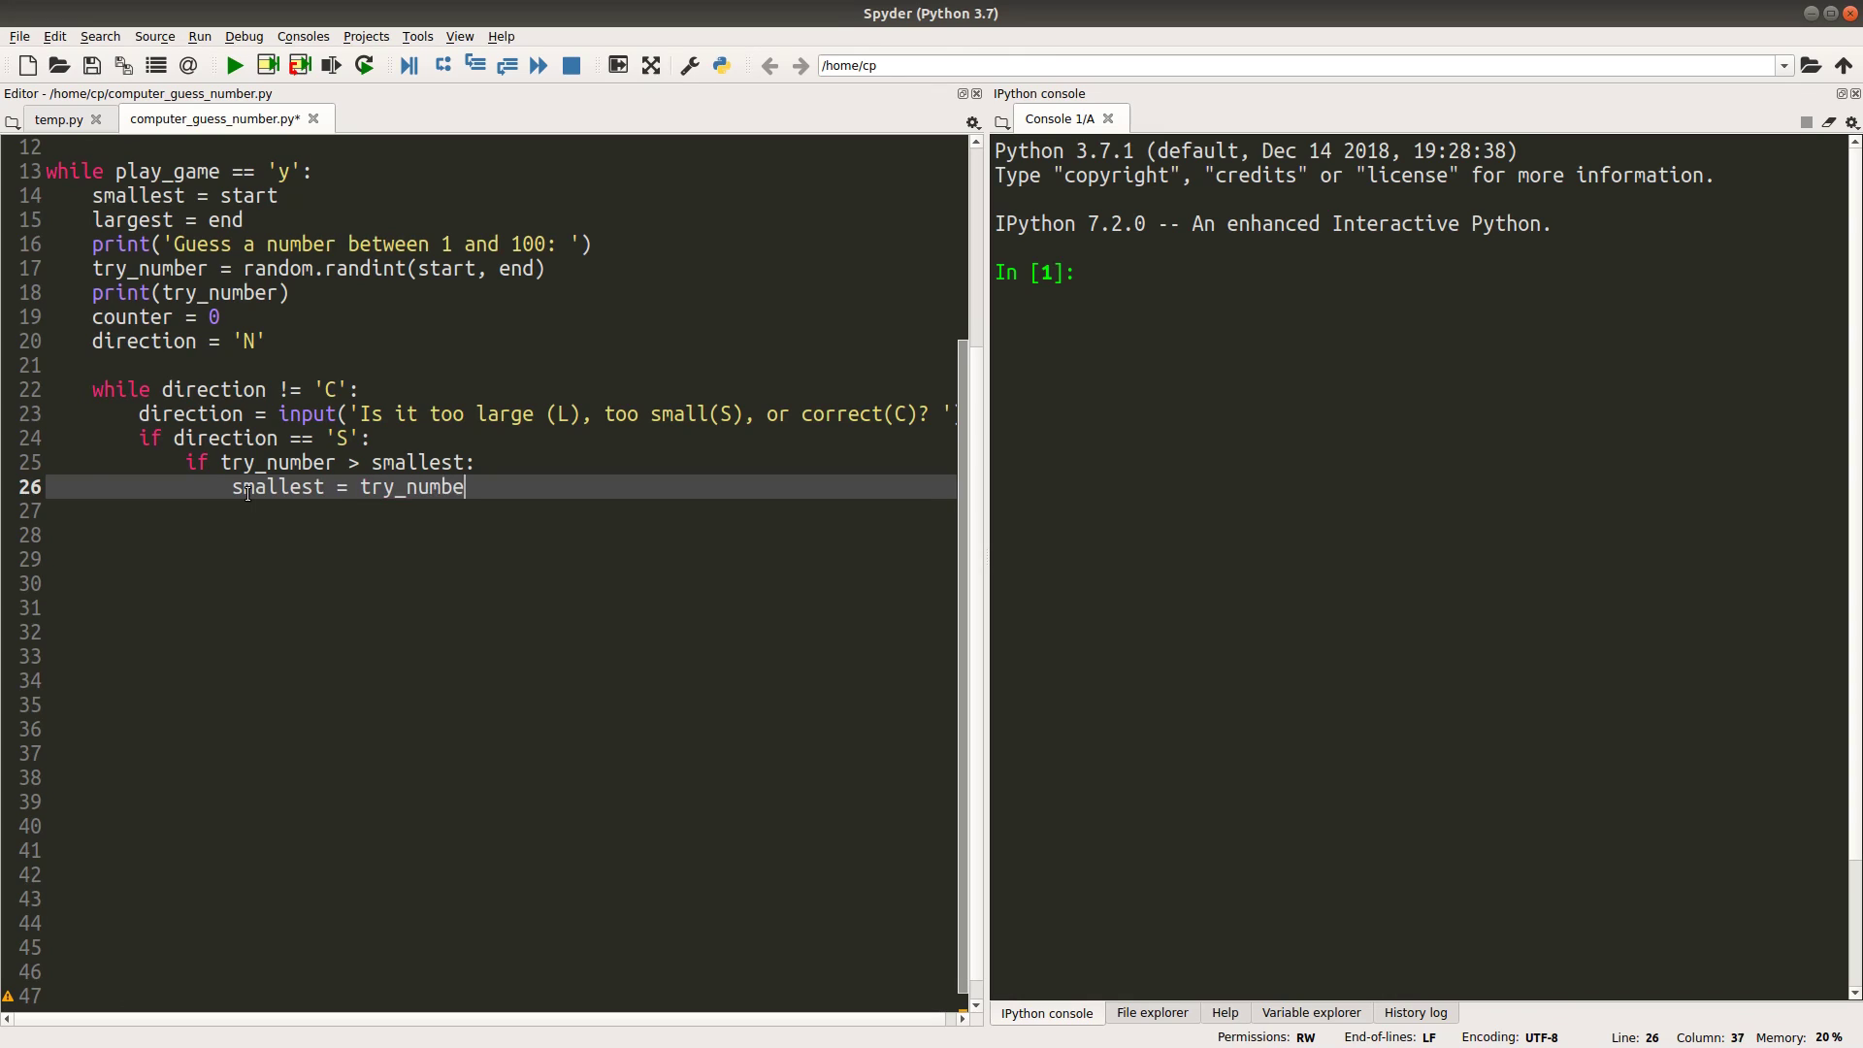
{"action": "type", "text": "+ 1"}
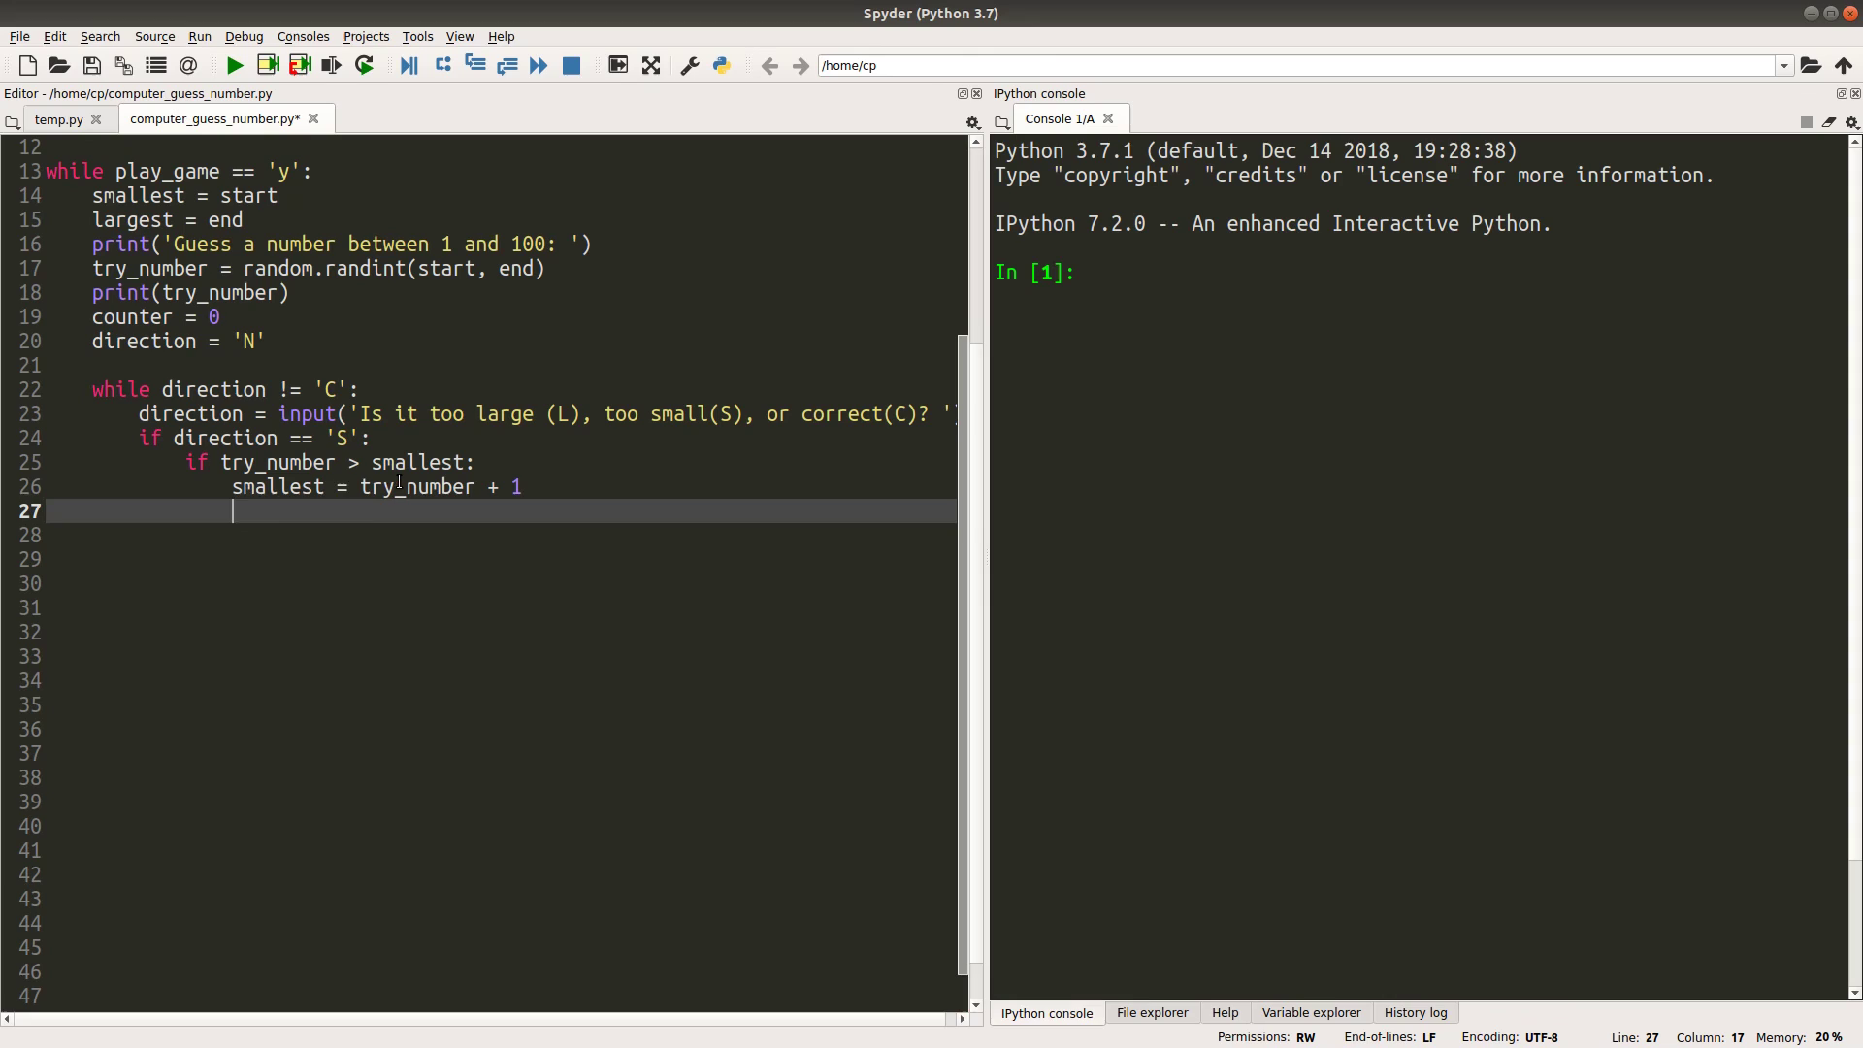
Draw a new try_number with random.randint(smallest, largest) and print it
{"action": "type", "text": "t"}
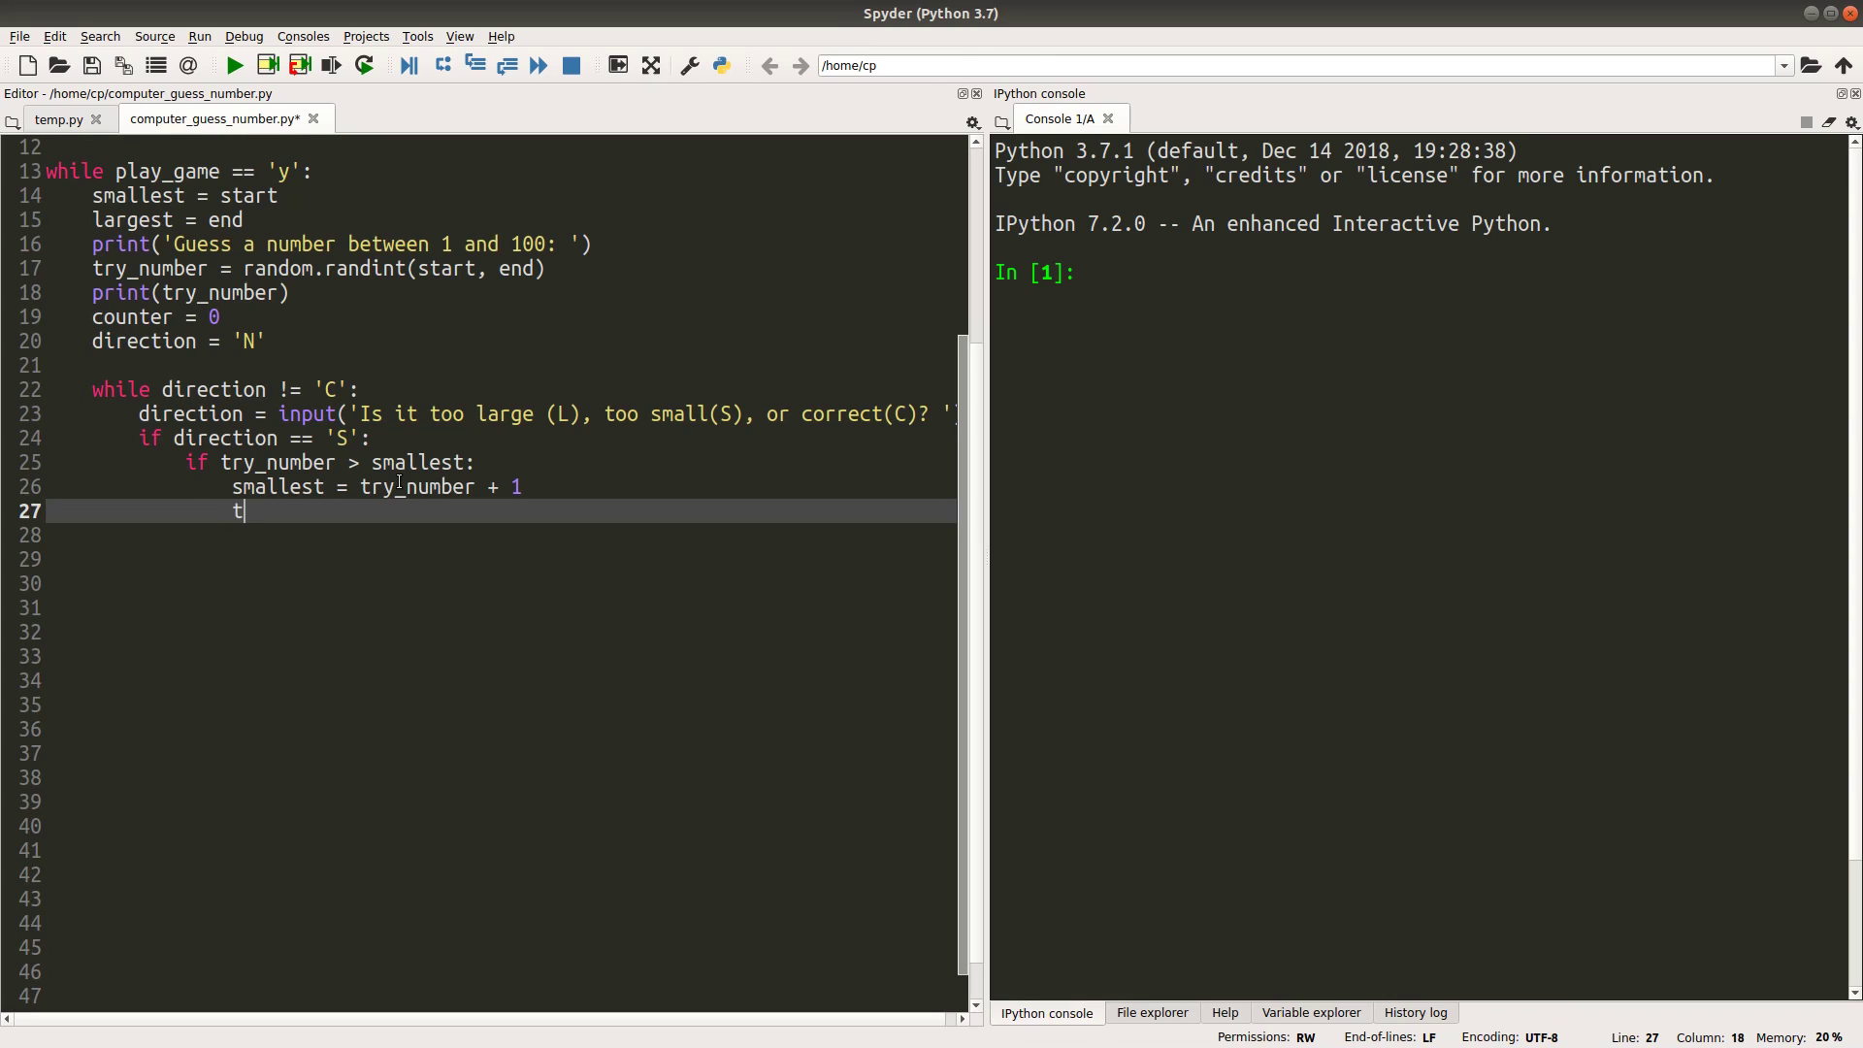
{"action": "type", "text": "ry_number = random"}
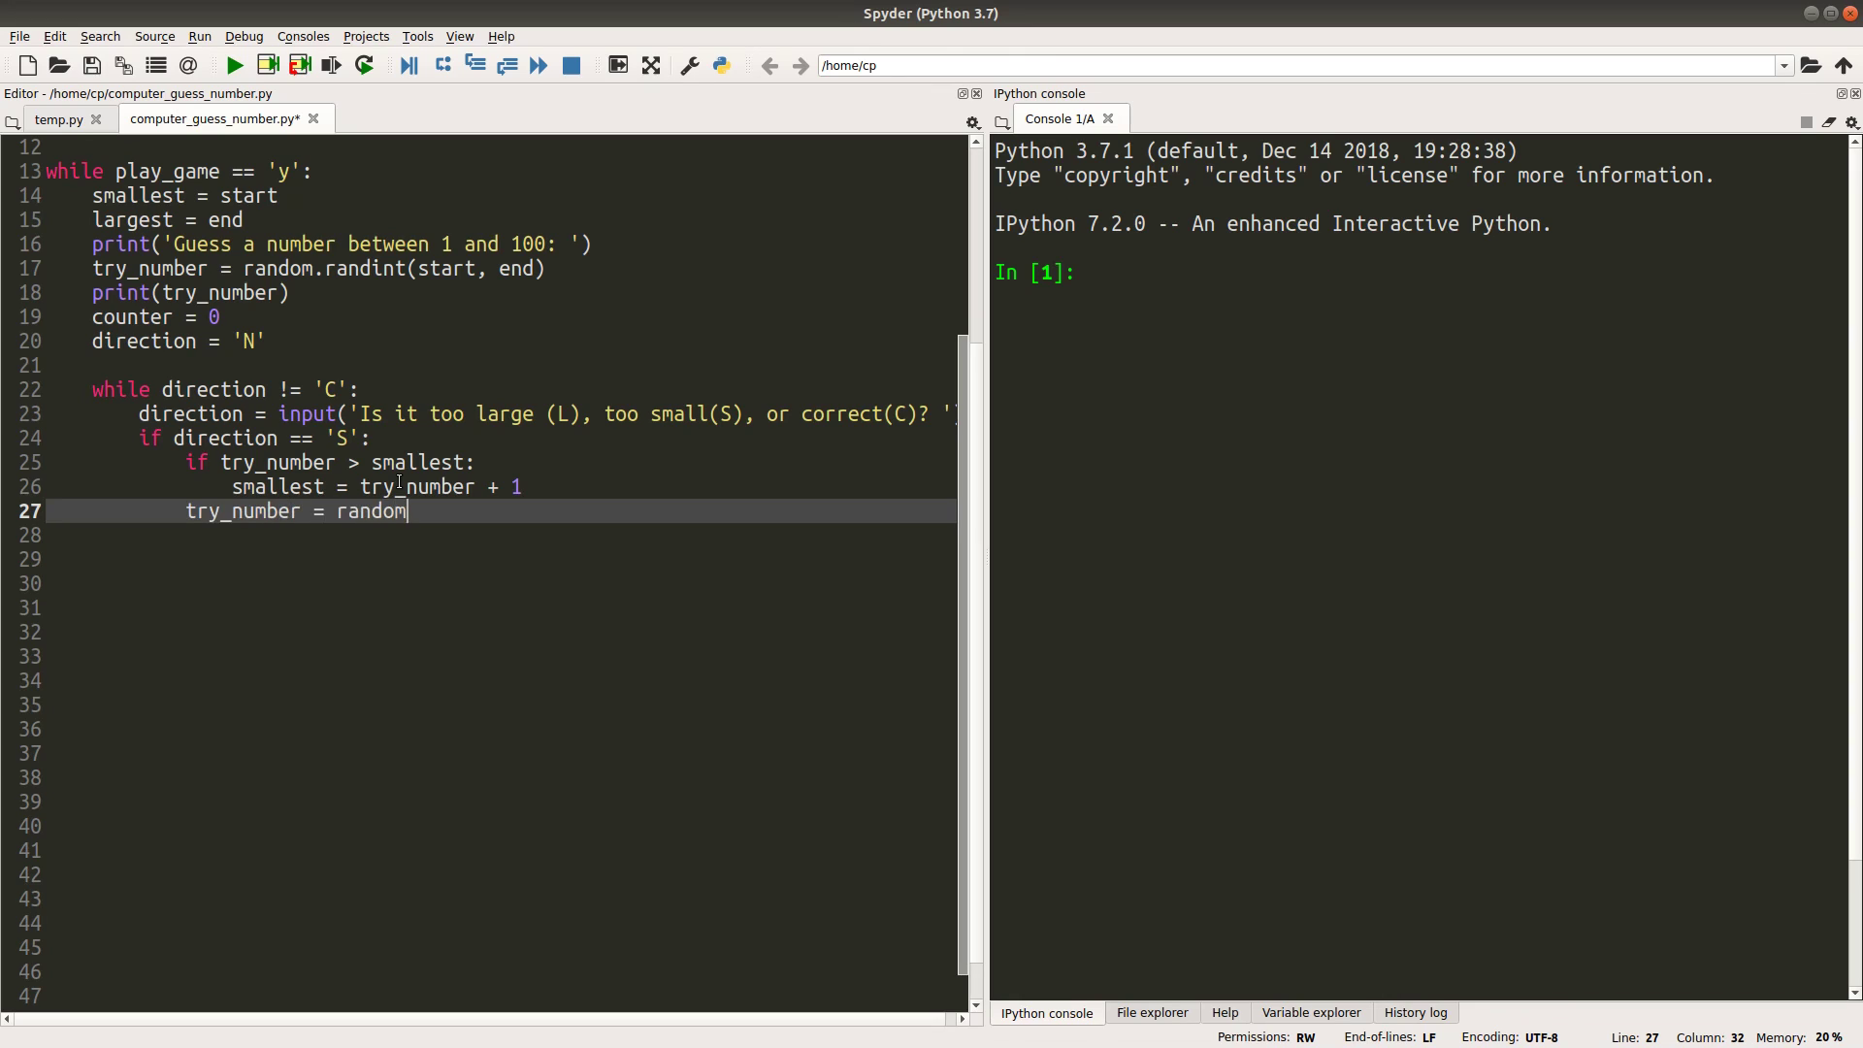
{"action": "type", "text": ".randint(smalle"}
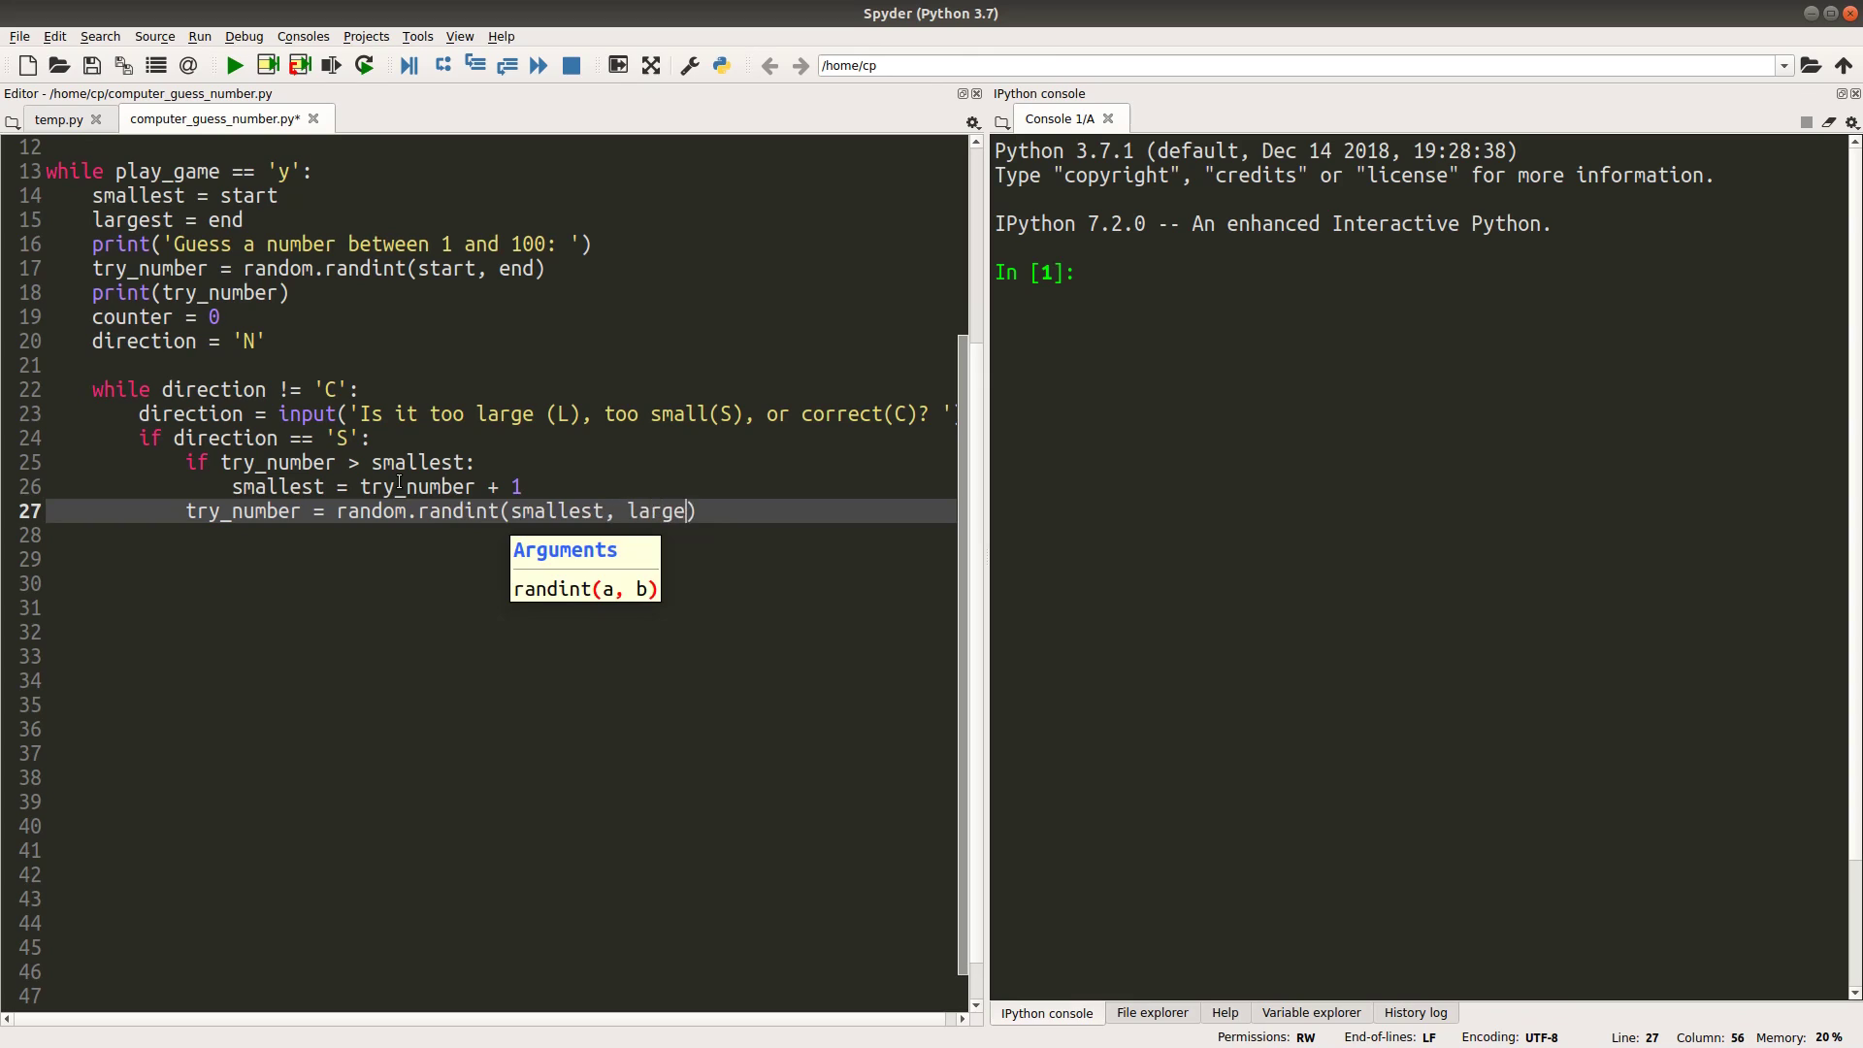
{"action": "type", "text": "st"}
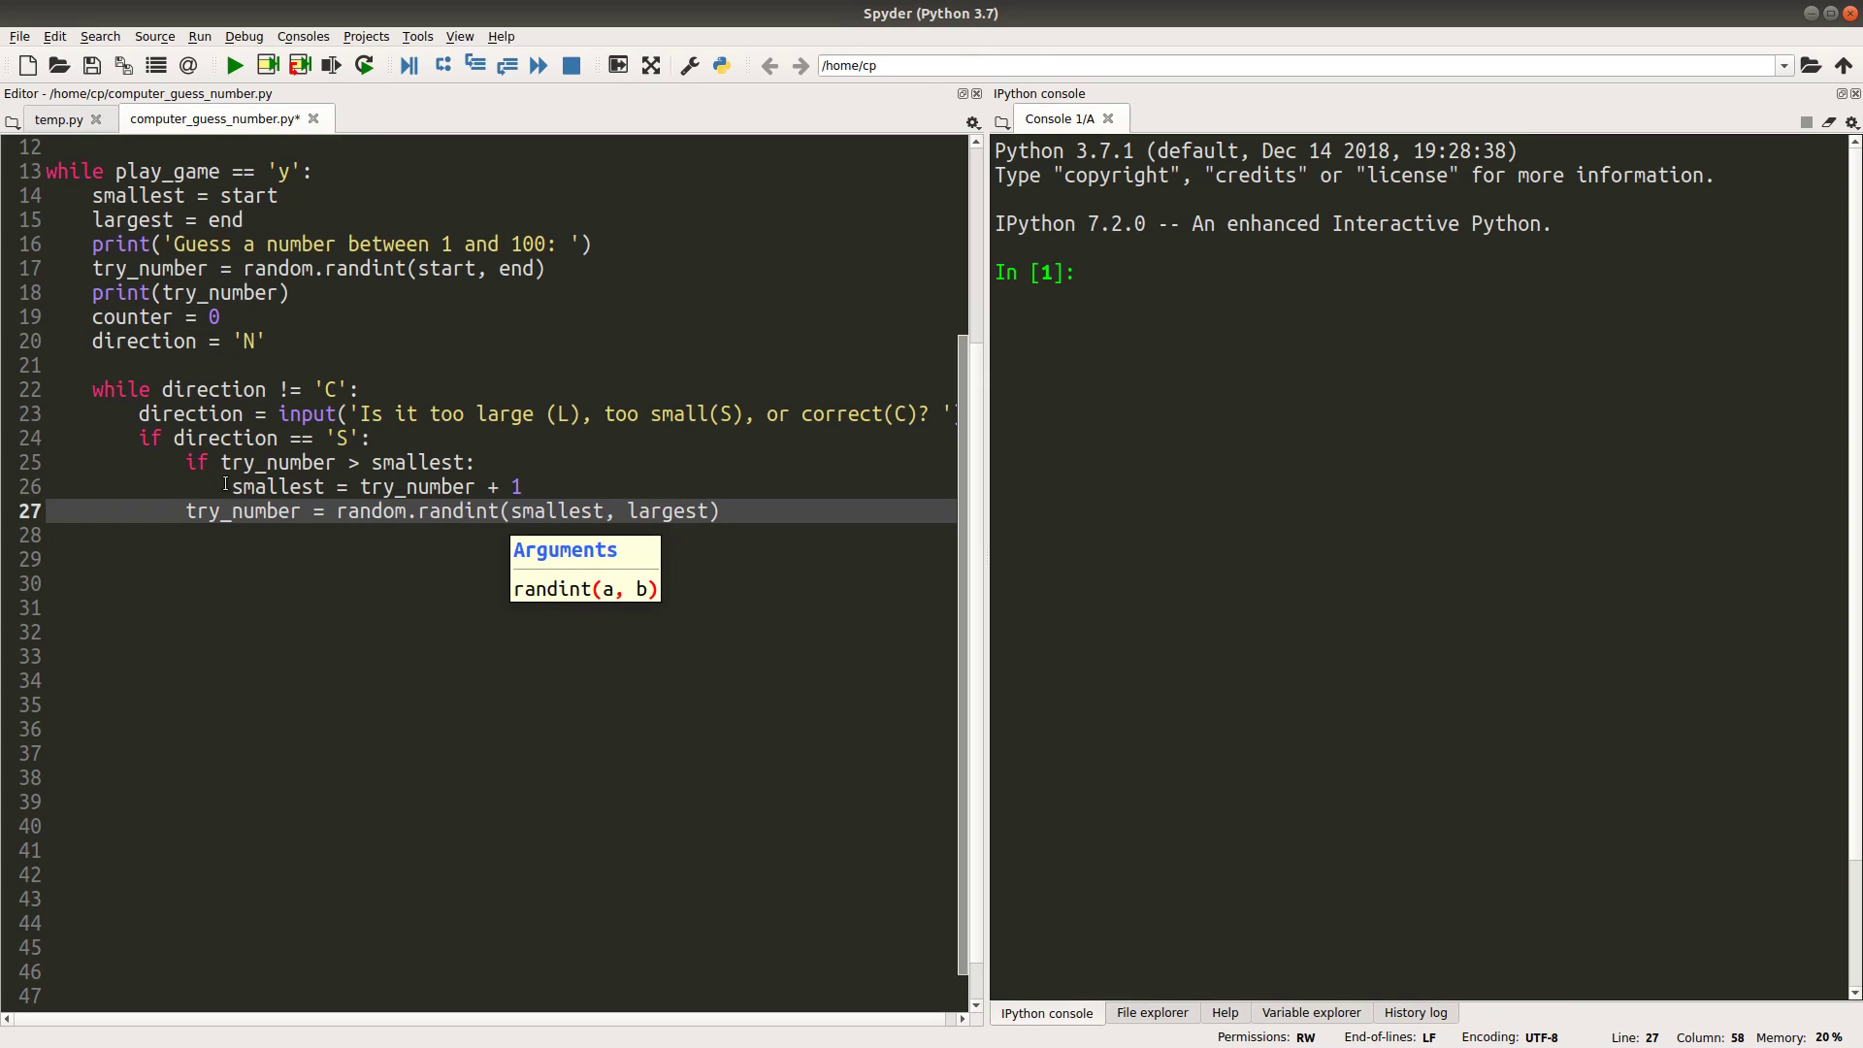
{"action": "double_click", "coordinate": [576, 512]}
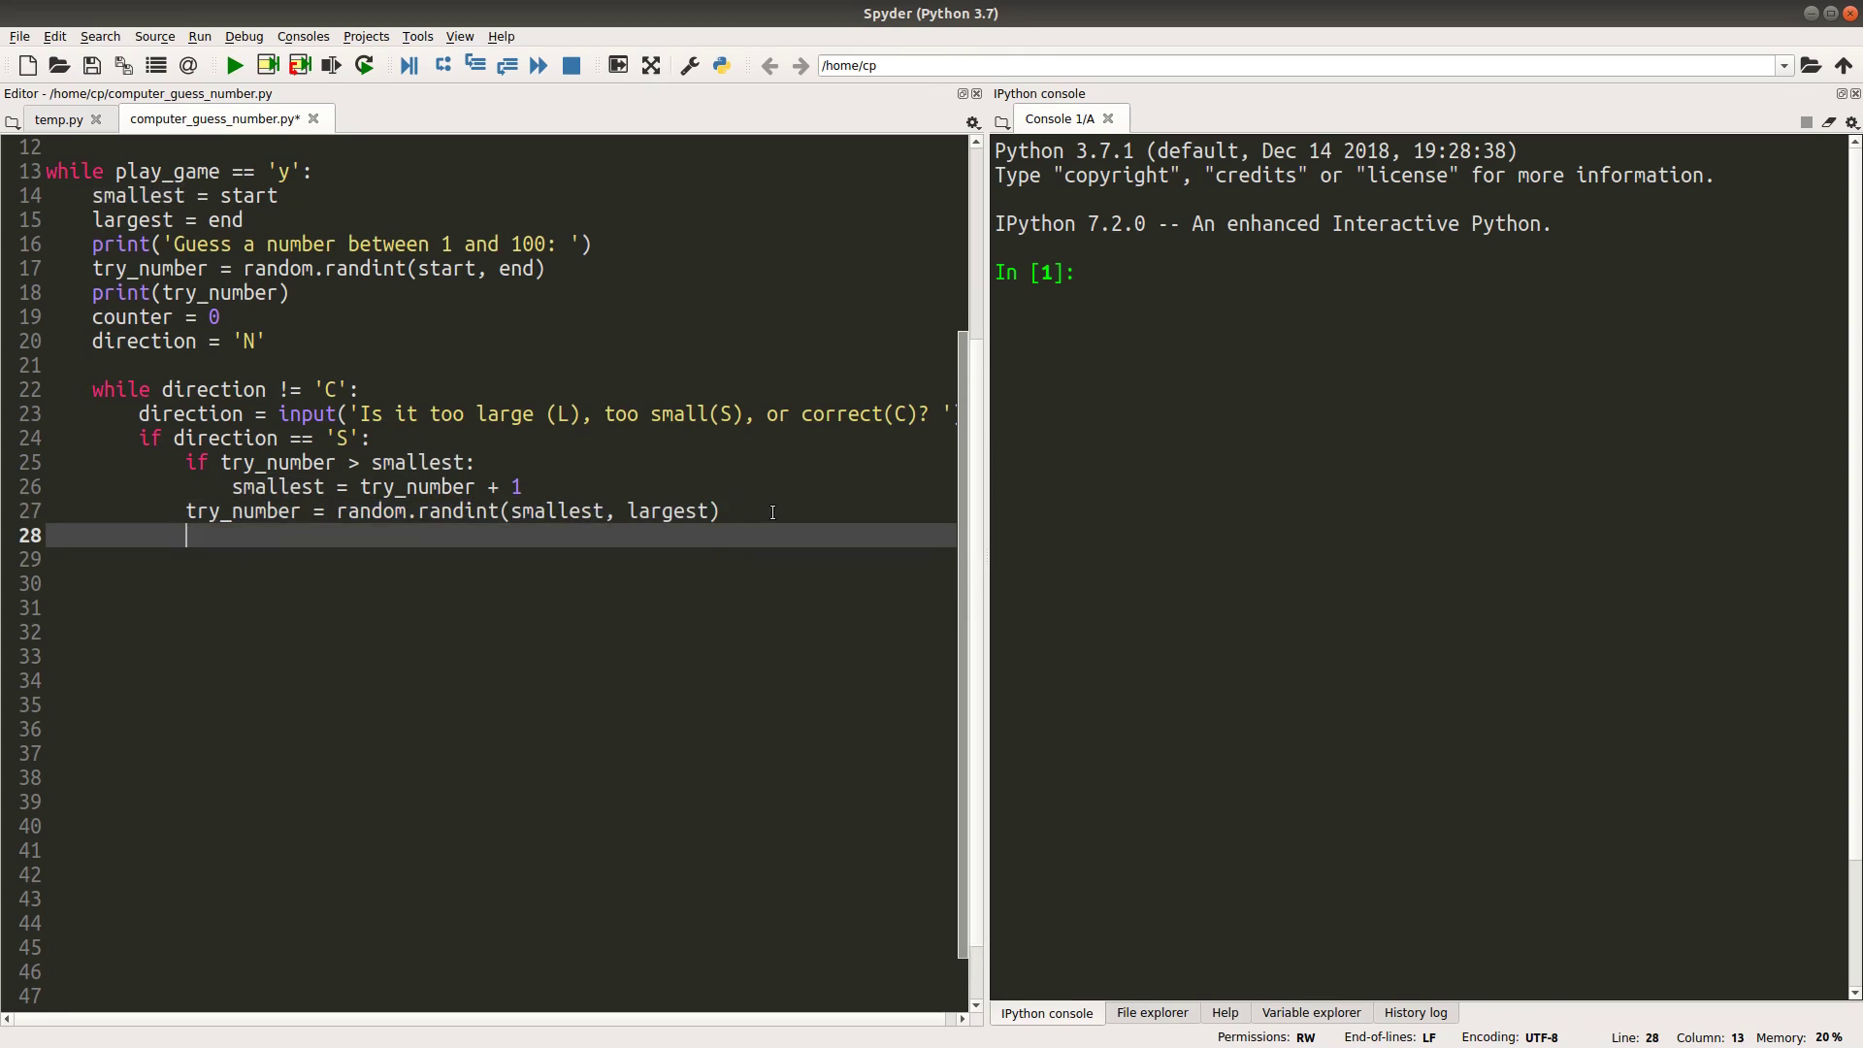
{"action": "type", "text": "print(try_nu"}
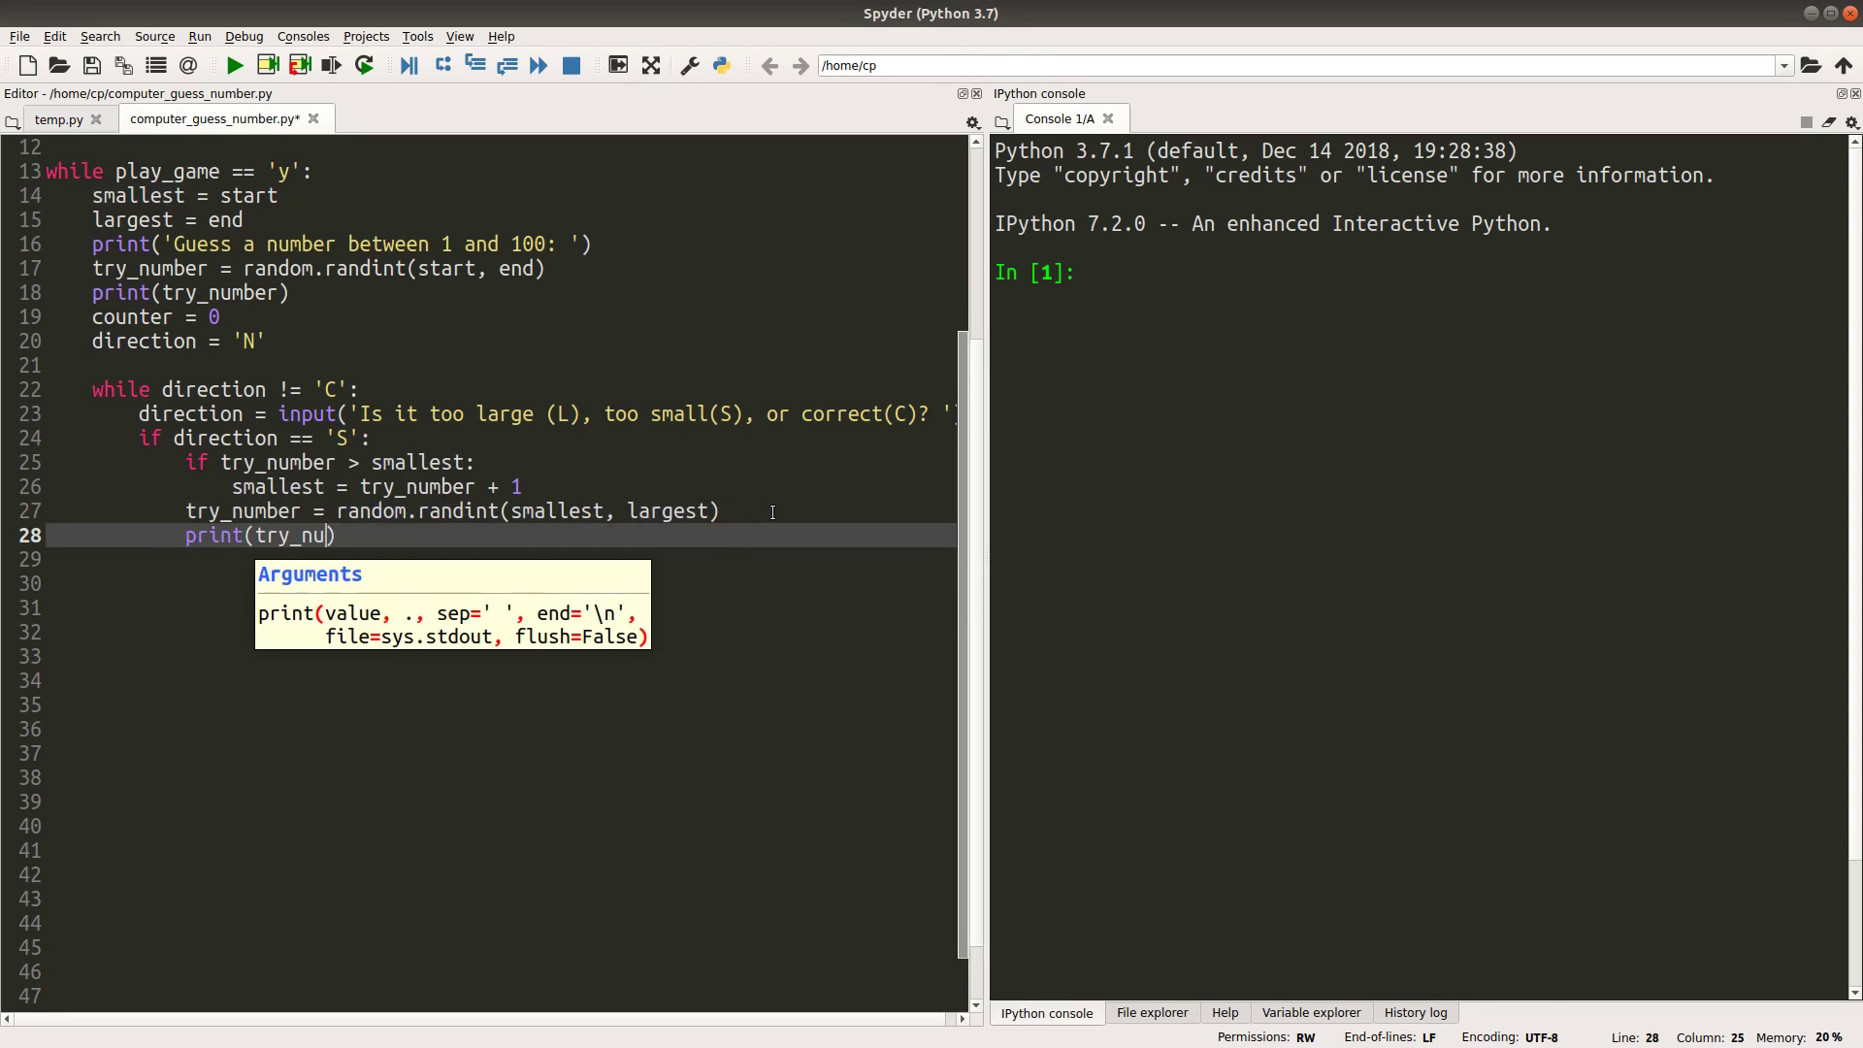
{"action": "type", "text": "mber"}
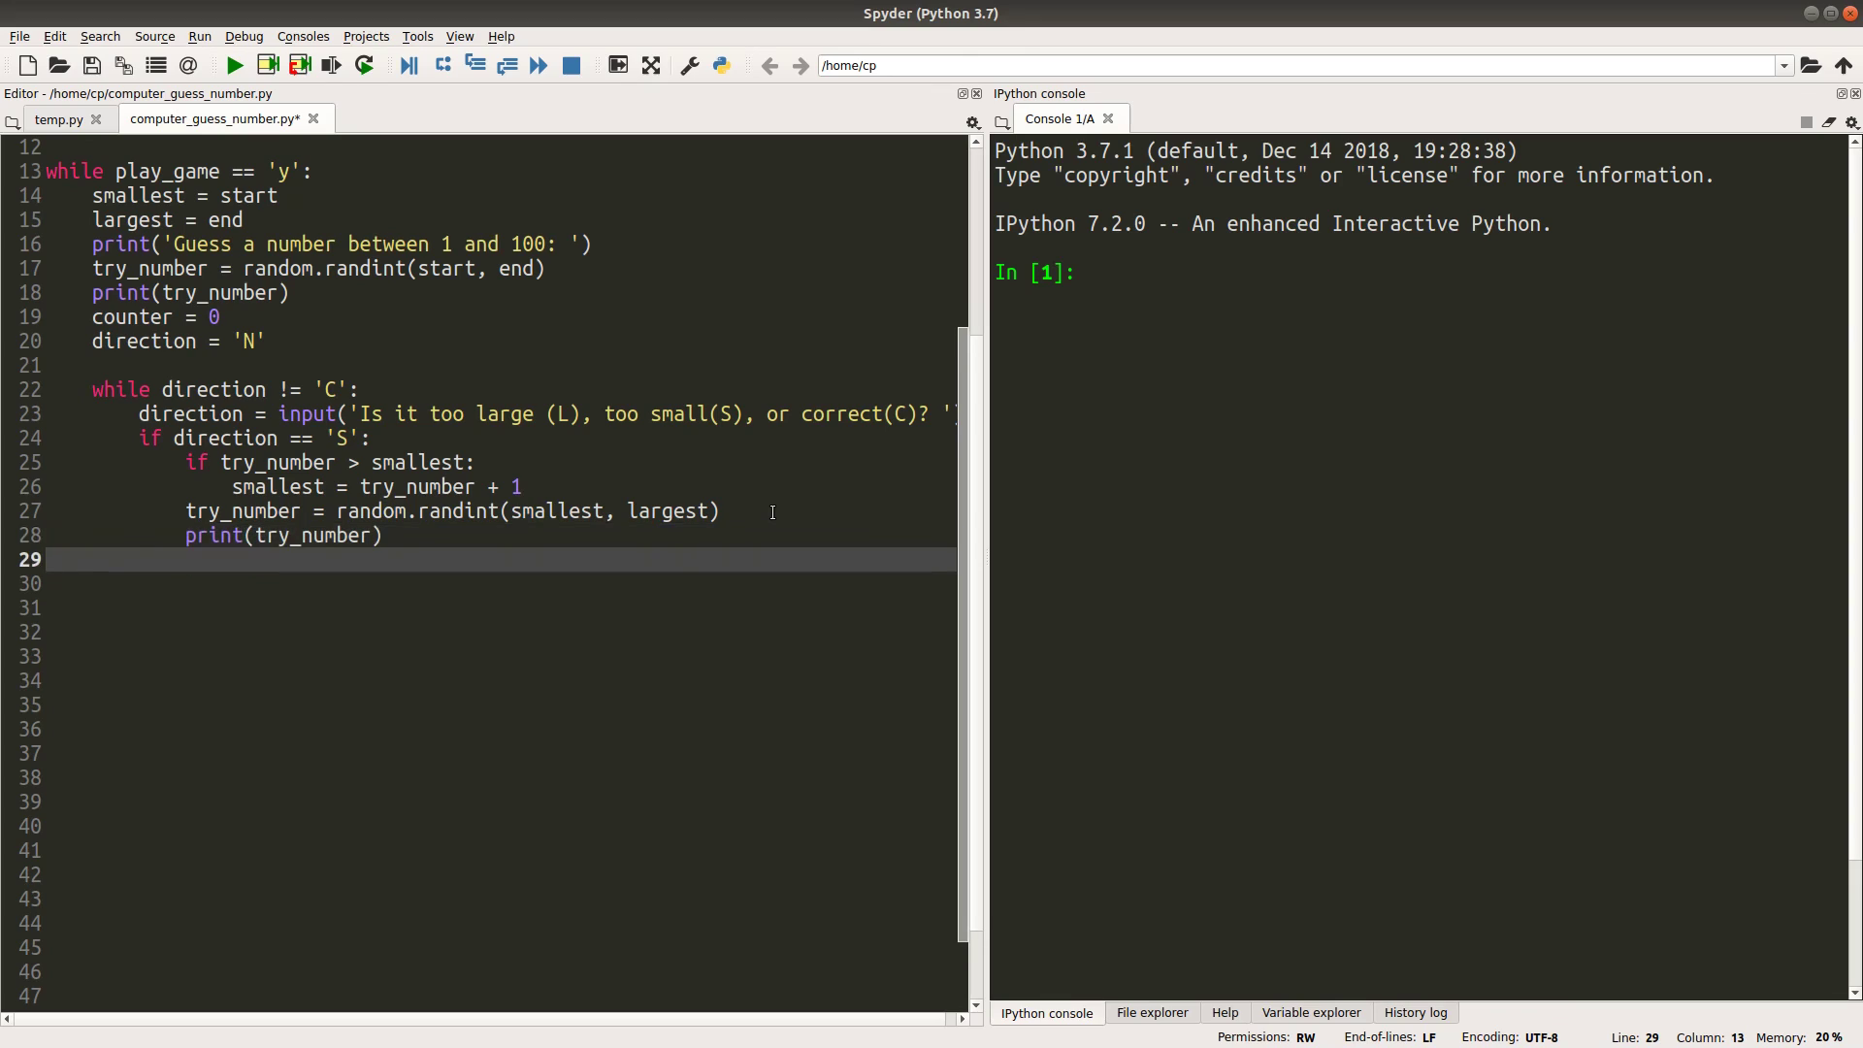
Under if direction == 'L', set largest = try_number - 1 when try_number < largest
{"action": "type", "text": "if"}
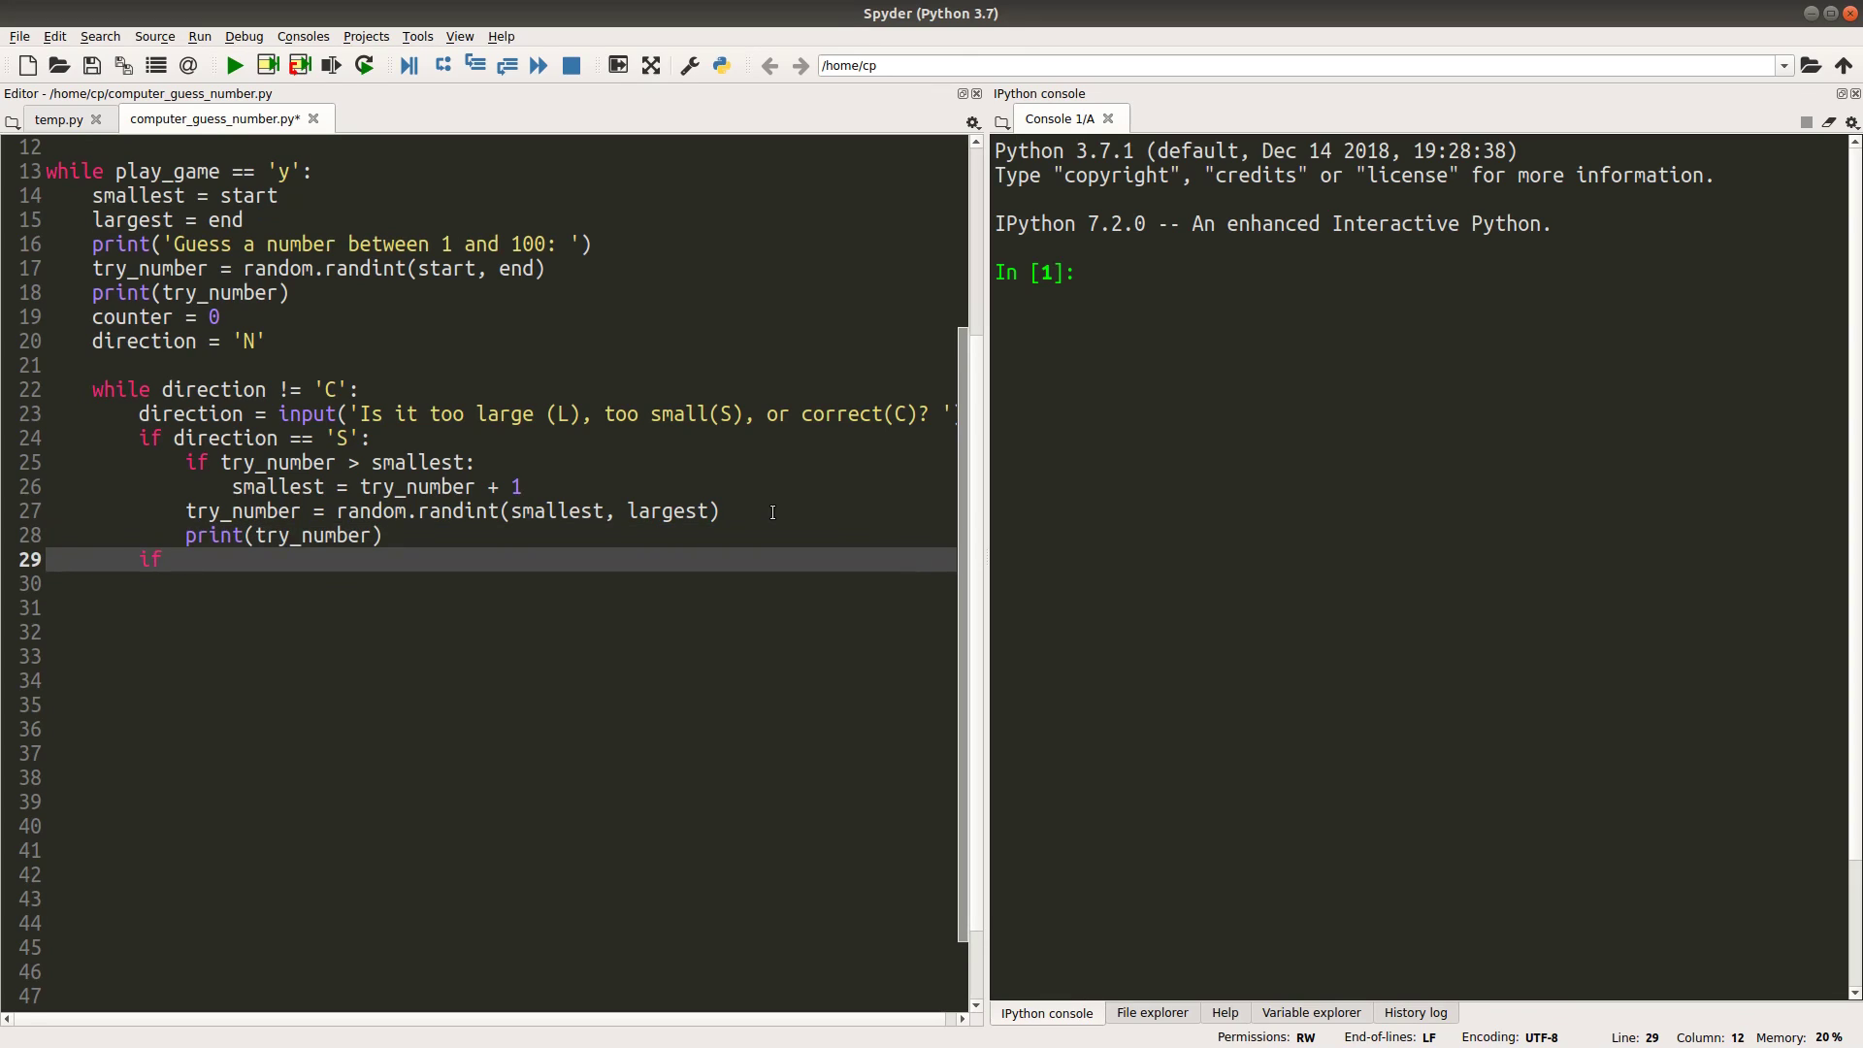
{"action": "type", "text": "dir"}
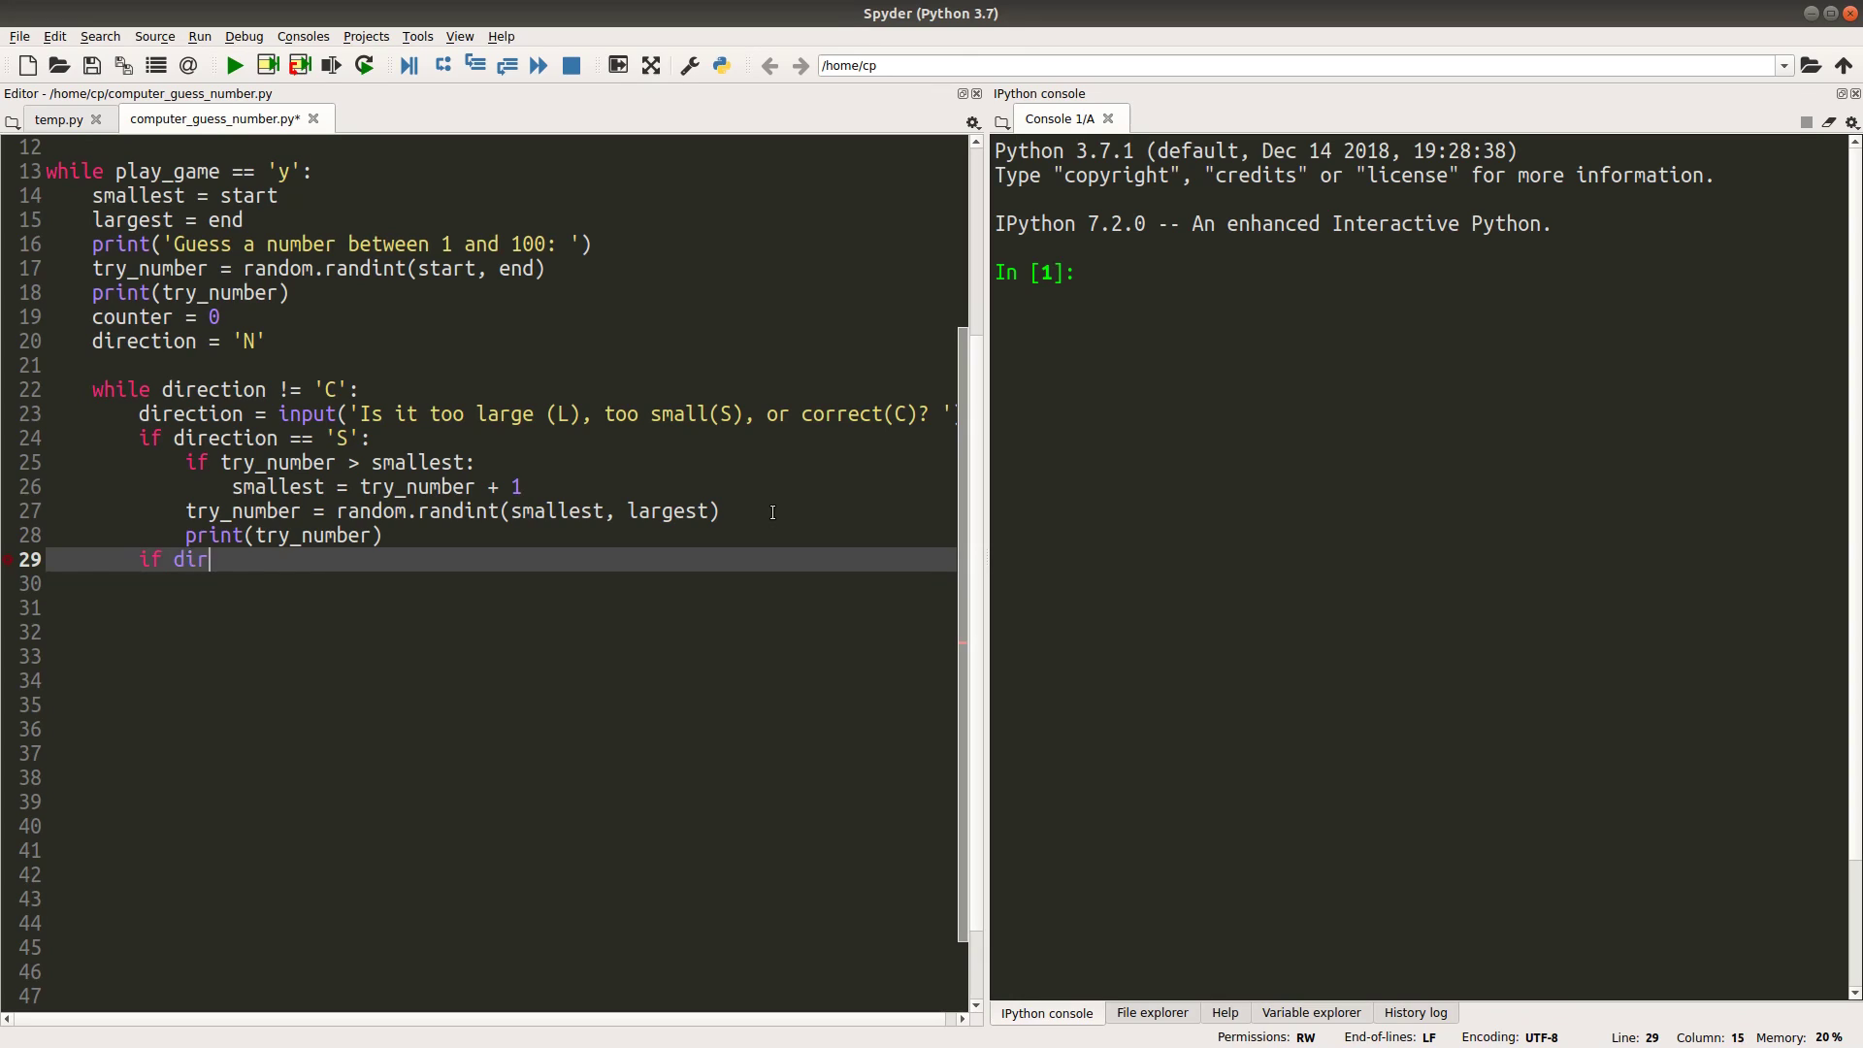
{"action": "type", "text": "ection == 'L"}
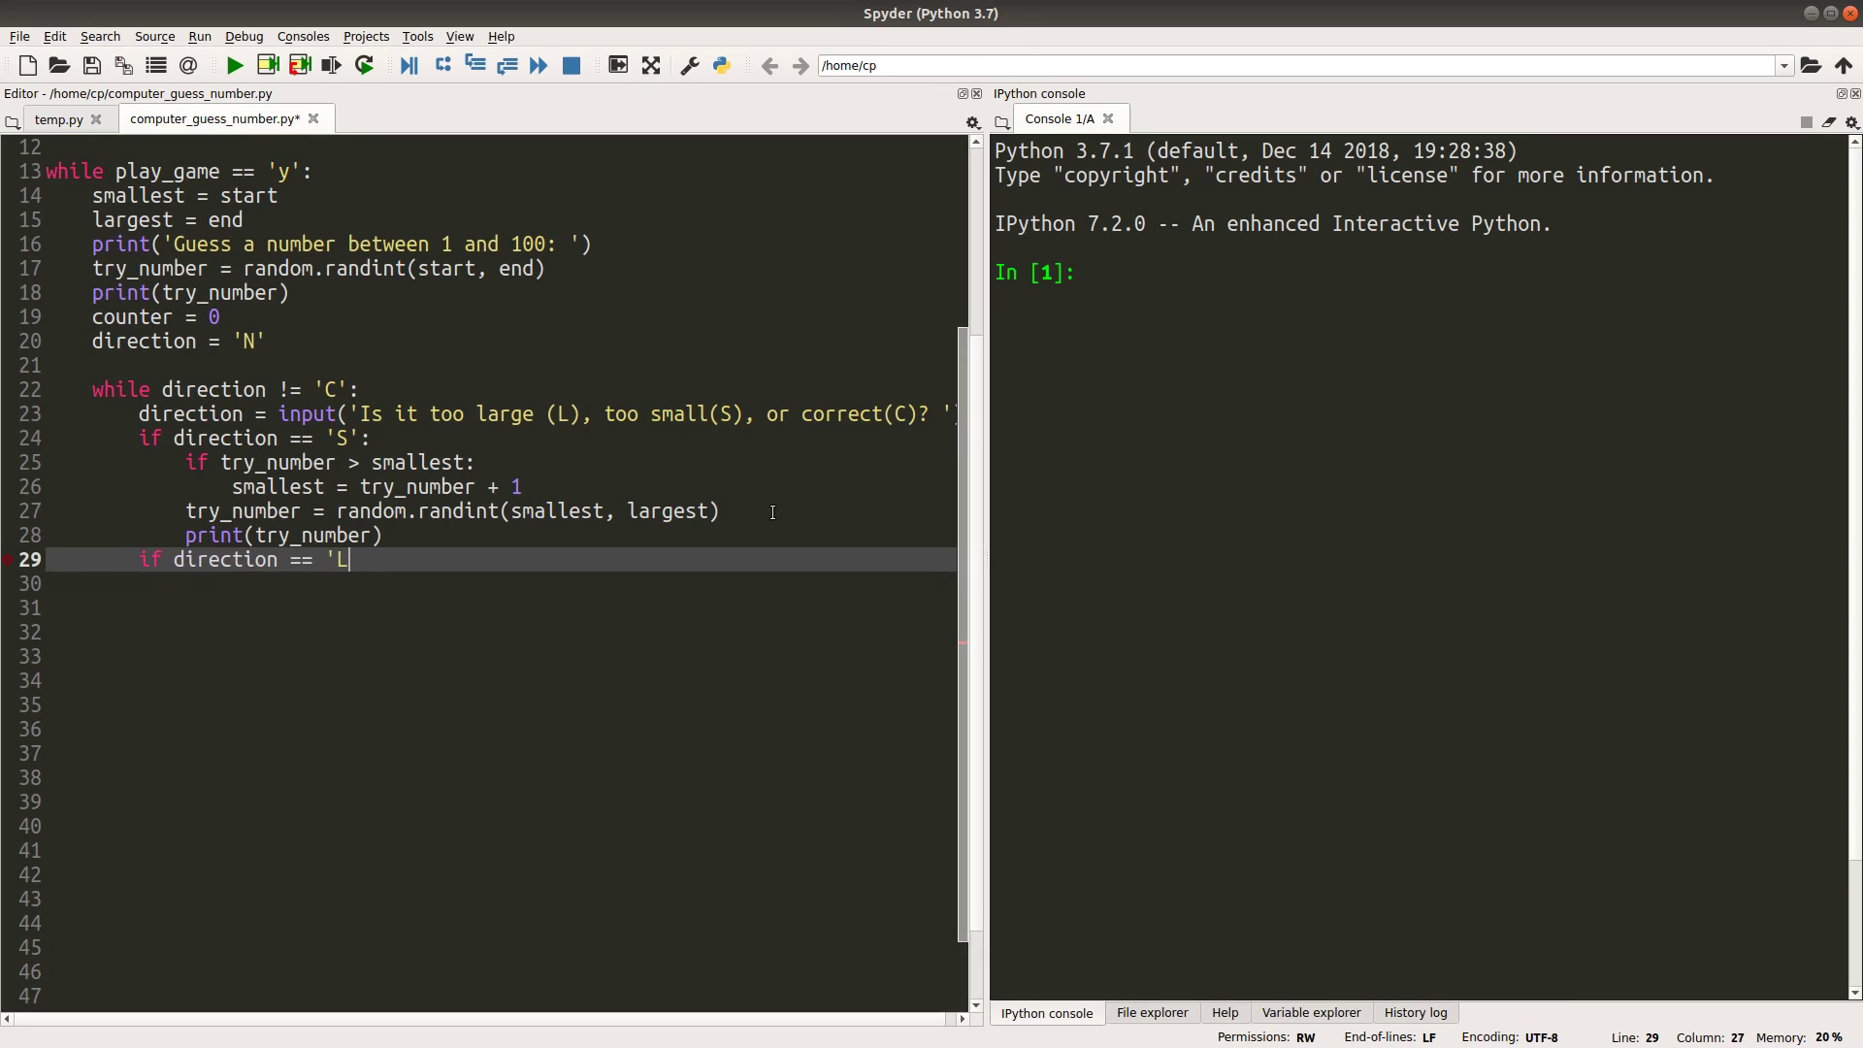
{"action": "type", "text": "':"}
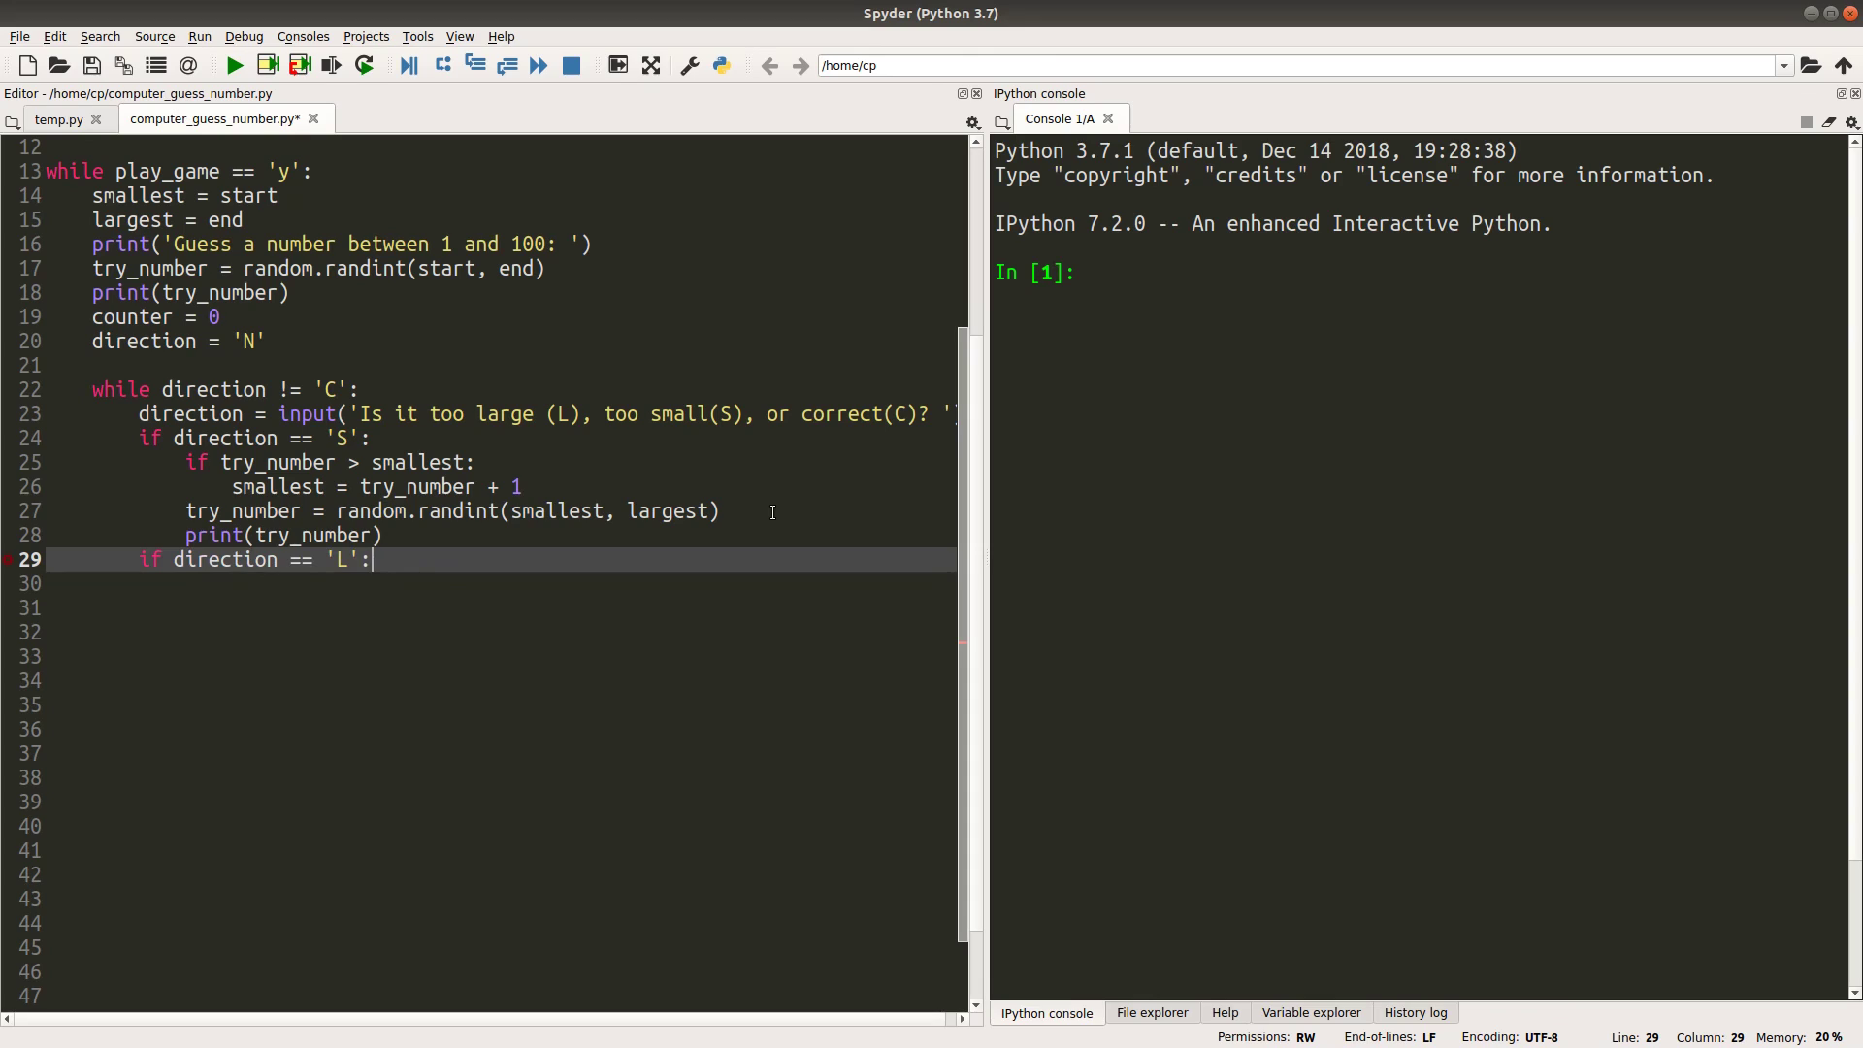
{"action": "type", "text": "if tr"}
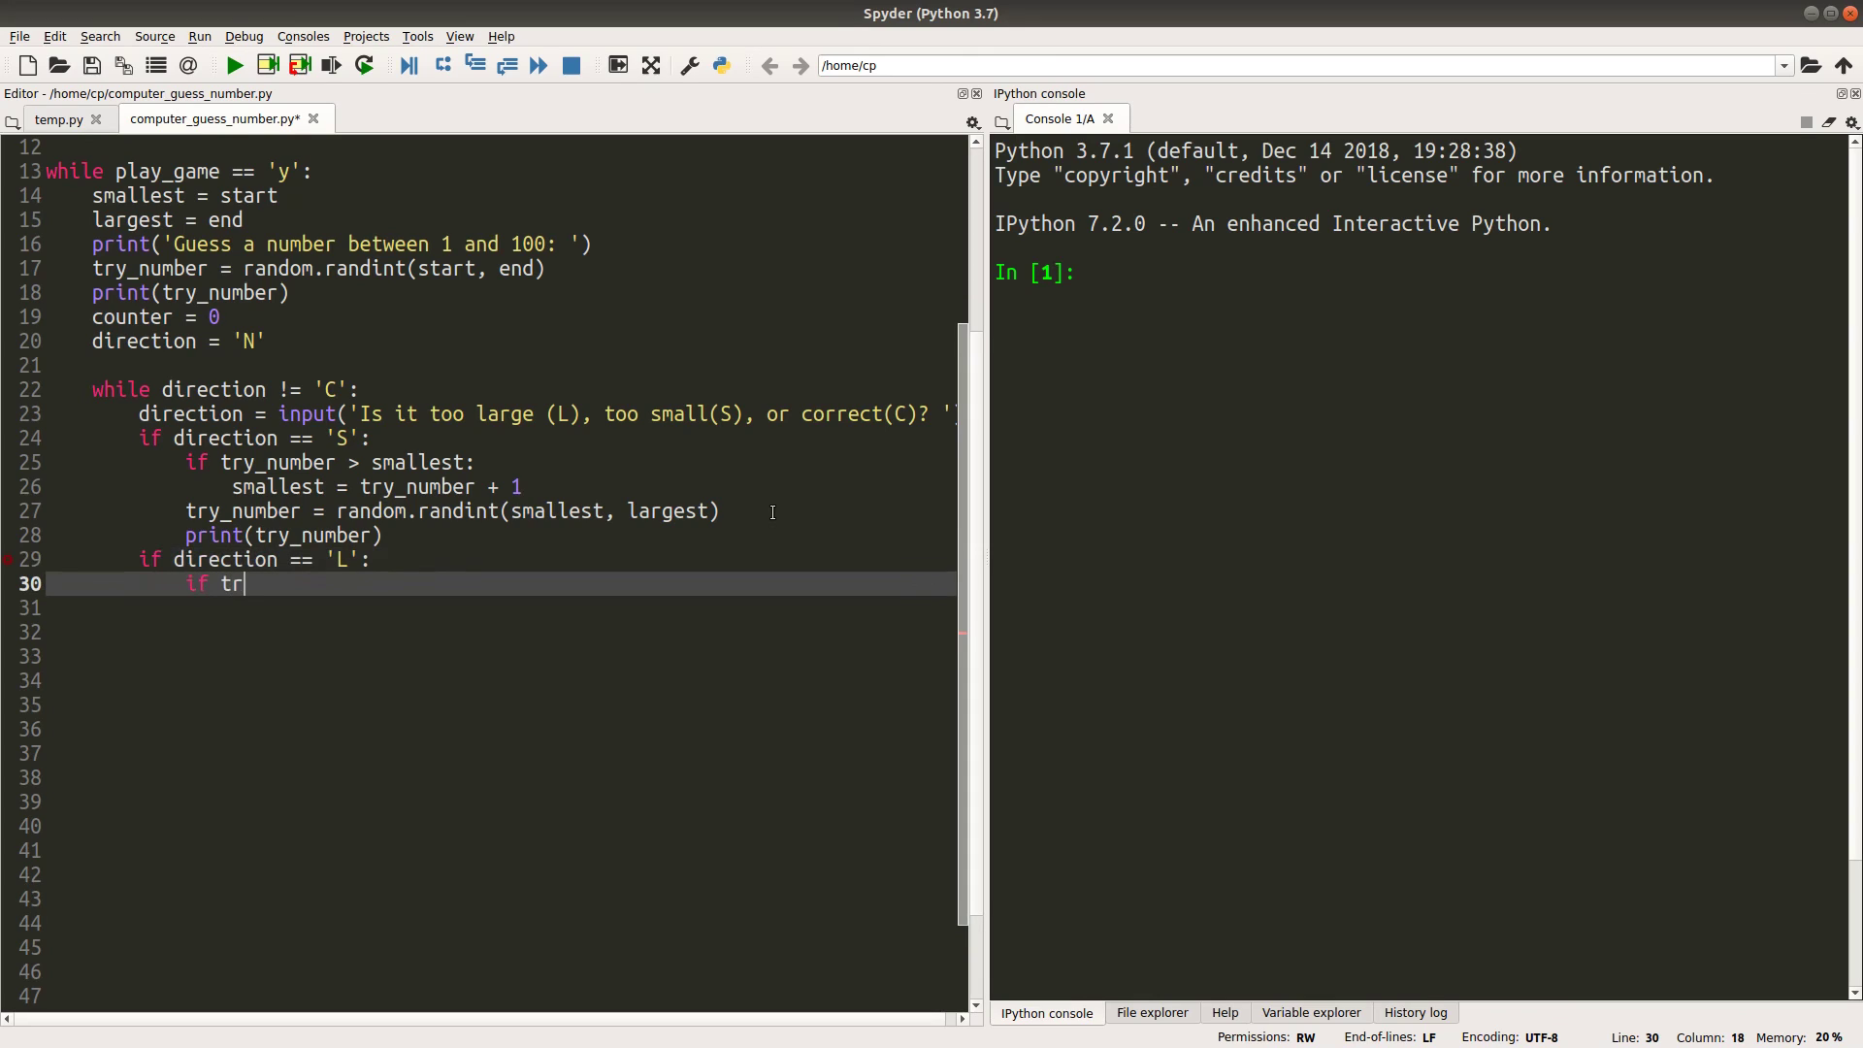
{"action": "type", "text": "y_number"}
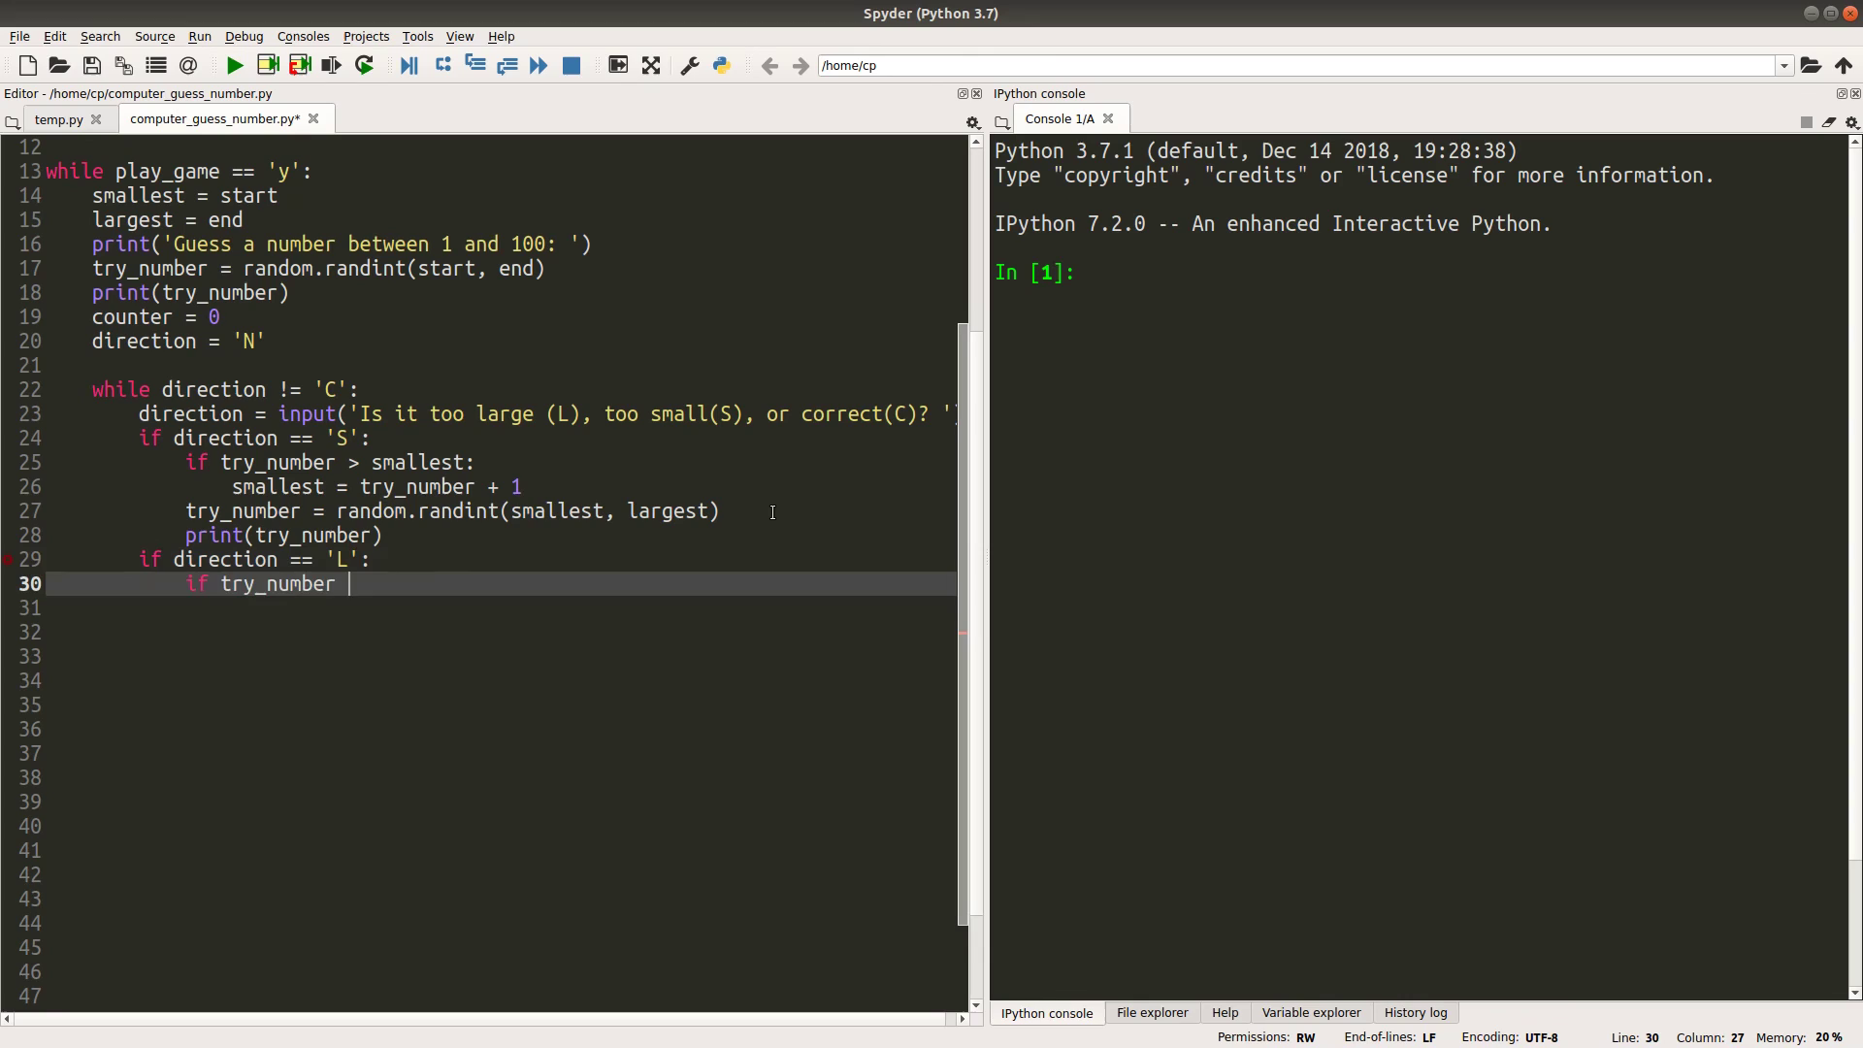
{"action": "type", "text": "< largest:"}
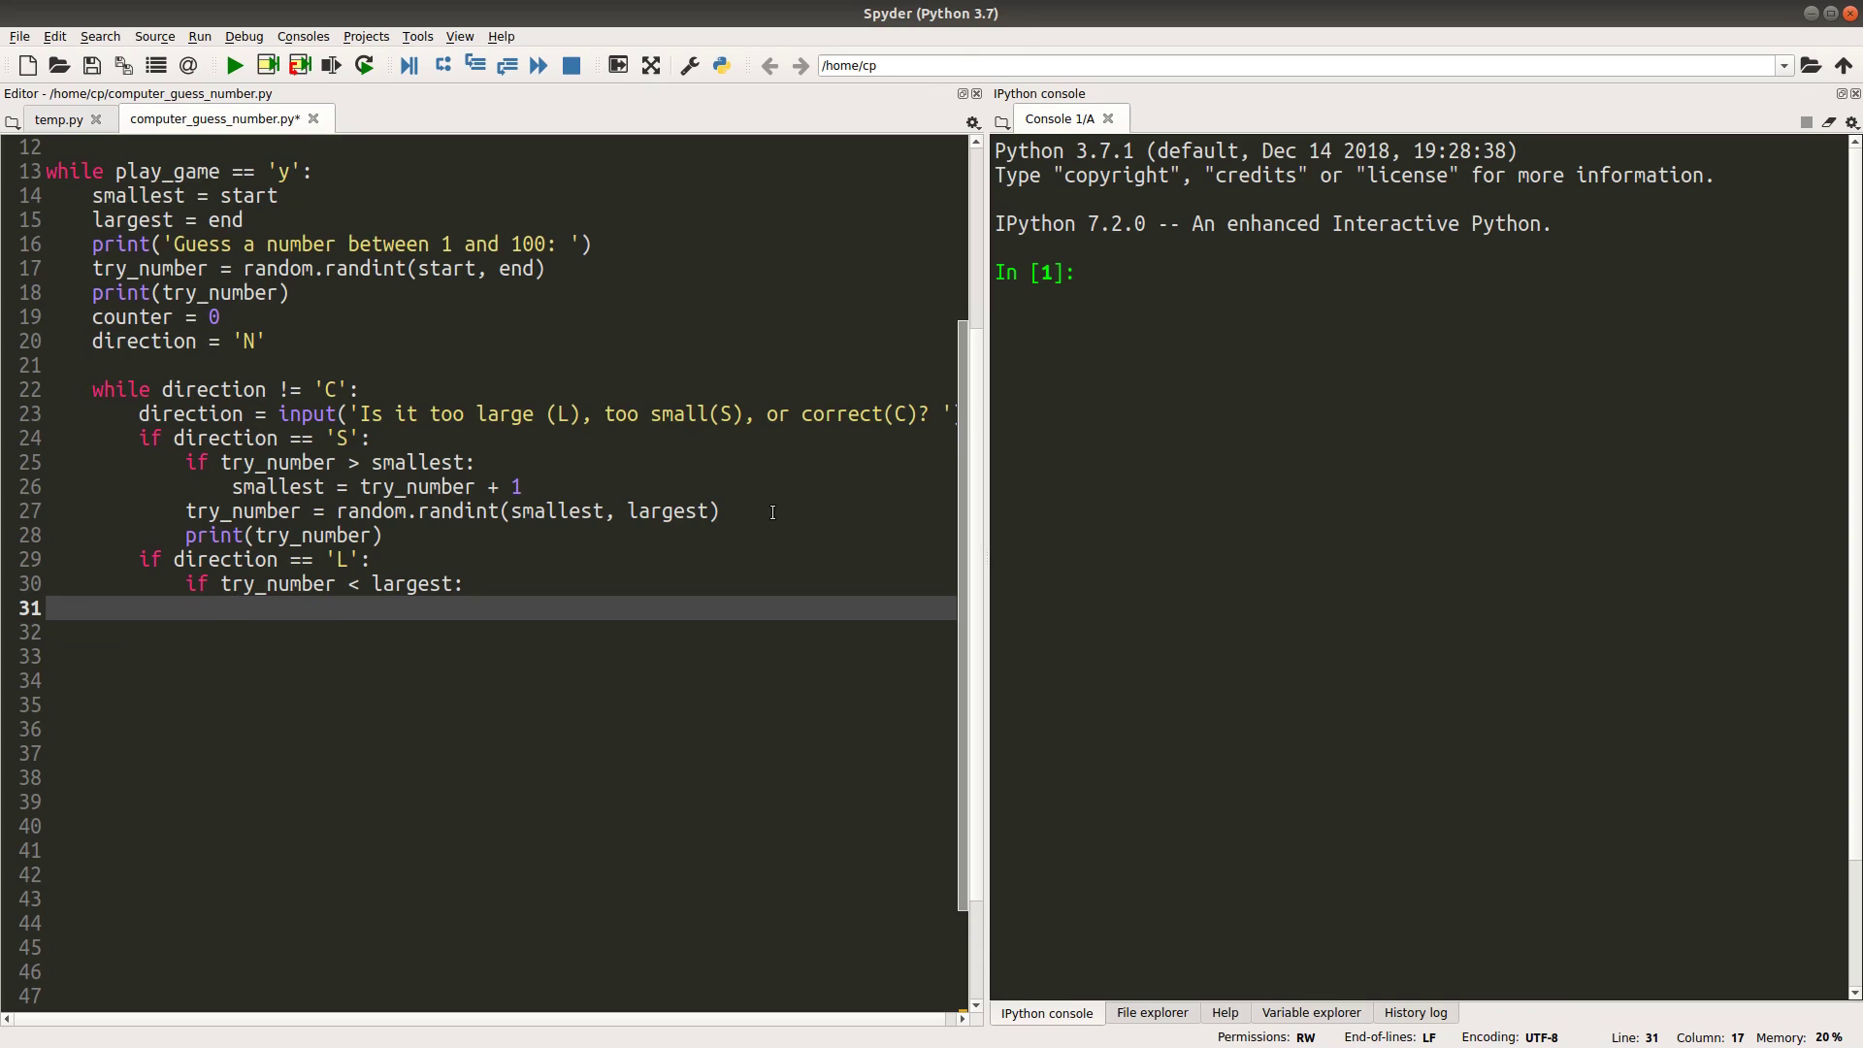
{"action": "type", "text": "larg"}
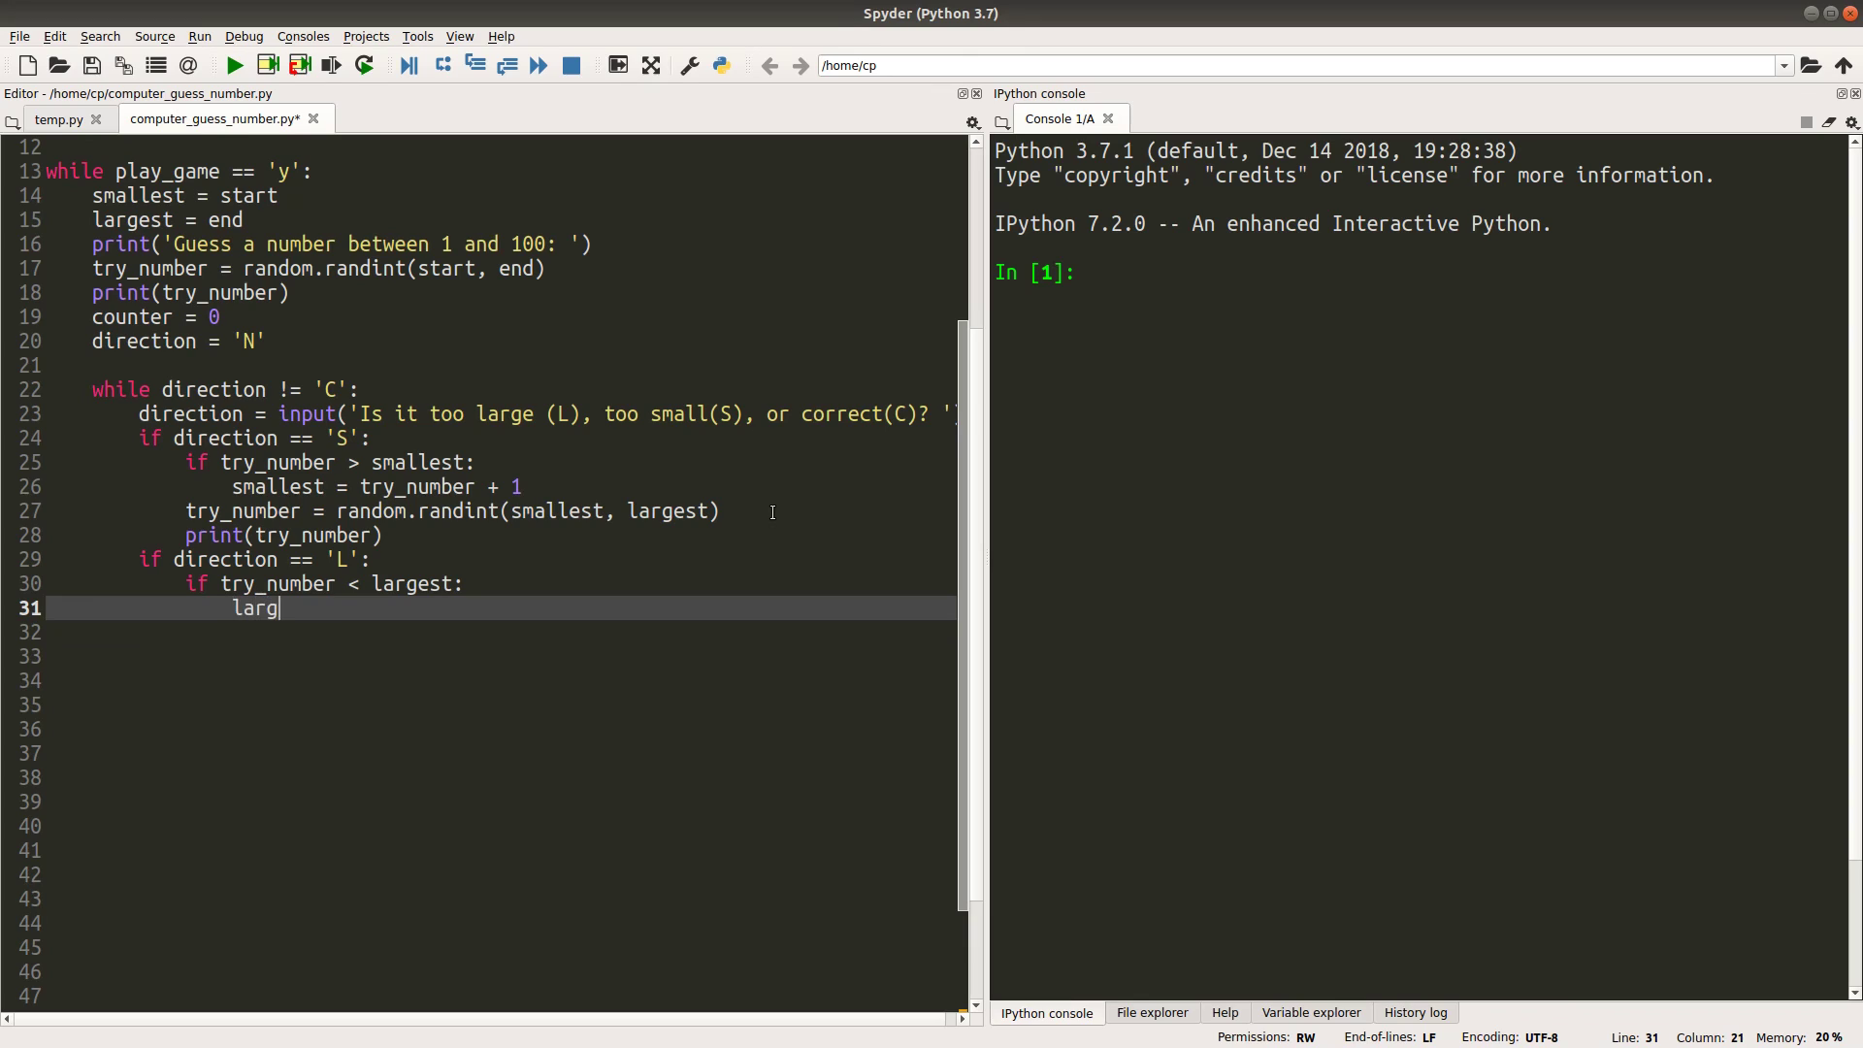
{"action": "type", "text": "est = try"}
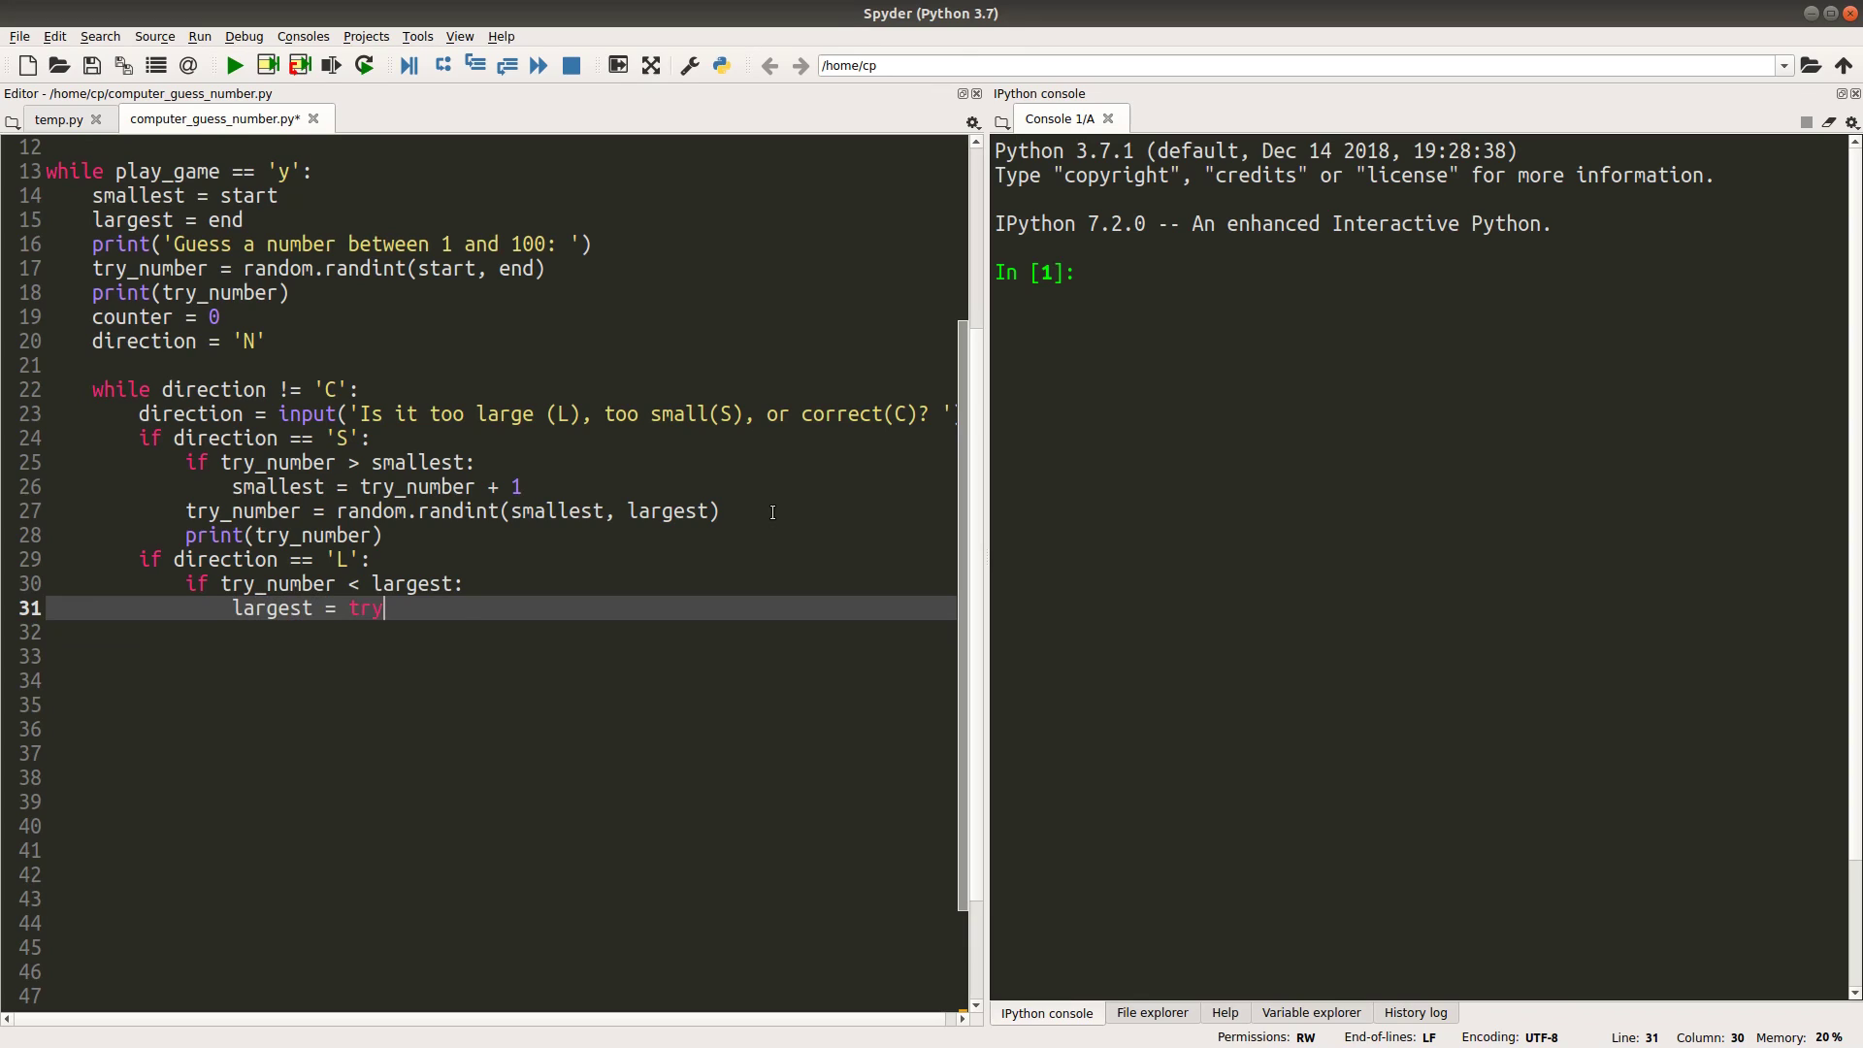
{"action": "type", "text": "_number -"}
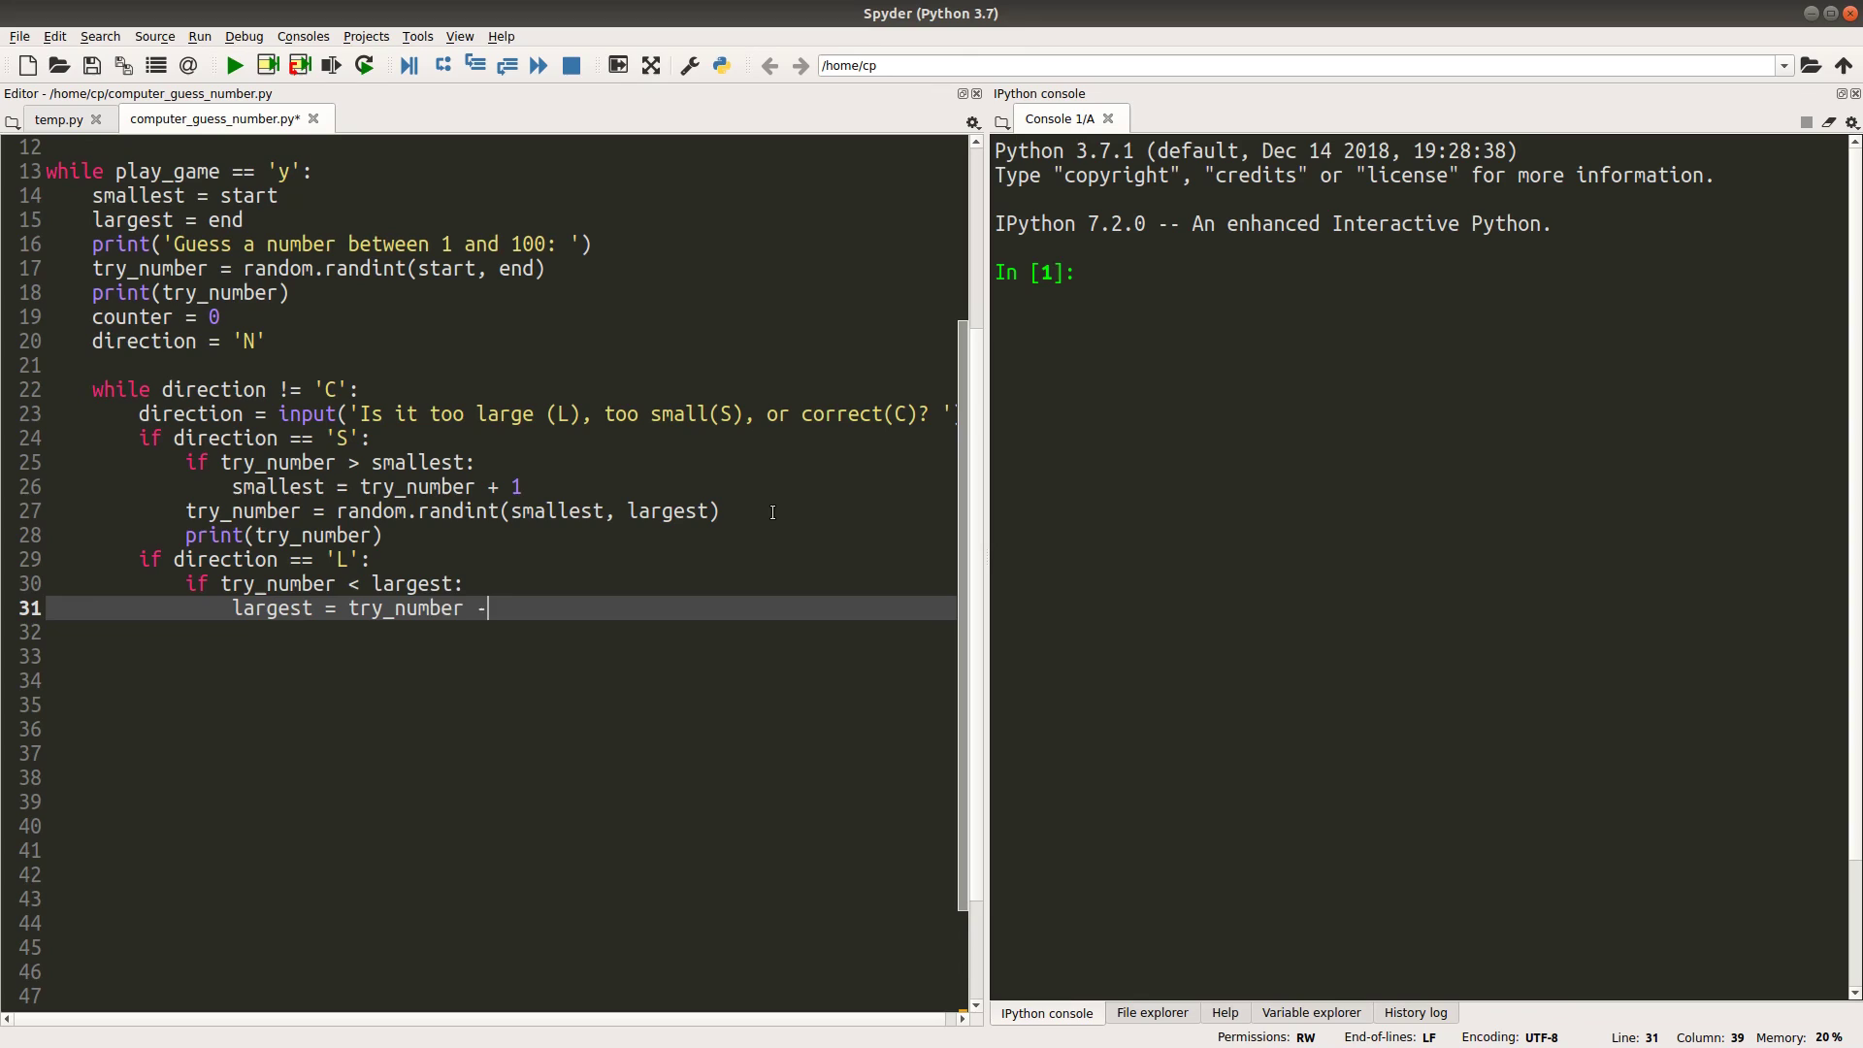
{"action": "key", "text": "enter"}
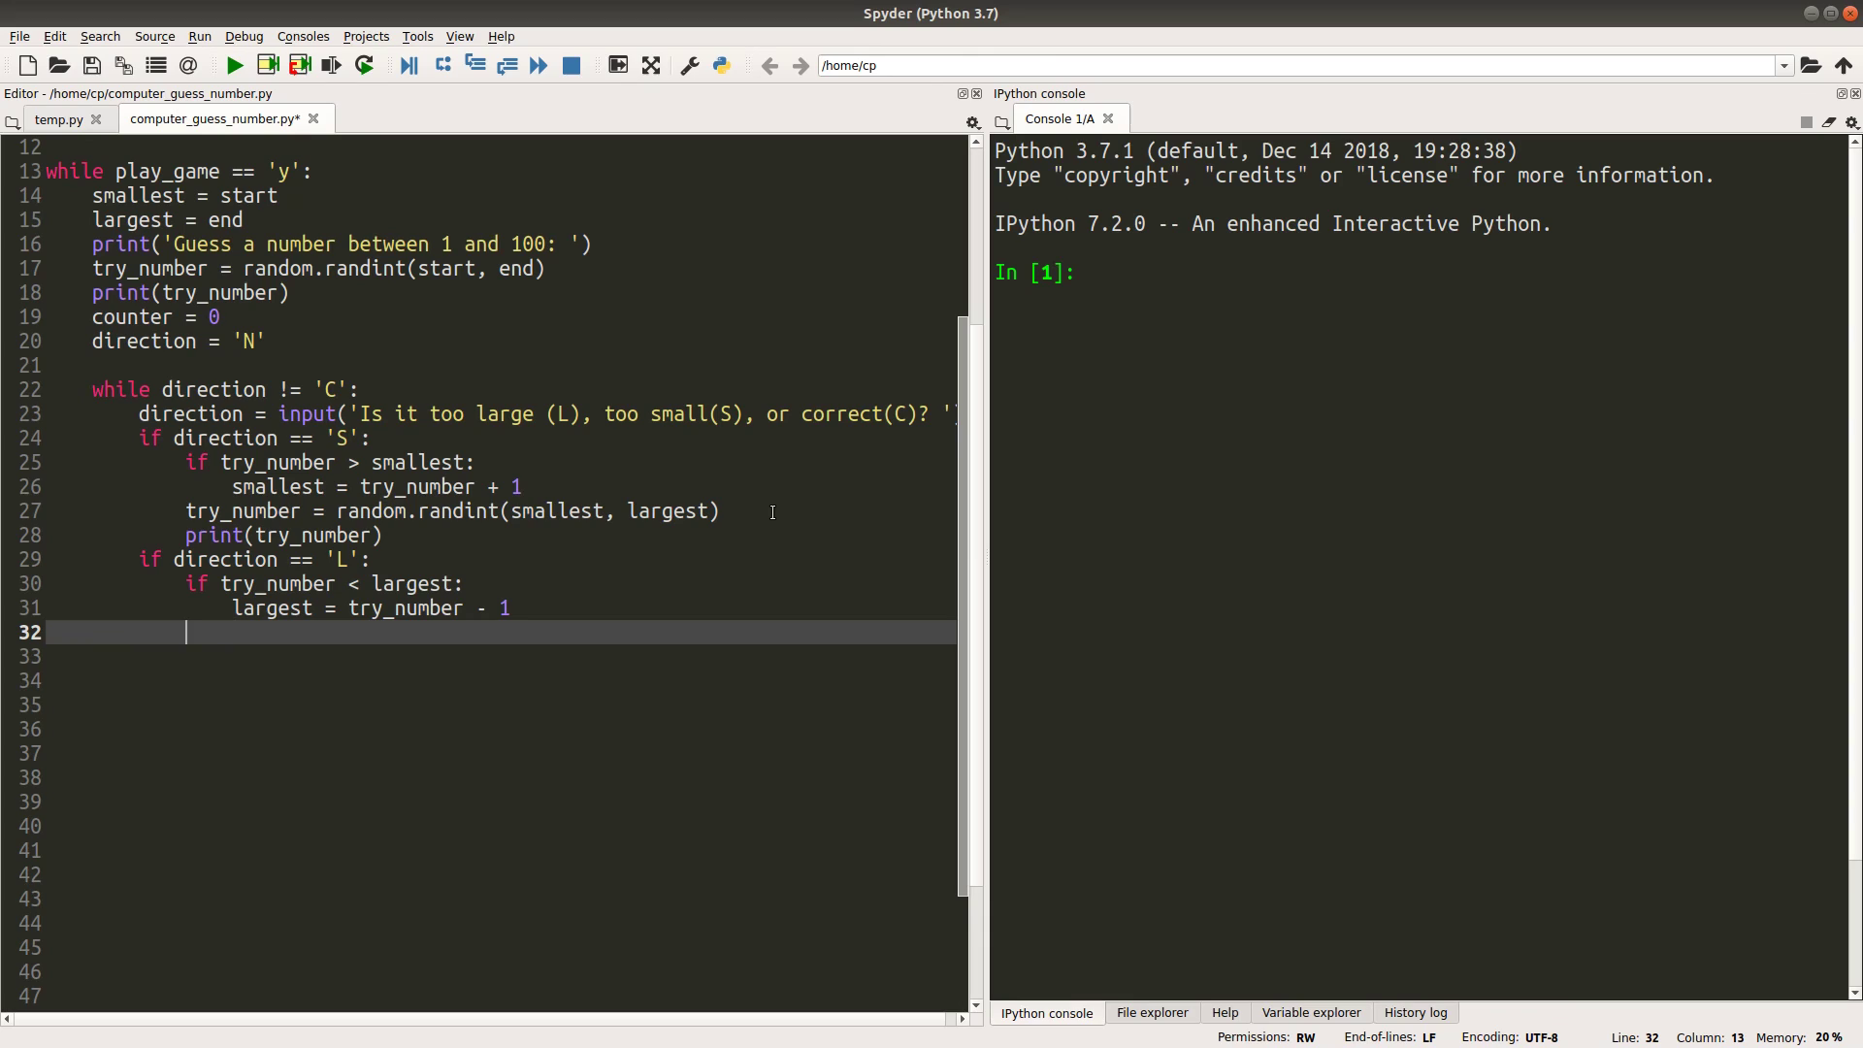
Draw and print a new randint(smallest, largest) guess, then begin updating counter
{"action": "type", "text": "try_number"}
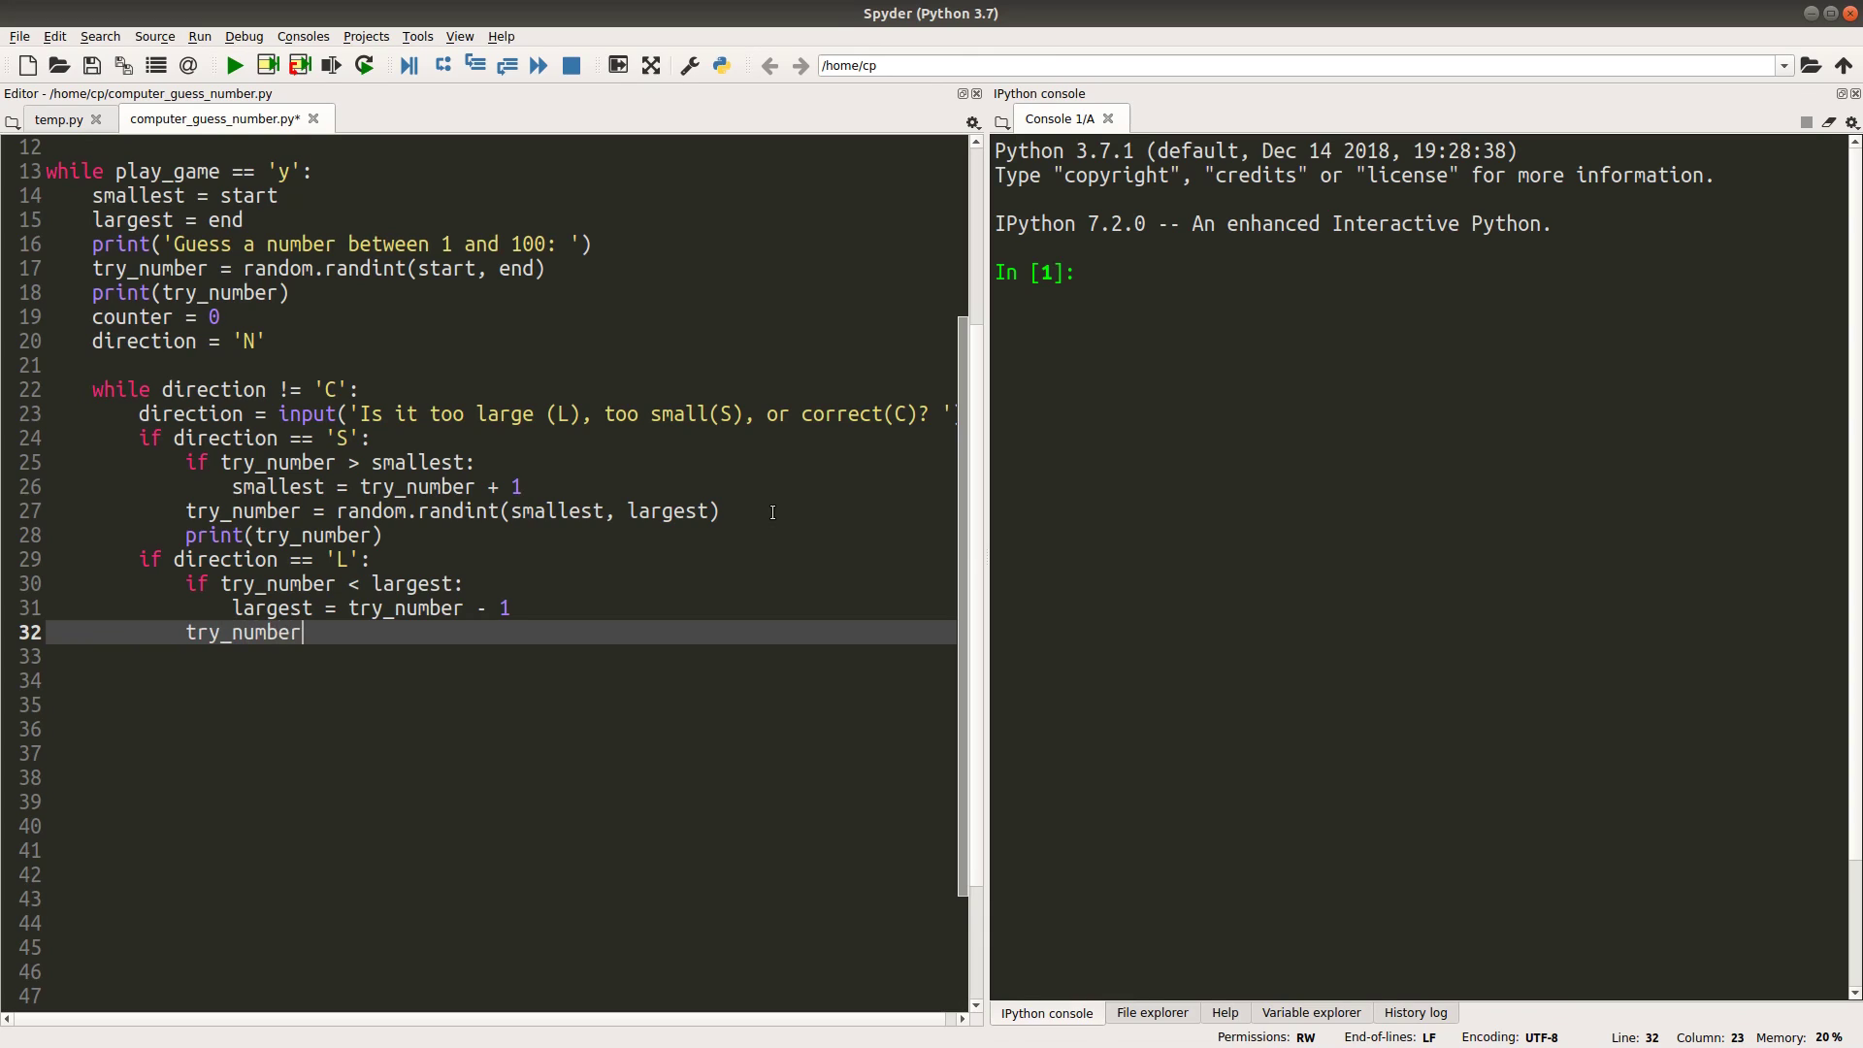
{"action": "type", "text": "= random.randint(sma"}
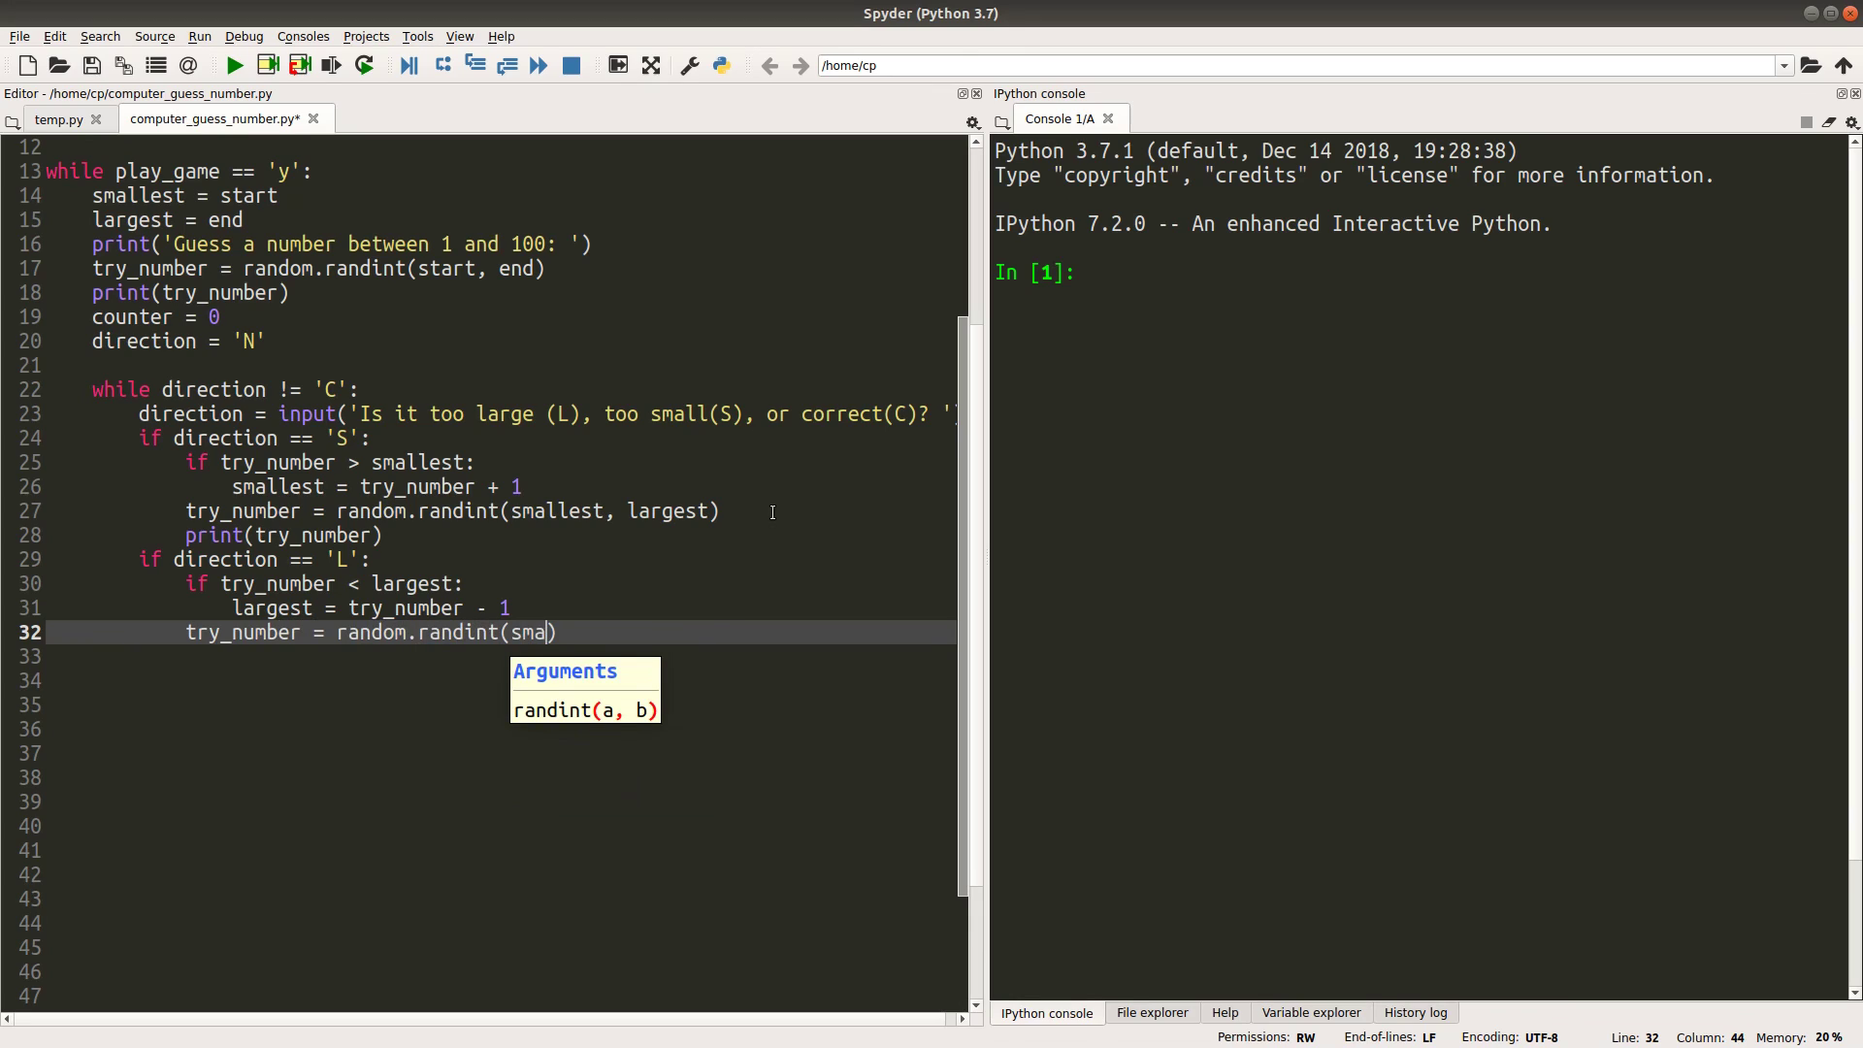
{"action": "type", "text": "llest, alr"}
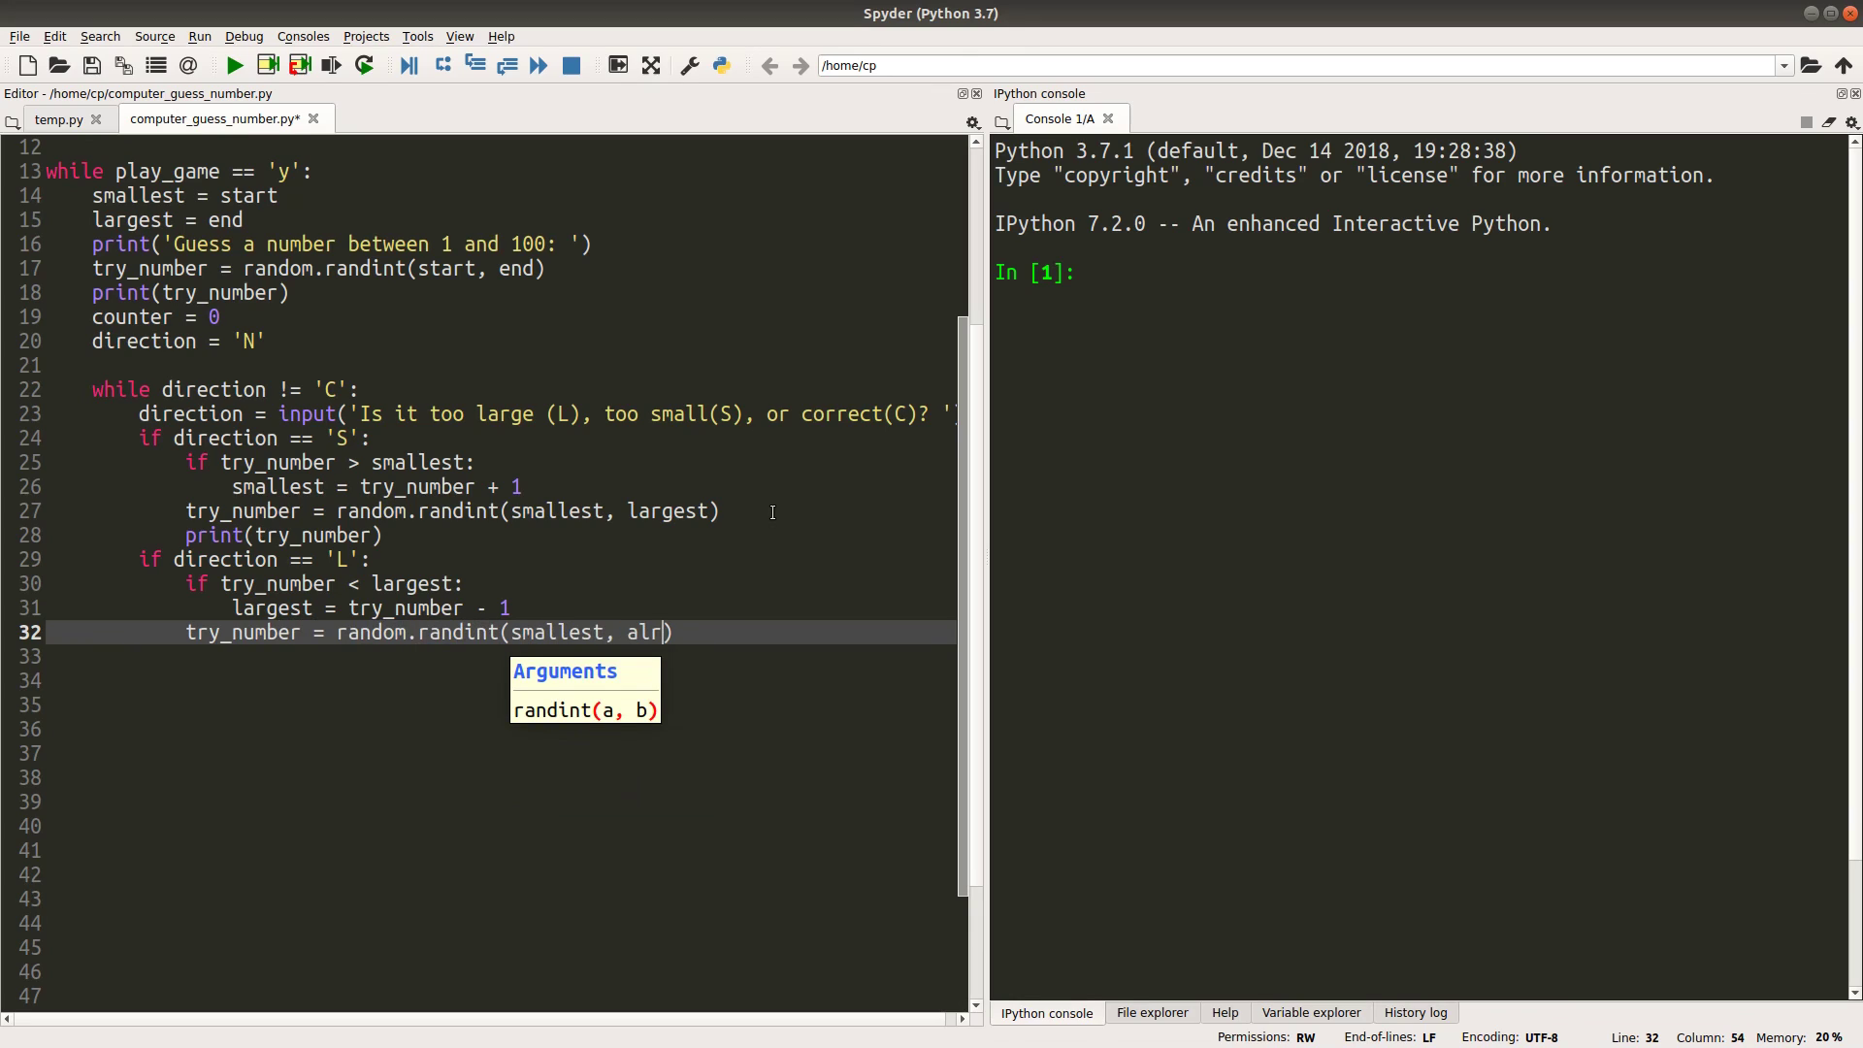
{"action": "type", "text": "ge"}
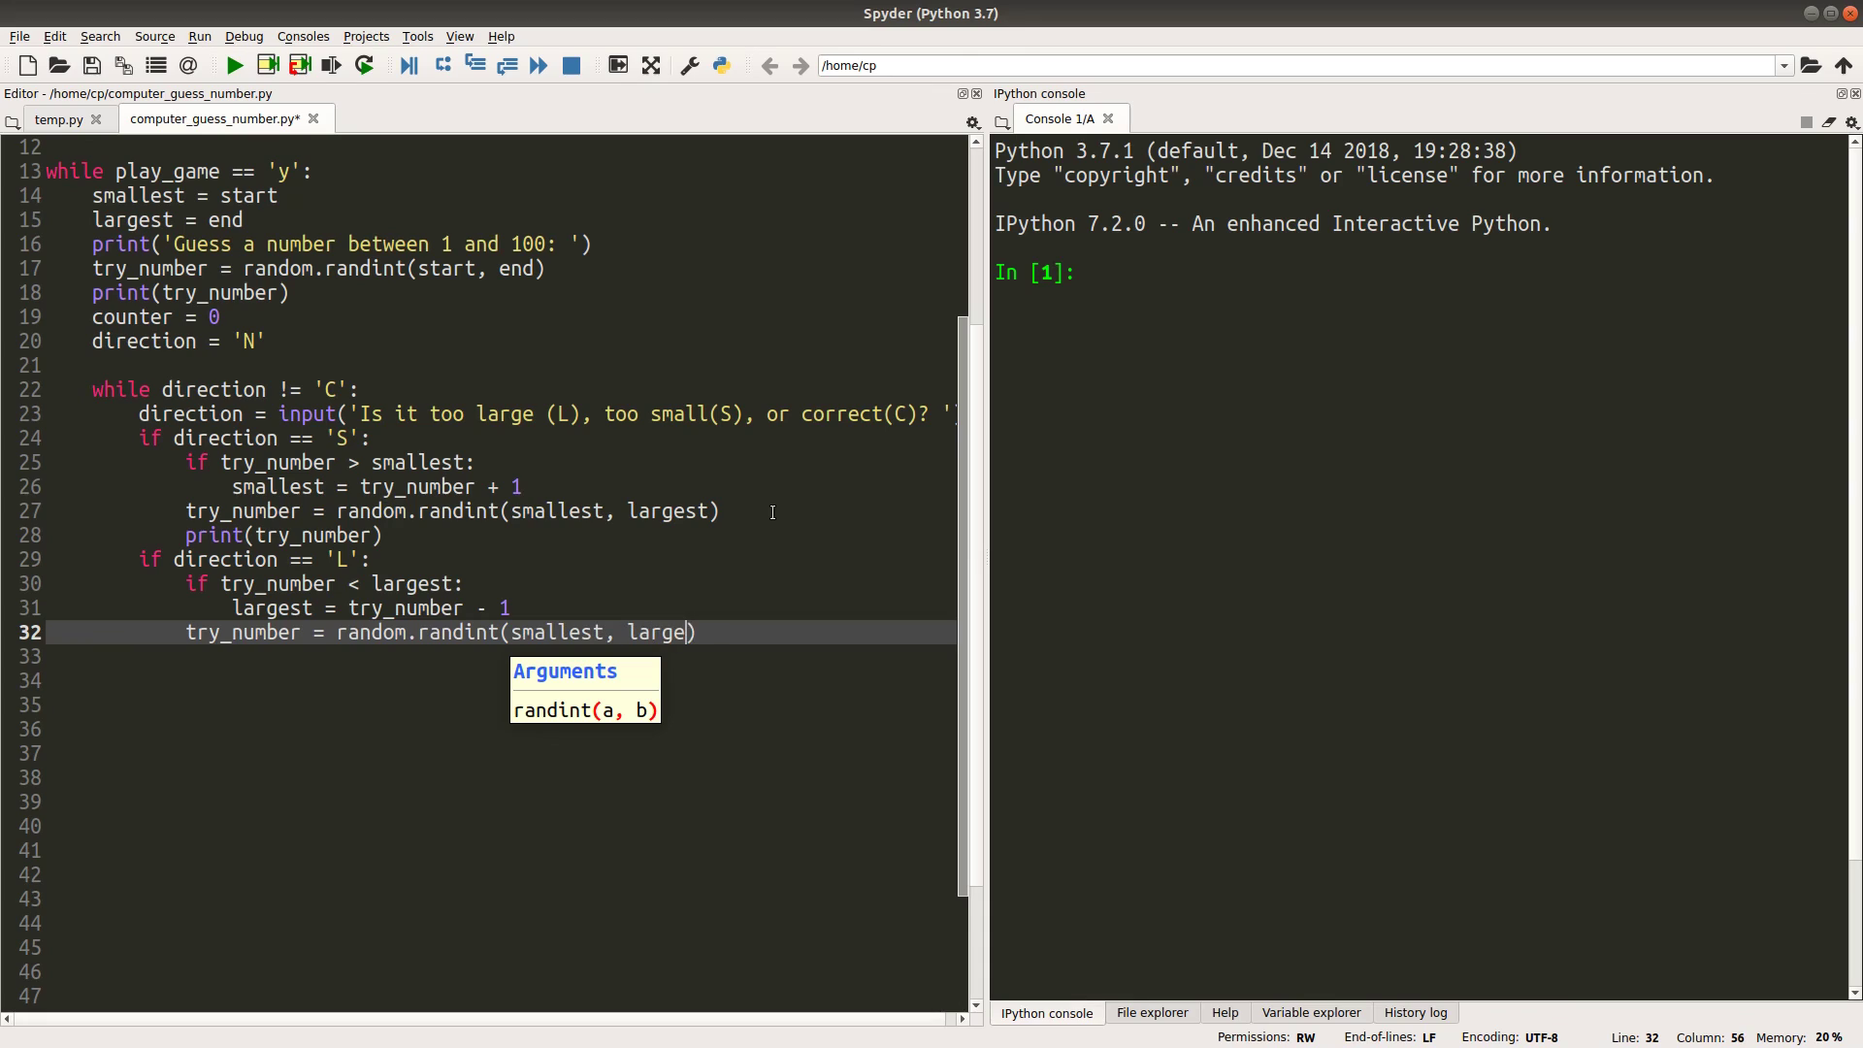
{"action": "type", "text": "st)"}
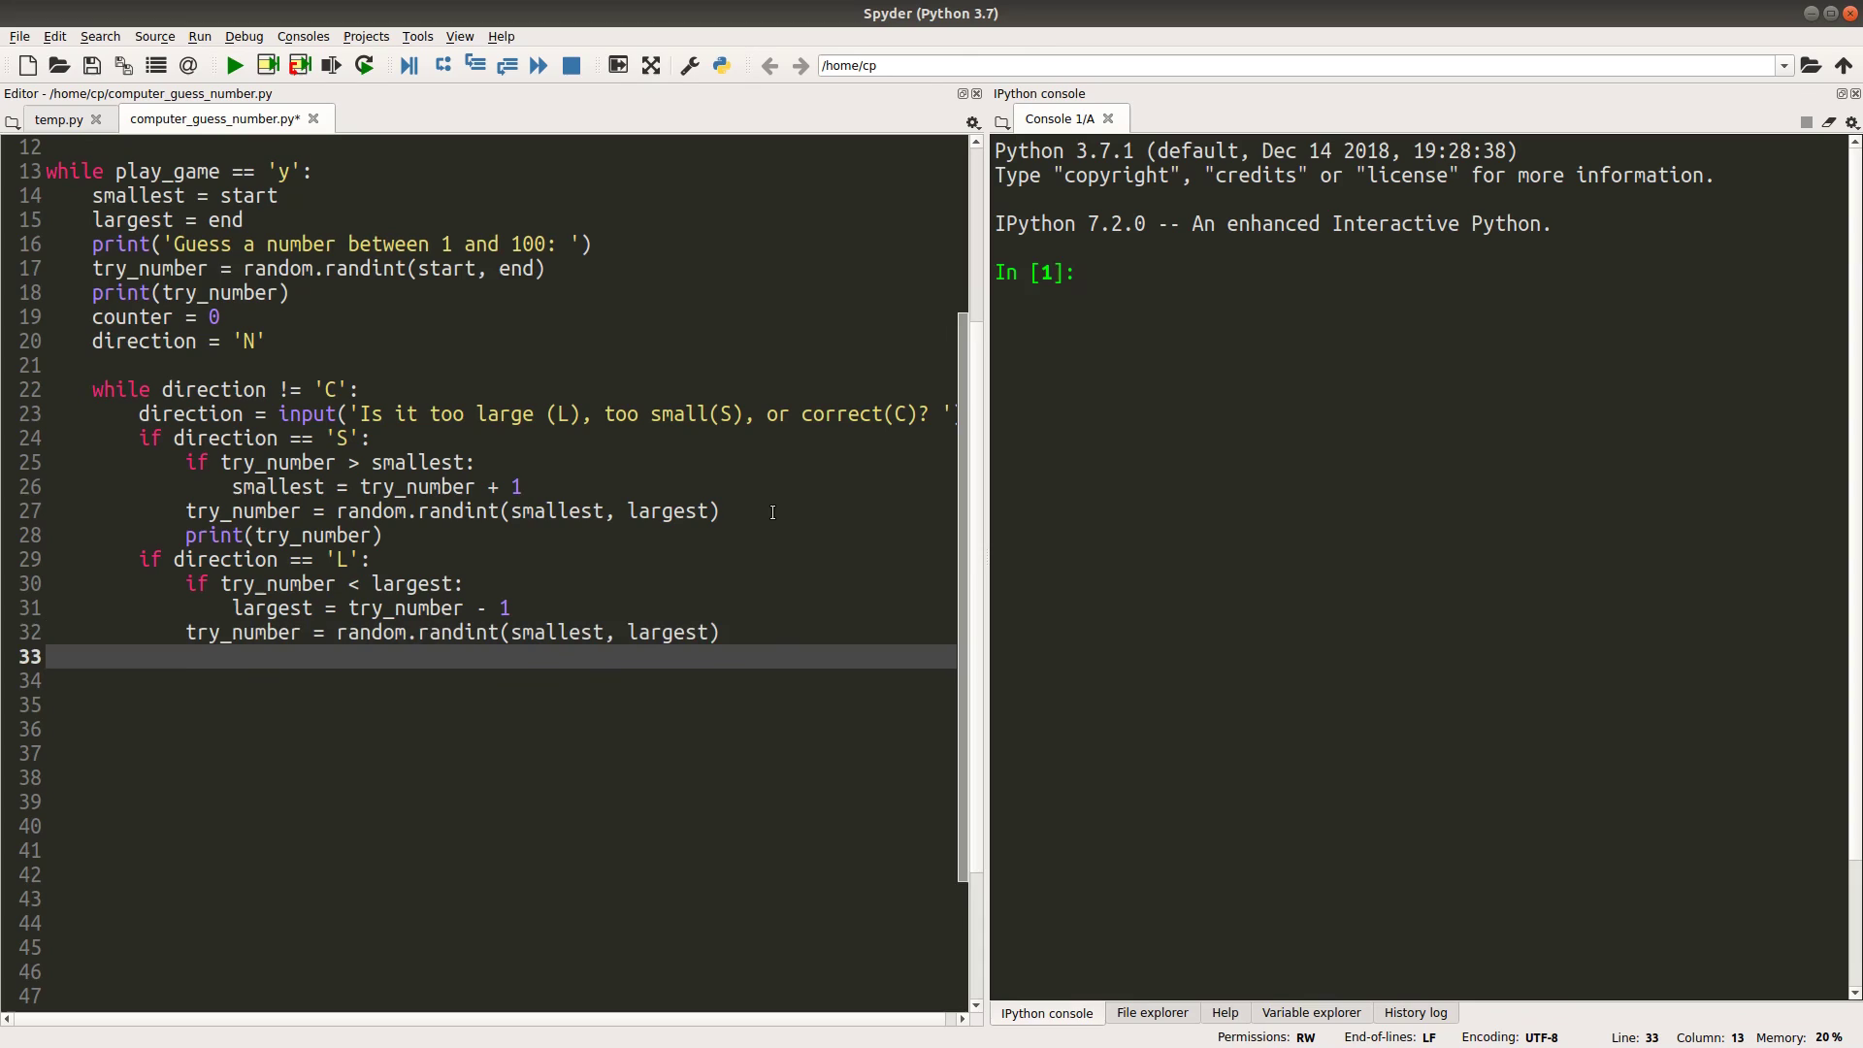
{"action": "type", "text": "print(try_n)"}
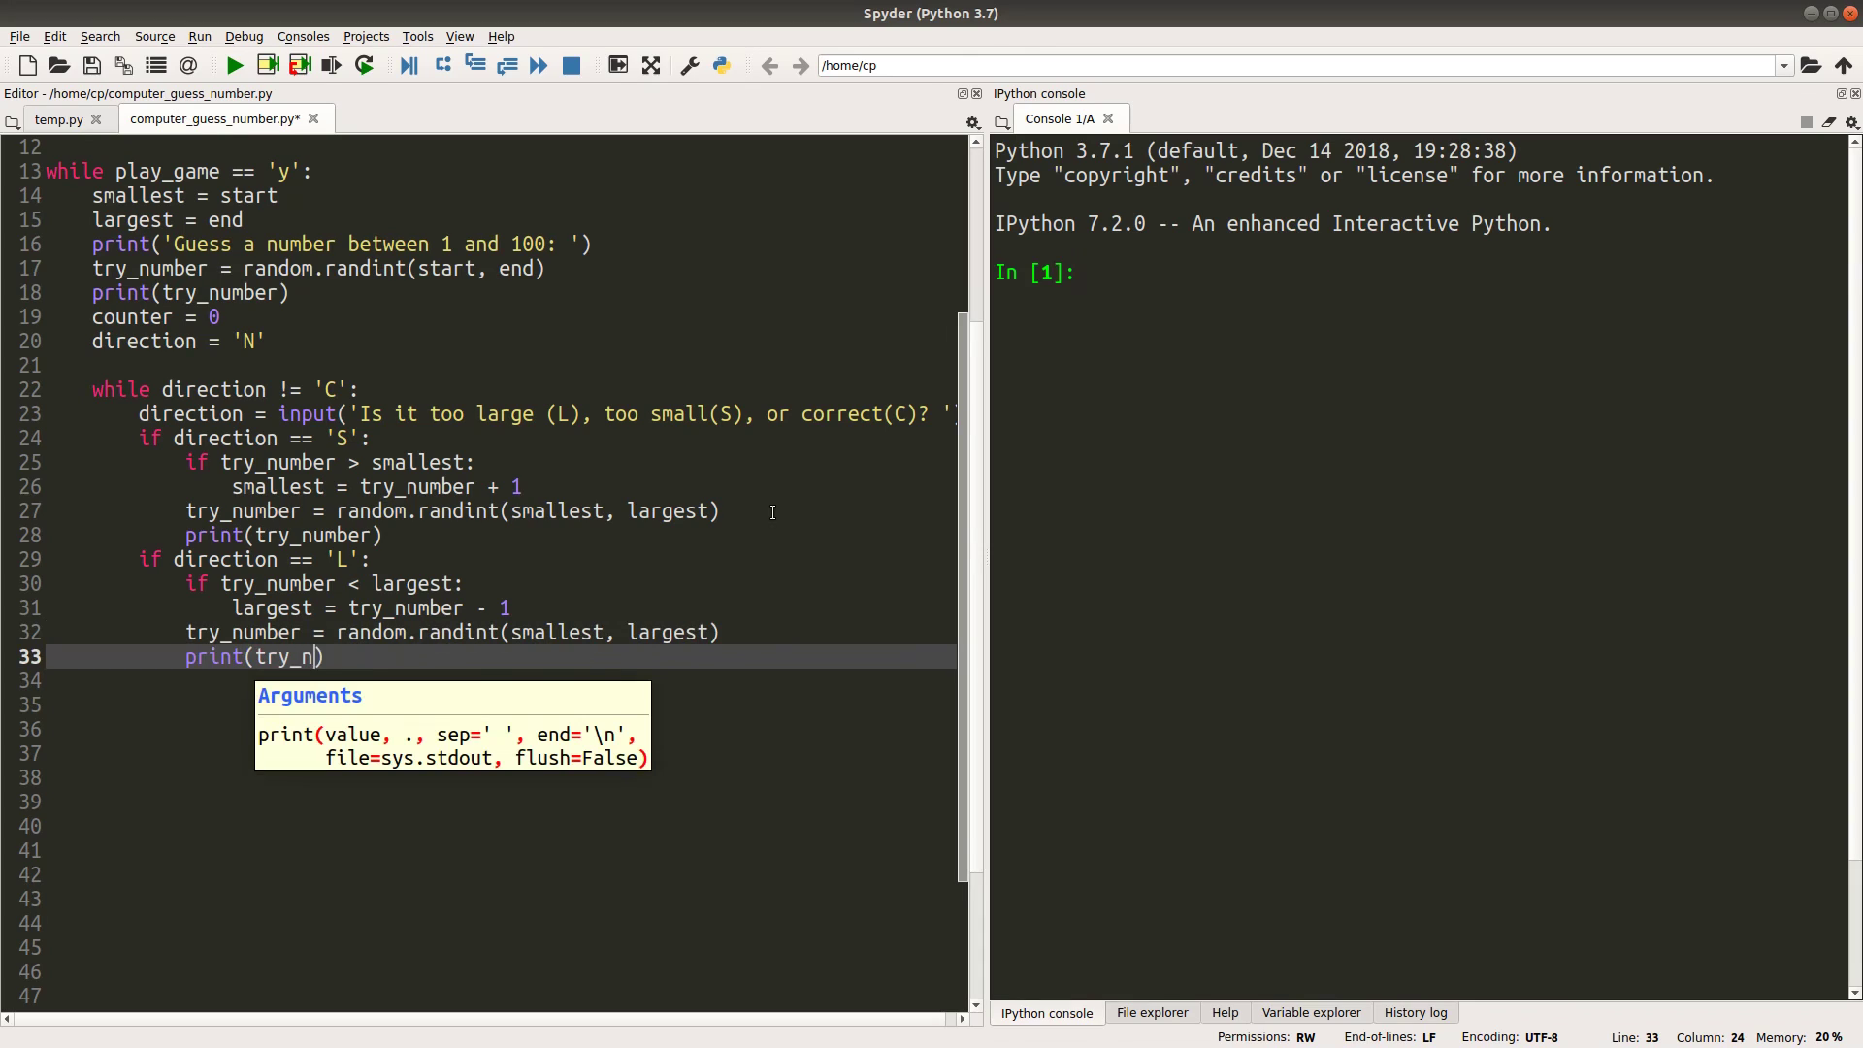
{"action": "type", "text": "umber"}
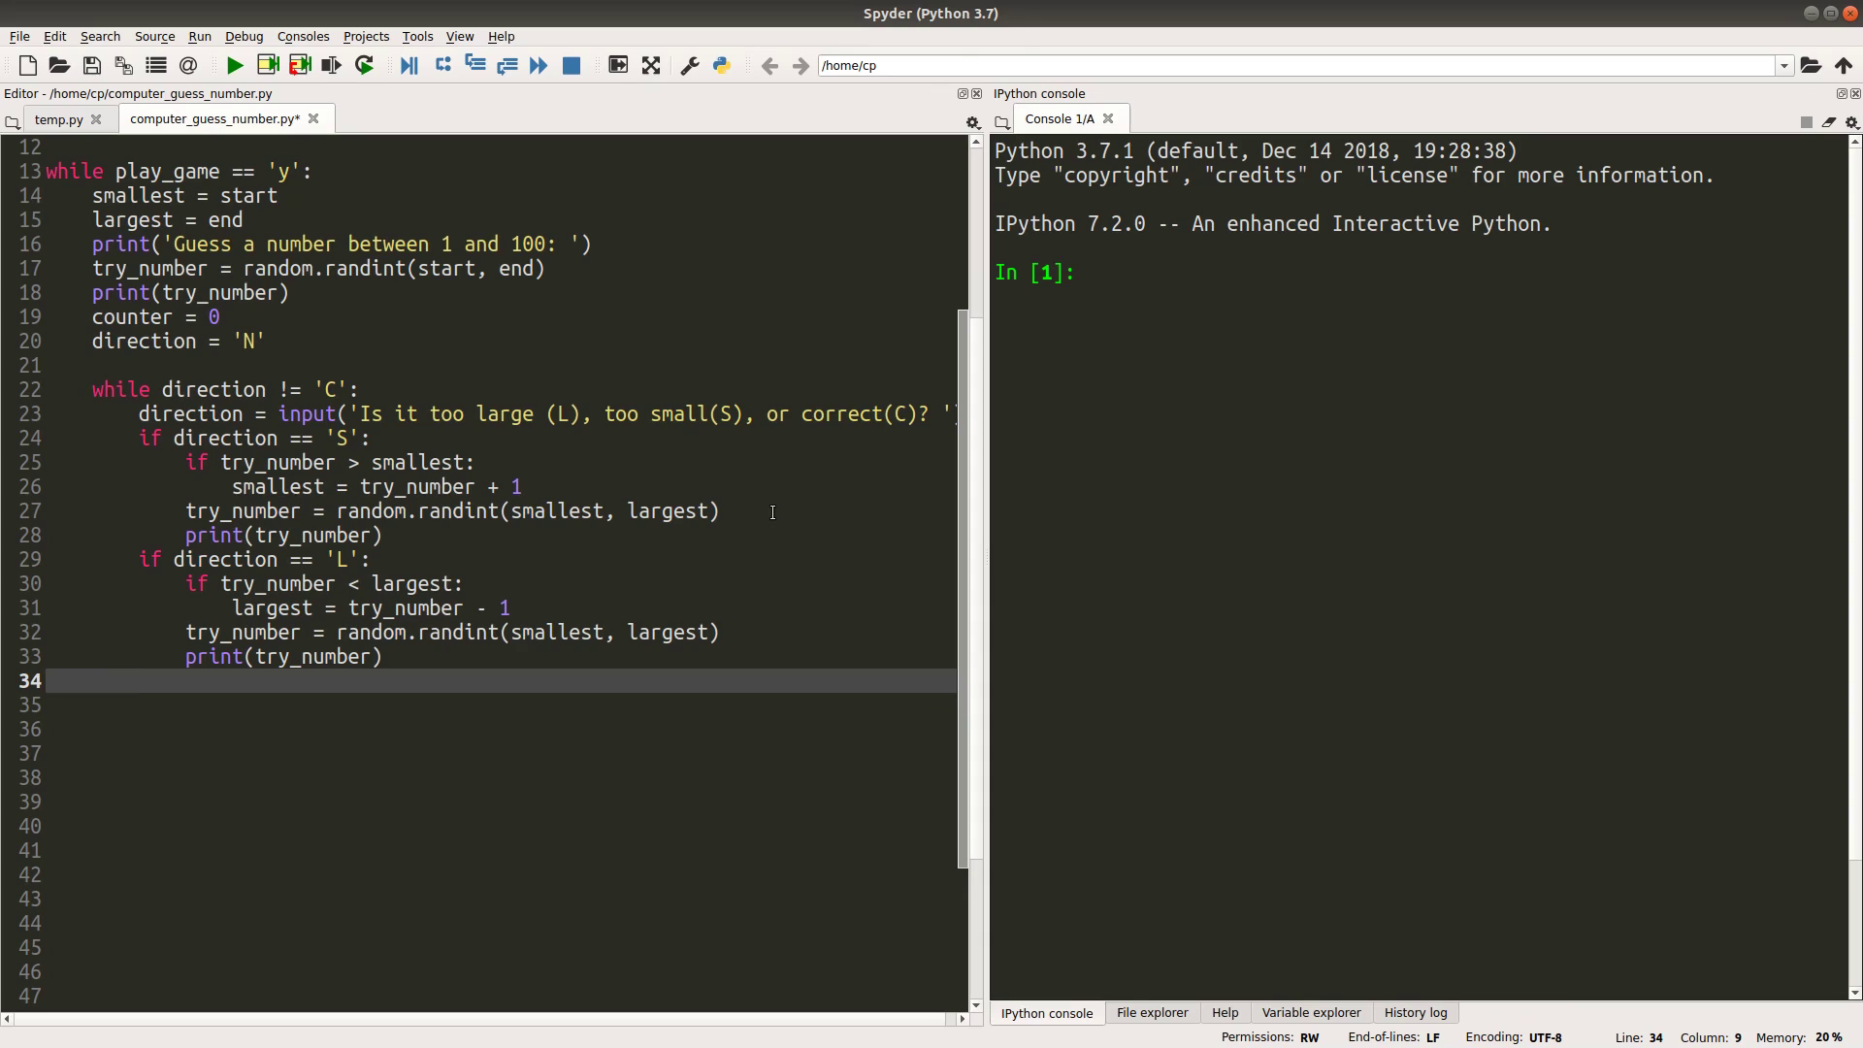
{"action": "type", "text": "counter = cou"}
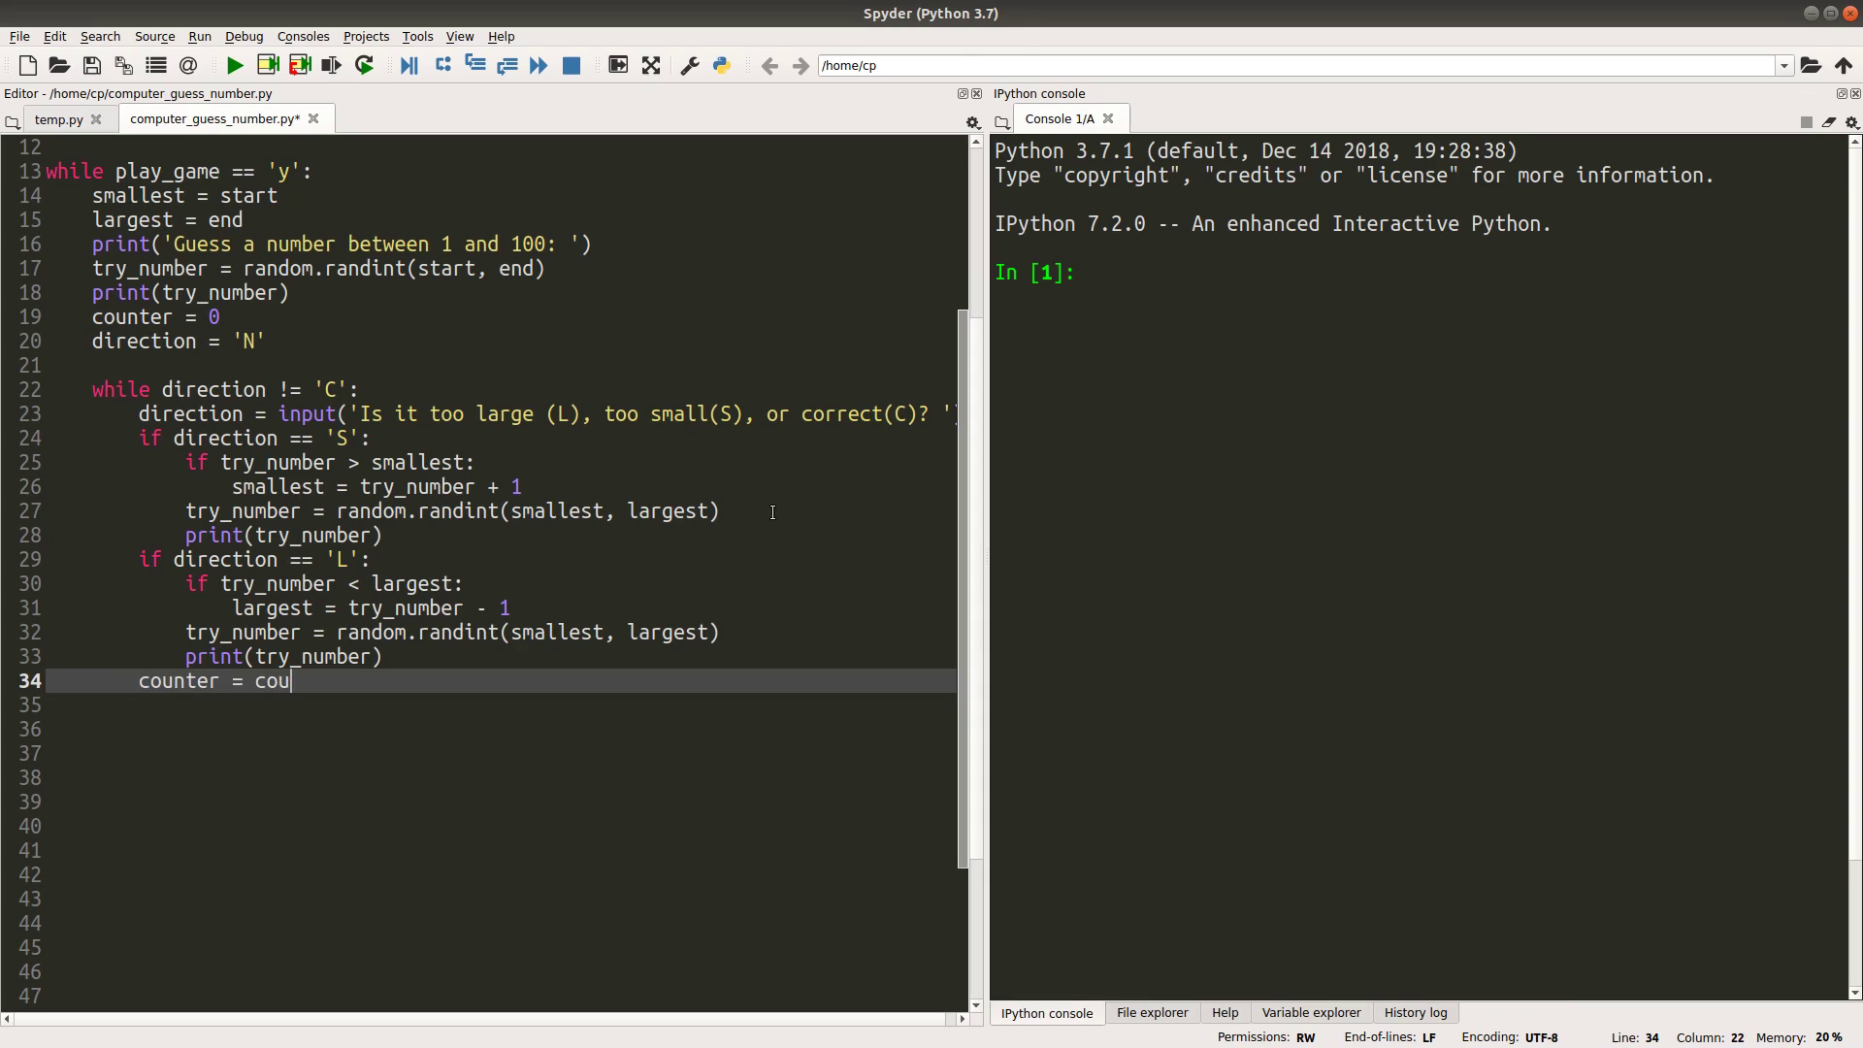
Increment counter and print 'I got it! I trid ' + str(counter) + ' times.'
{"action": "type", "text": "nter + 1"}
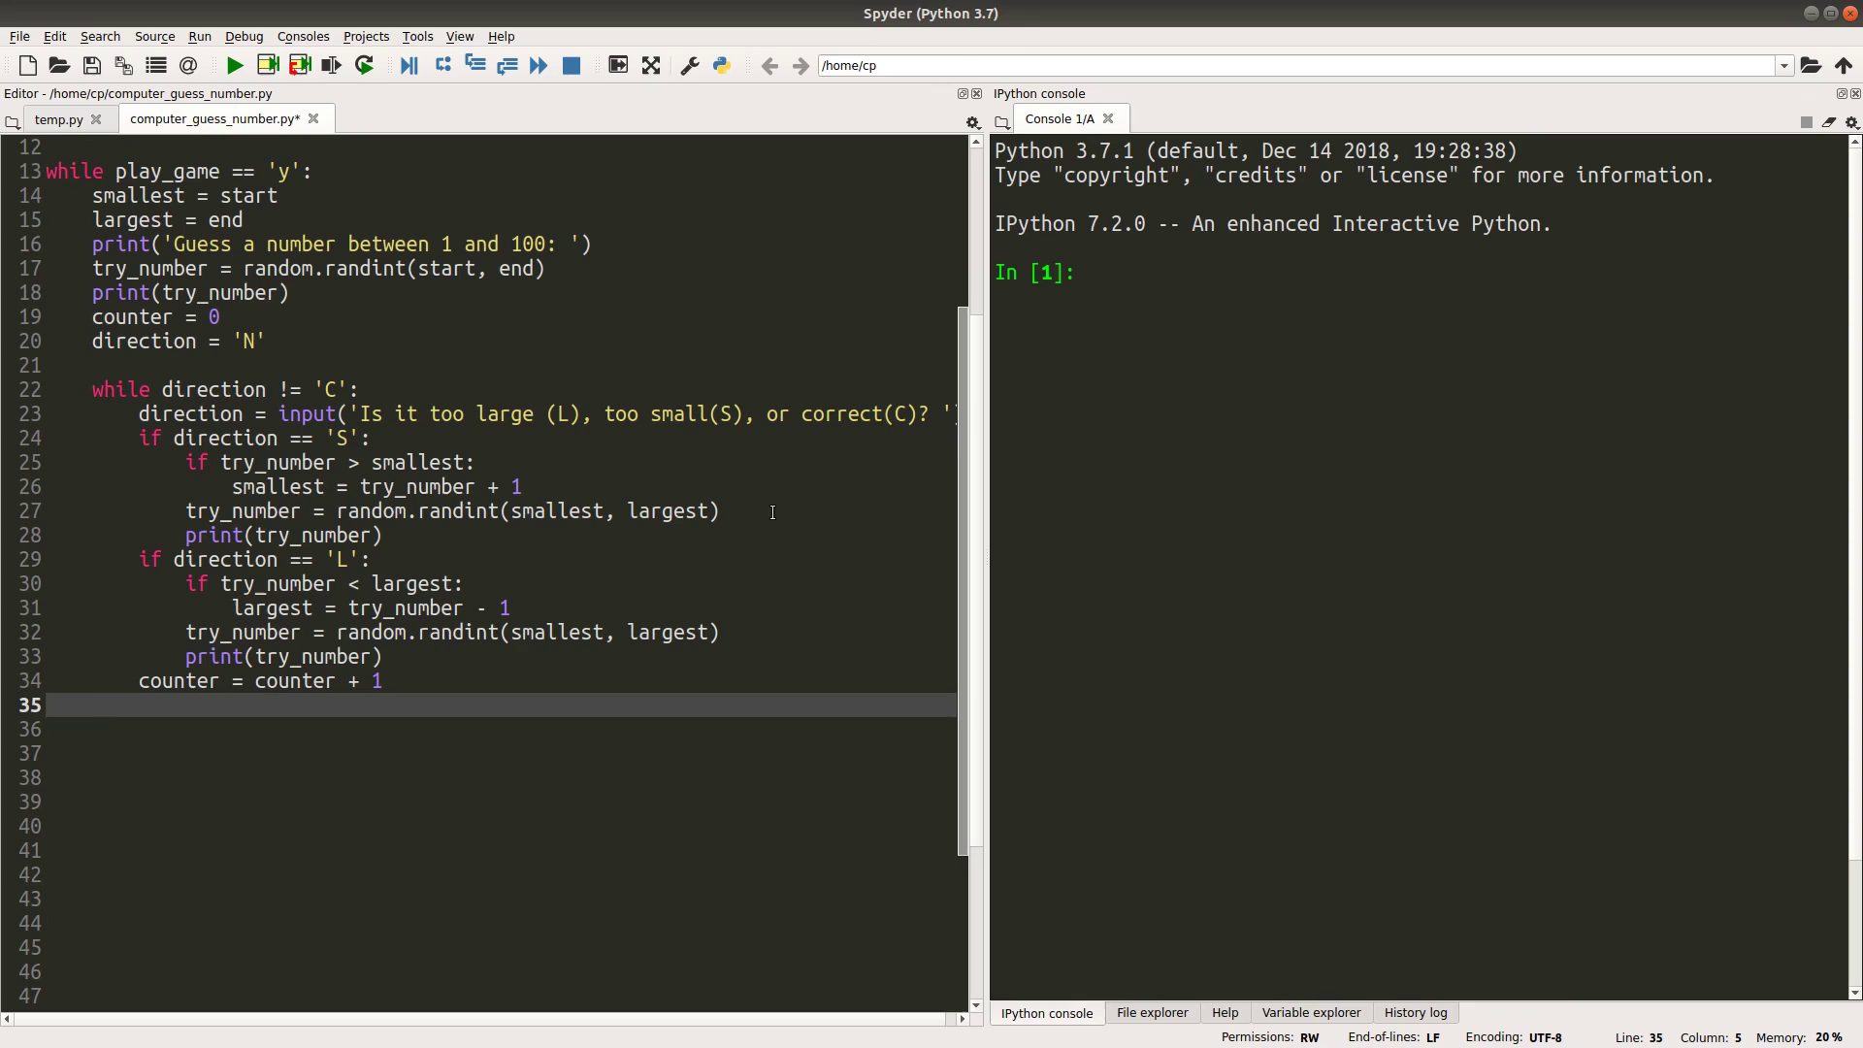
{"action": "type", "text": "print("}
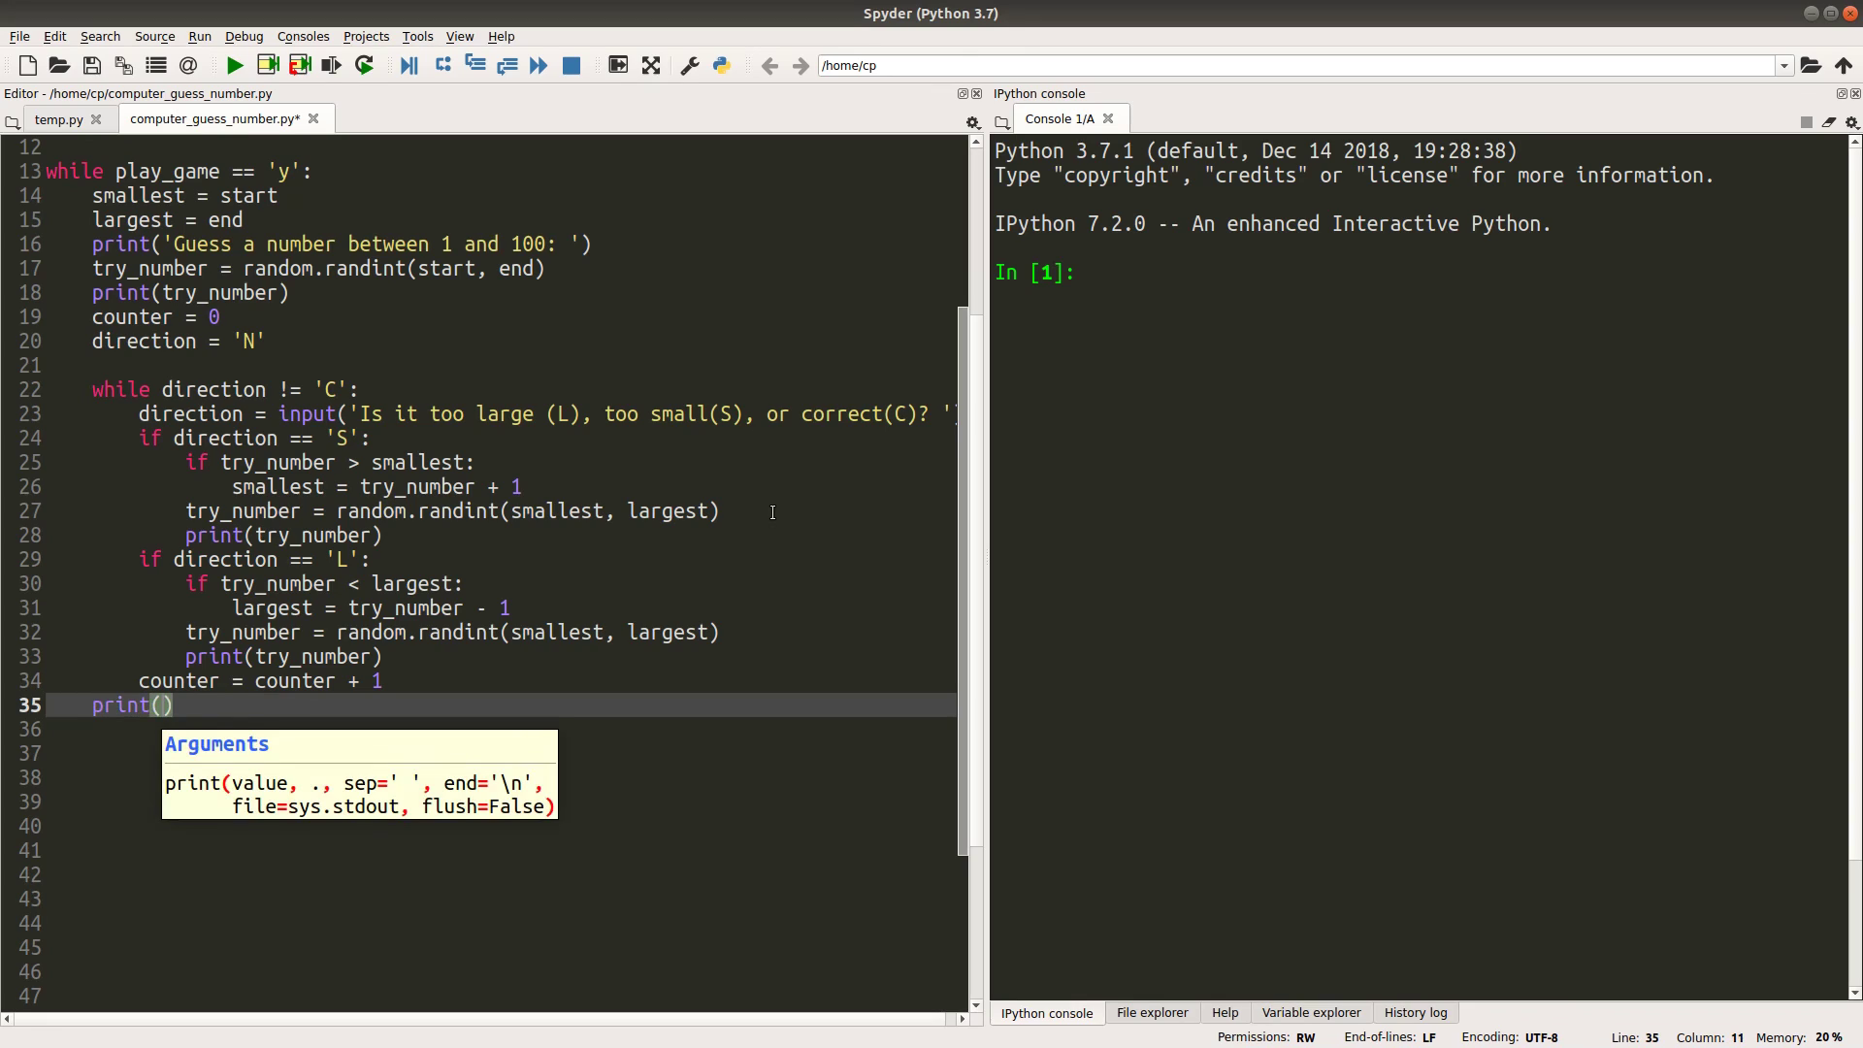
{"action": "mouse_move", "coordinate": [697, 445]}
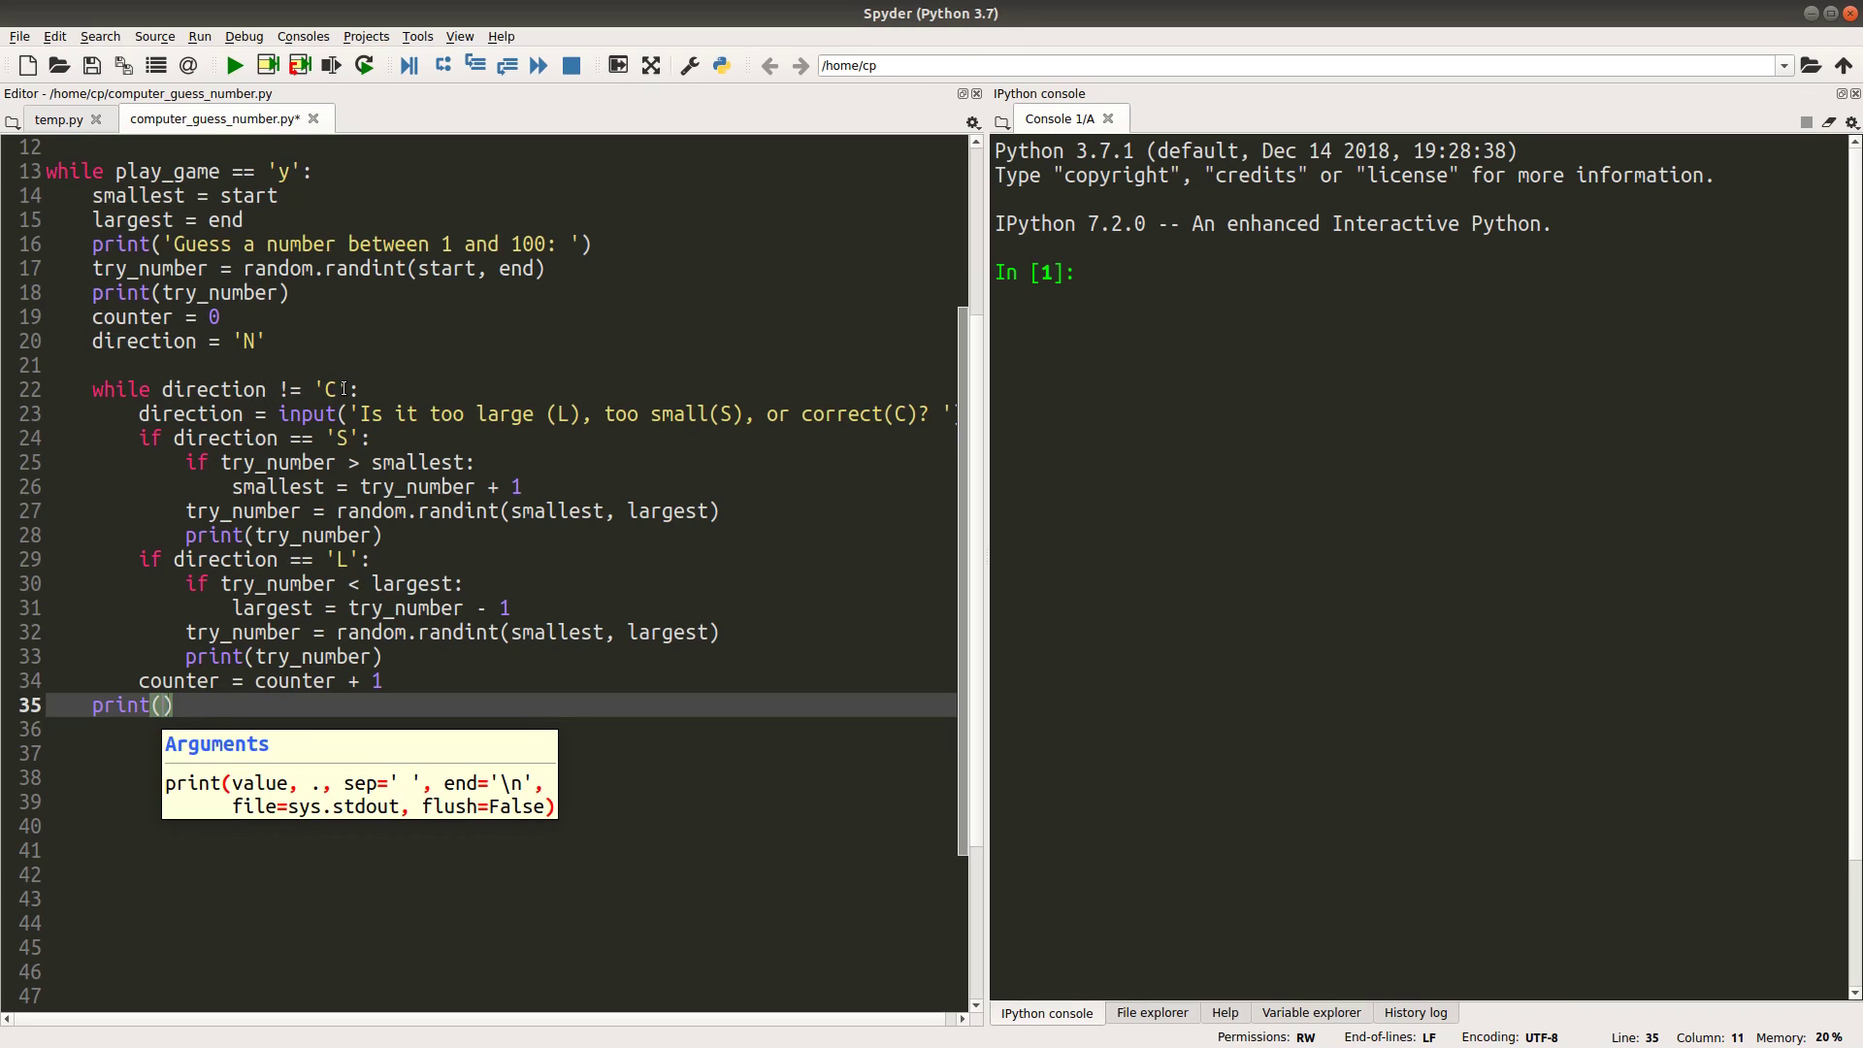
{"action": "left_click", "coordinate": [336, 390]}
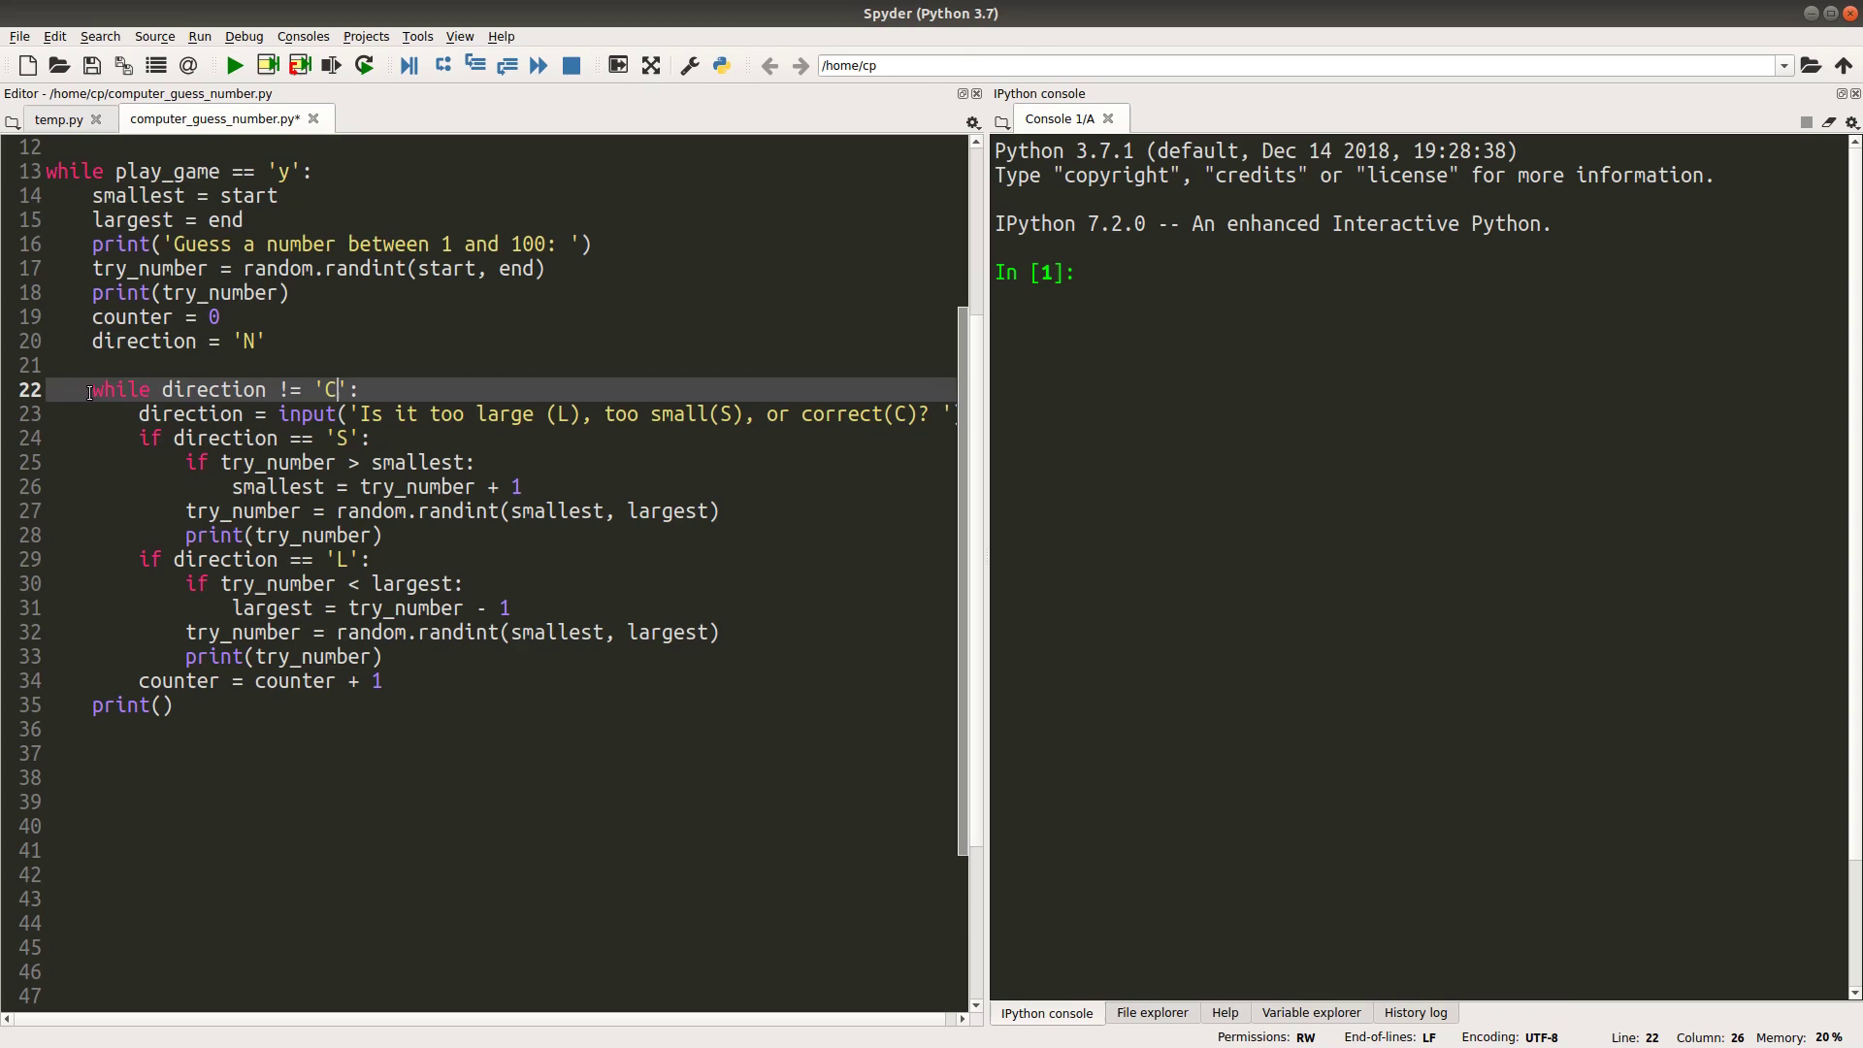
{"action": "left_click", "coordinate": [166, 704]}
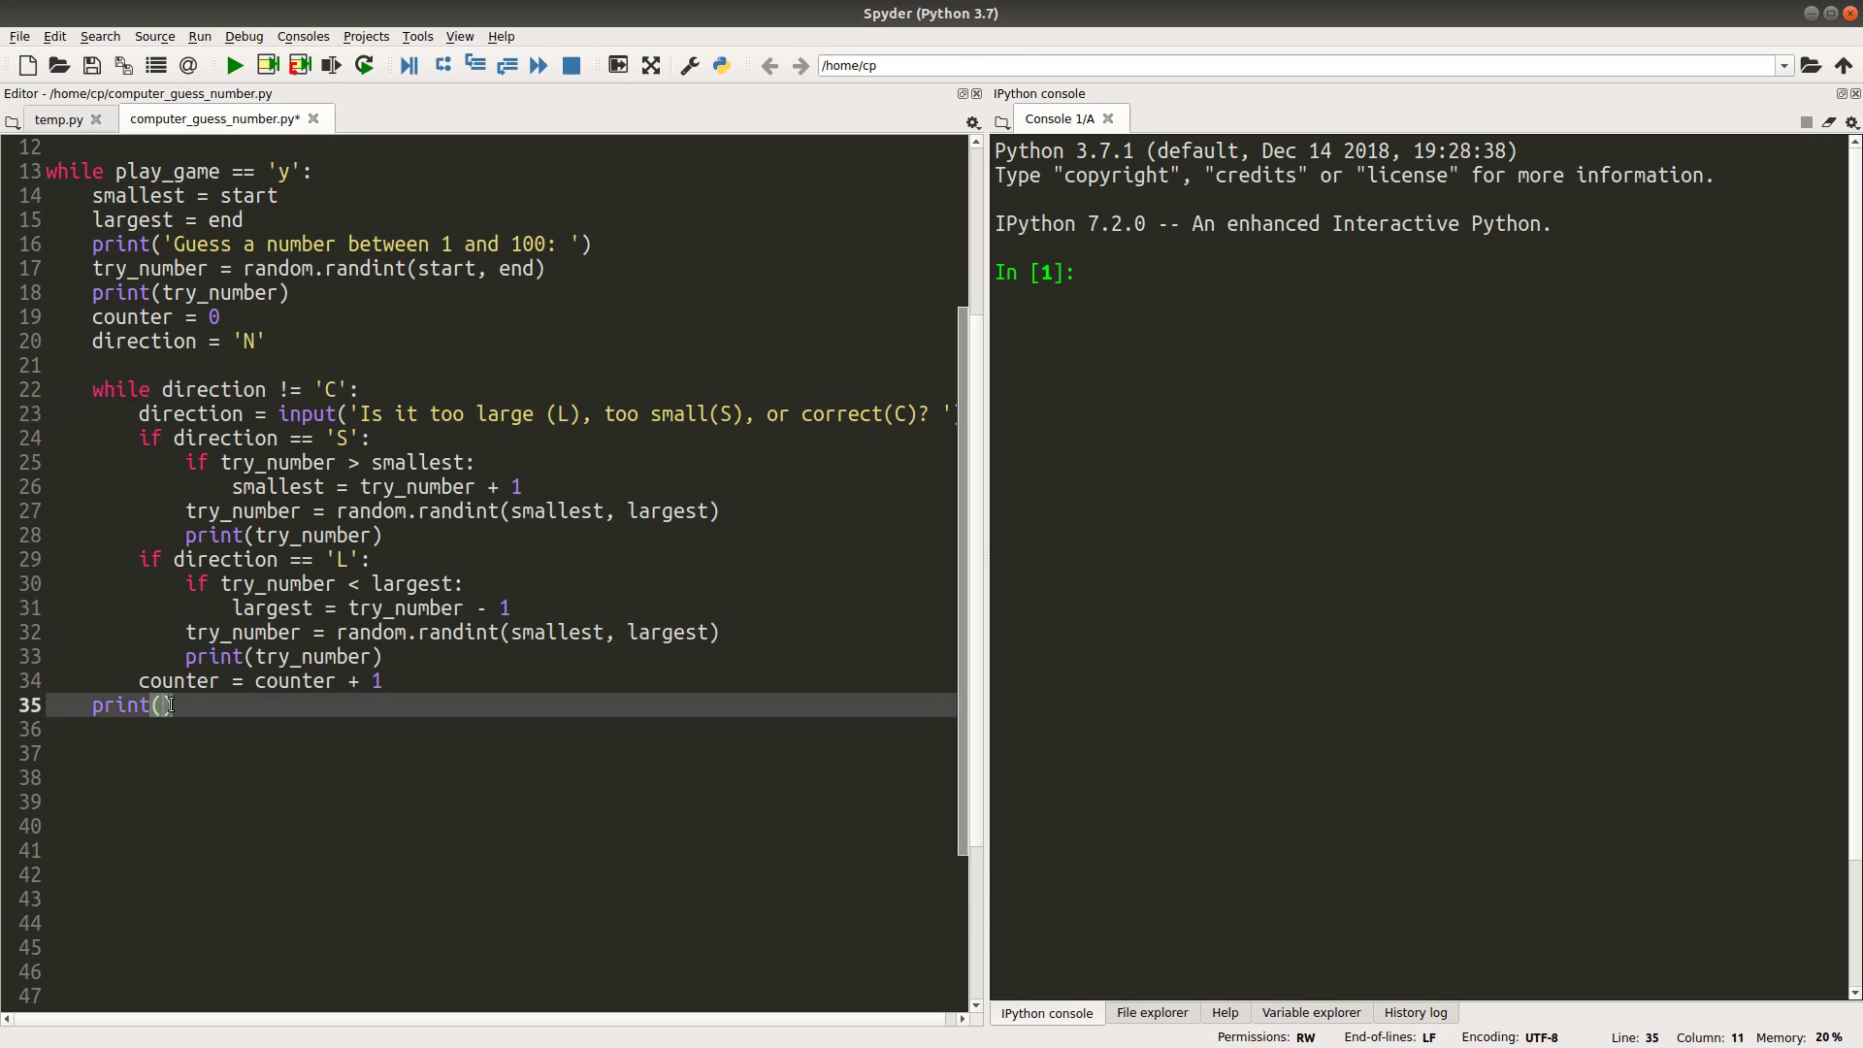
{"action": "type", "text": "')"}
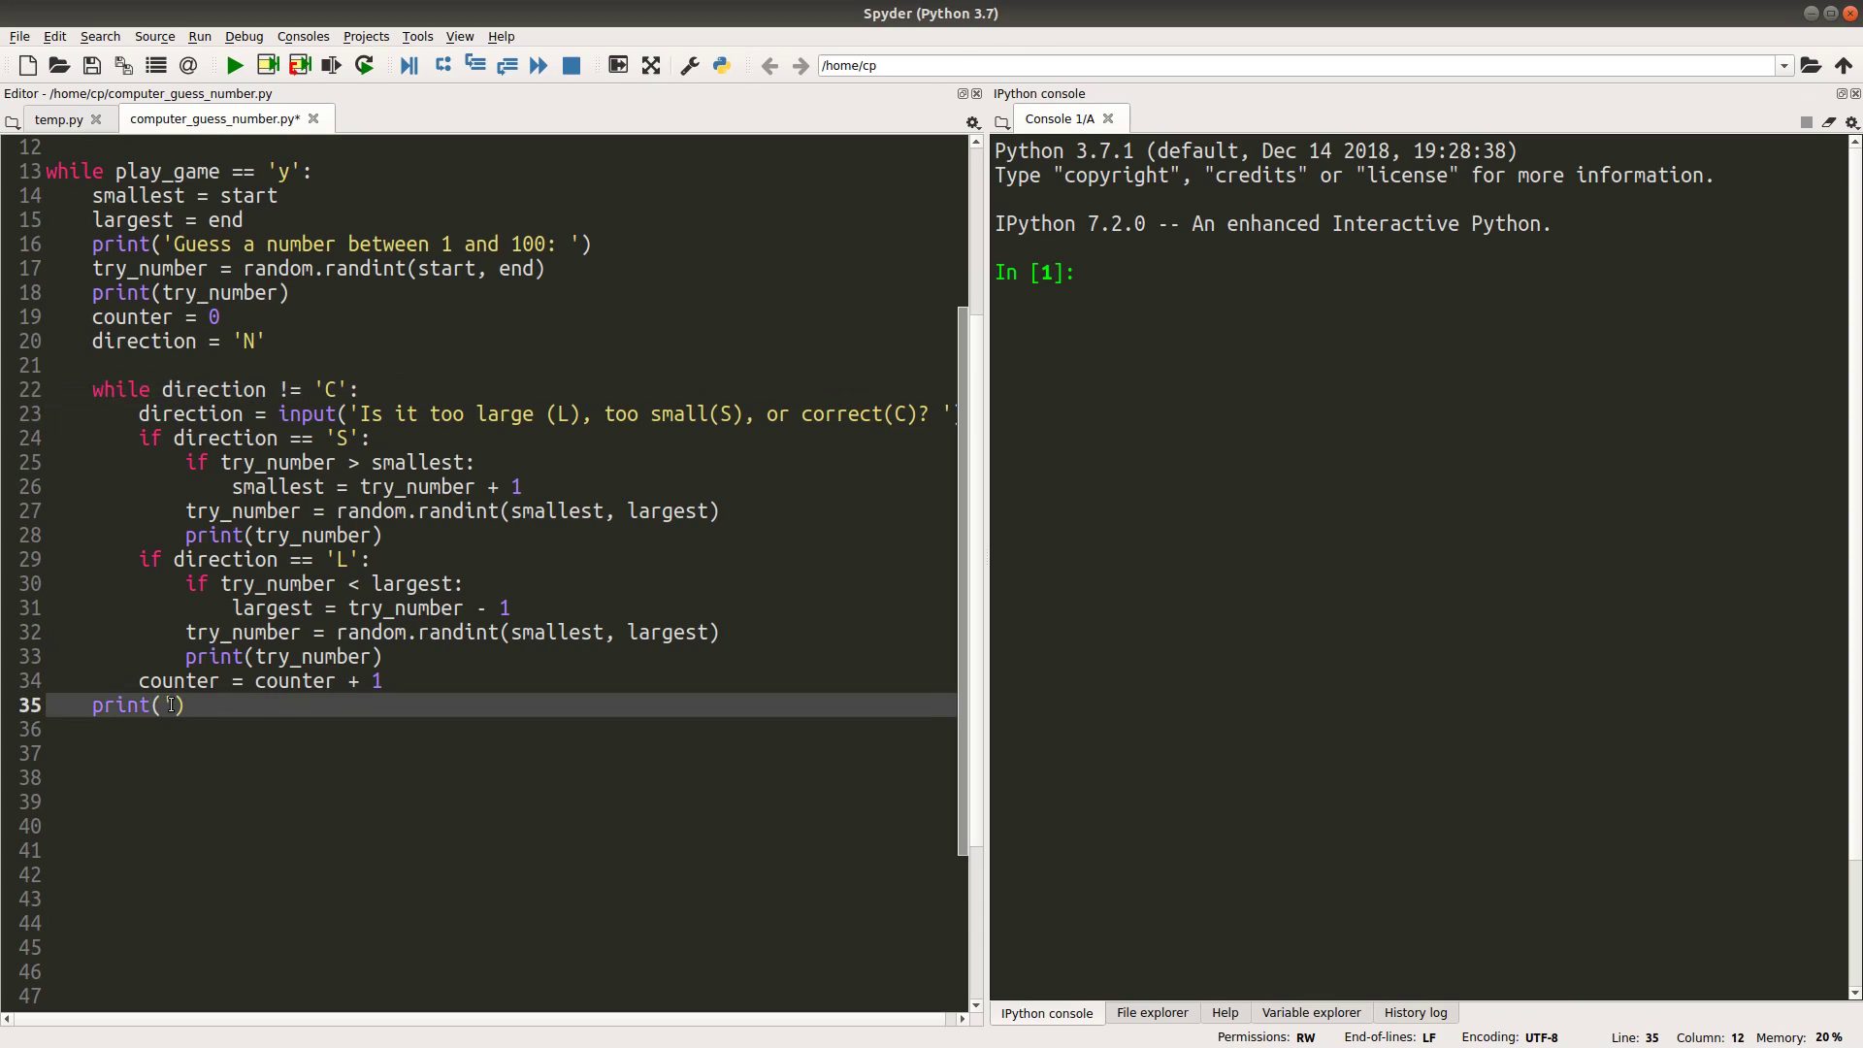
{"action": "type", "text": "I got it"}
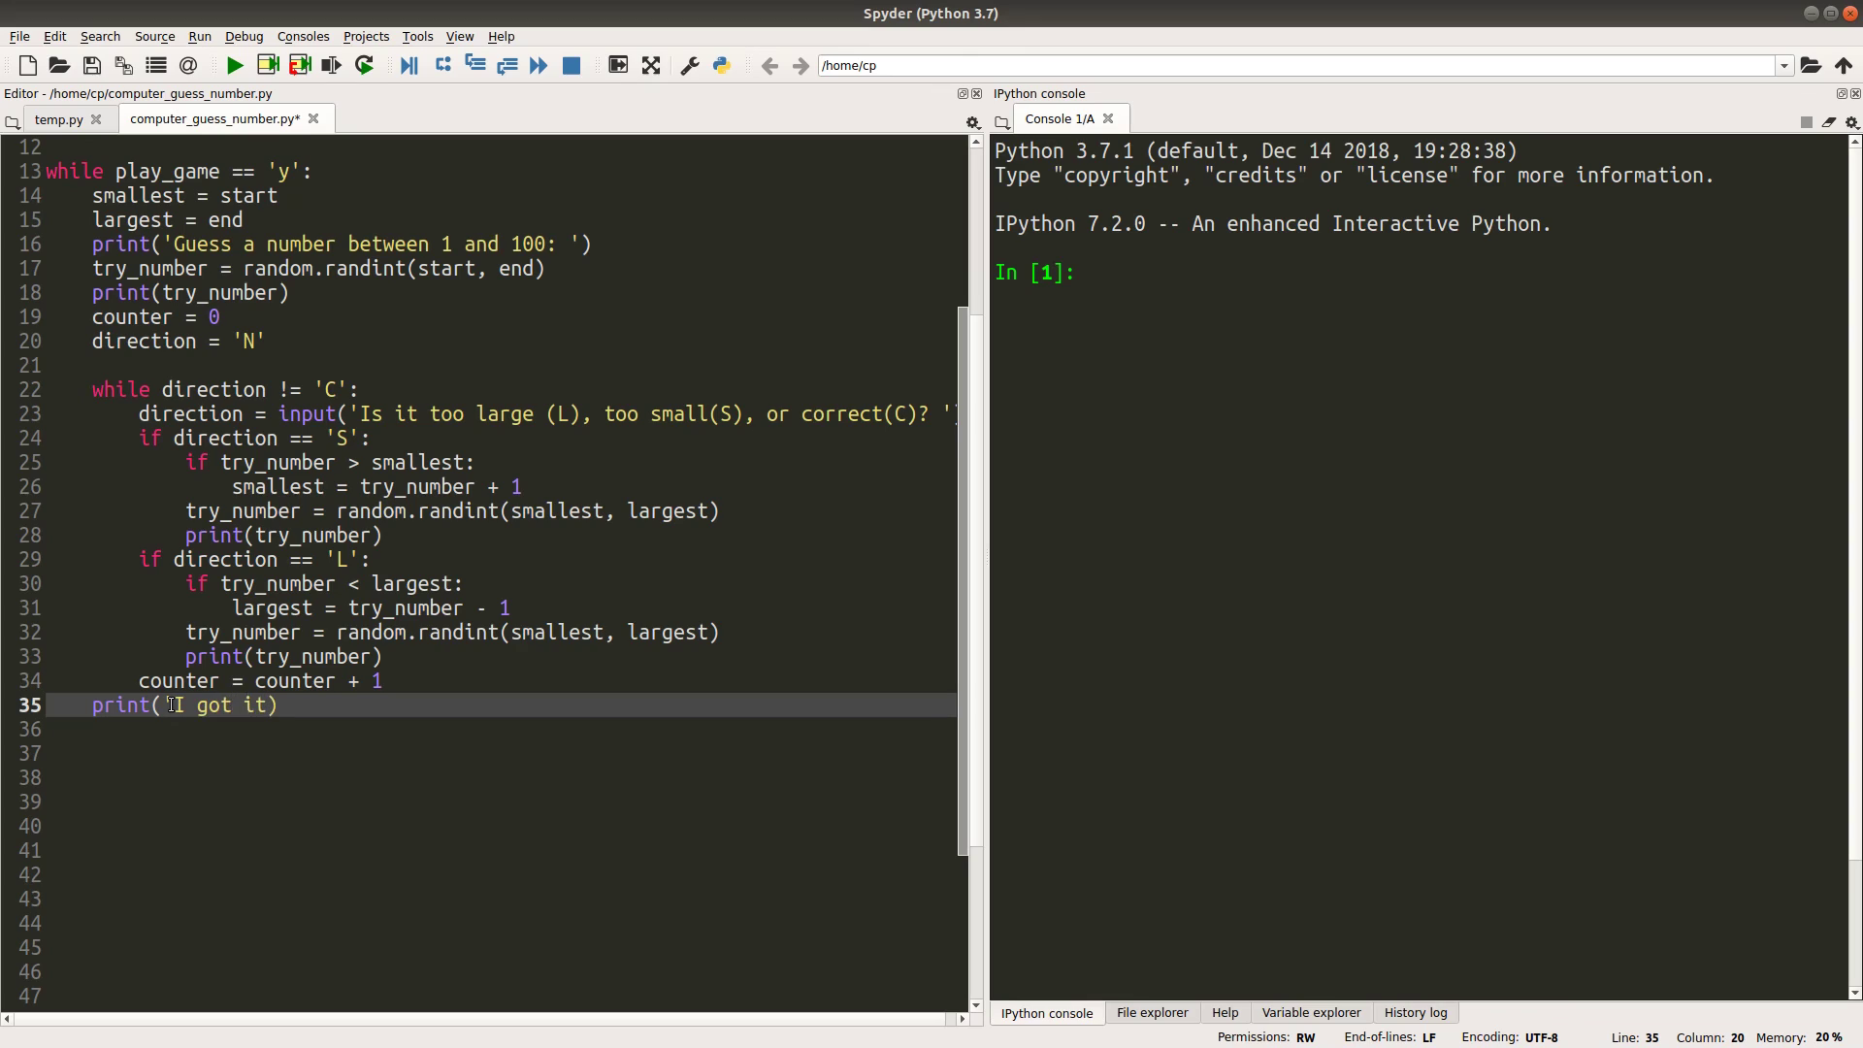
{"action": "type", "text": "! I trid"}
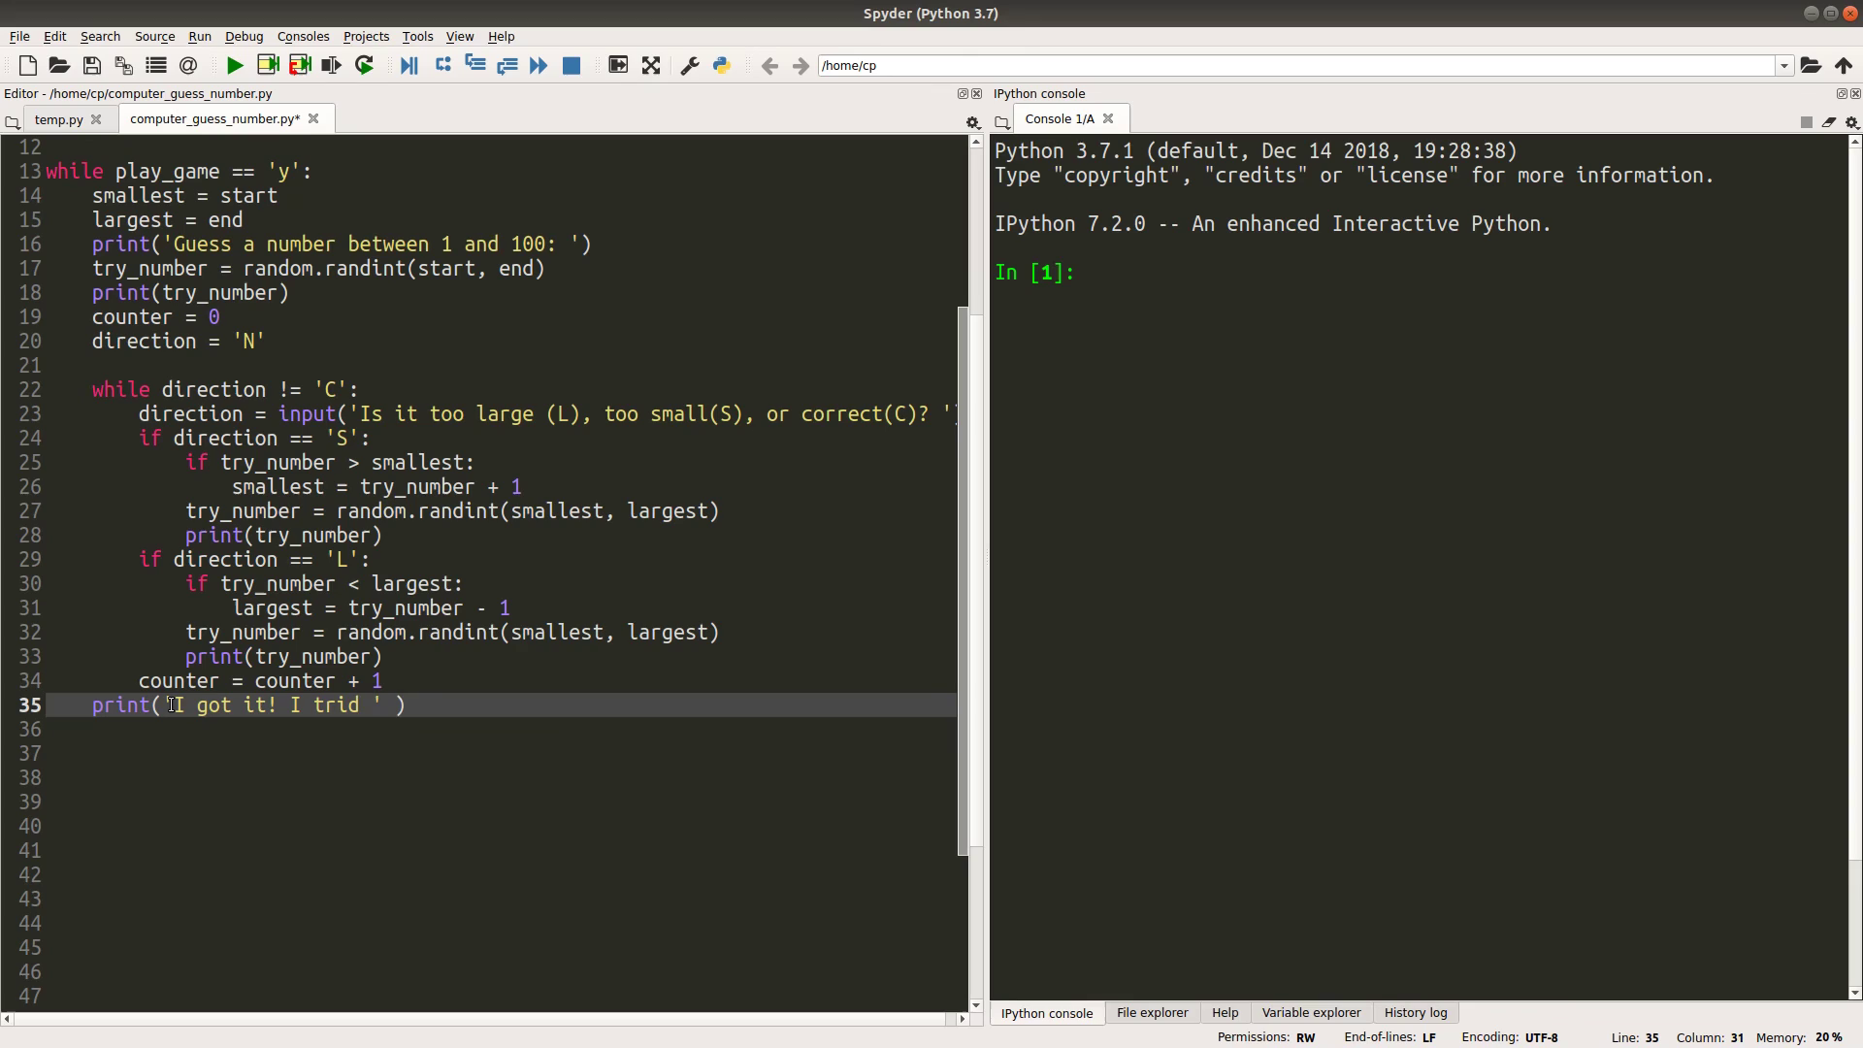
{"action": "type", "text": "+ str(coi"}
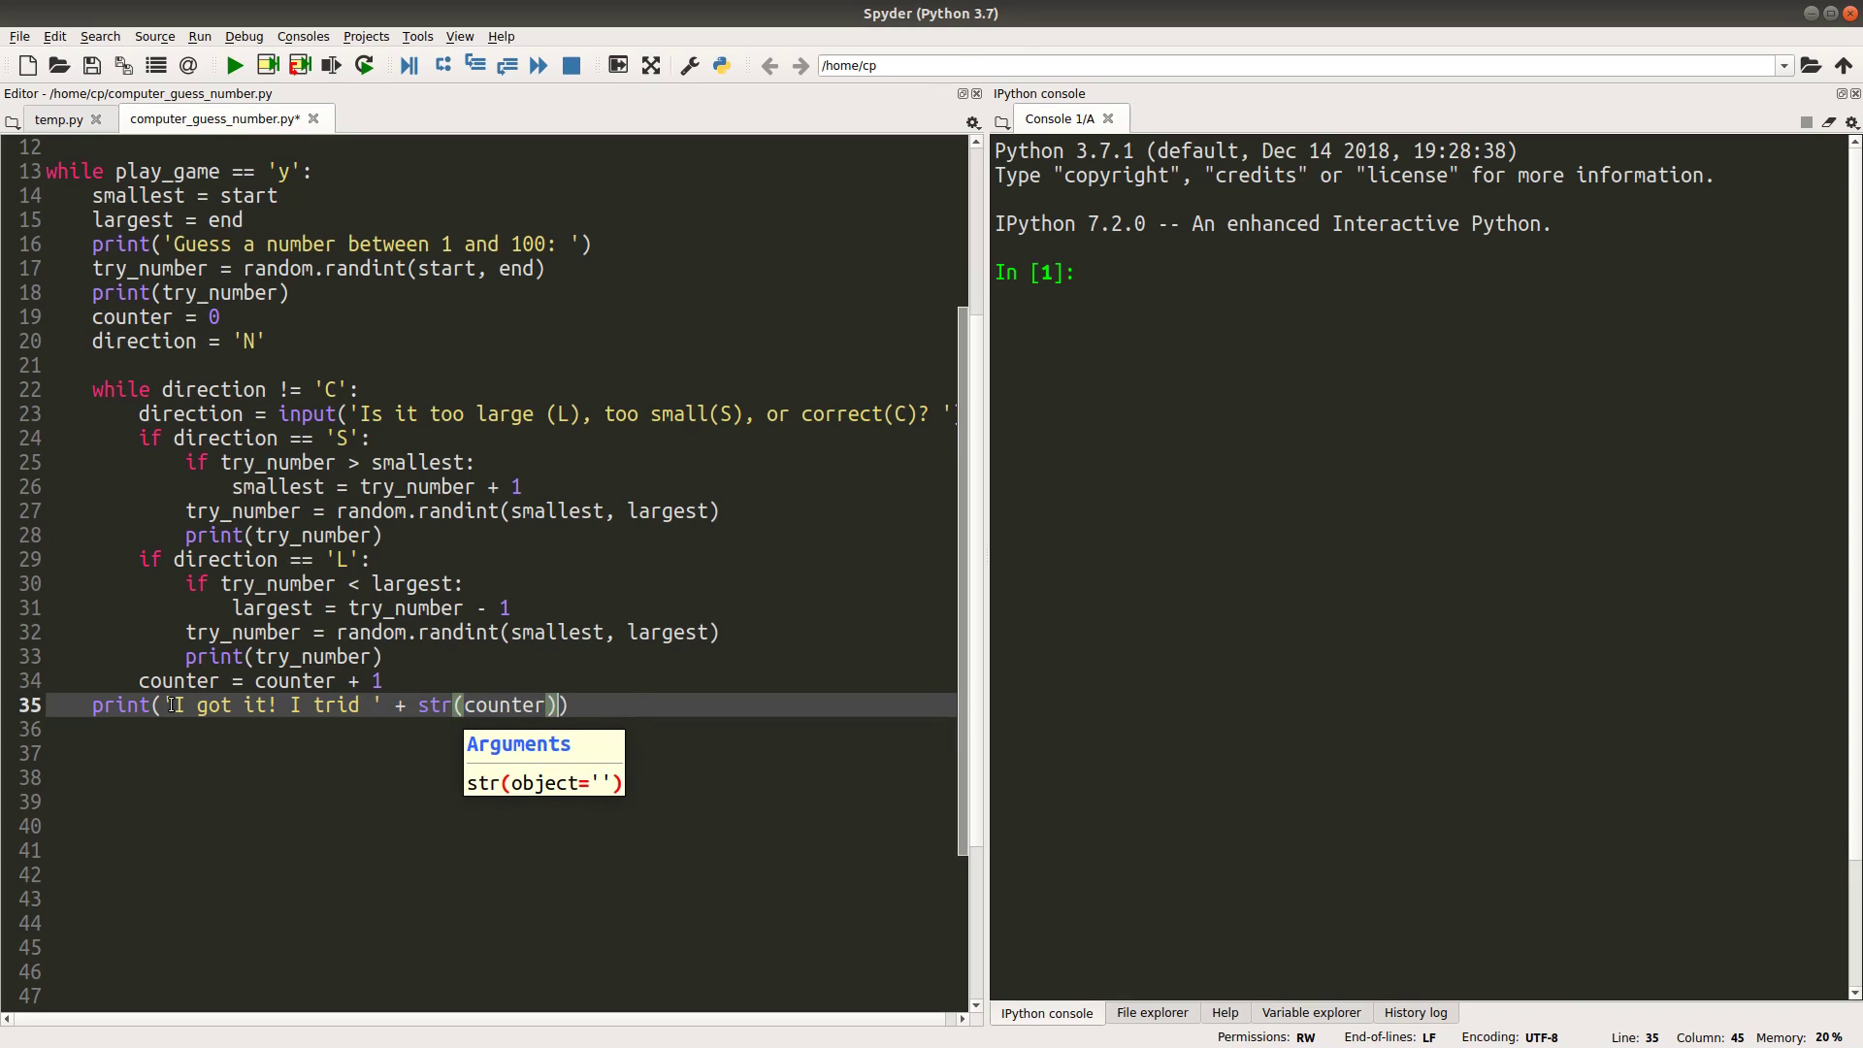
{"action": "type", "text": "+ ' '"}
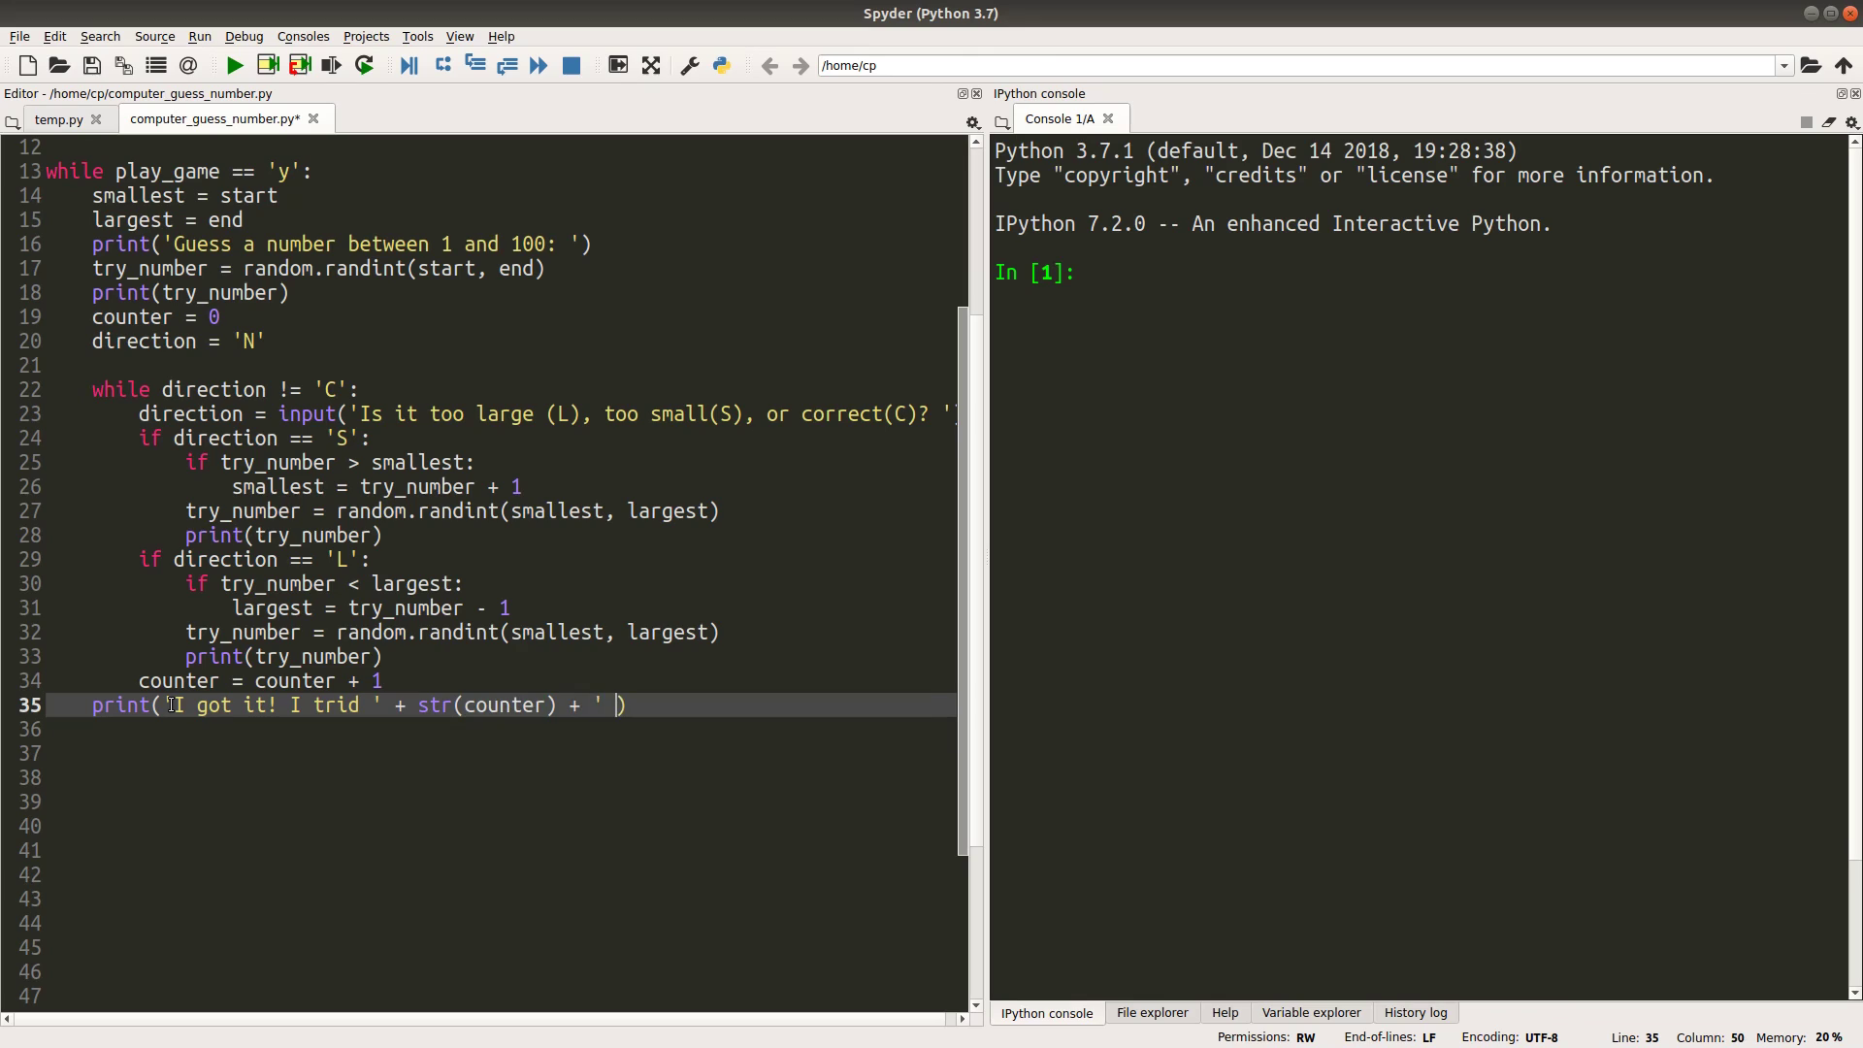
{"action": "type", "text": "times."}
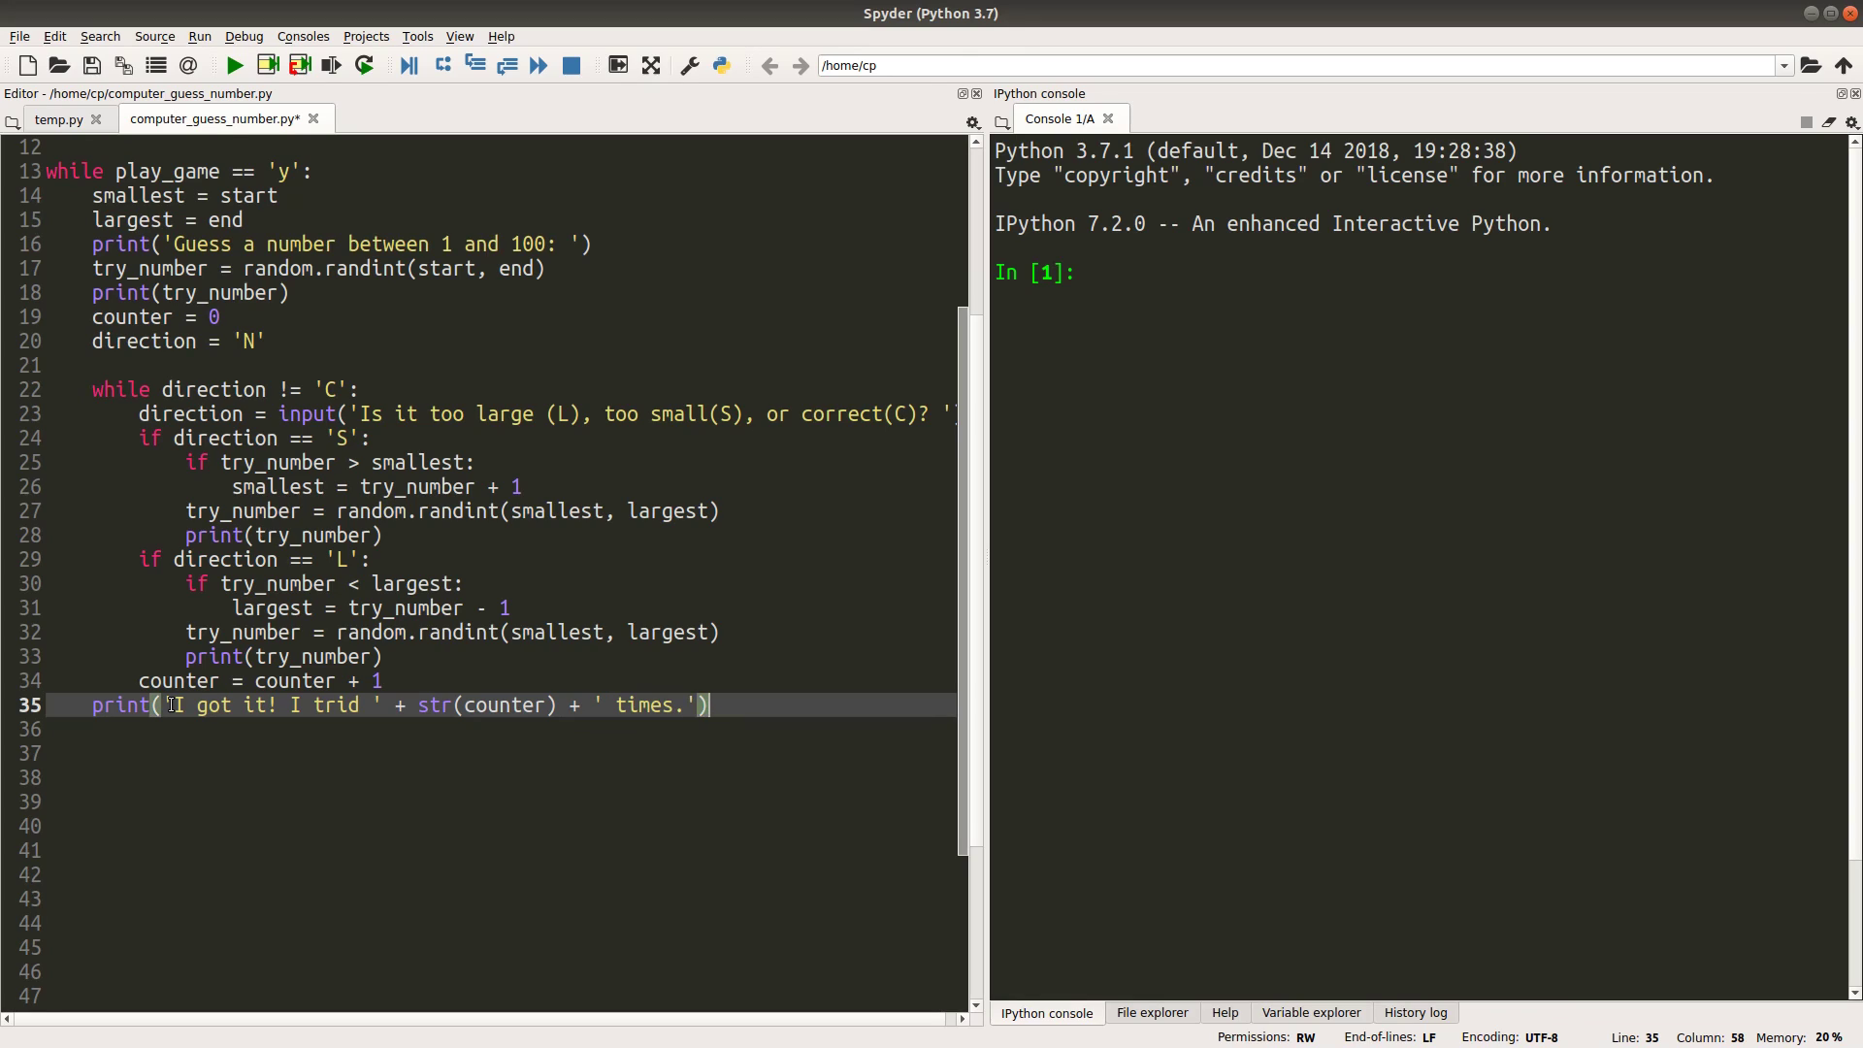
Begin assigning play_game from input('Continue? ')
{"action": "type", "text": "play_"}
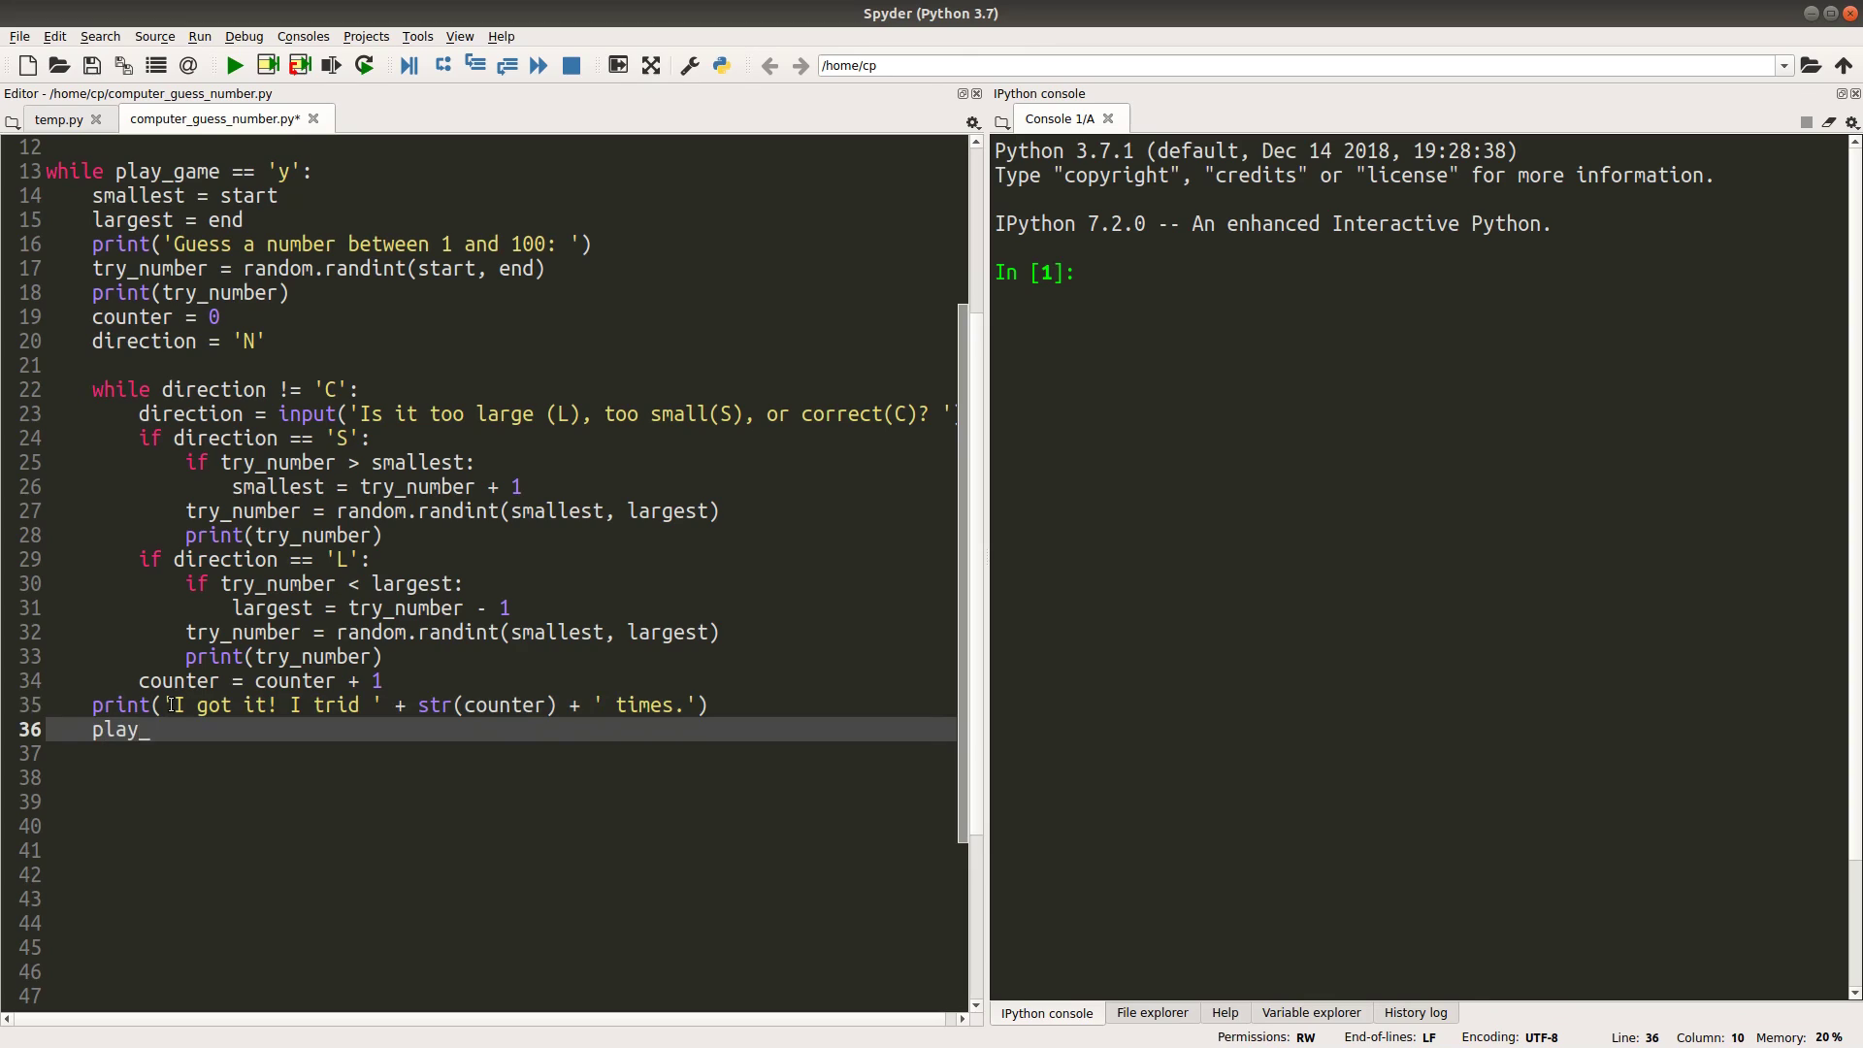
{"action": "type", "text": "game = input"}
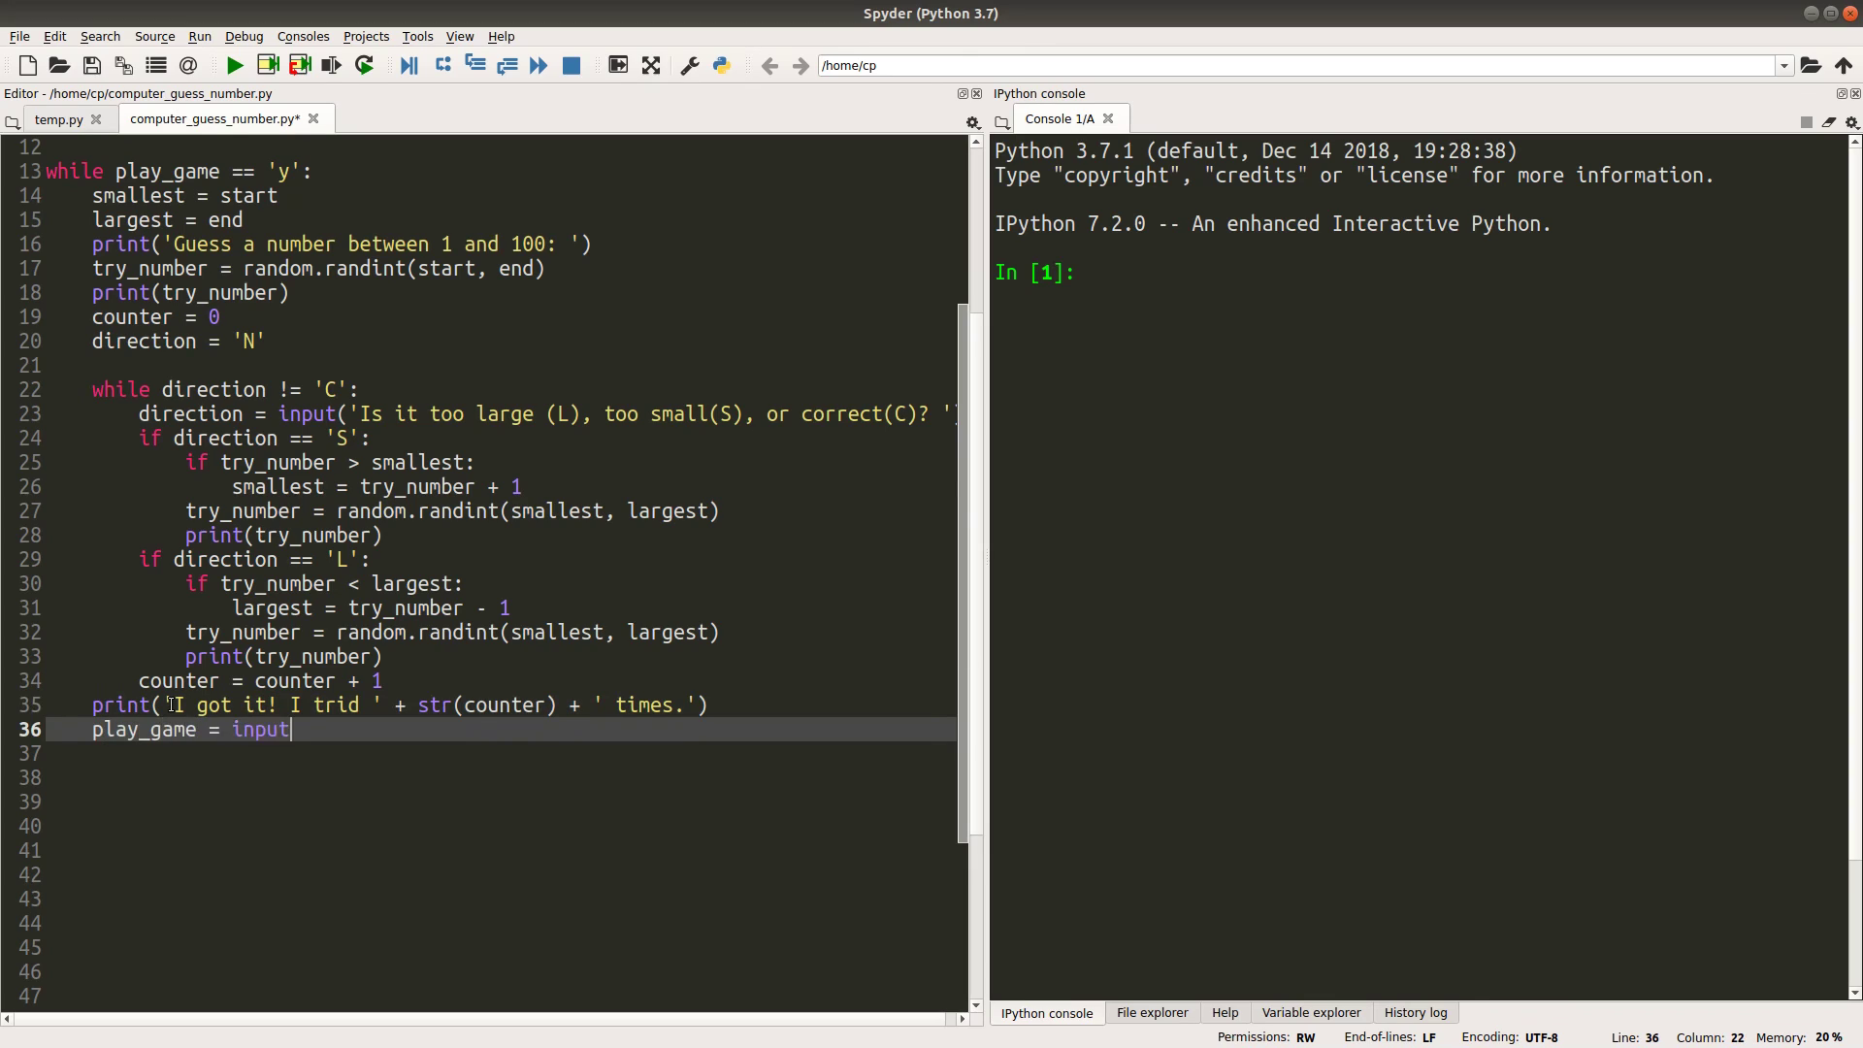
{"action": "type", "text": "('CO"}
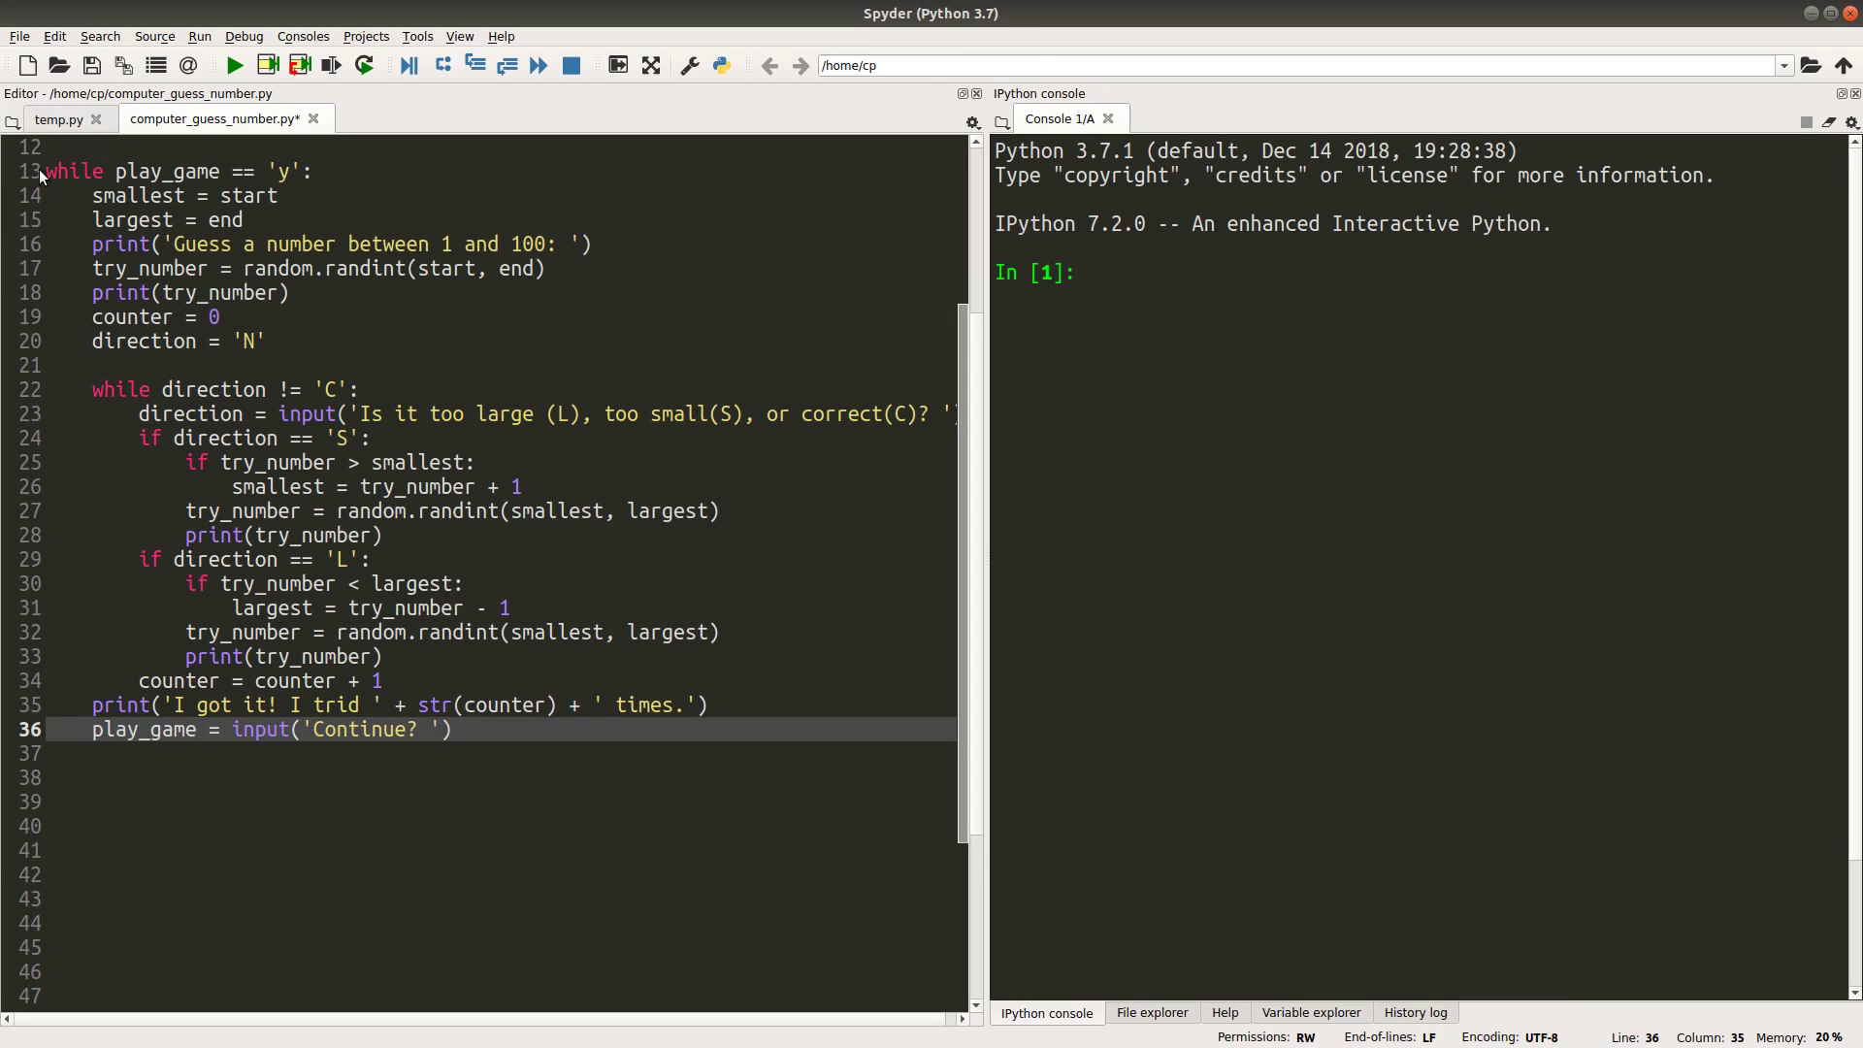
{"action": "mouse_move", "coordinate": [360, 410]}
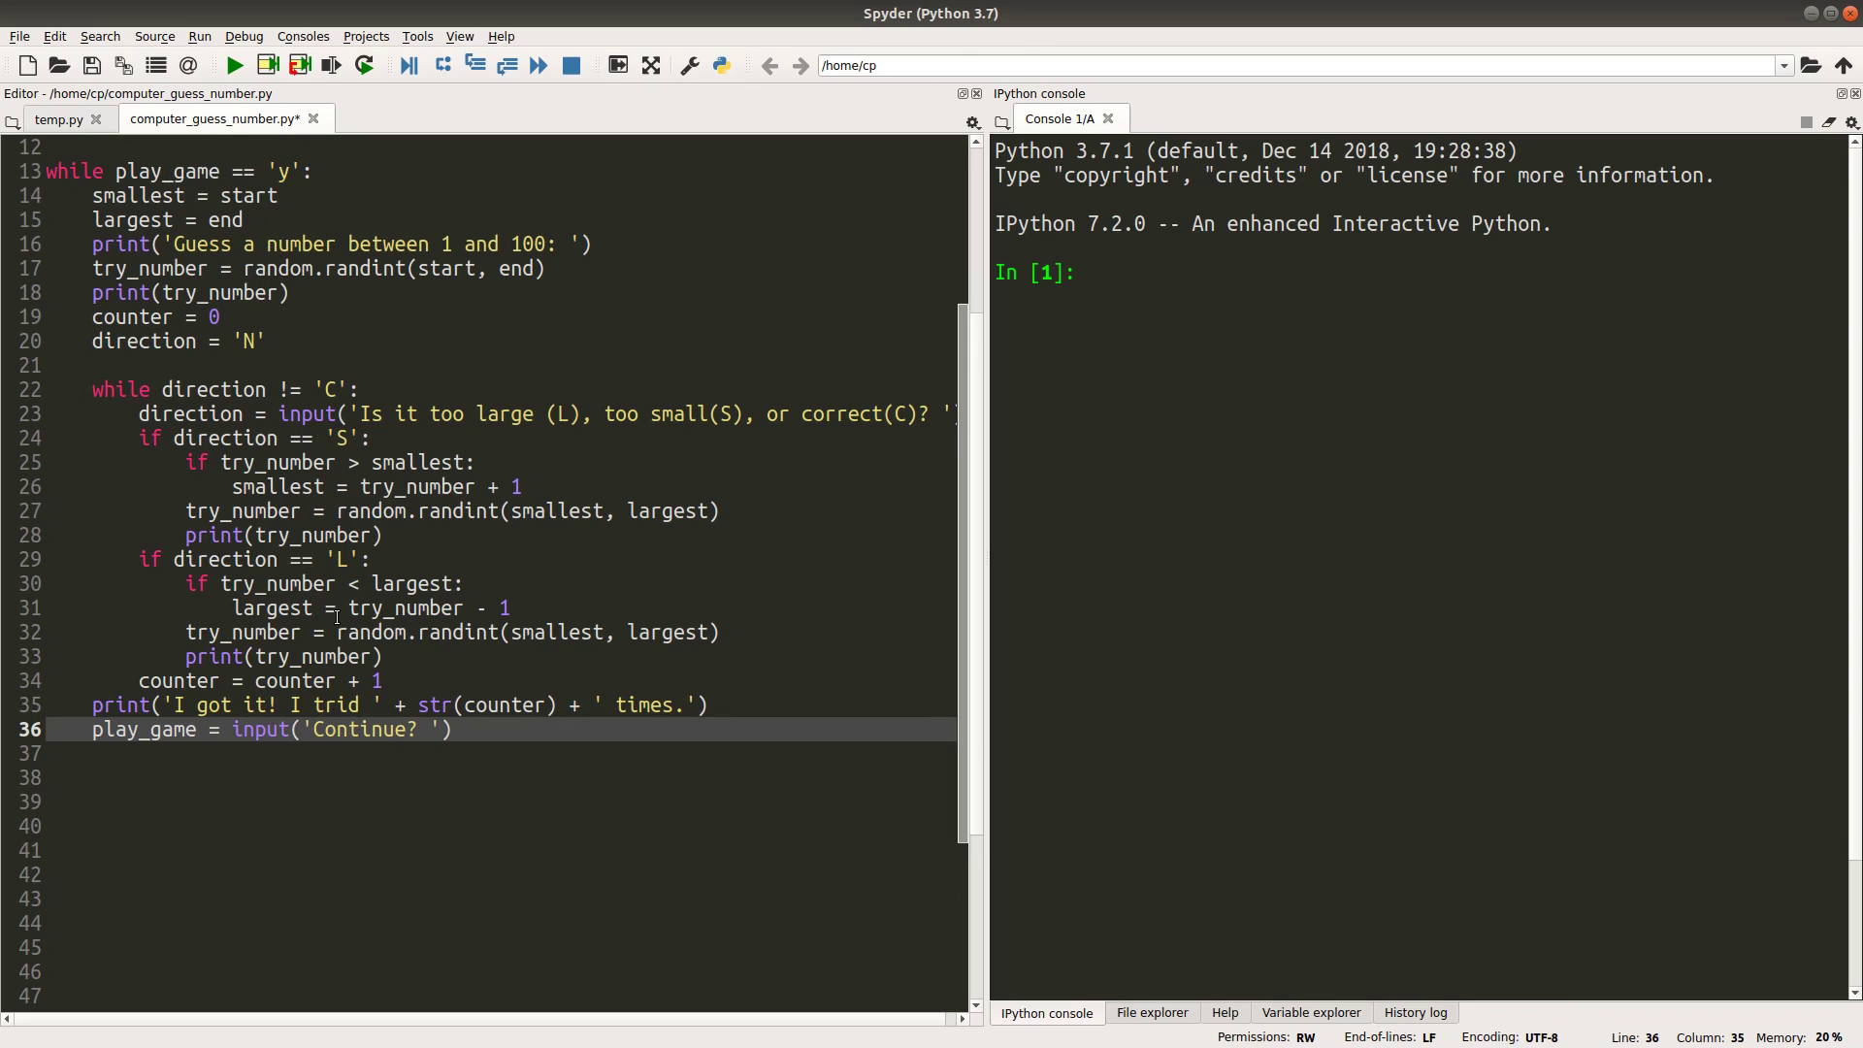
{"action": "mouse_move", "coordinate": [455, 863]}
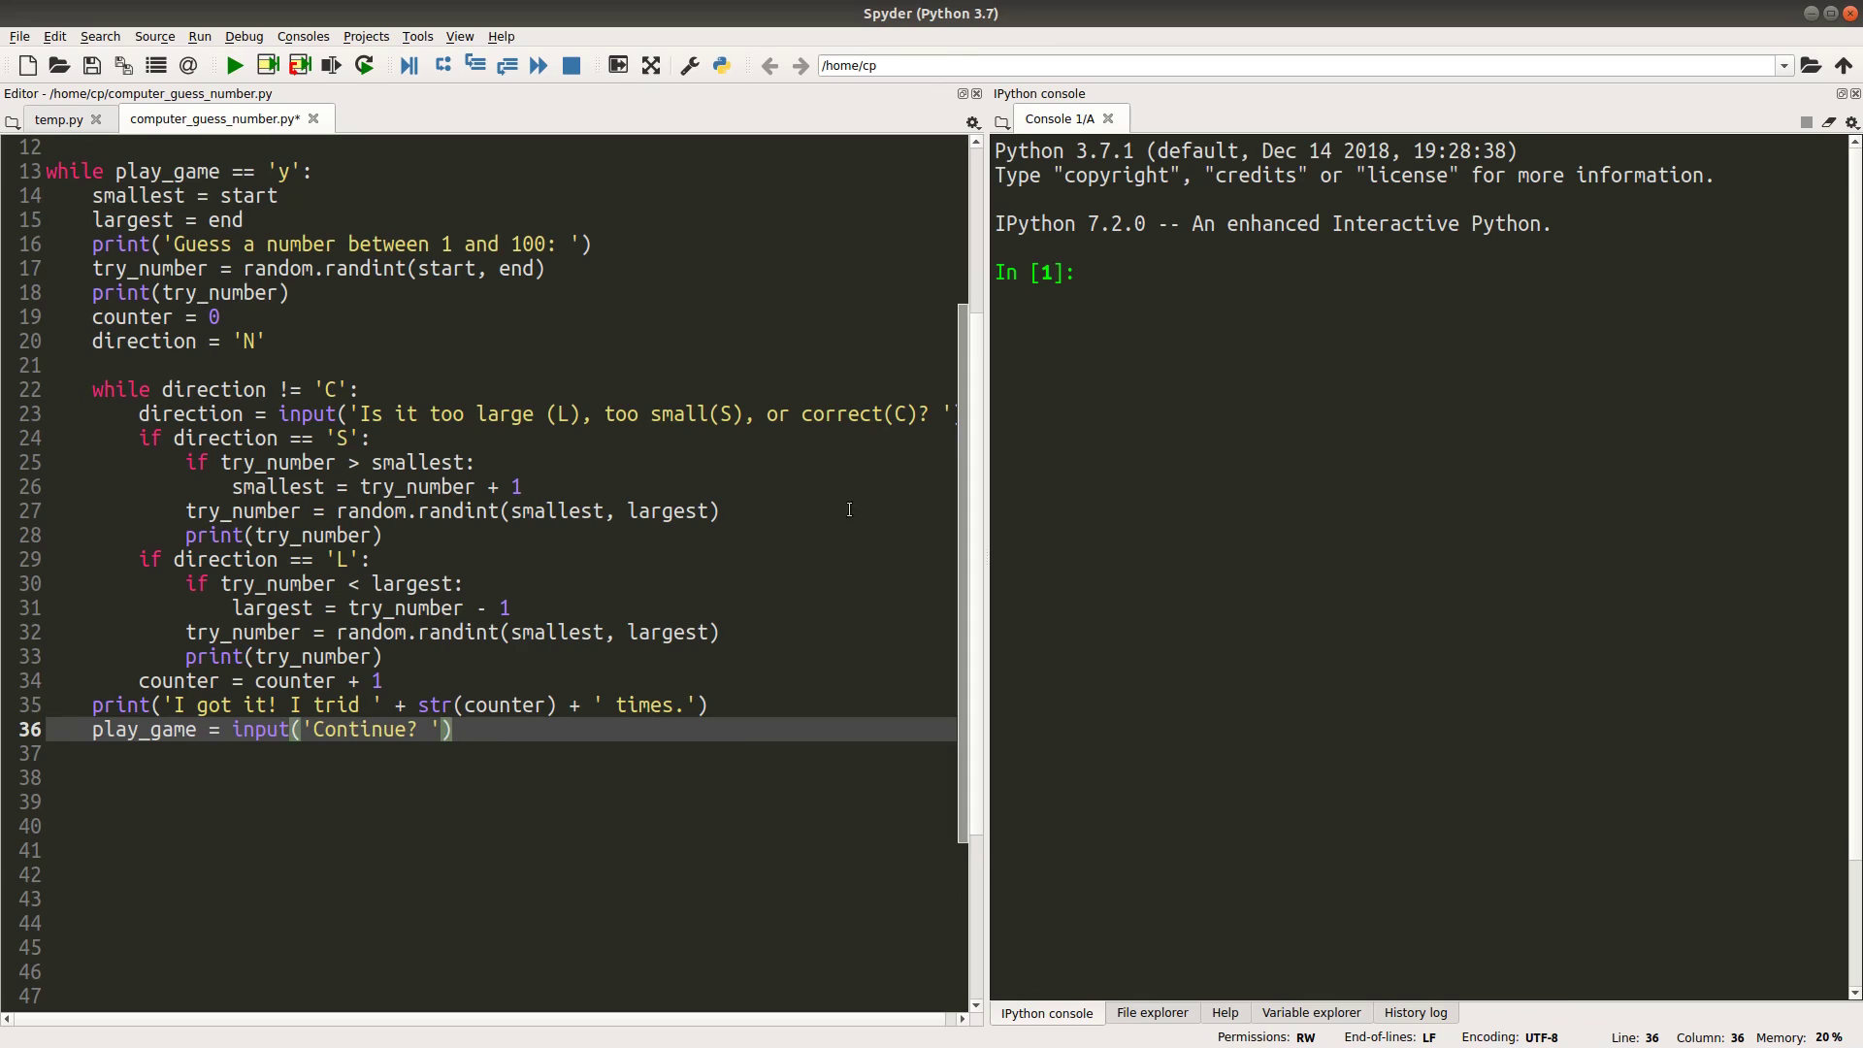
{"action": "mouse_move", "coordinate": [1209, 311]}
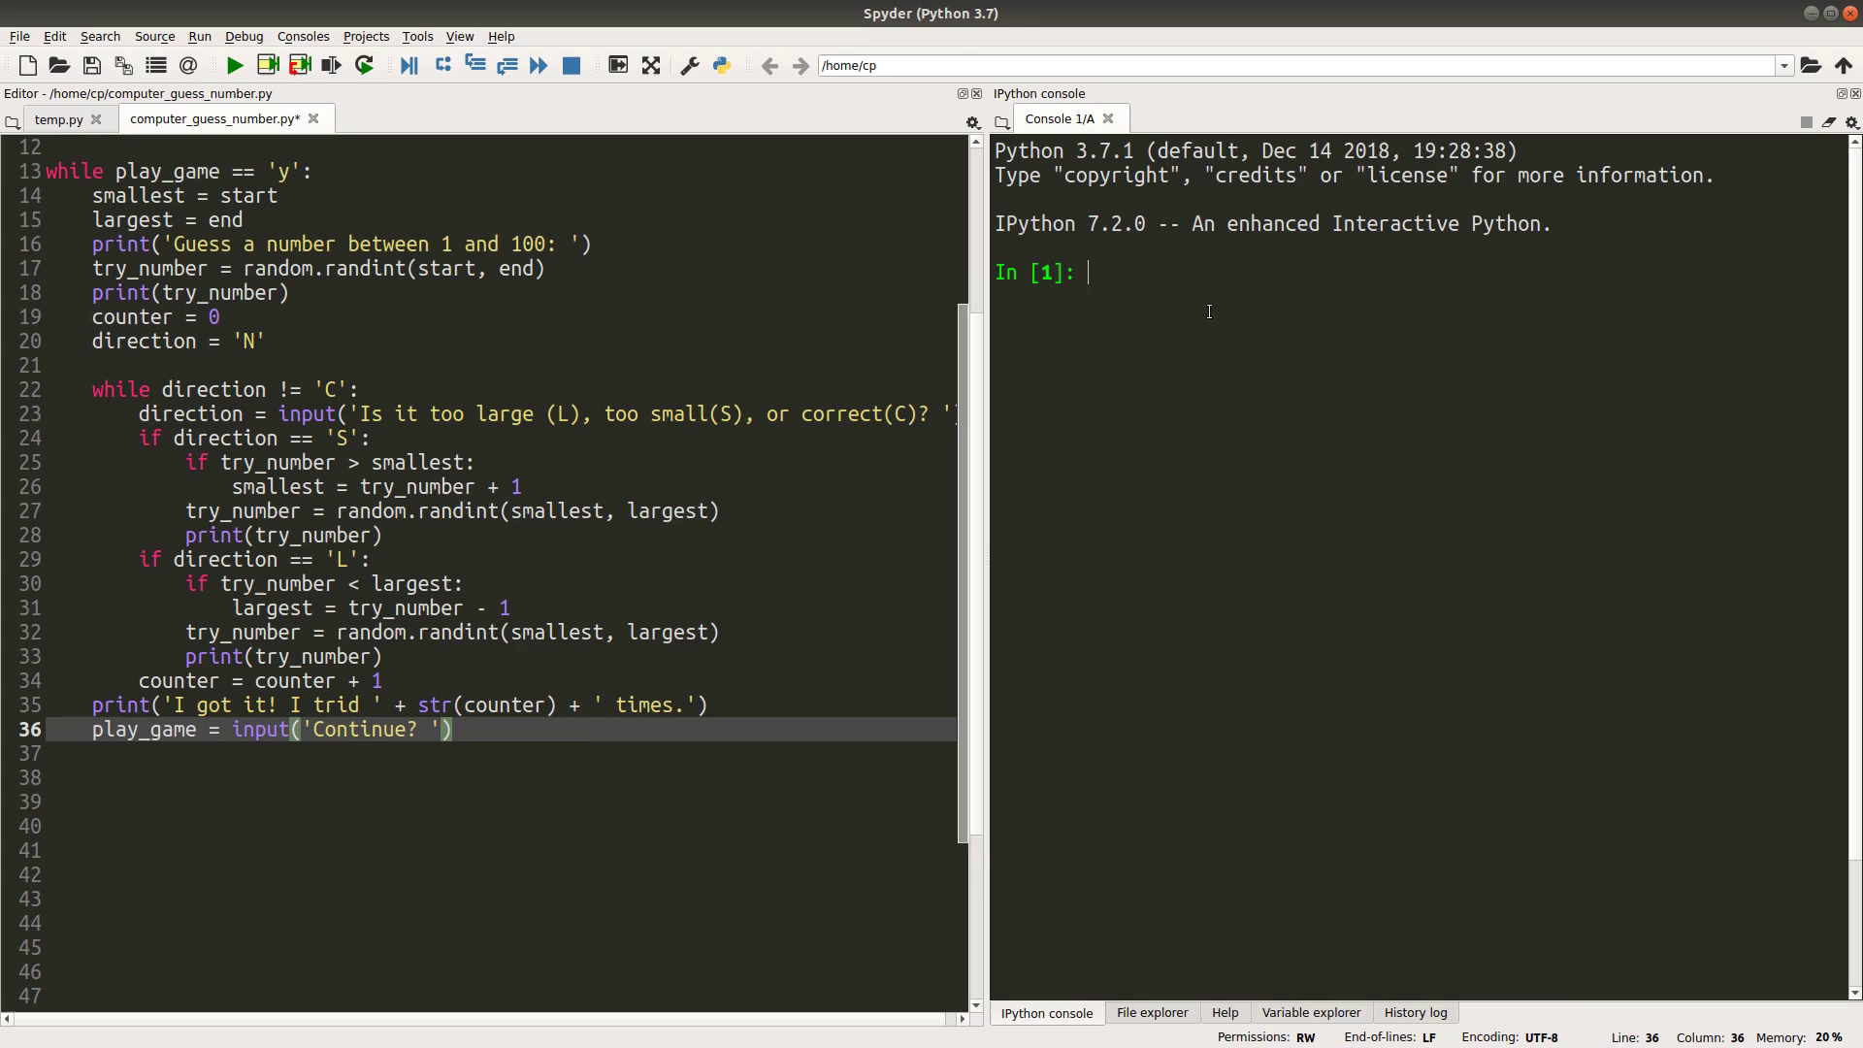
Print 'My number is 65' in the console, then run the guessing script
{"action": "type", "text": "print"}
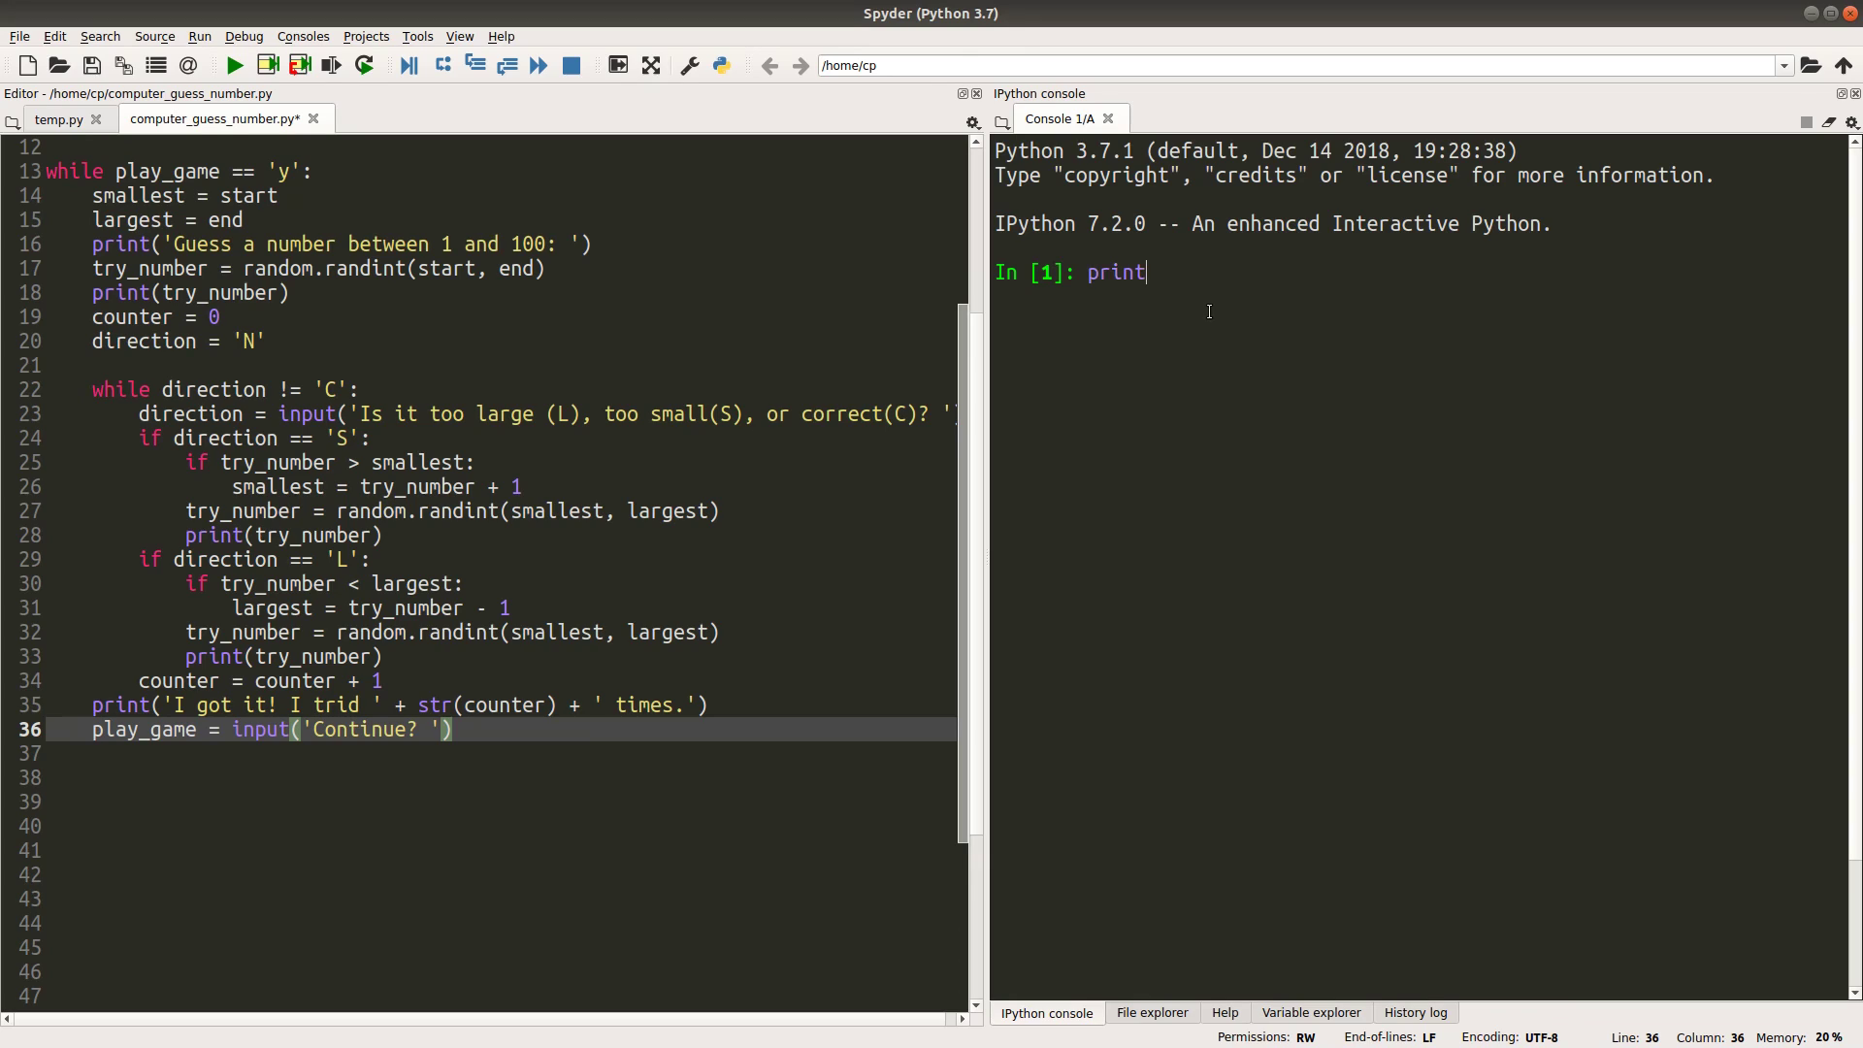
{"action": "type", "text": "('My number i"}
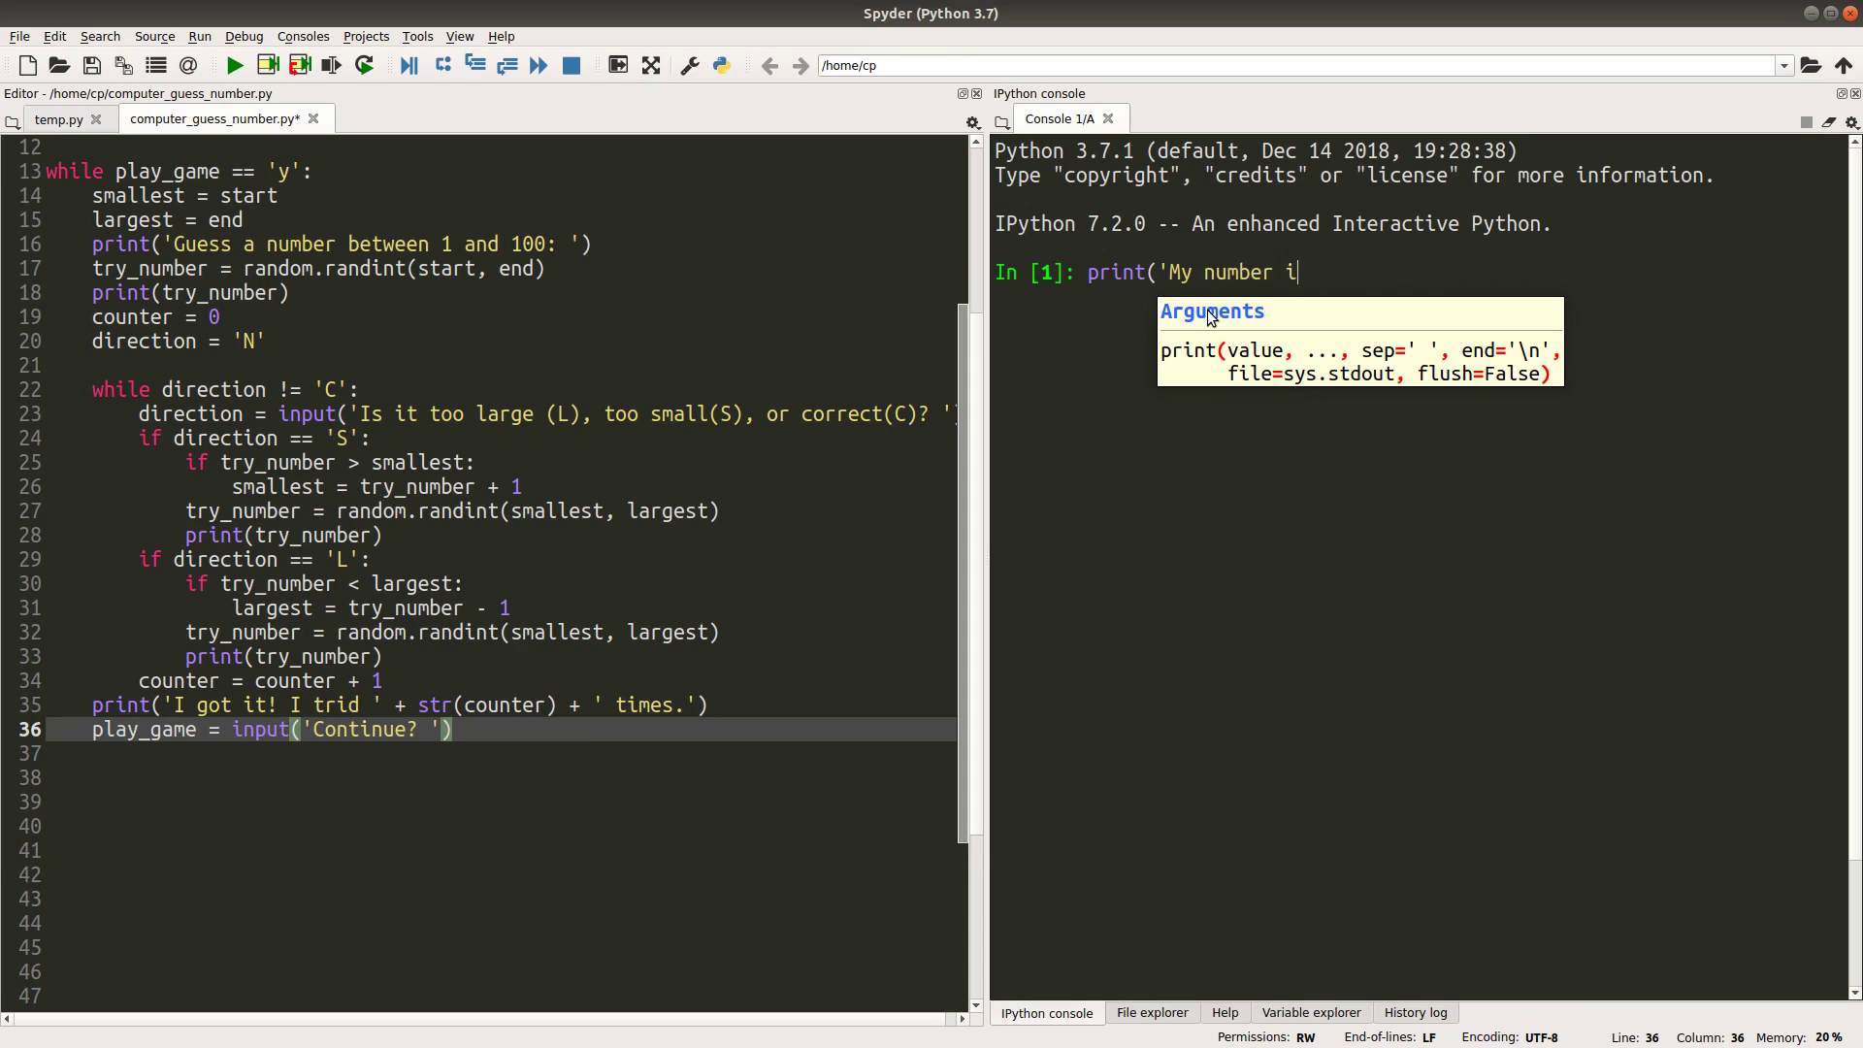
{"action": "type", "text": "si 65"}
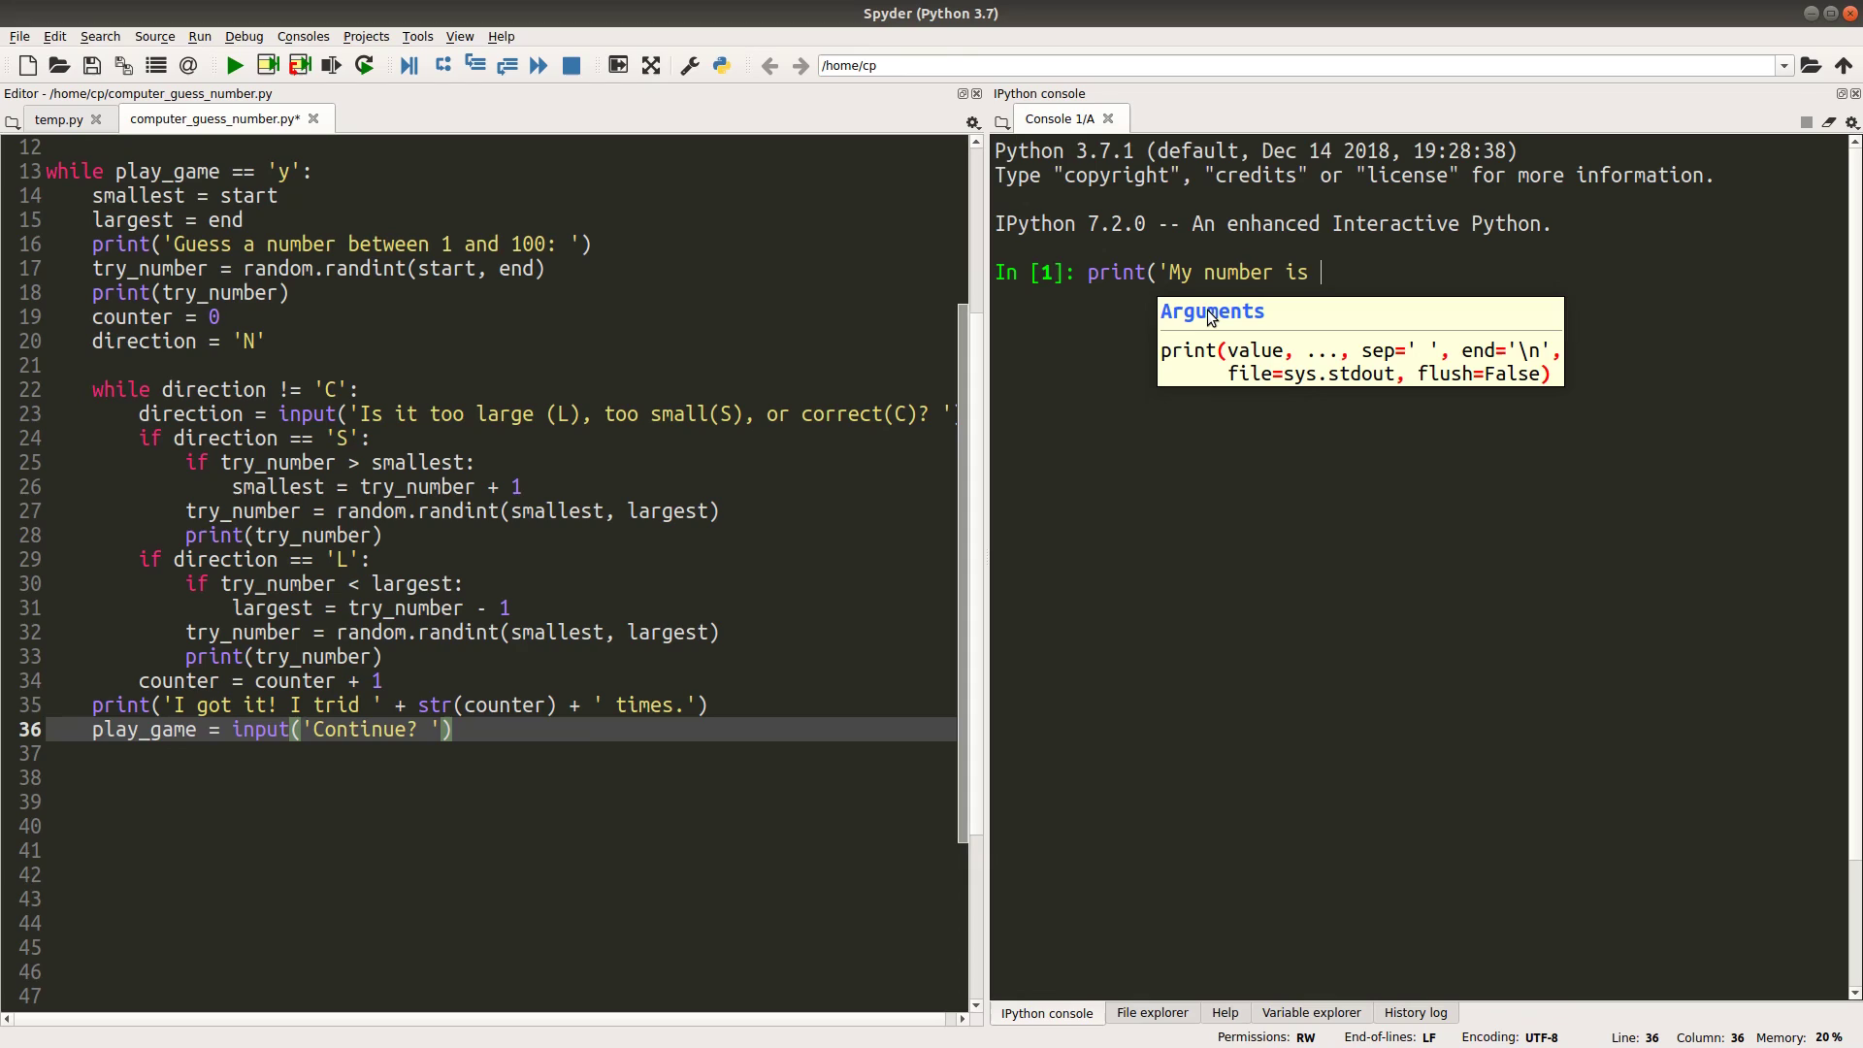
{"action": "type", "text": "65')"}
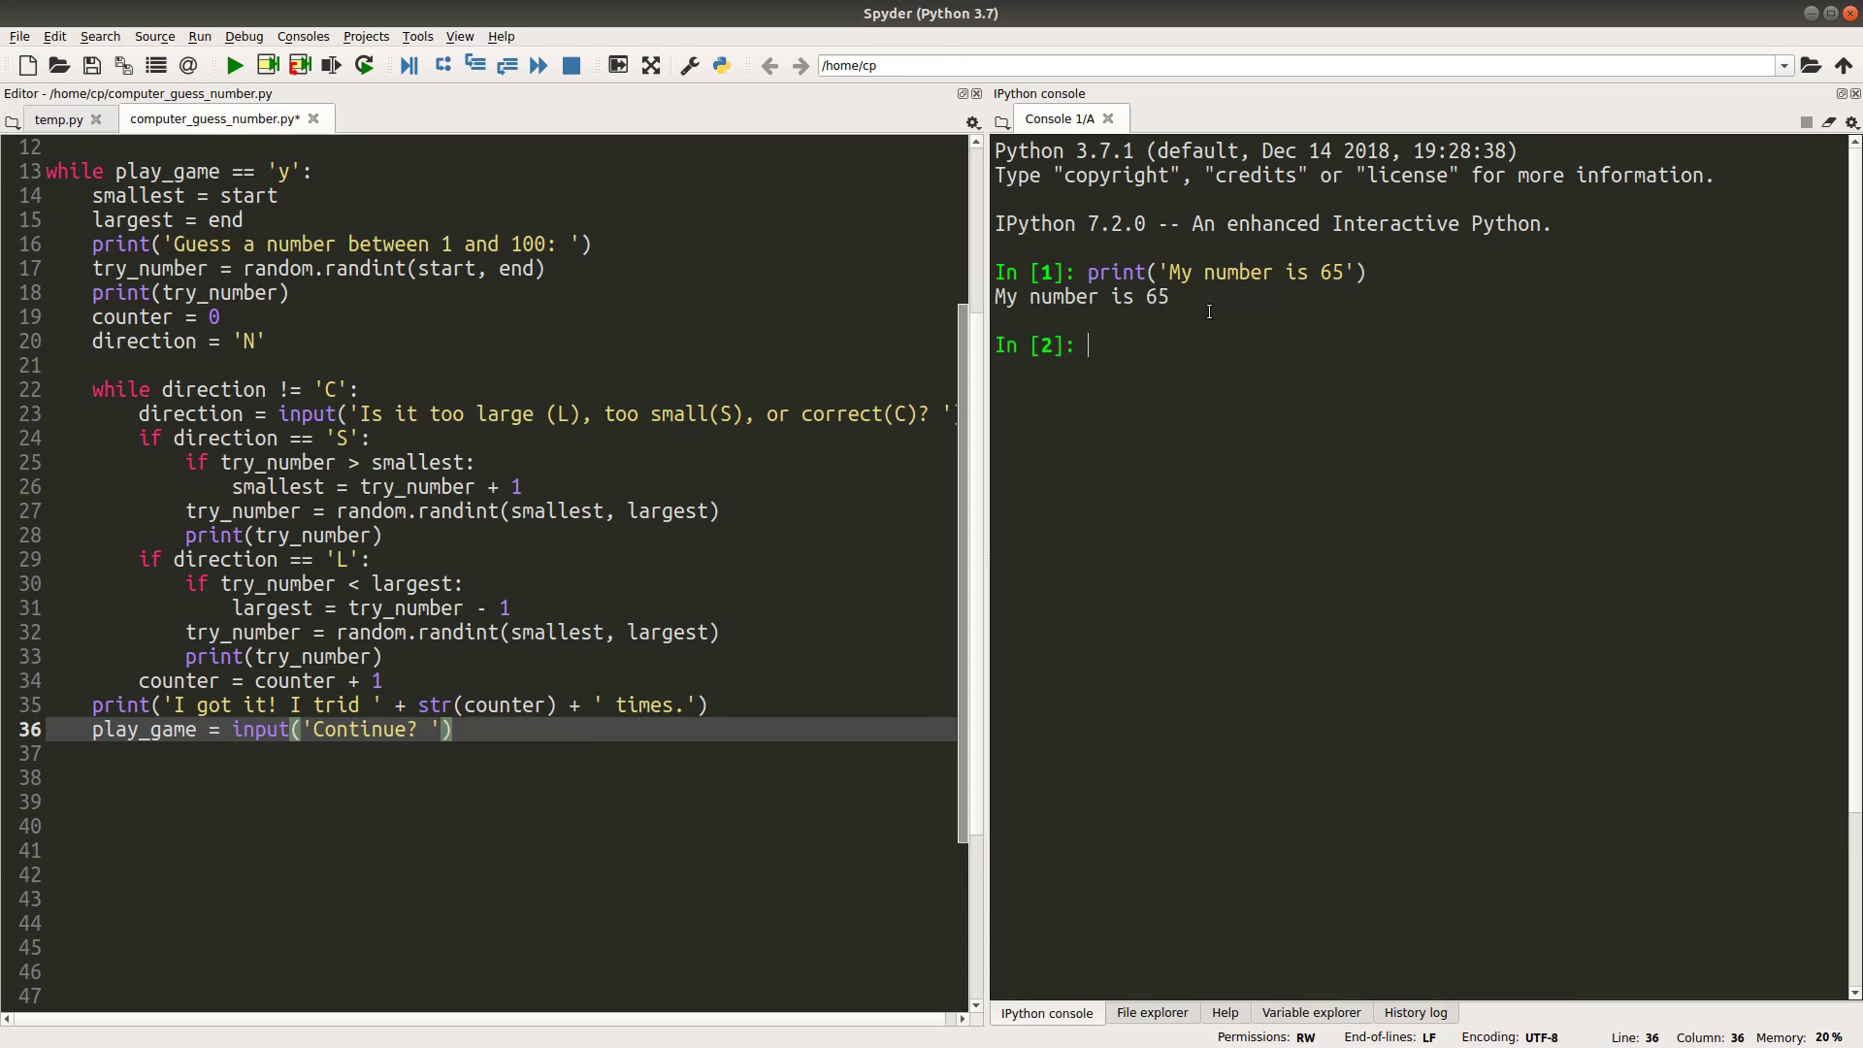
{"action": "mouse_move", "coordinate": [186, 65]}
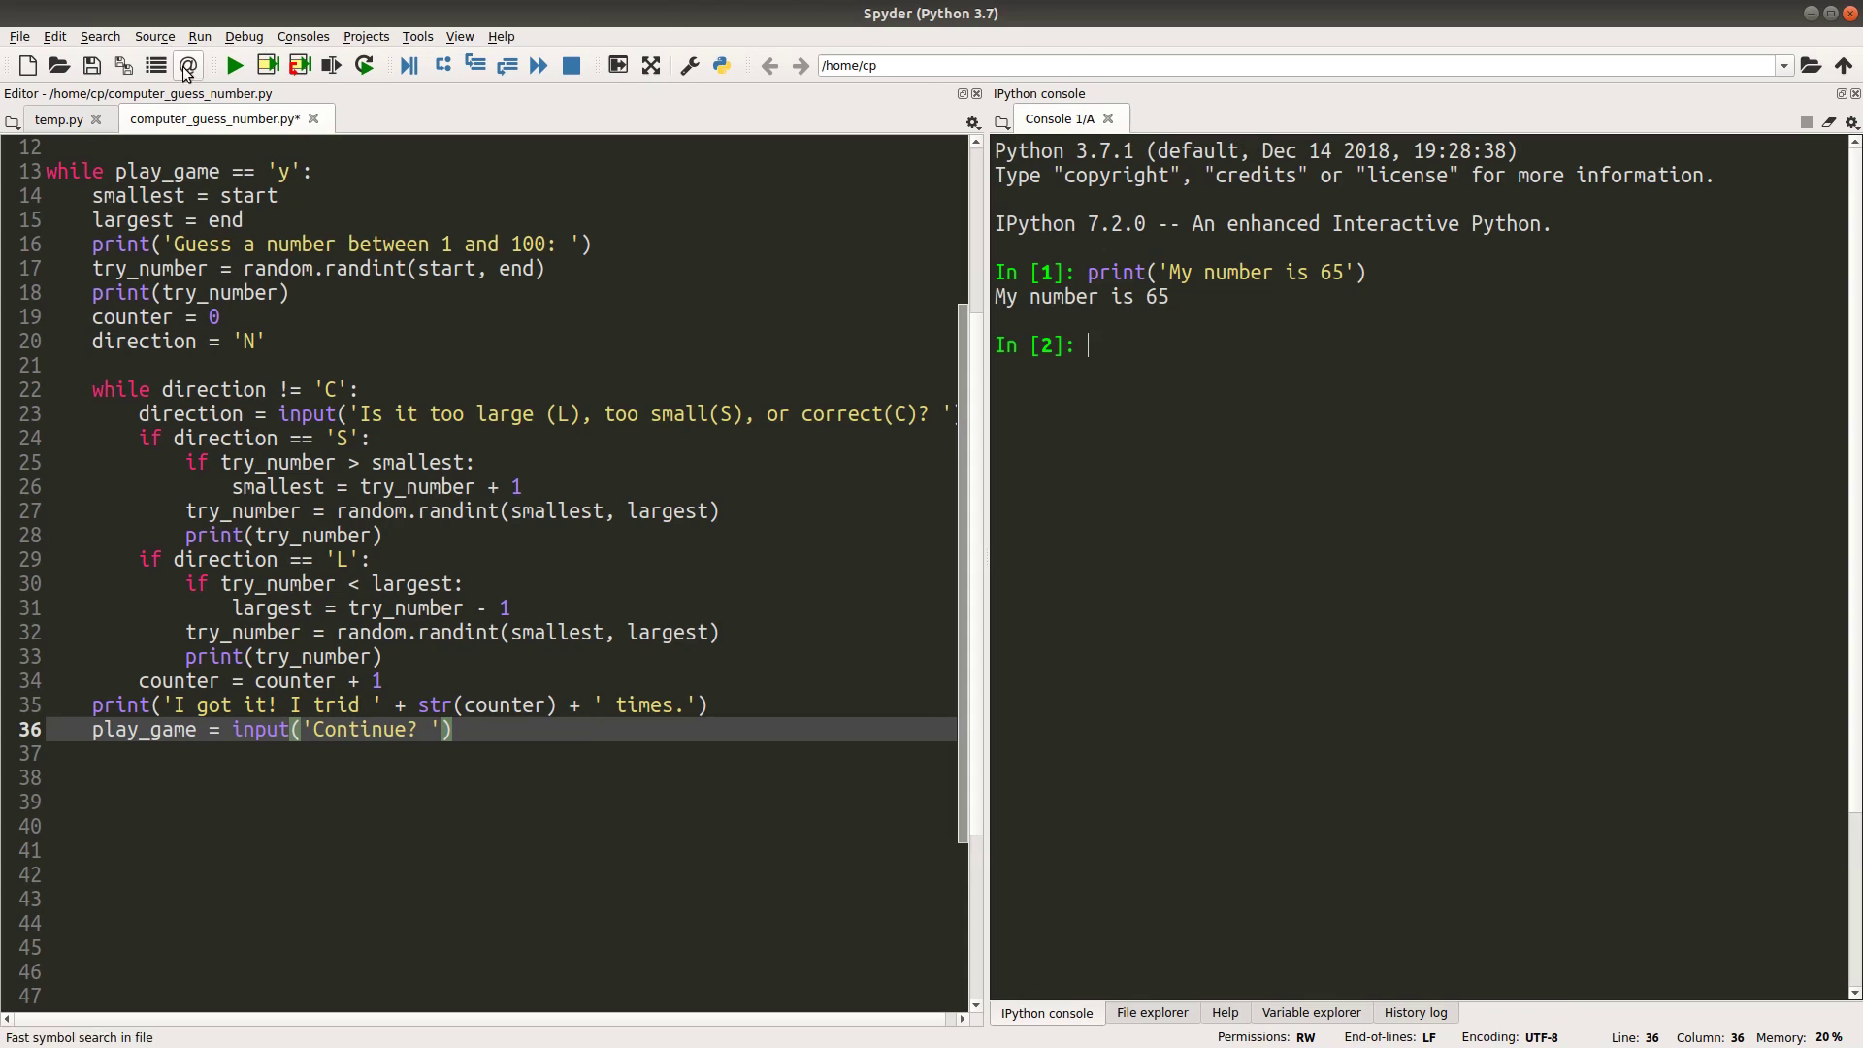
{"action": "left_click", "coordinate": [234, 65]}
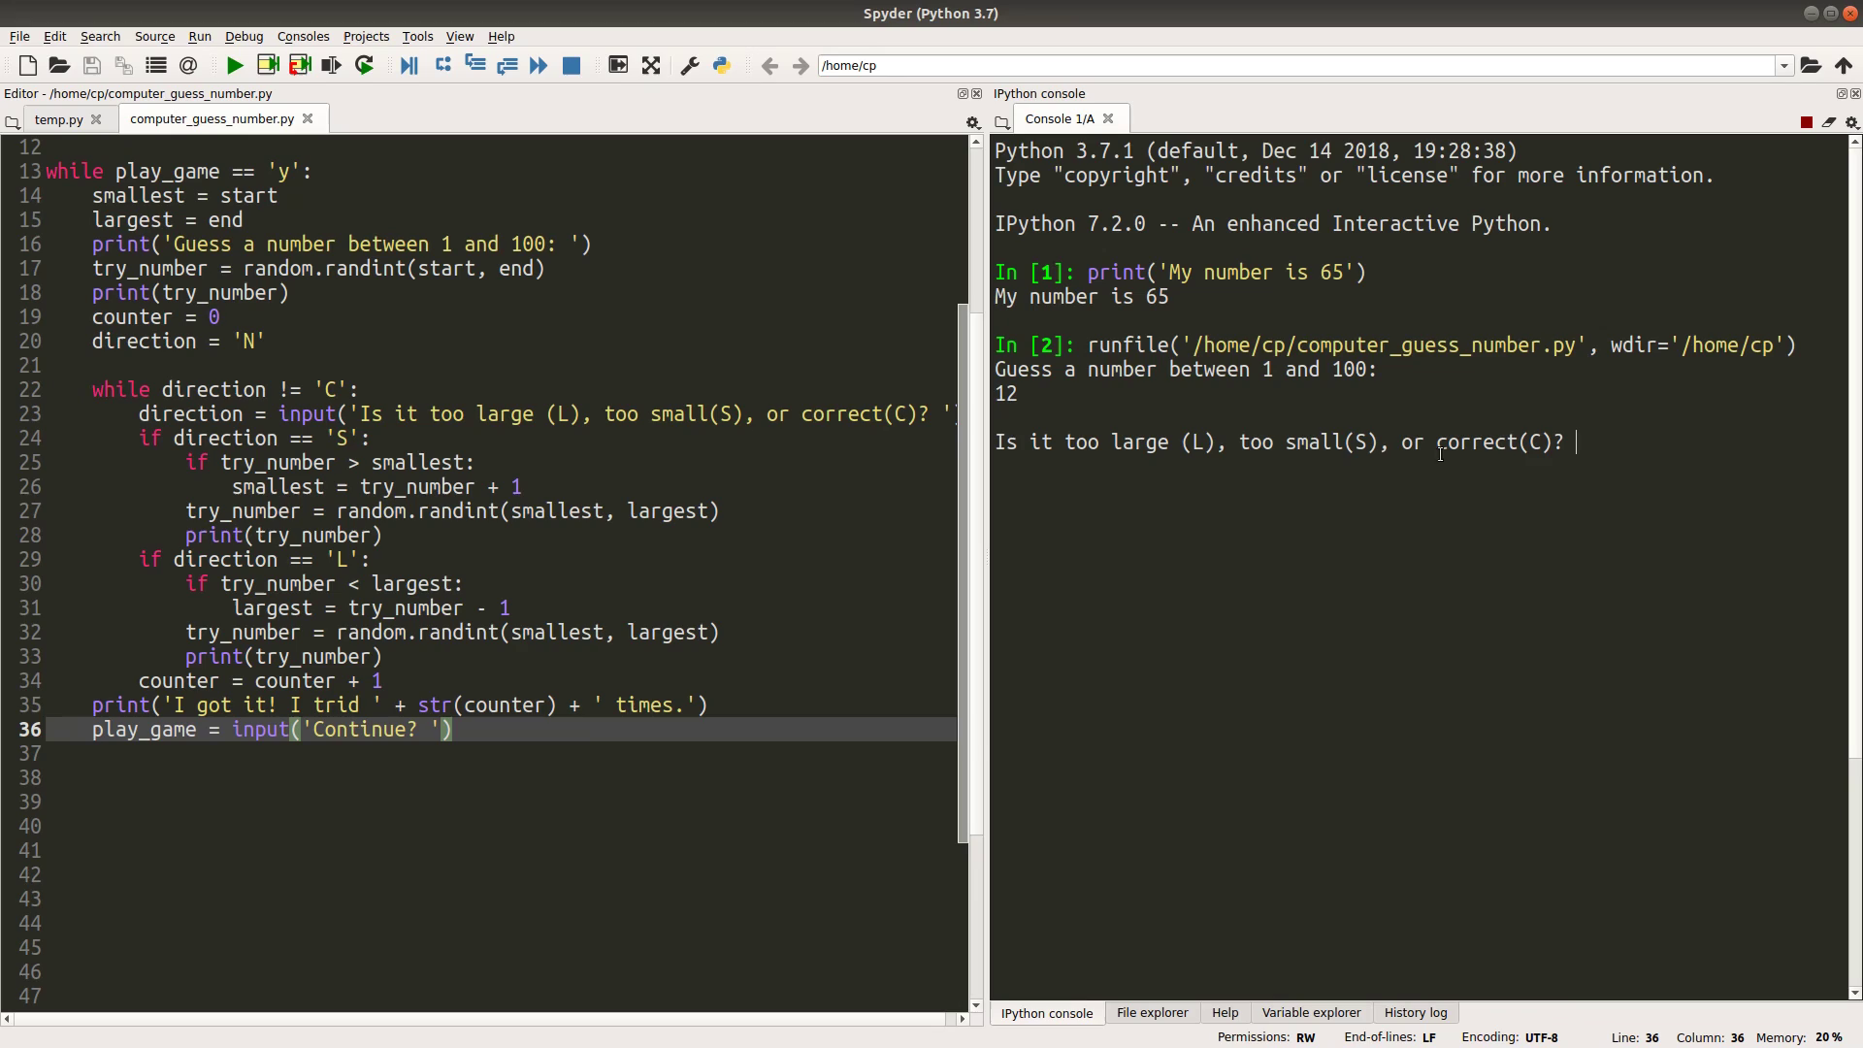
Answer the guess prompts S, S, S, L, L as the script narrows toward 65
{"action": "type", "text": "S"}
{"action": "type", "text": "L"}
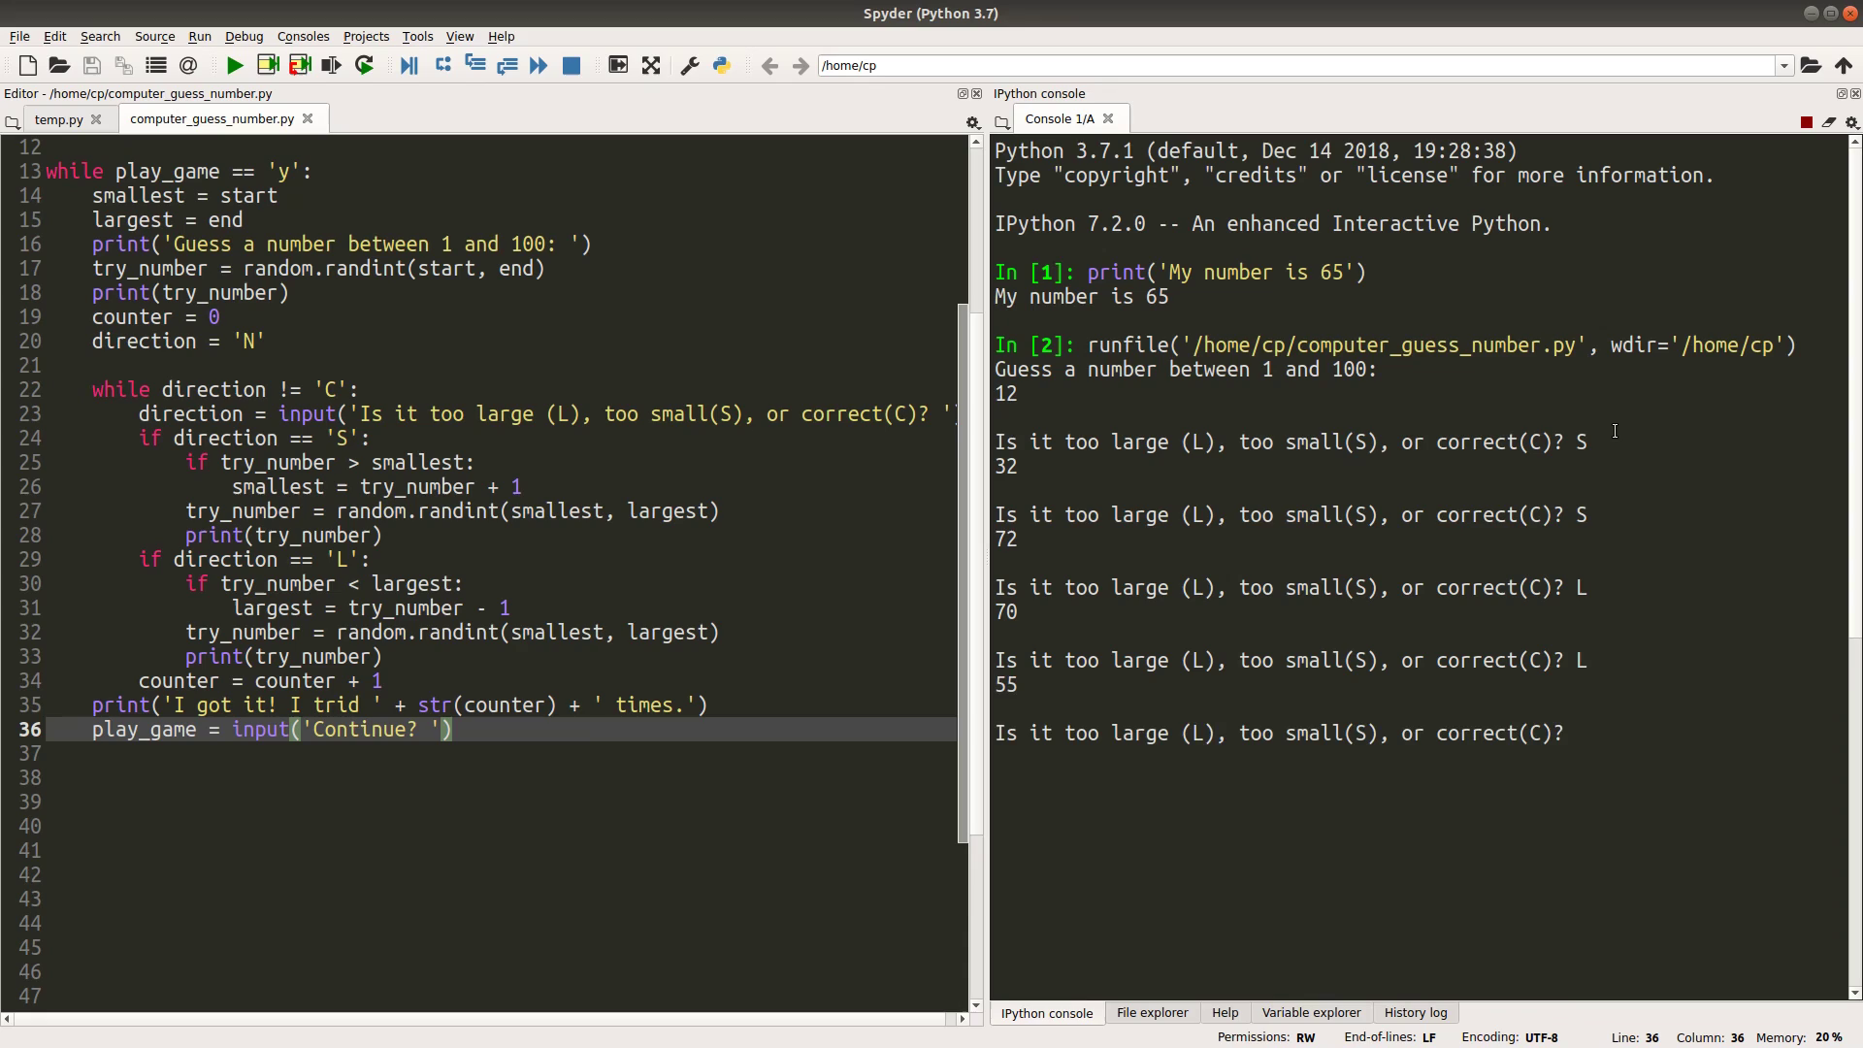
{"action": "type", "text": "S"}
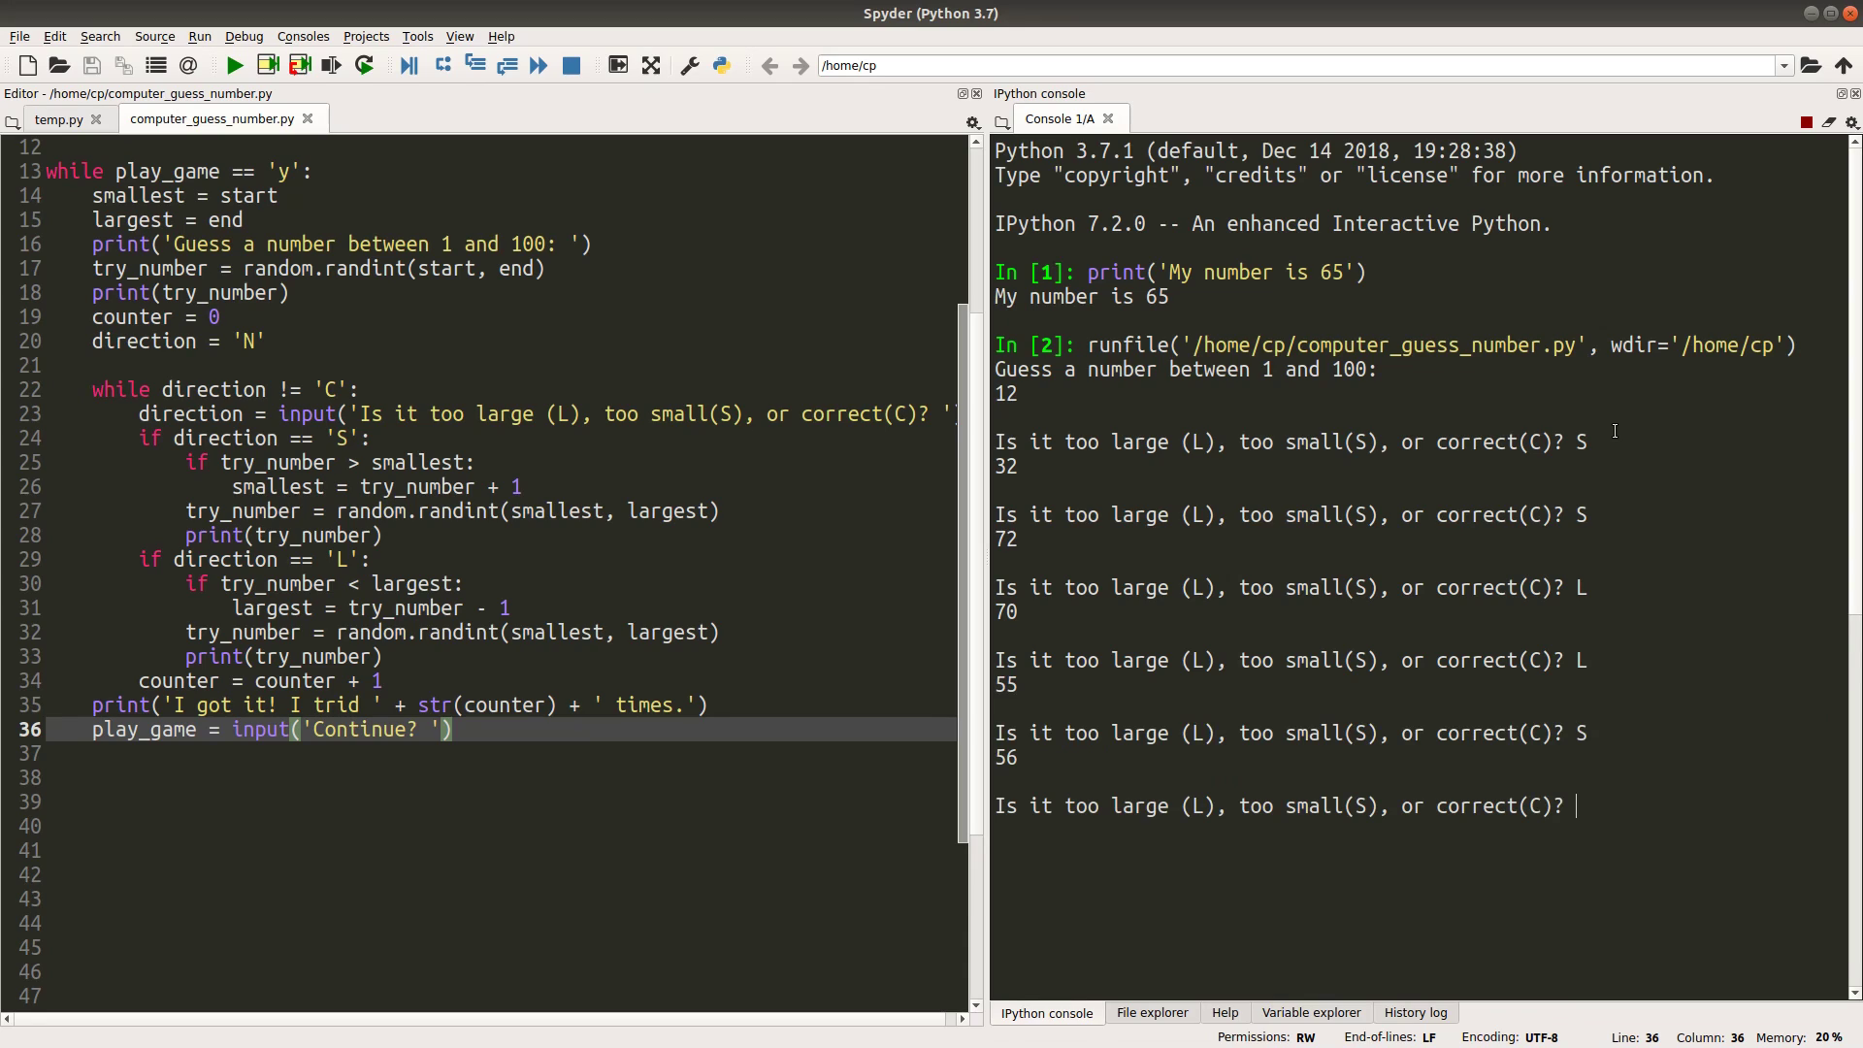
{"action": "type", "text": "S"}
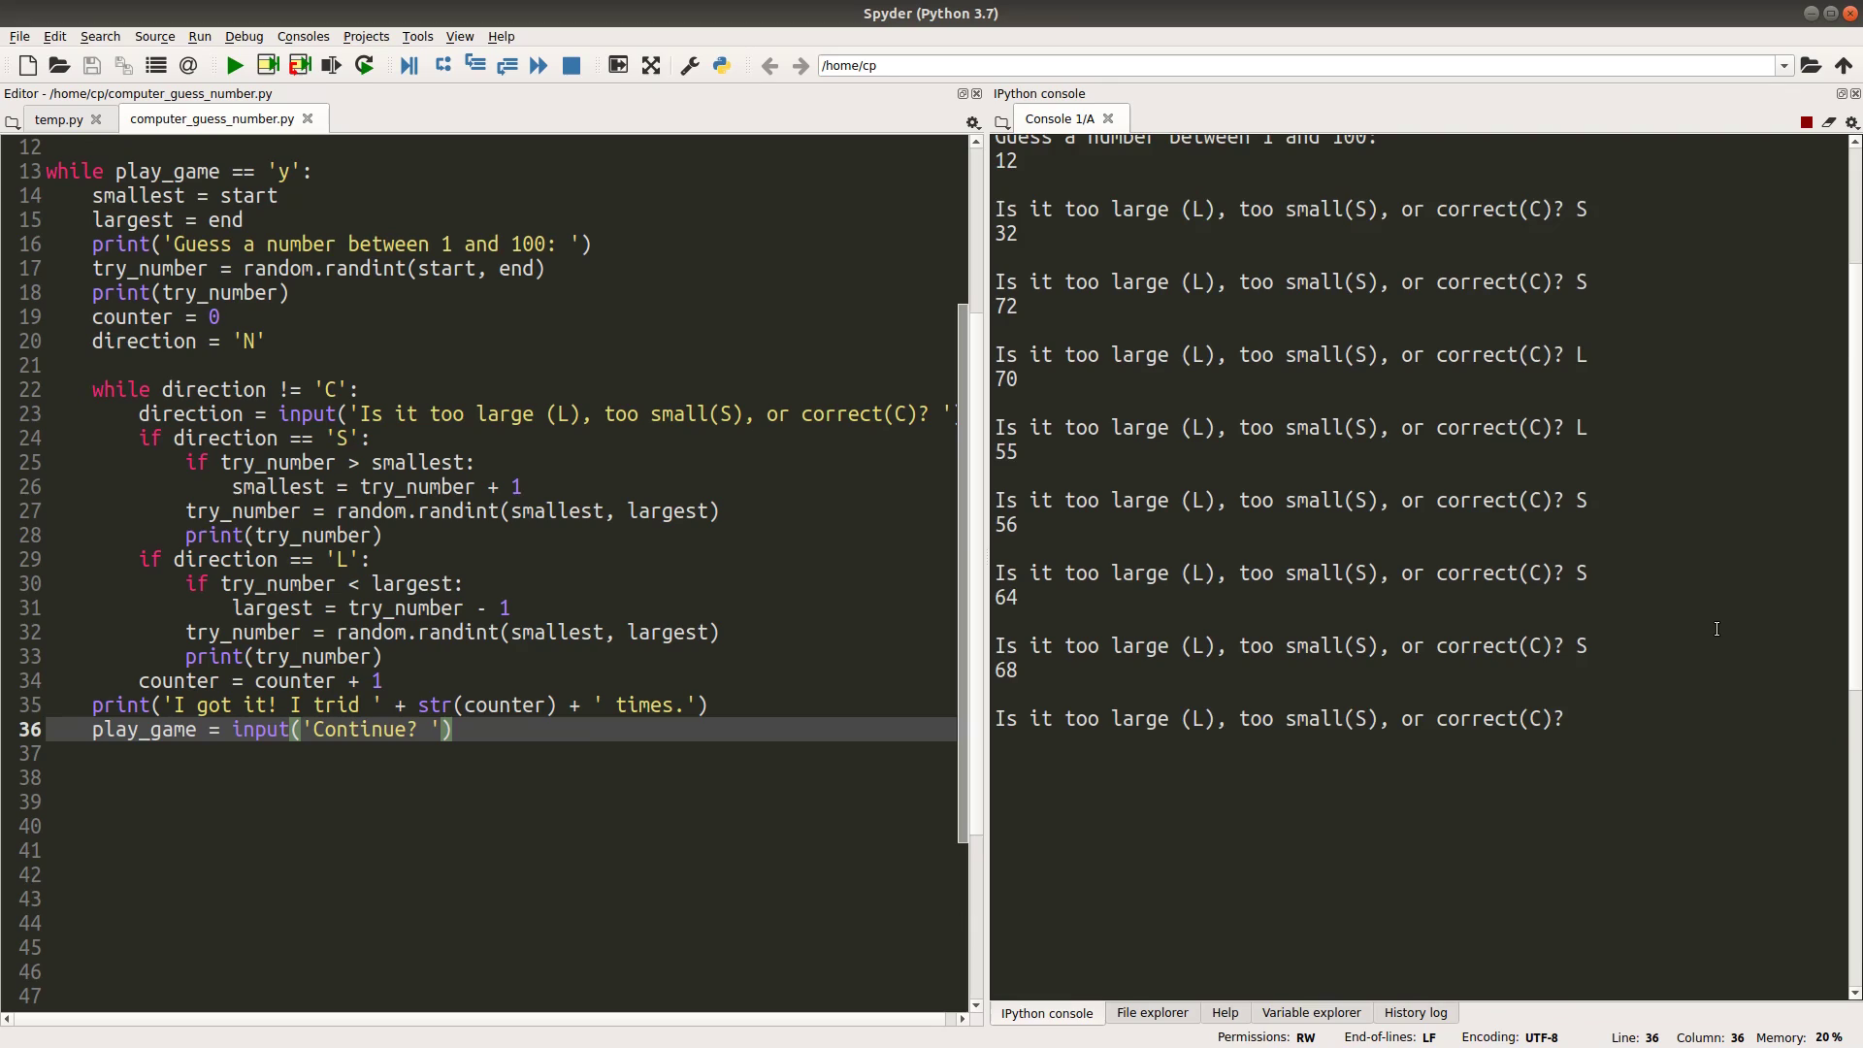
{"action": "type", "text": "L"}
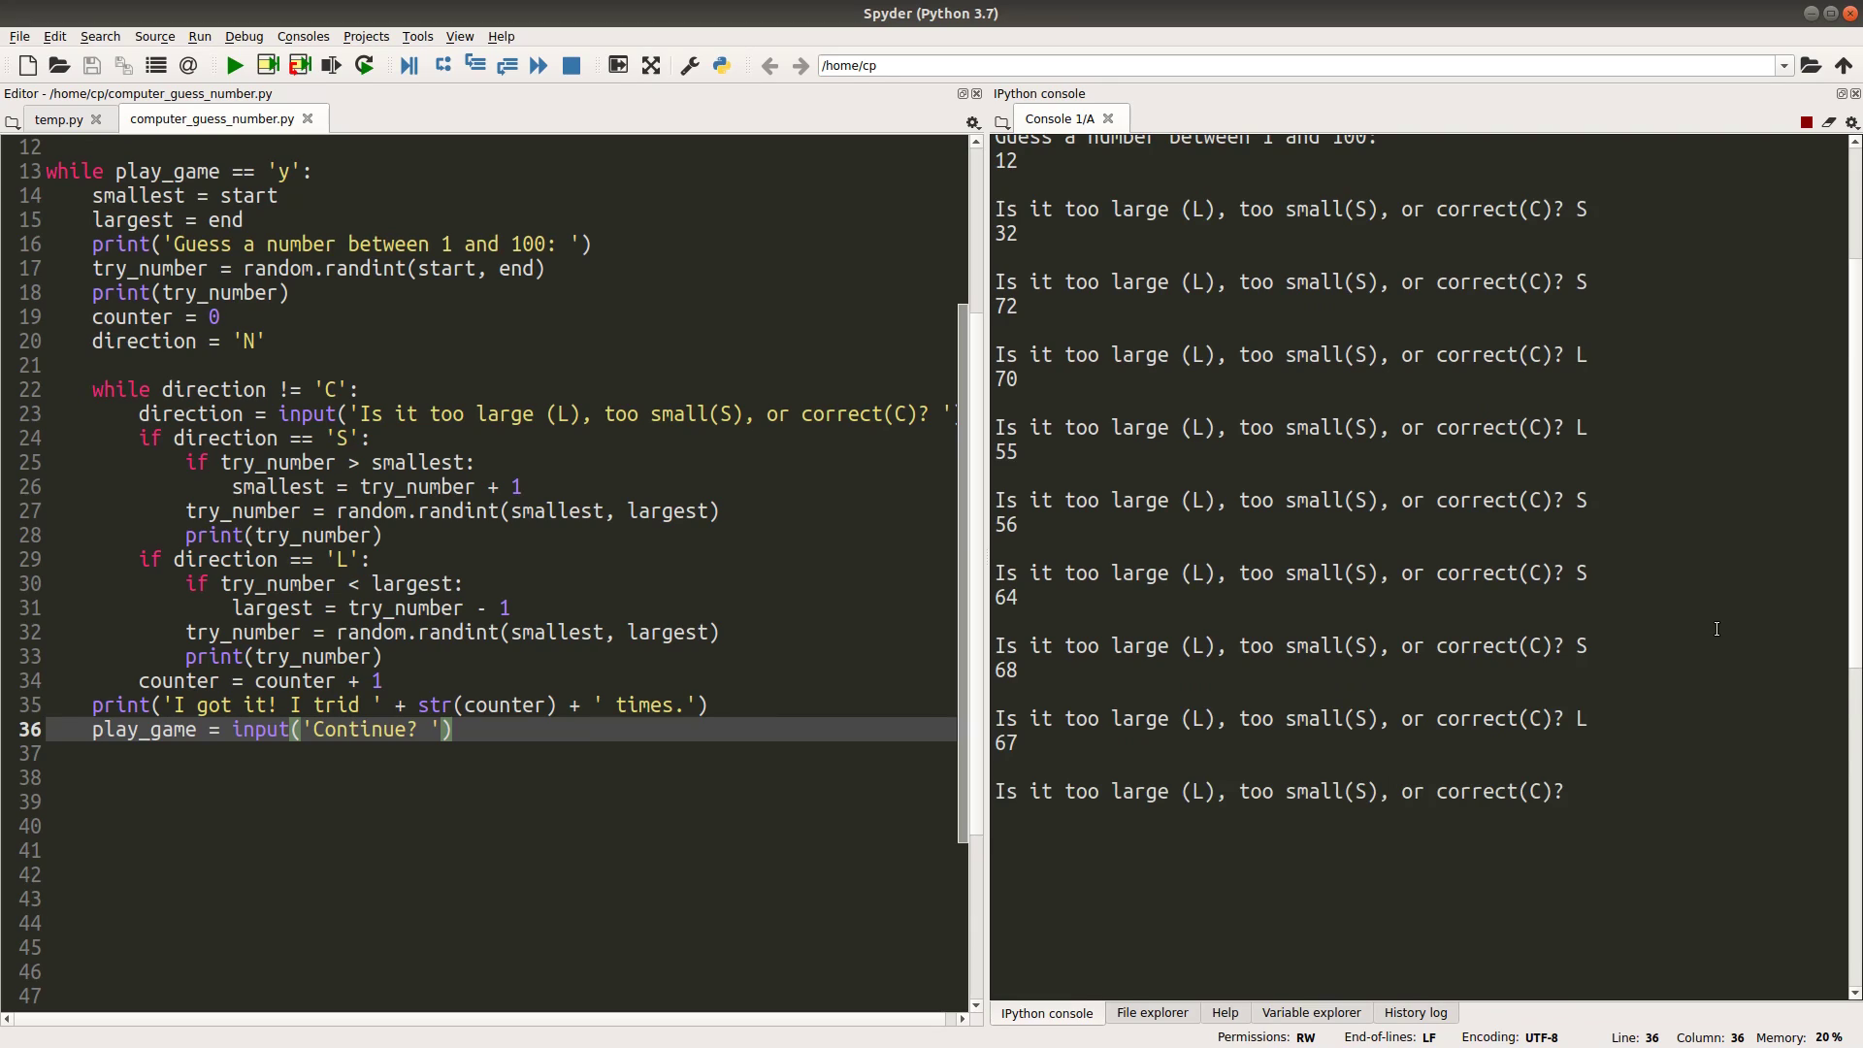
{"action": "scroll", "scroll_direction": "down", "scroll_amount": 3}
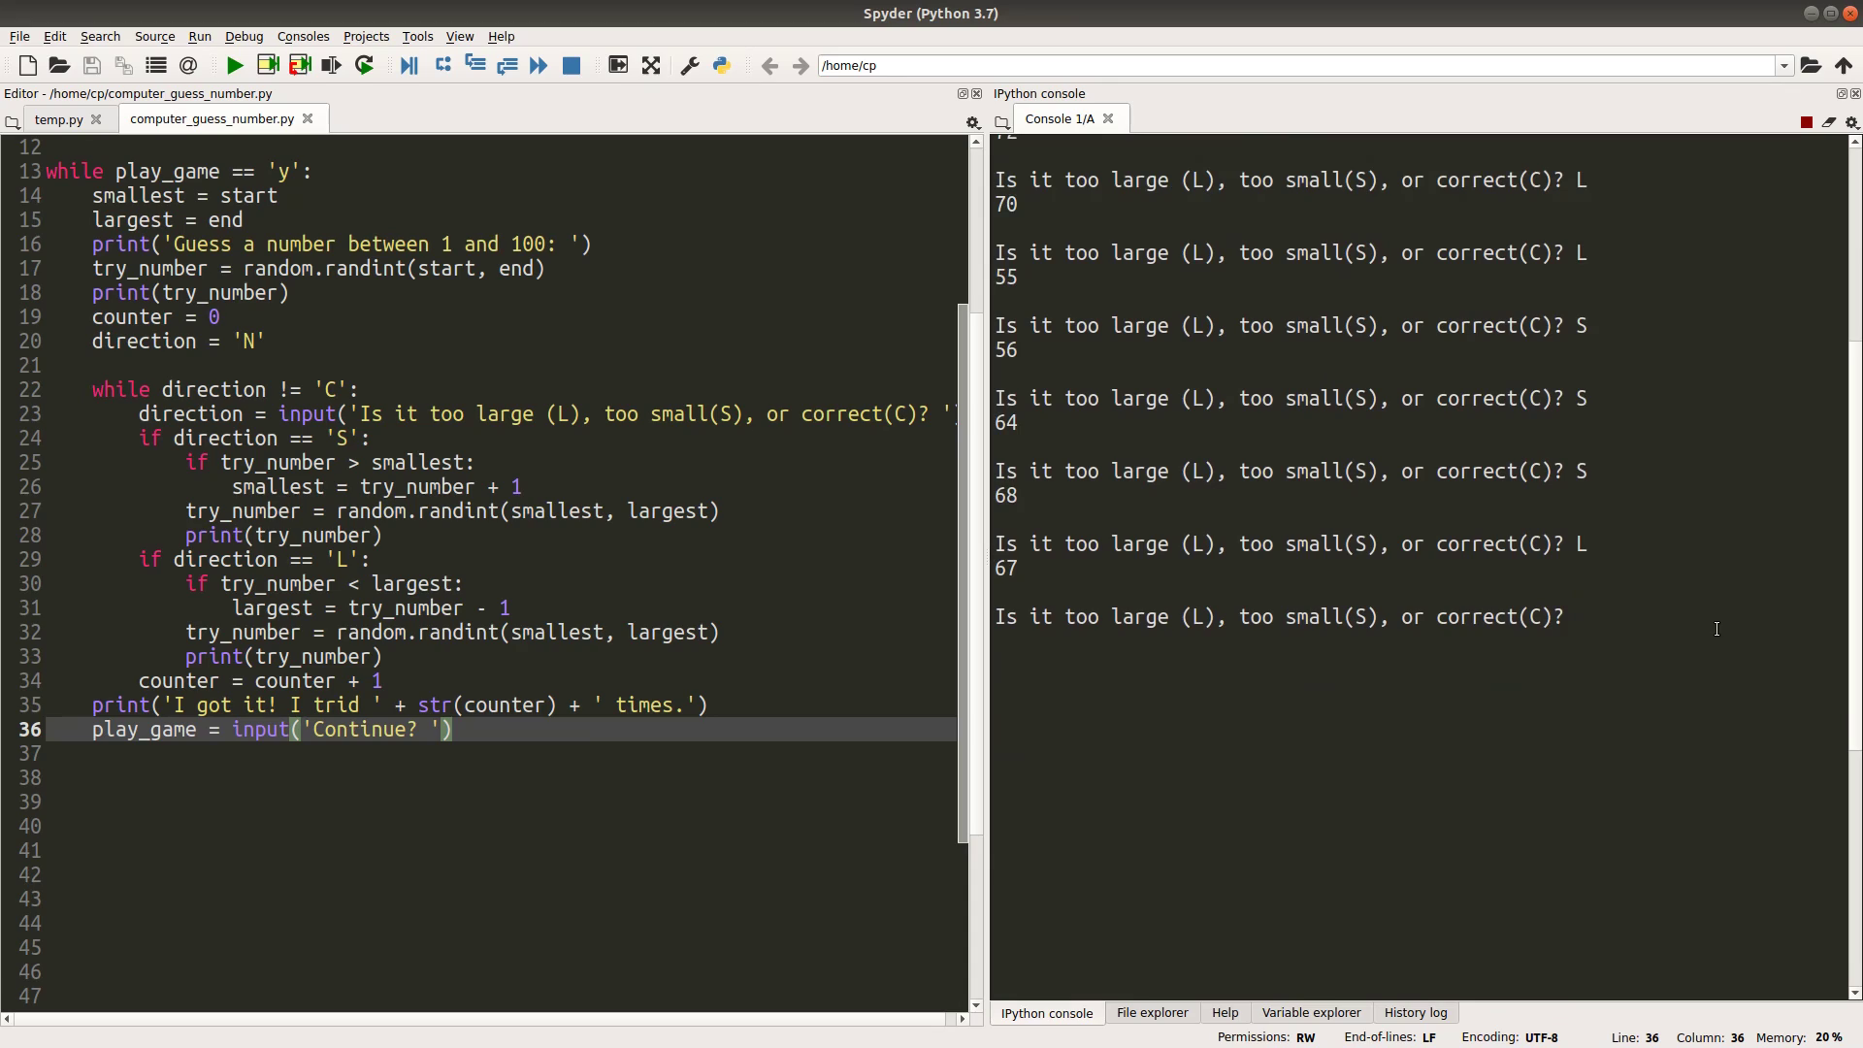
{"action": "type", "text": "L"}
{"action": "type", "text": "e"}
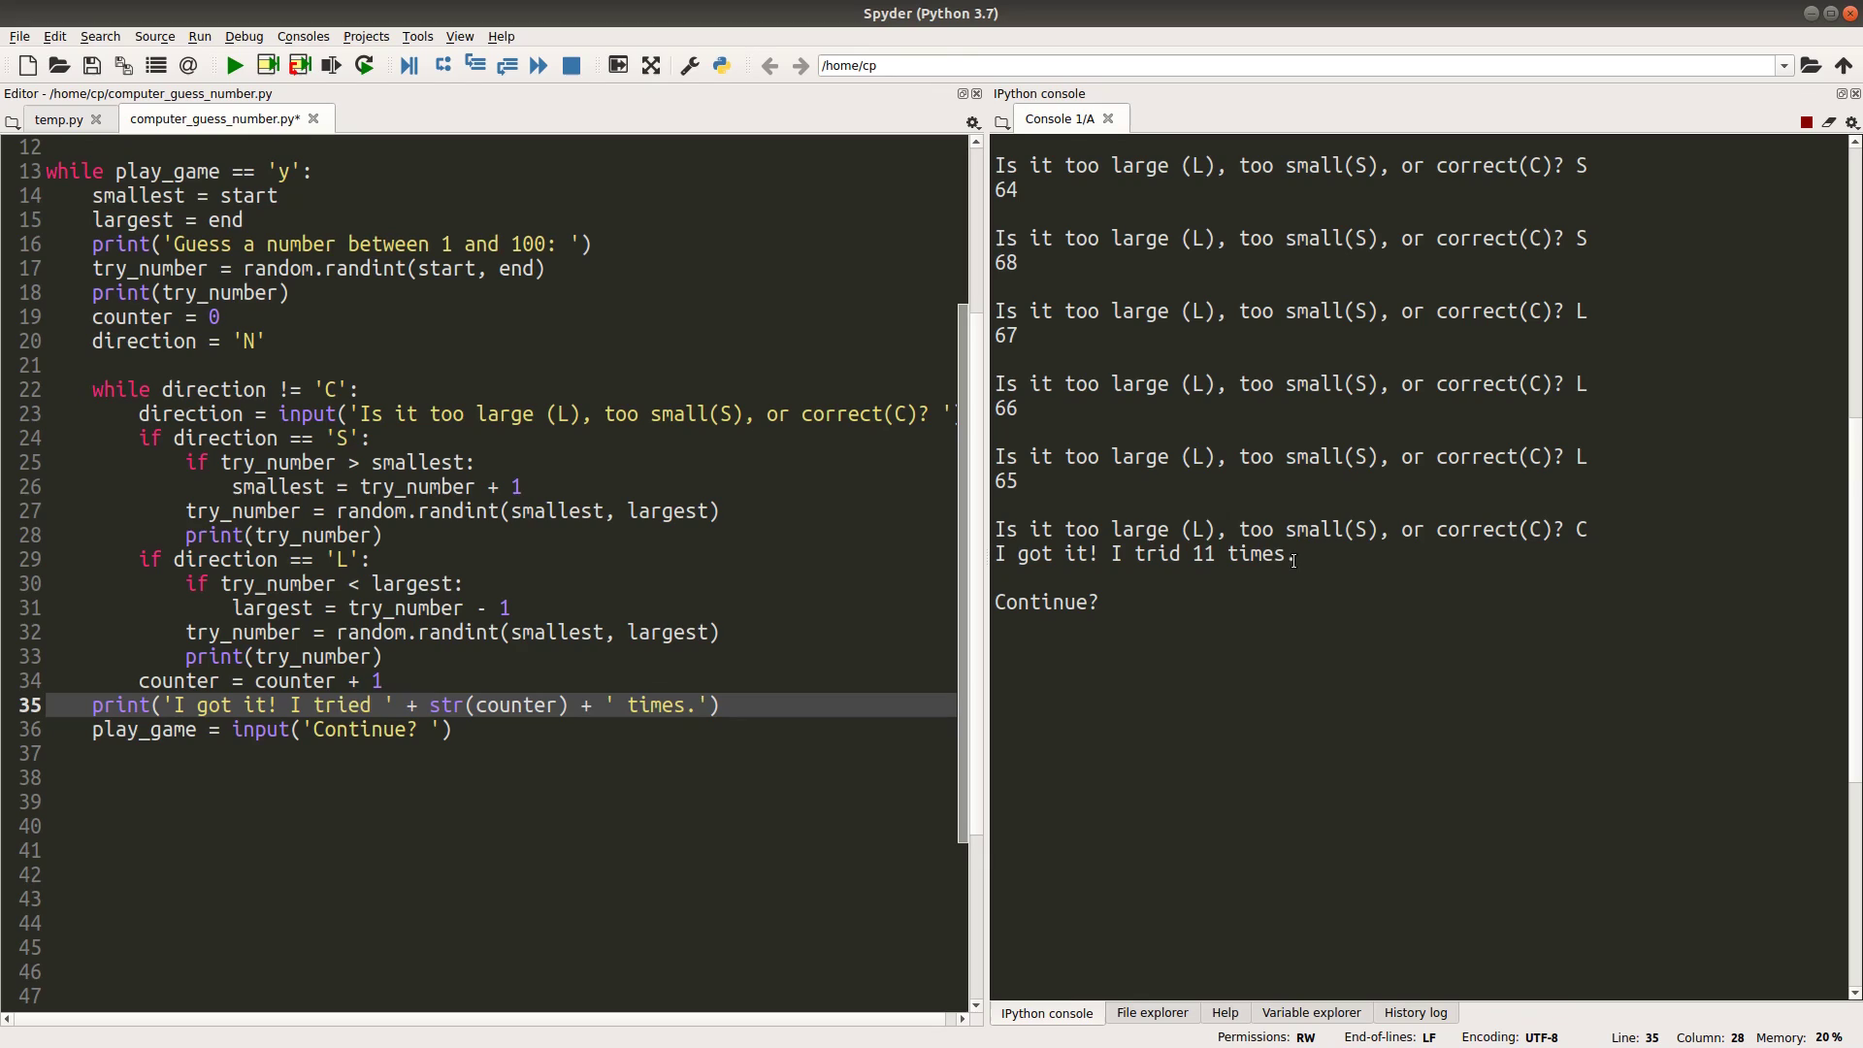
Continue with y, give L/S hints until the computer guesses 61 in 8 tries, then quit with n
{"action": "double_click", "coordinate": [341, 704]}
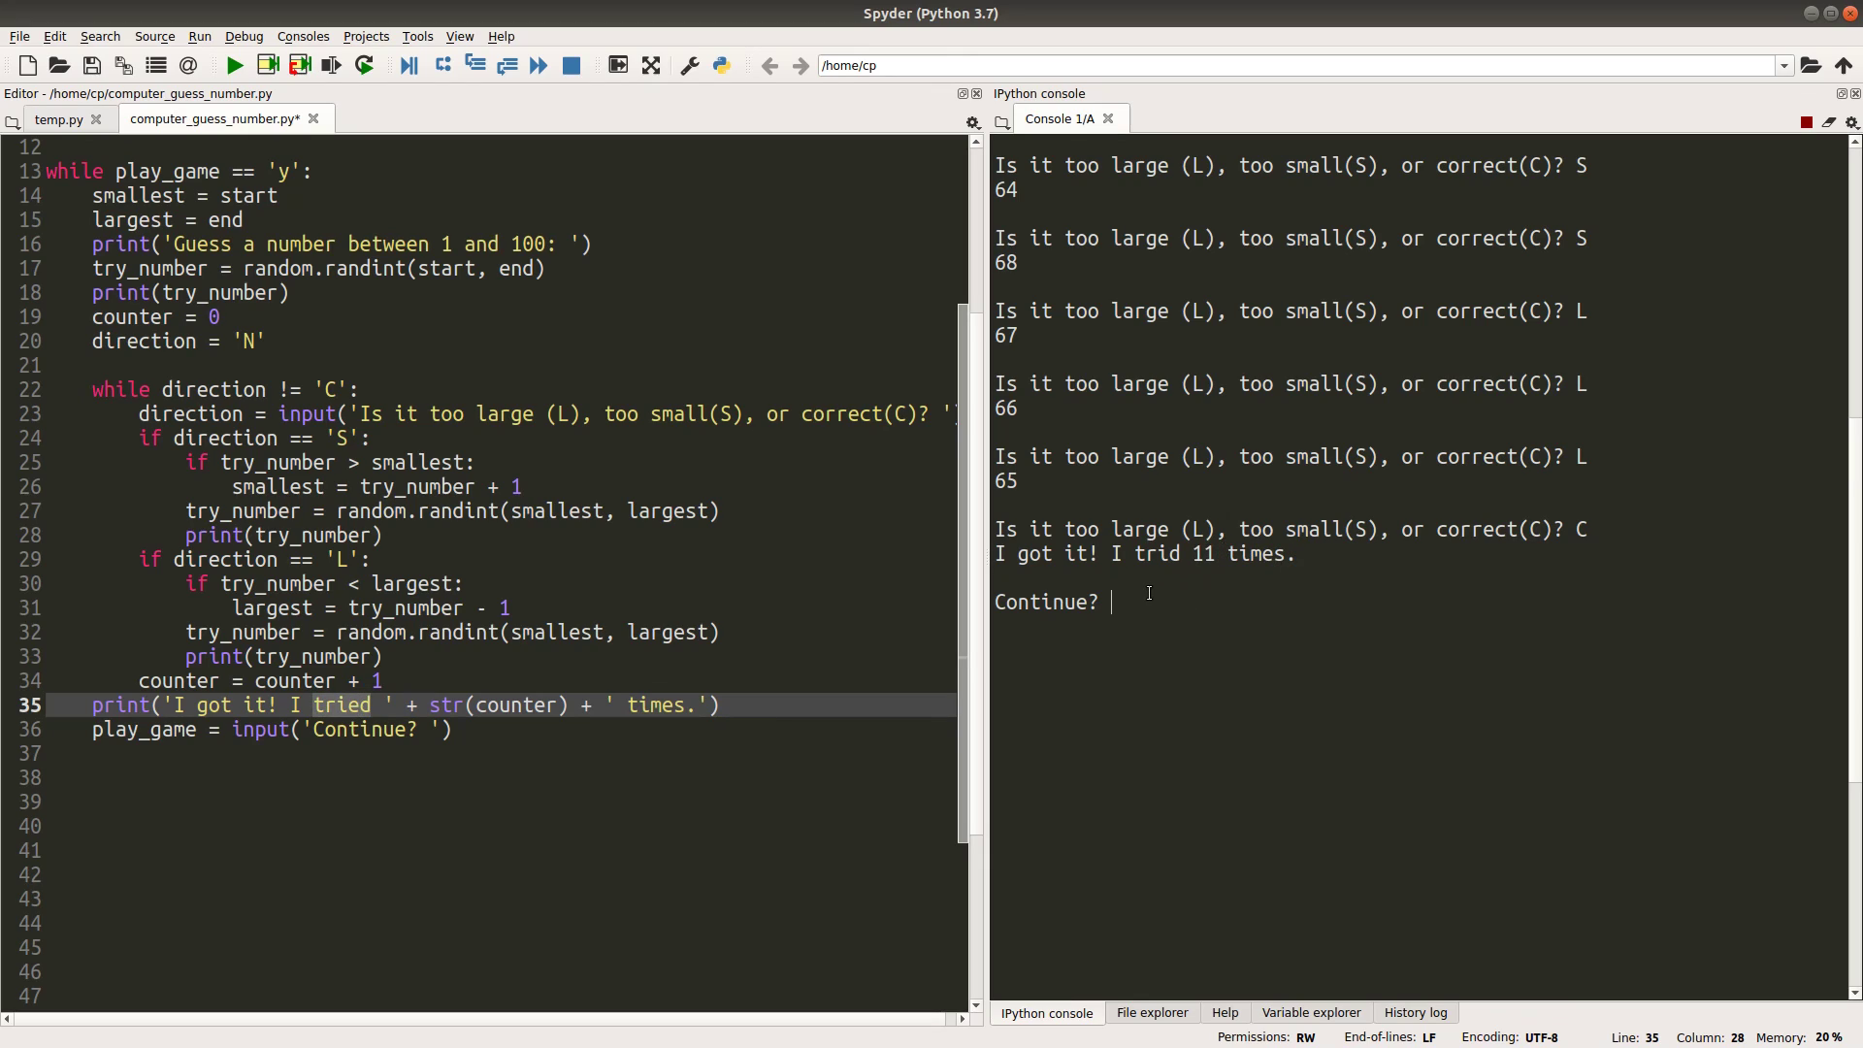
{"action": "type", "text": "y"}
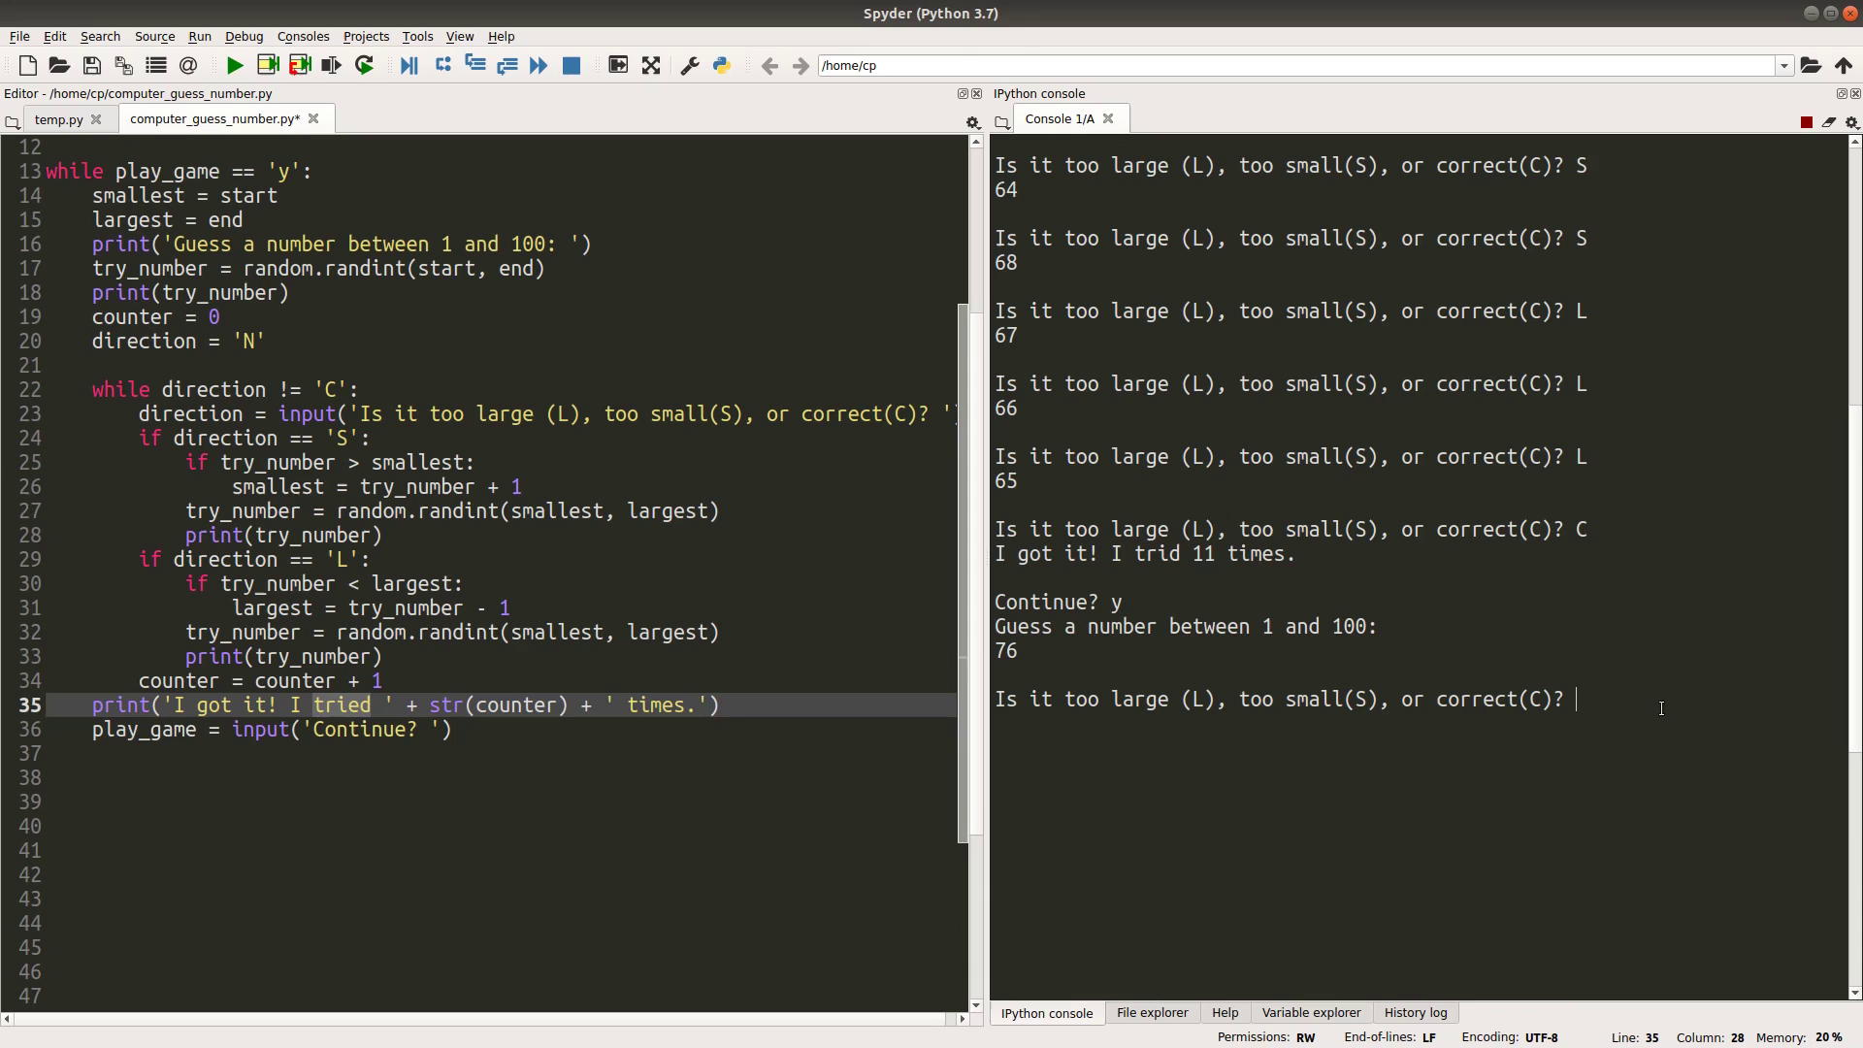
{"action": "type", "text": "L"}
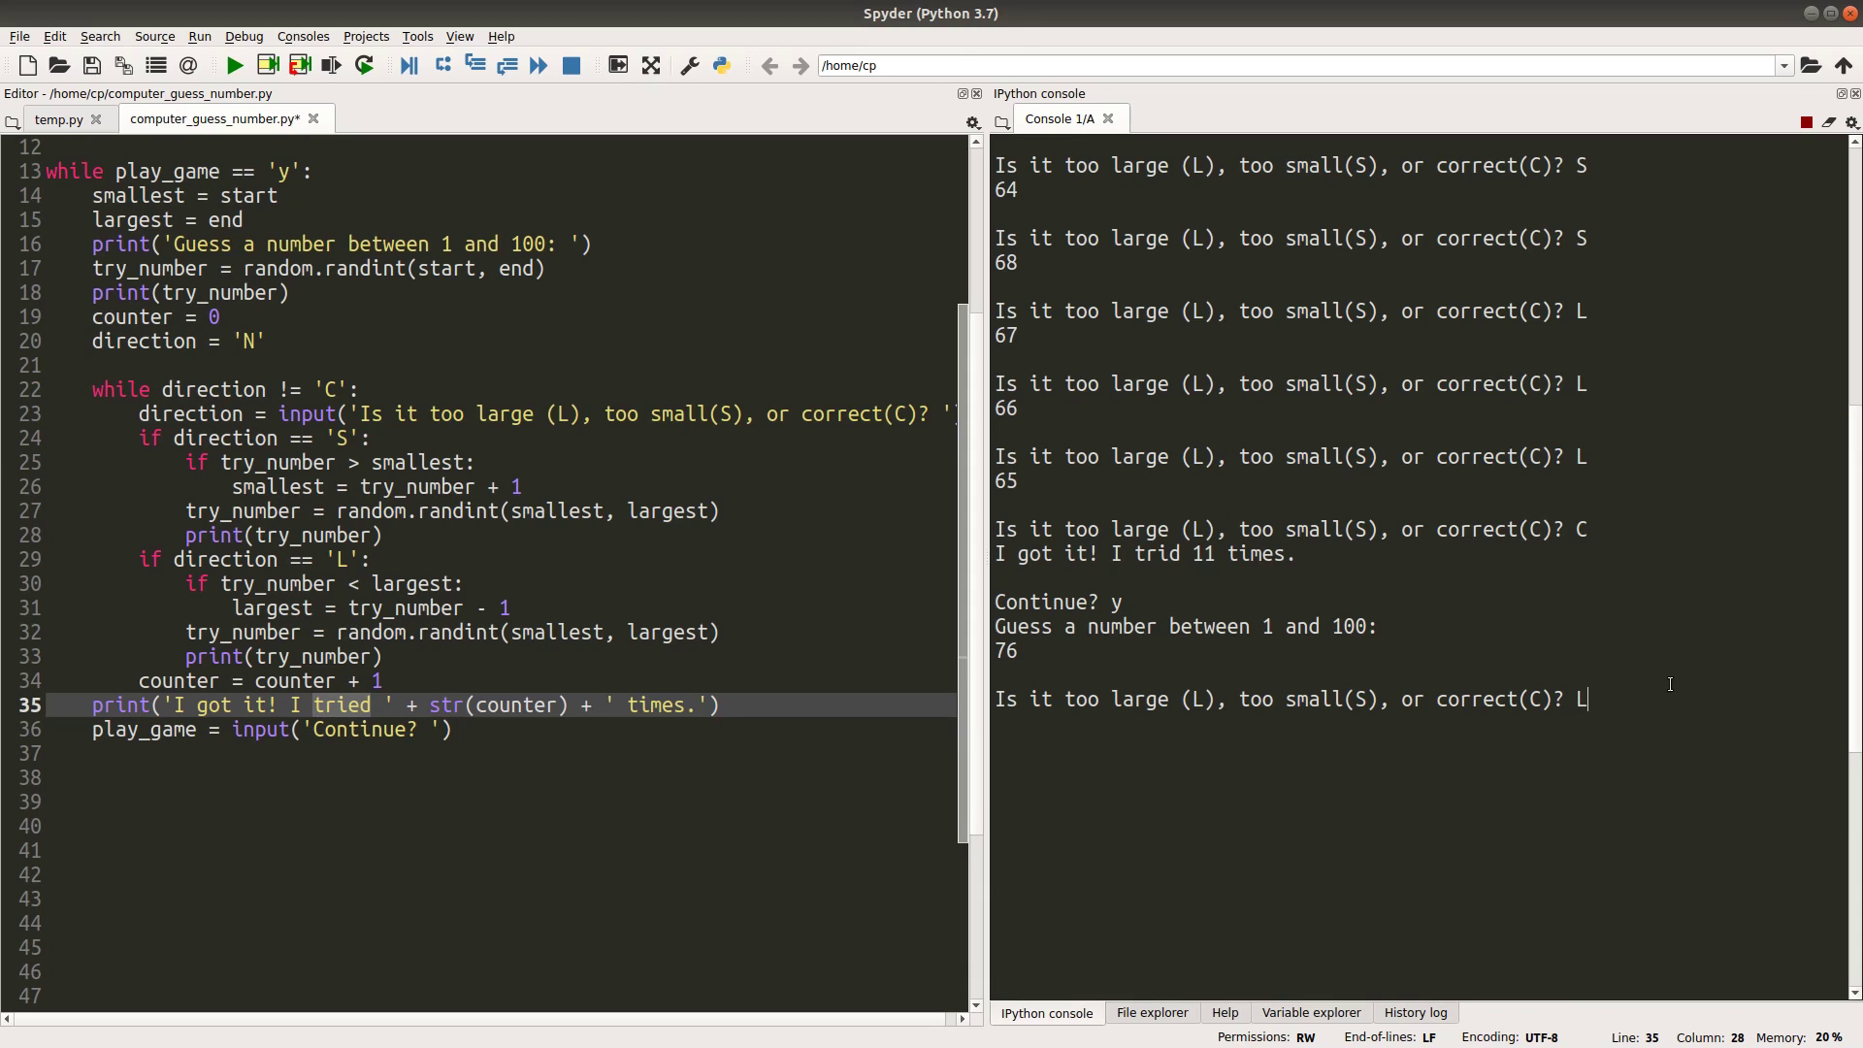
{"action": "key", "text": "enter"}
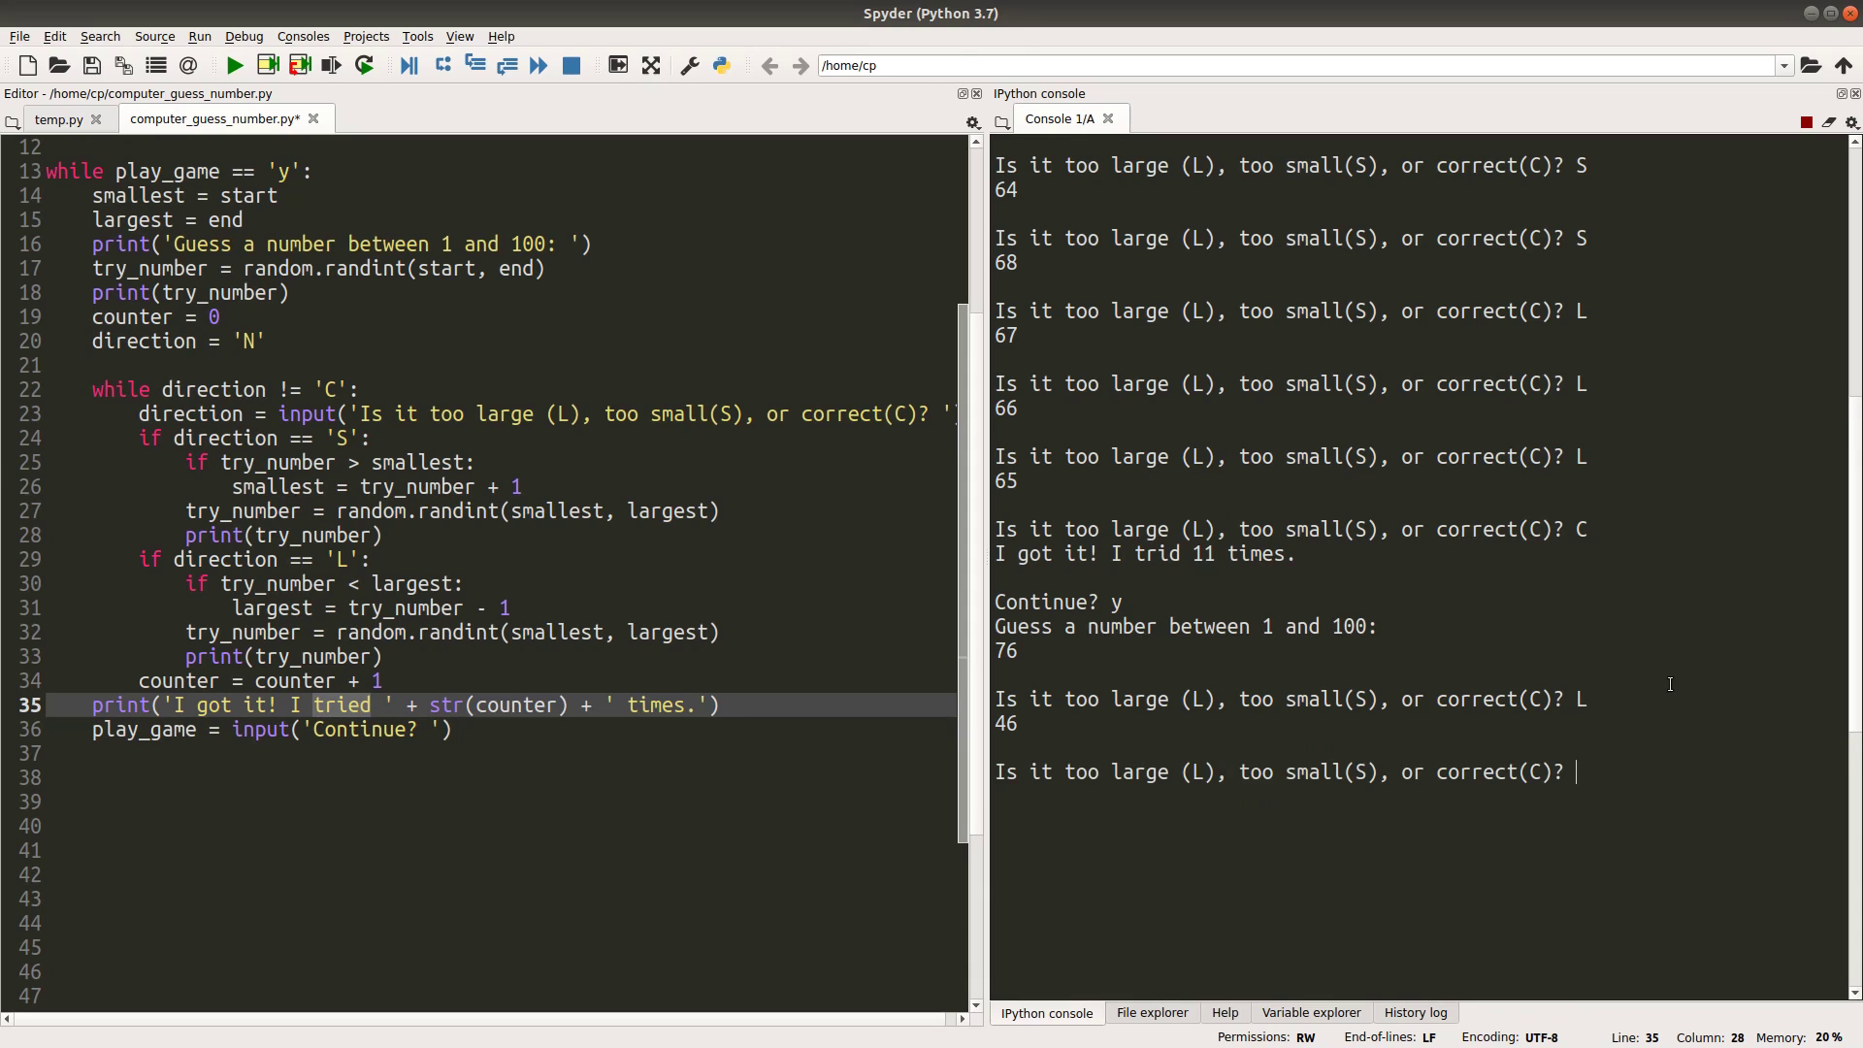
{"action": "type", "text": "S"}
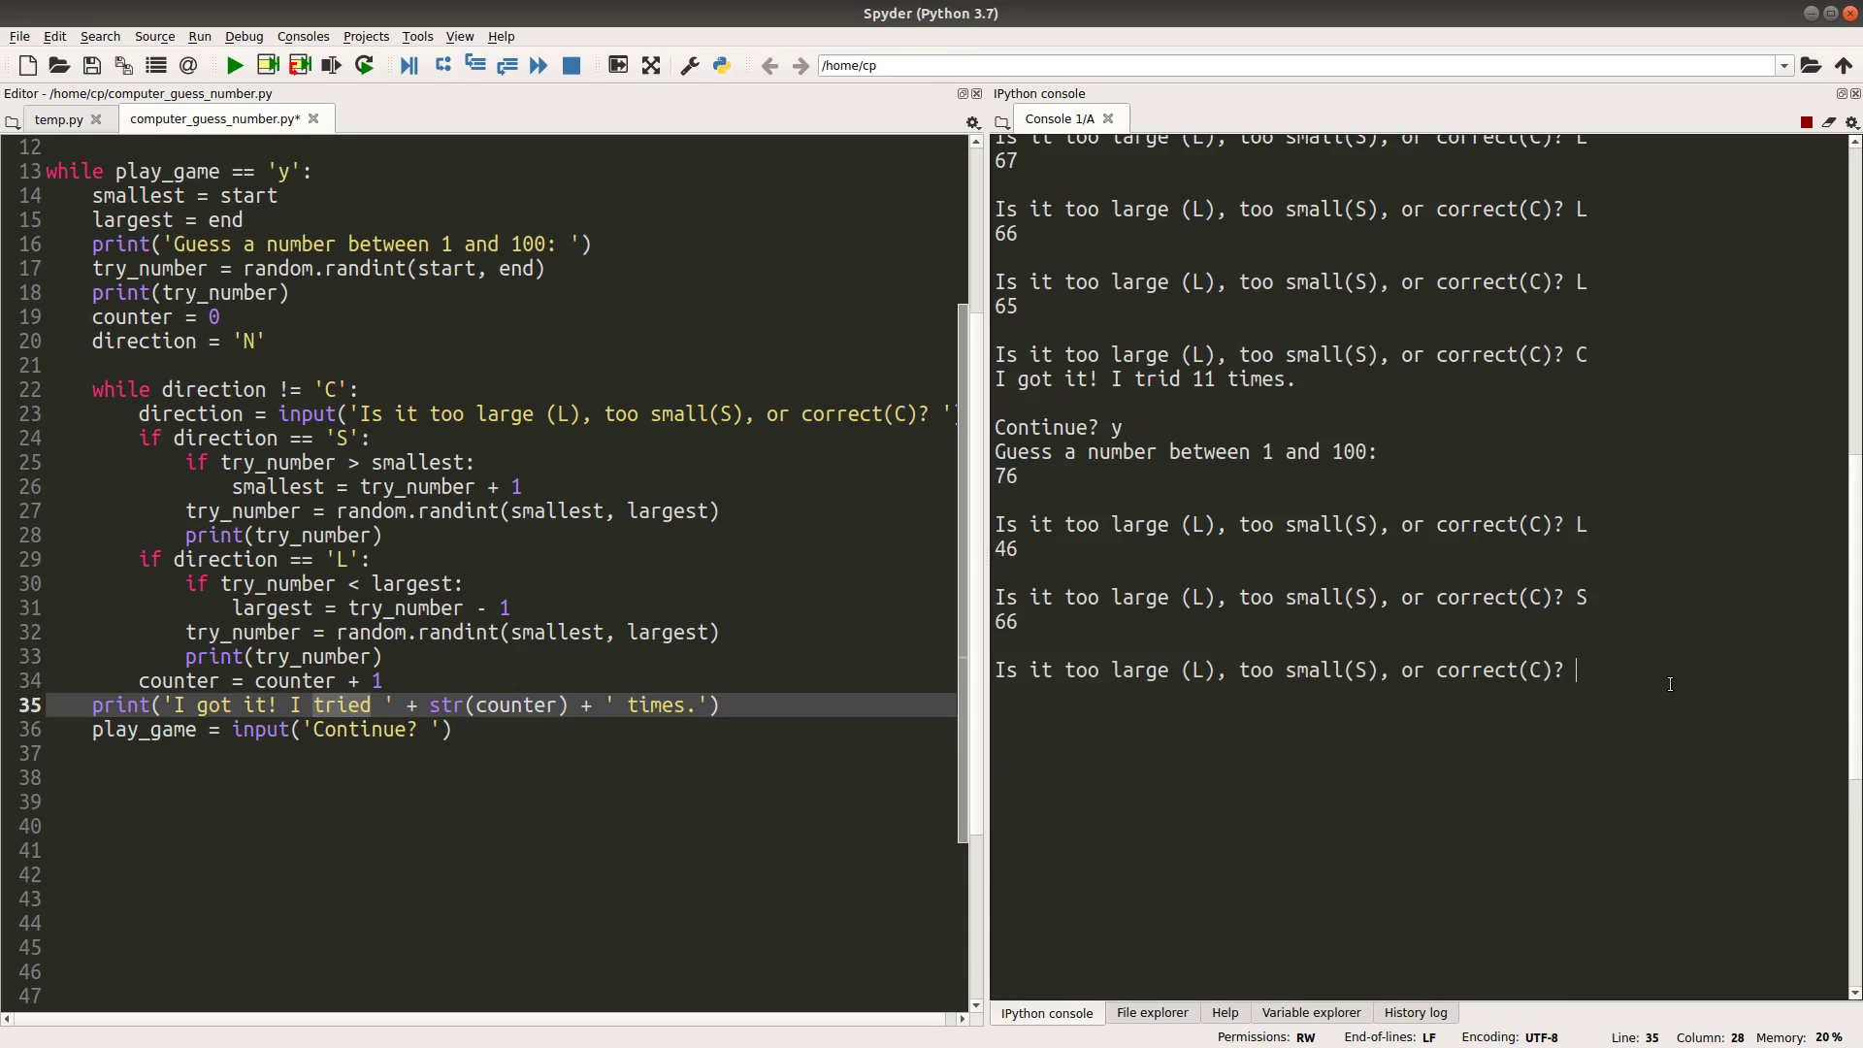
{"action": "type", "text": "L"}
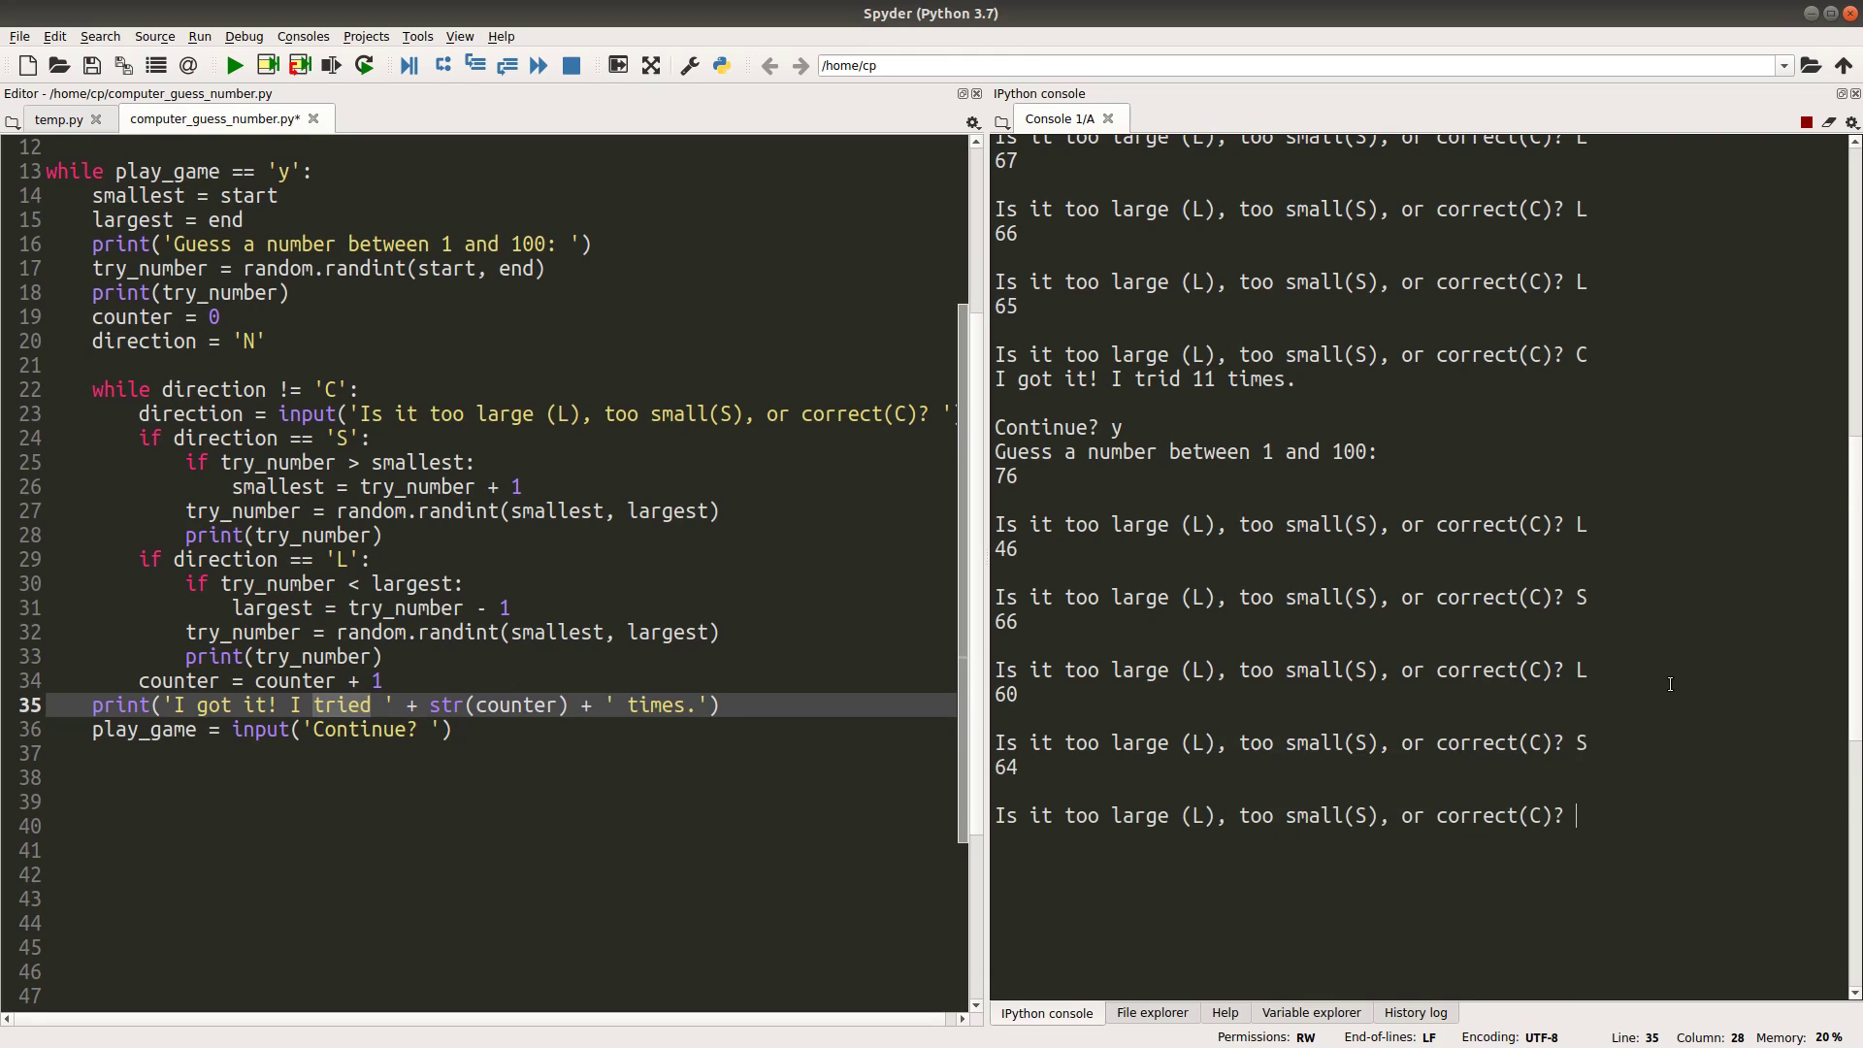
{"action": "type", "text": "L"}
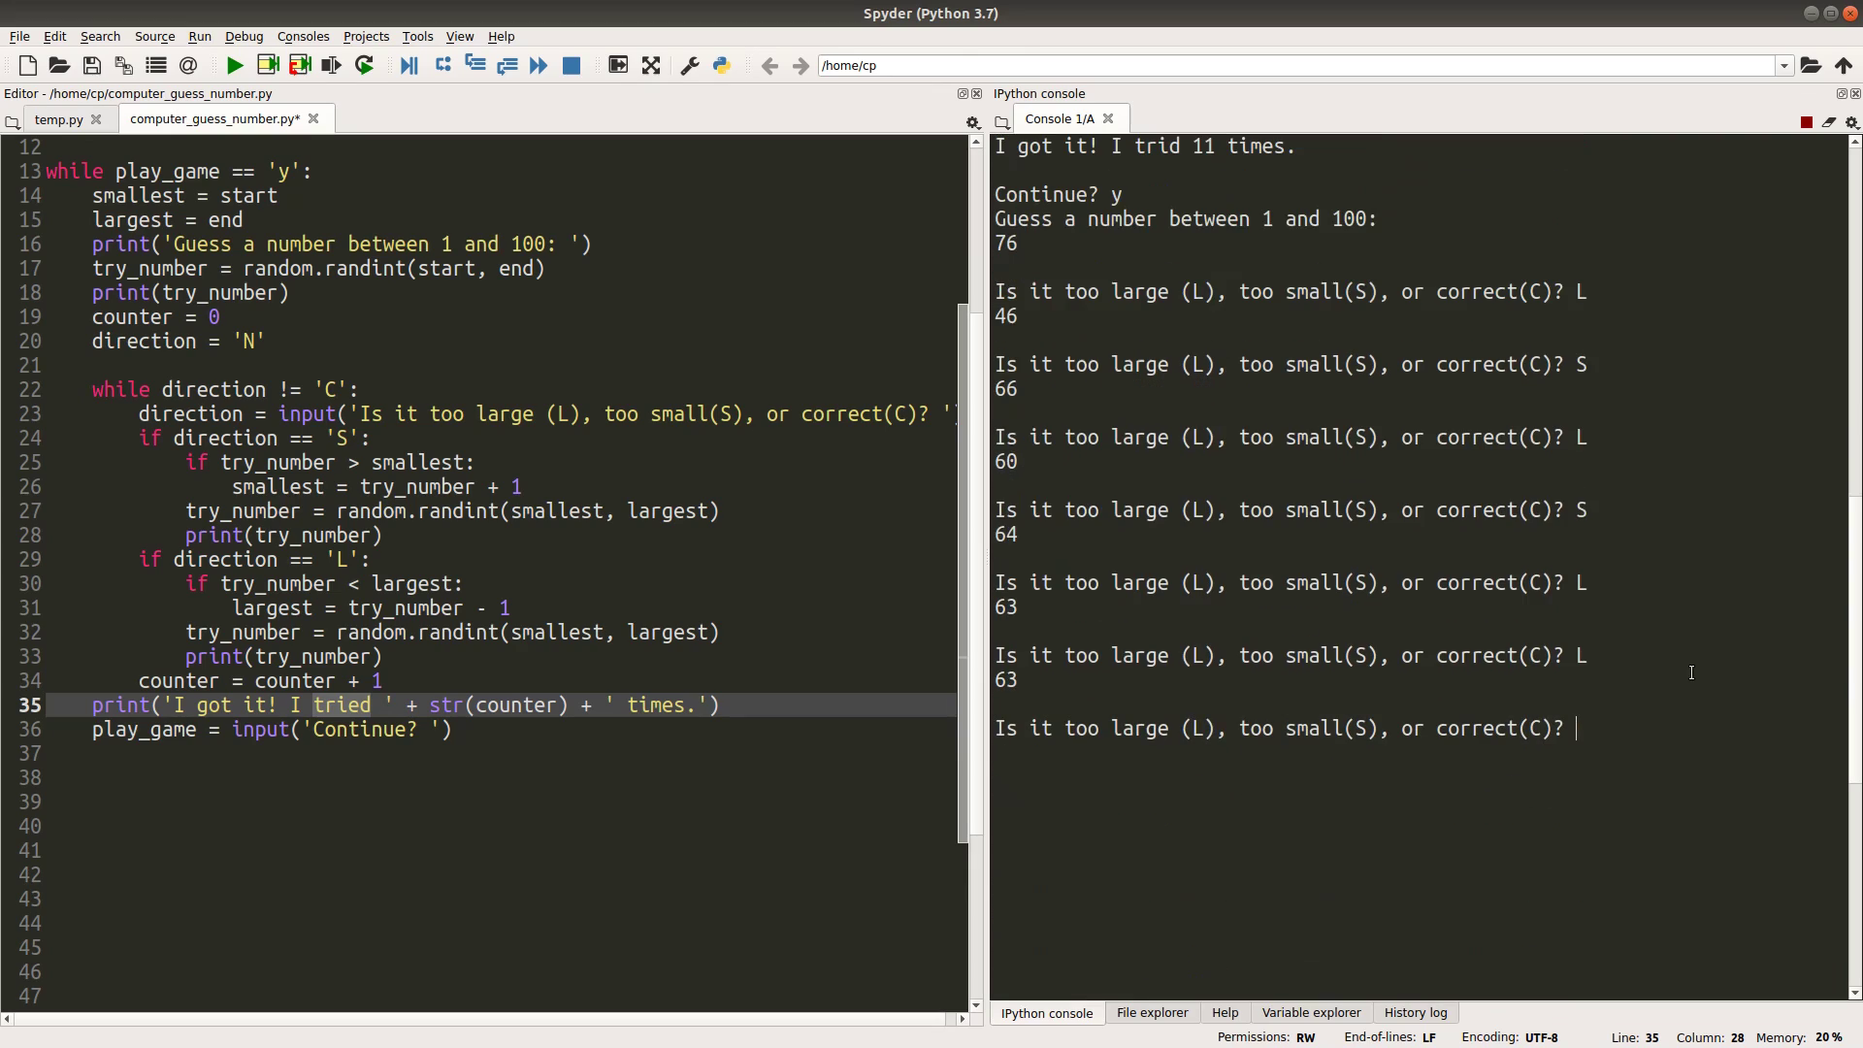
{"action": "type", "text": "L"}
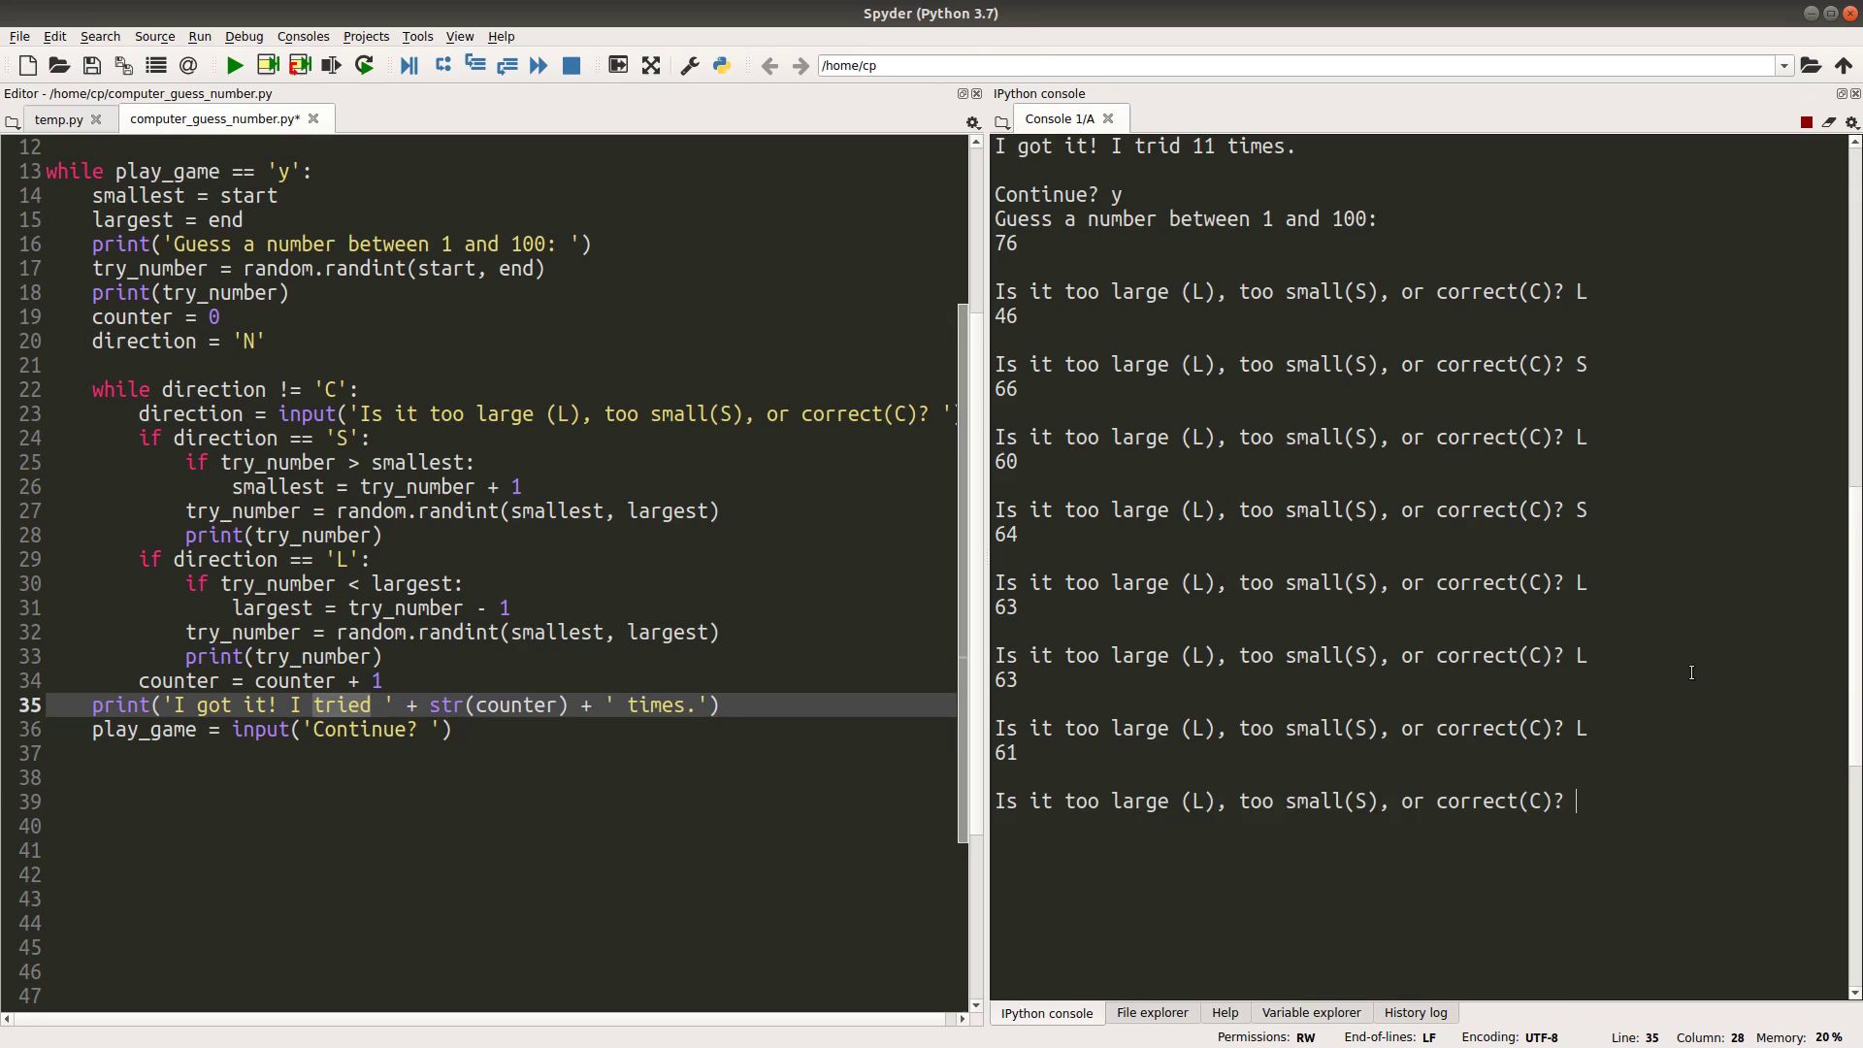
{"action": "type", "text": "C"}
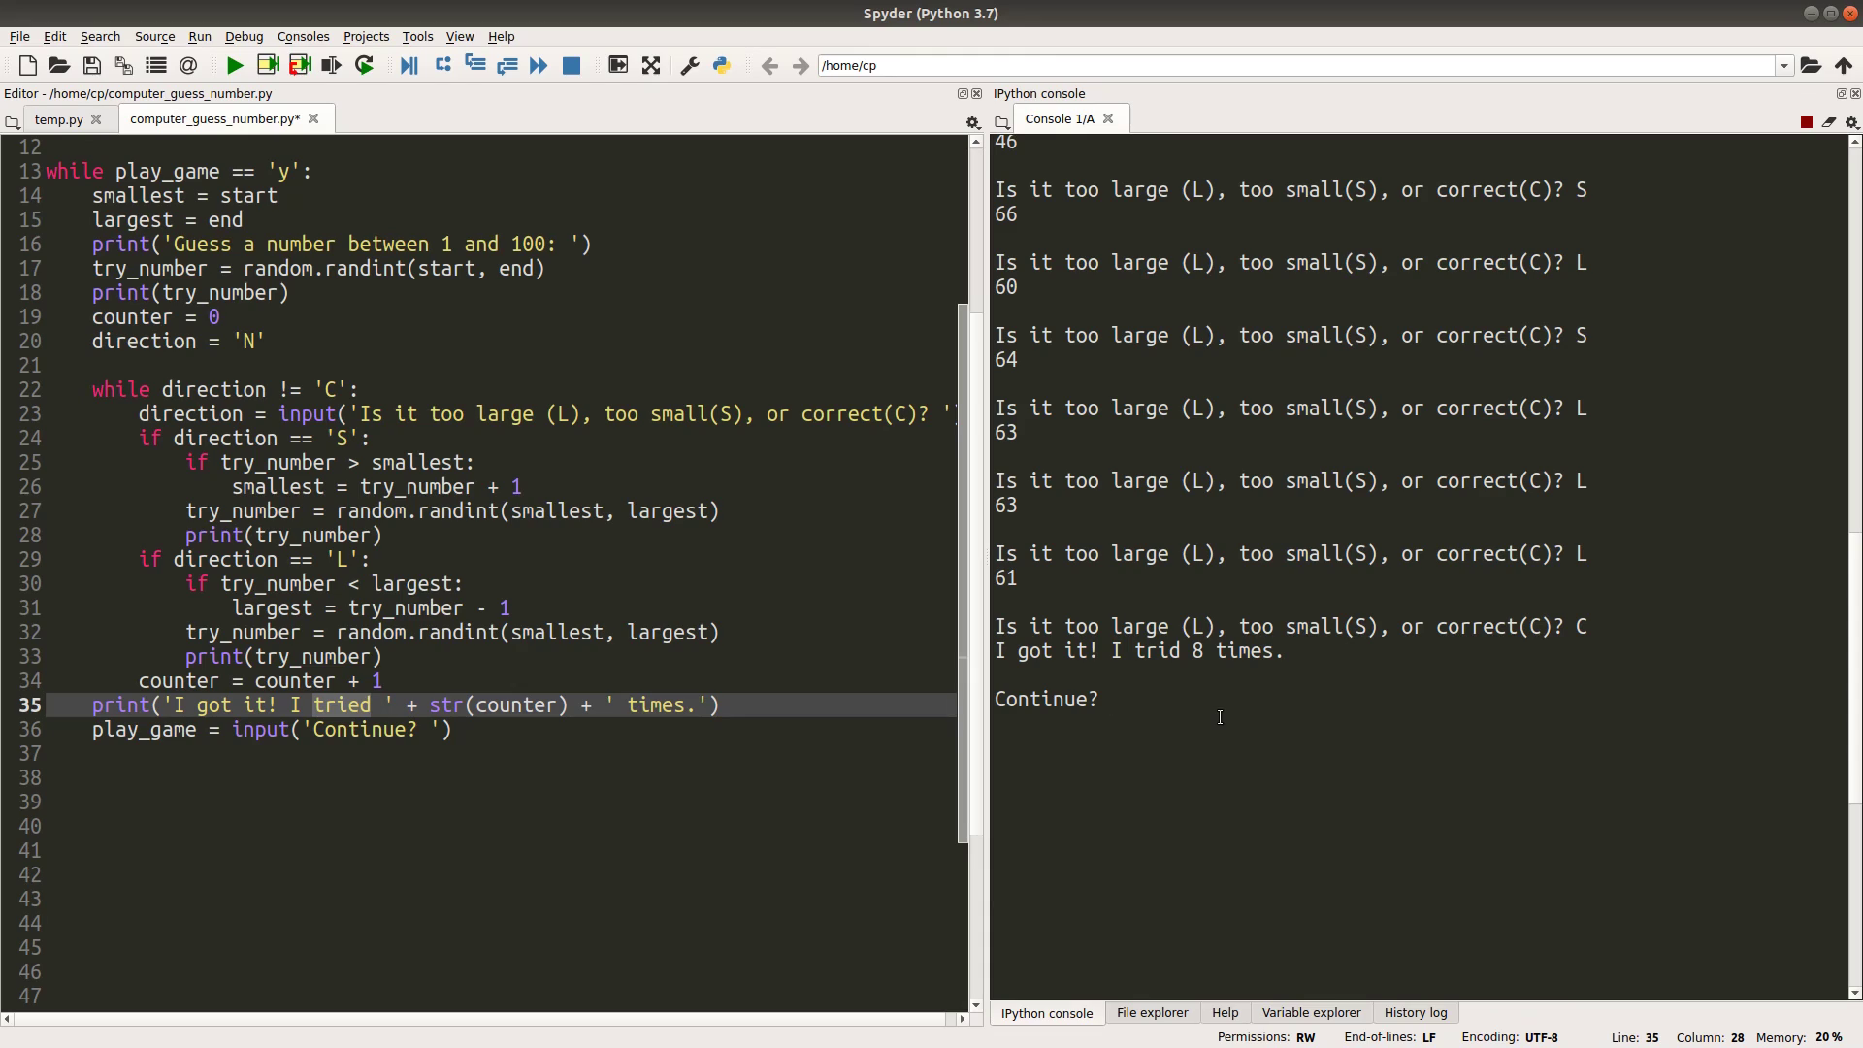
{"action": "type", "text": "n"}
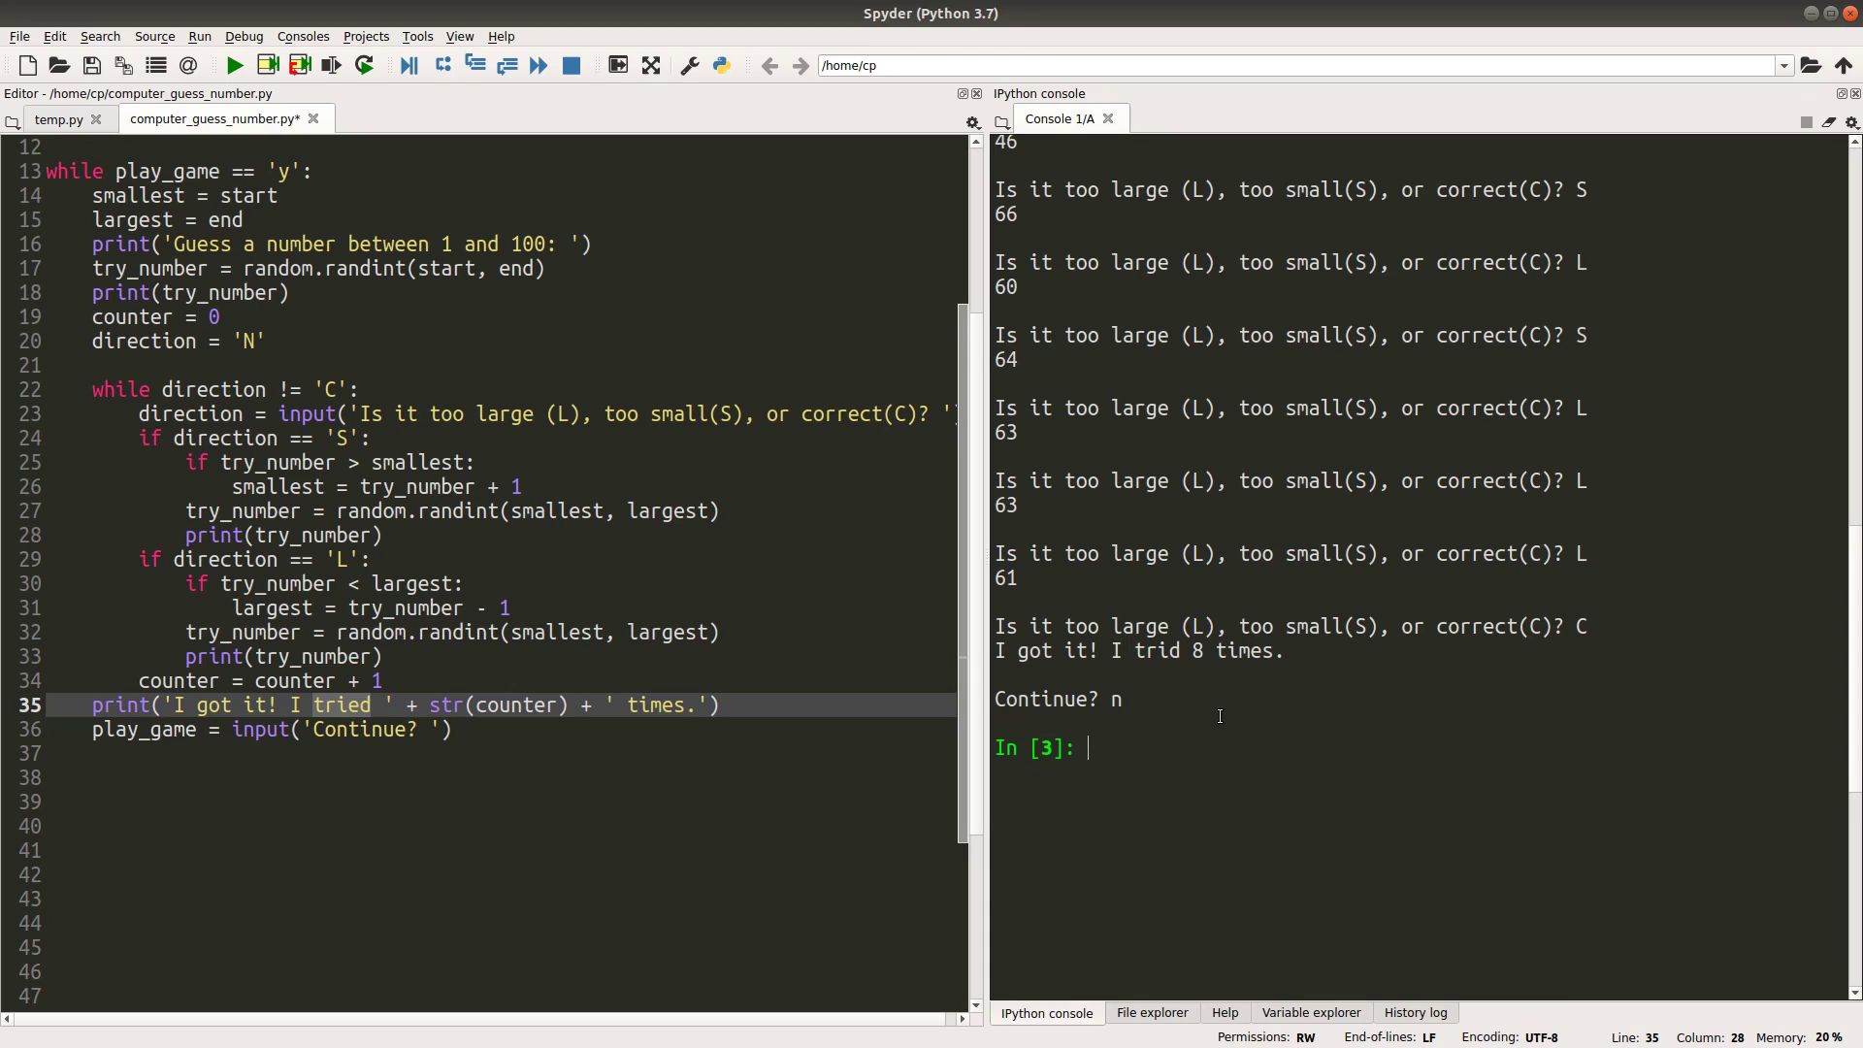
{"action": "mouse_move", "coordinate": [1482, 715]}
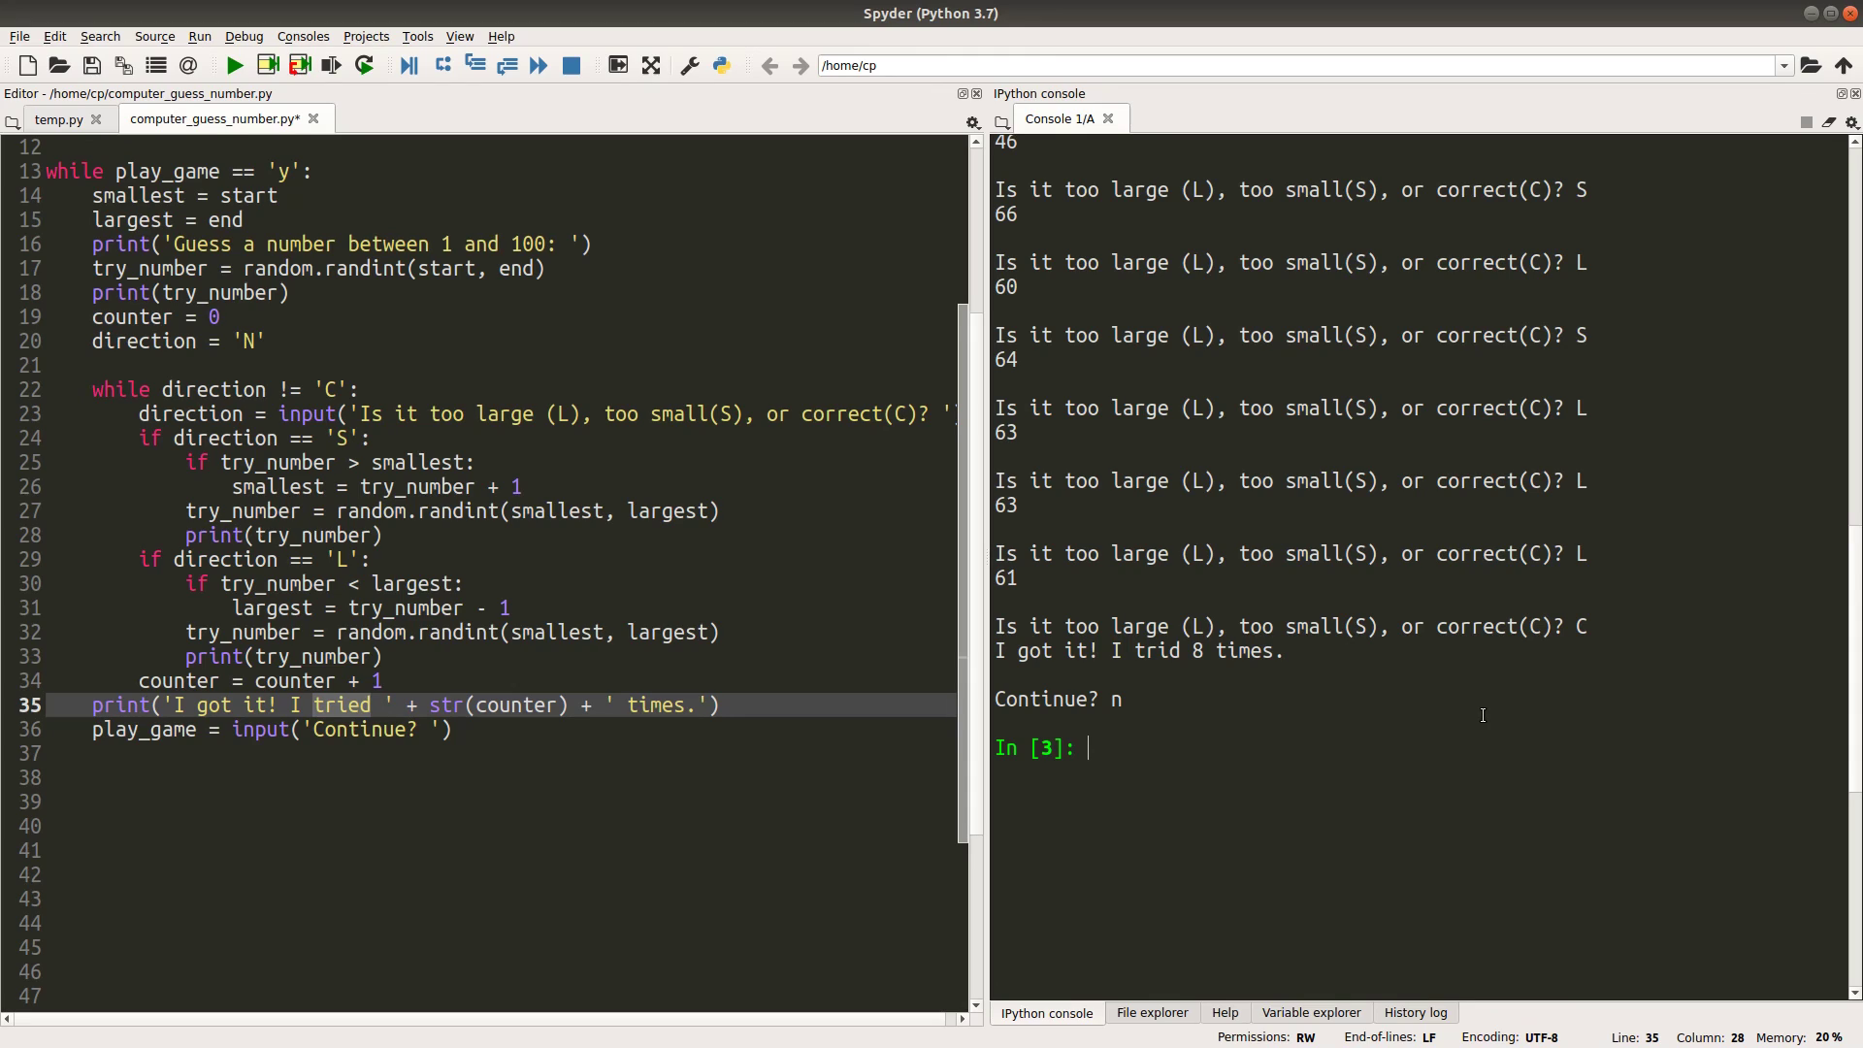